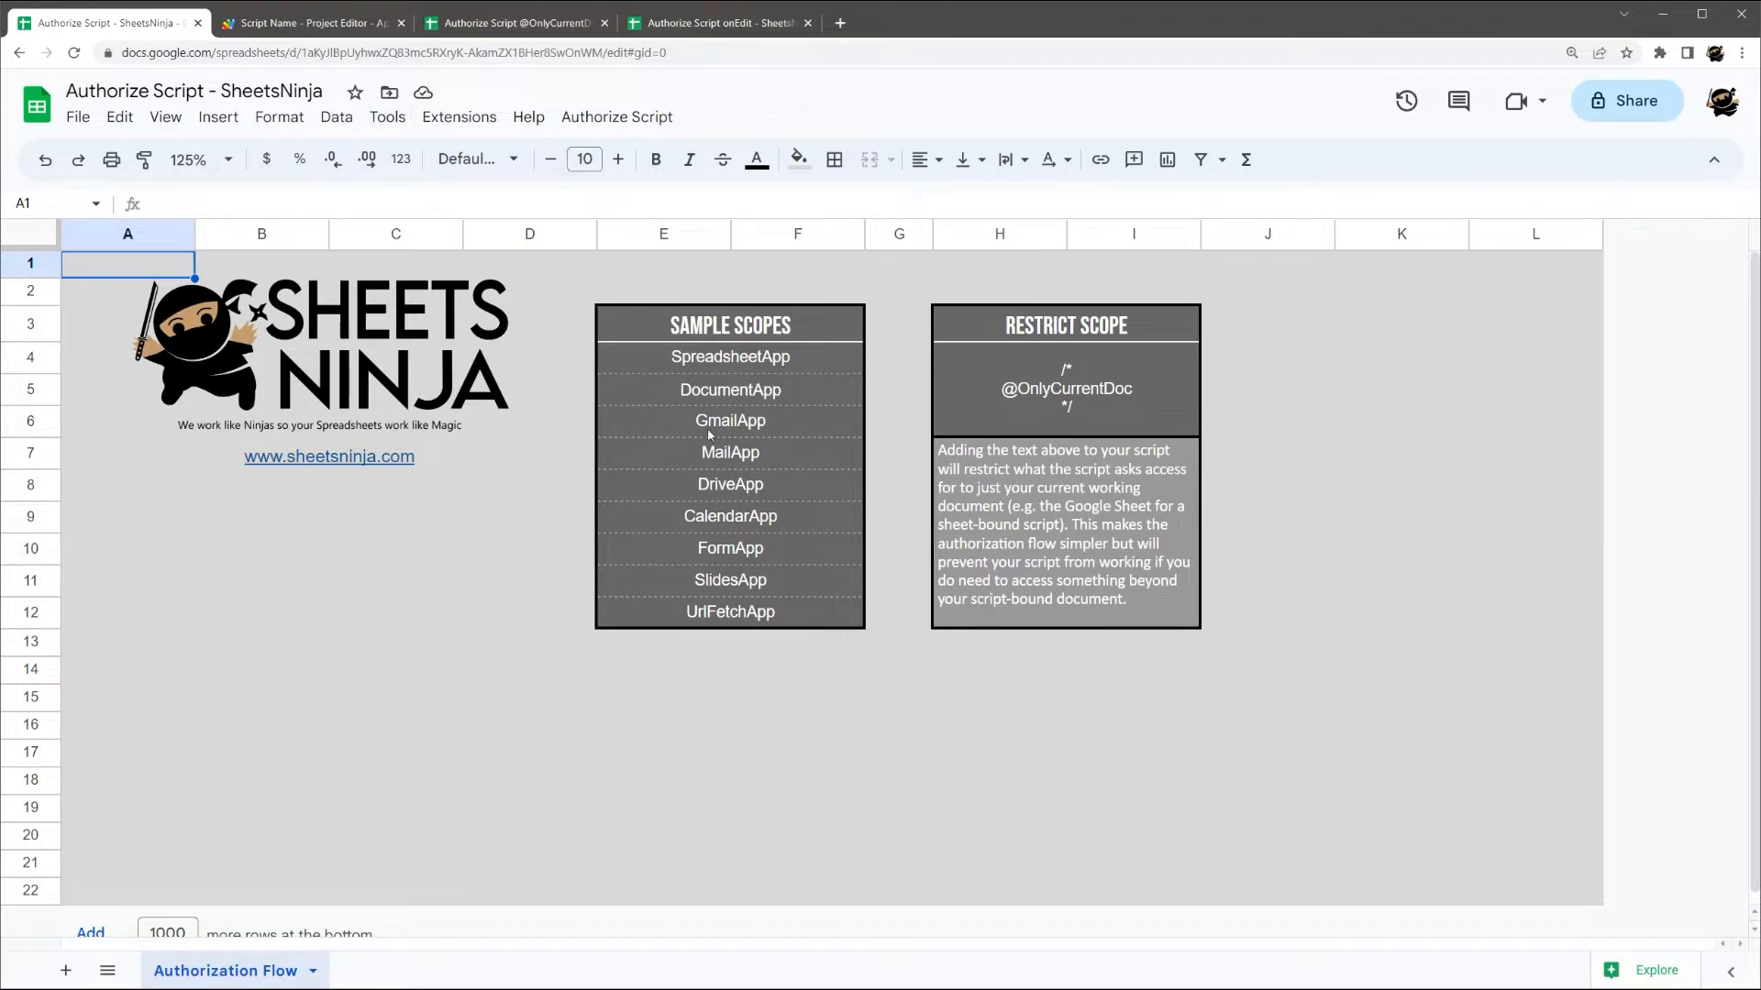
- Show the custom Authorize Script menu, visiting the script editor and returning to the sheet
click(605, 117)
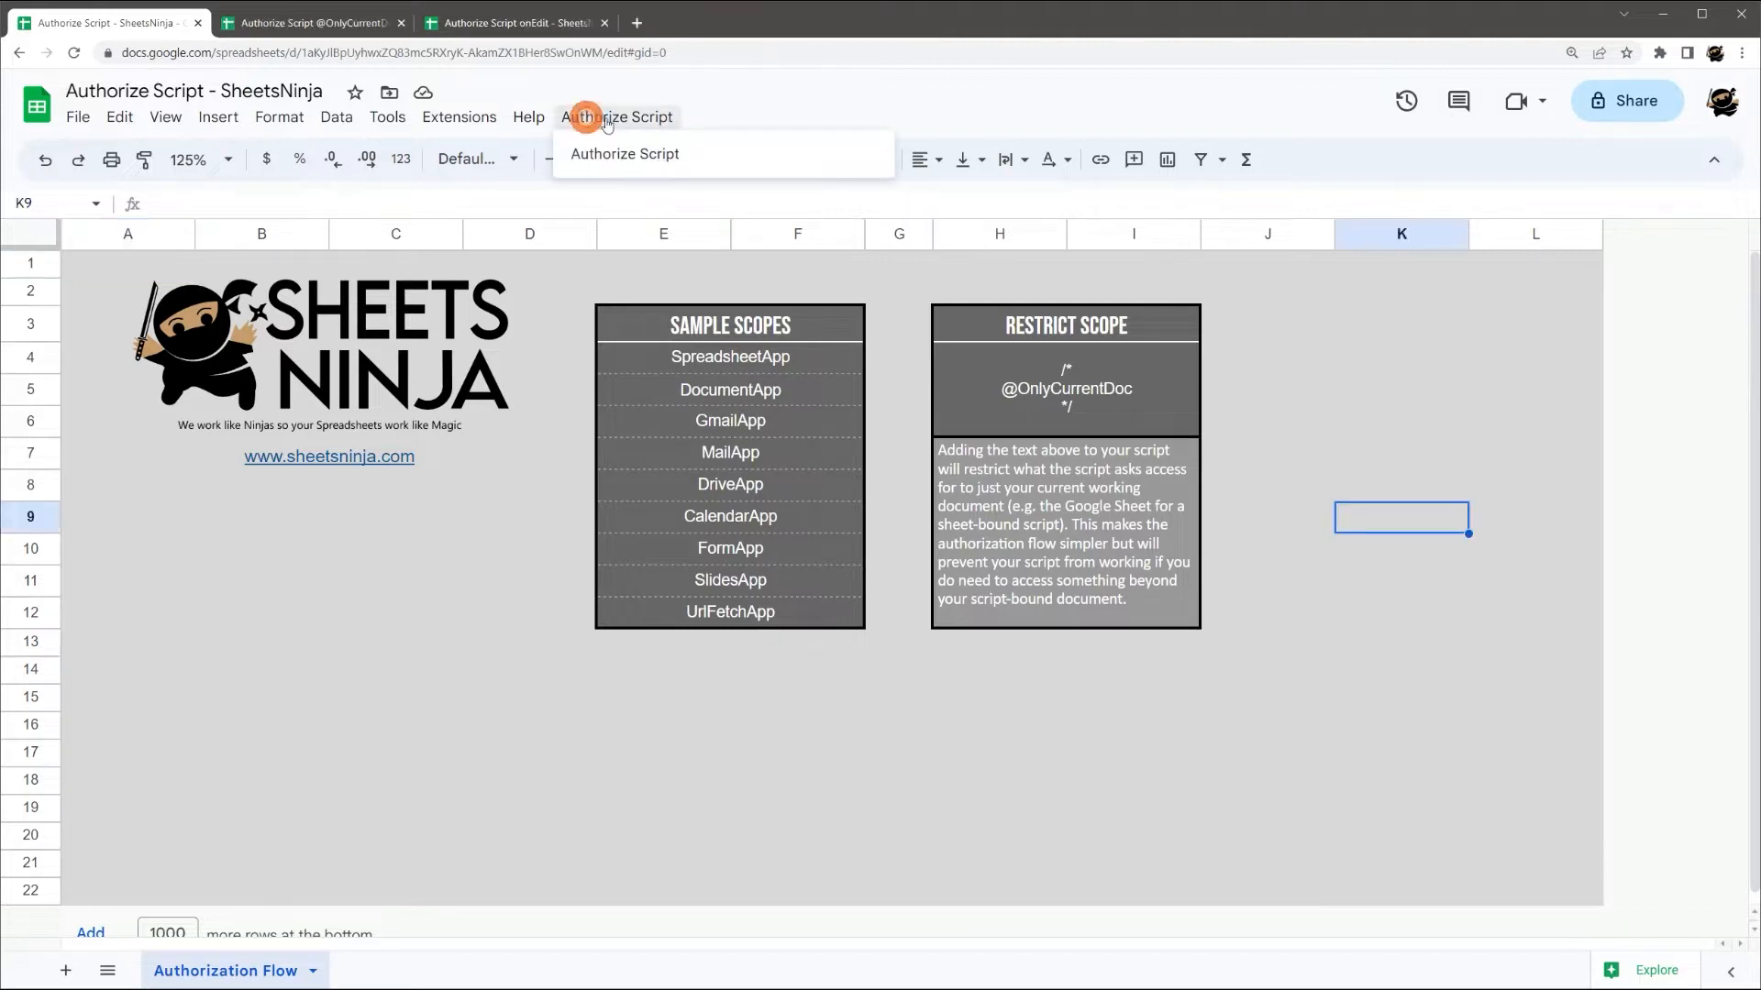
mouse_move(464, 133)
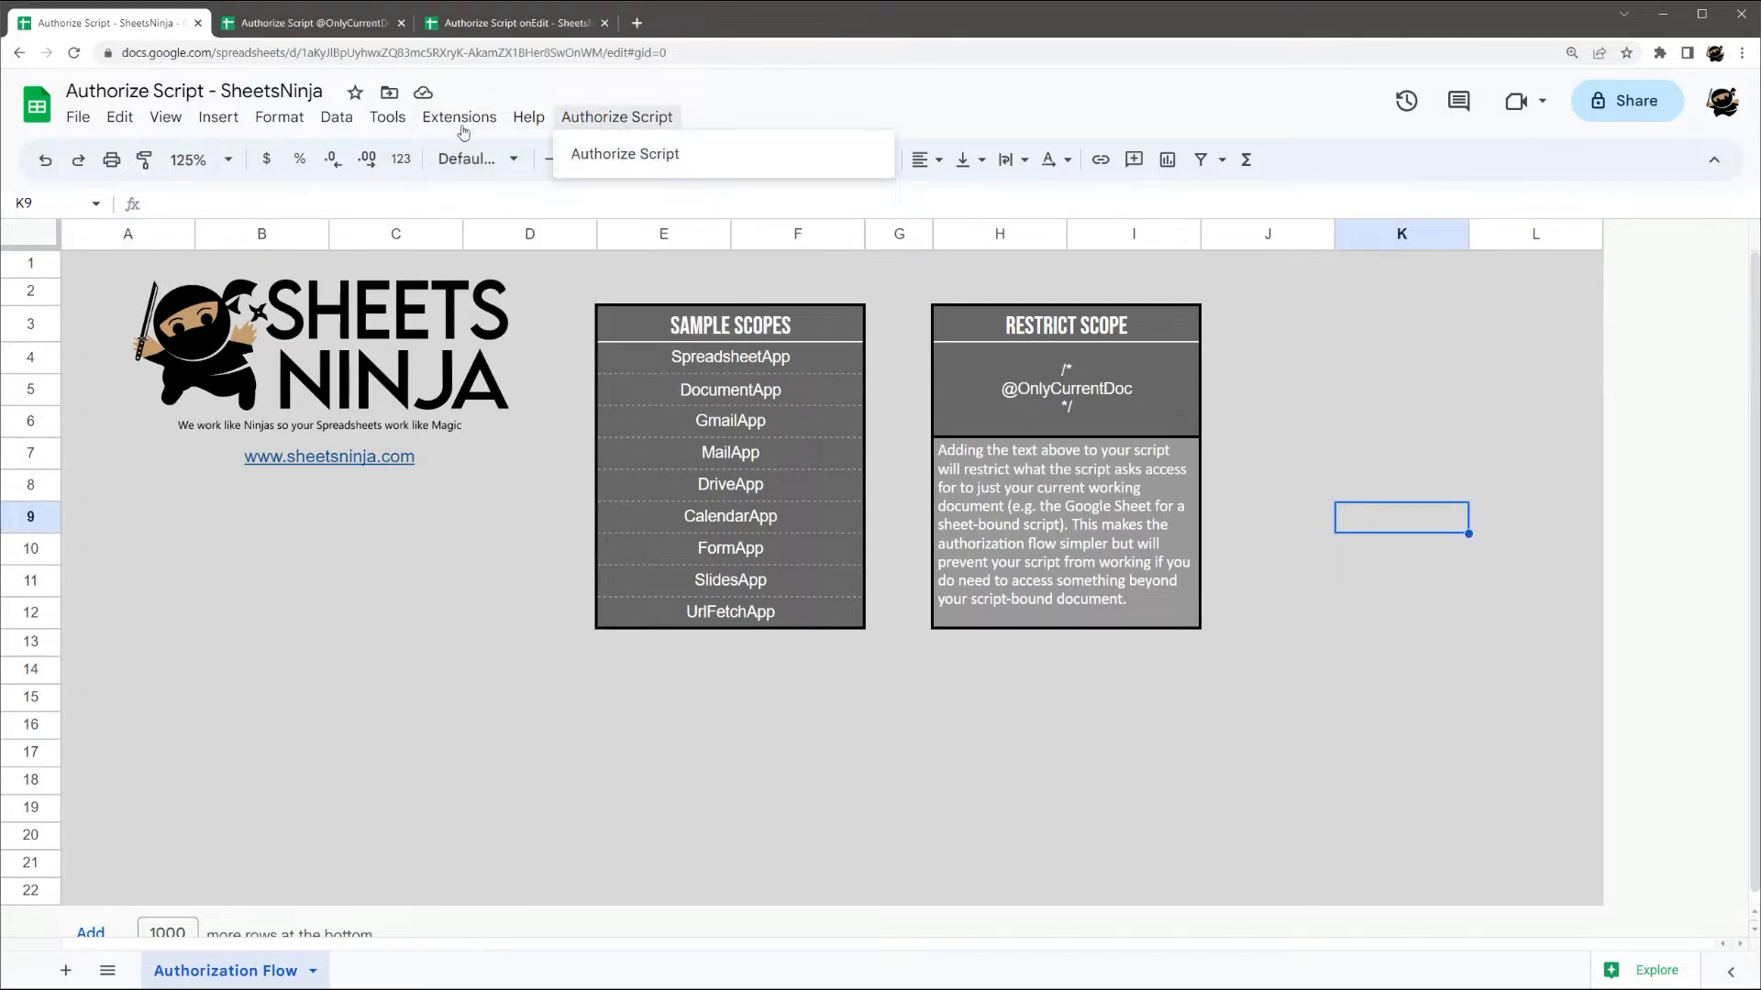
click(623, 153)
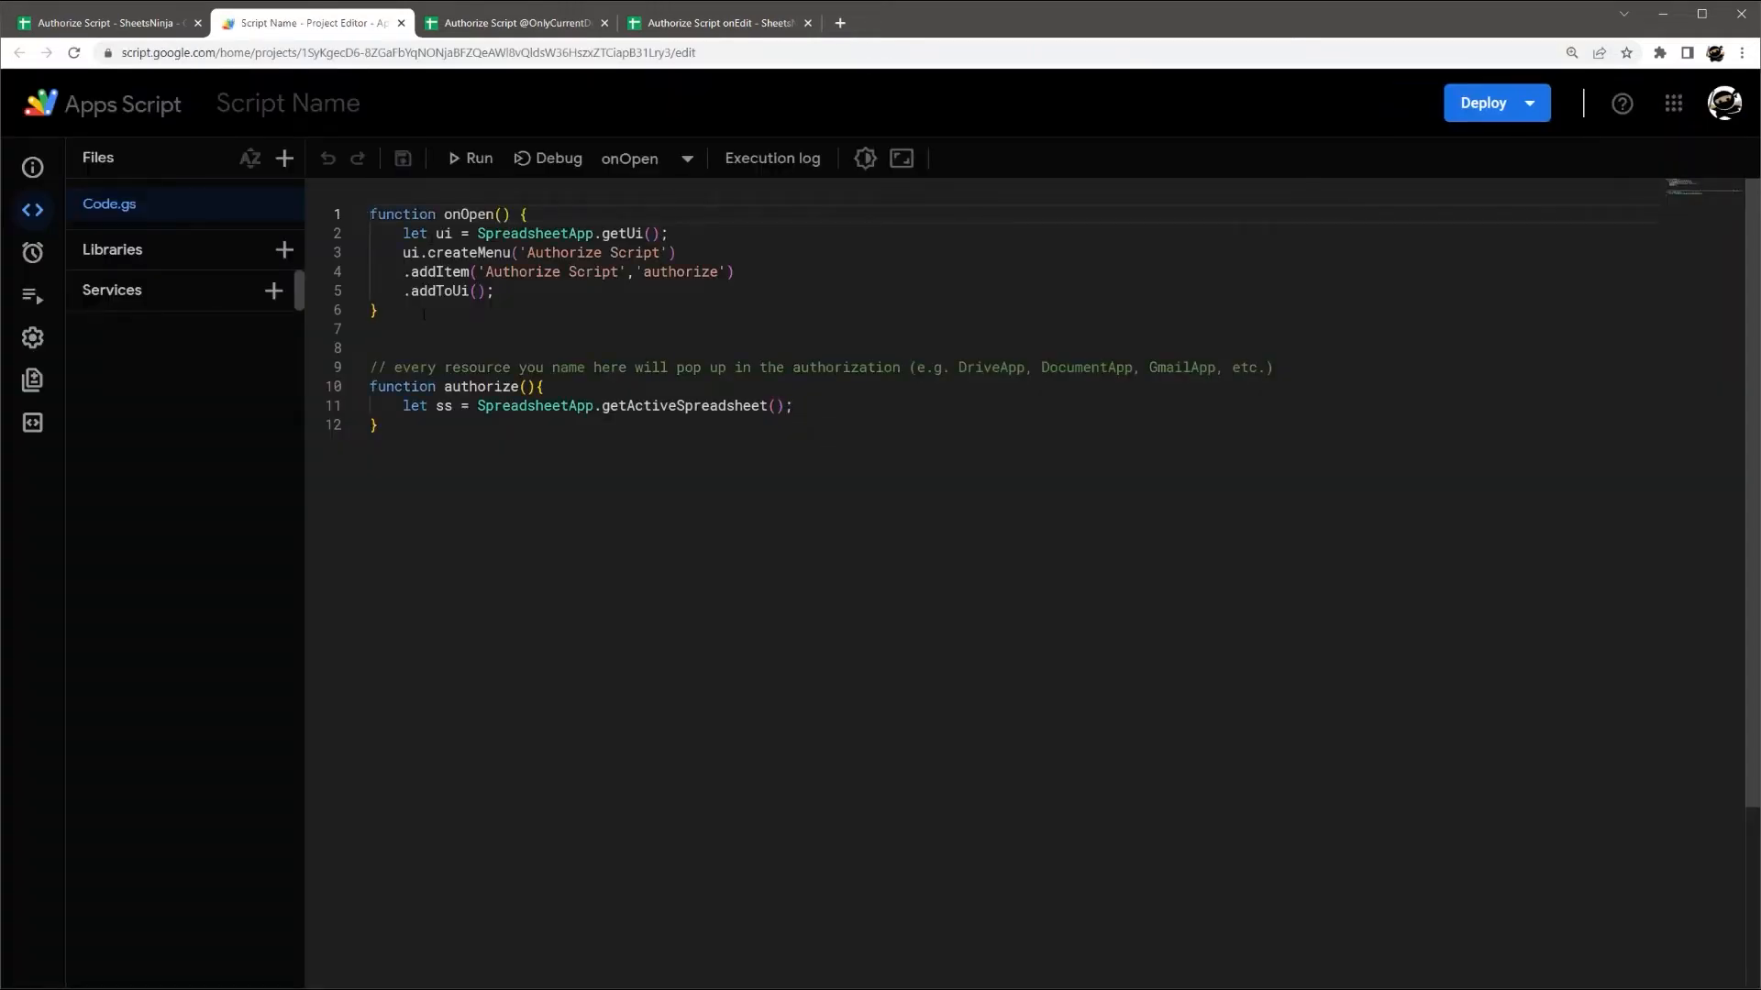
click(100, 19)
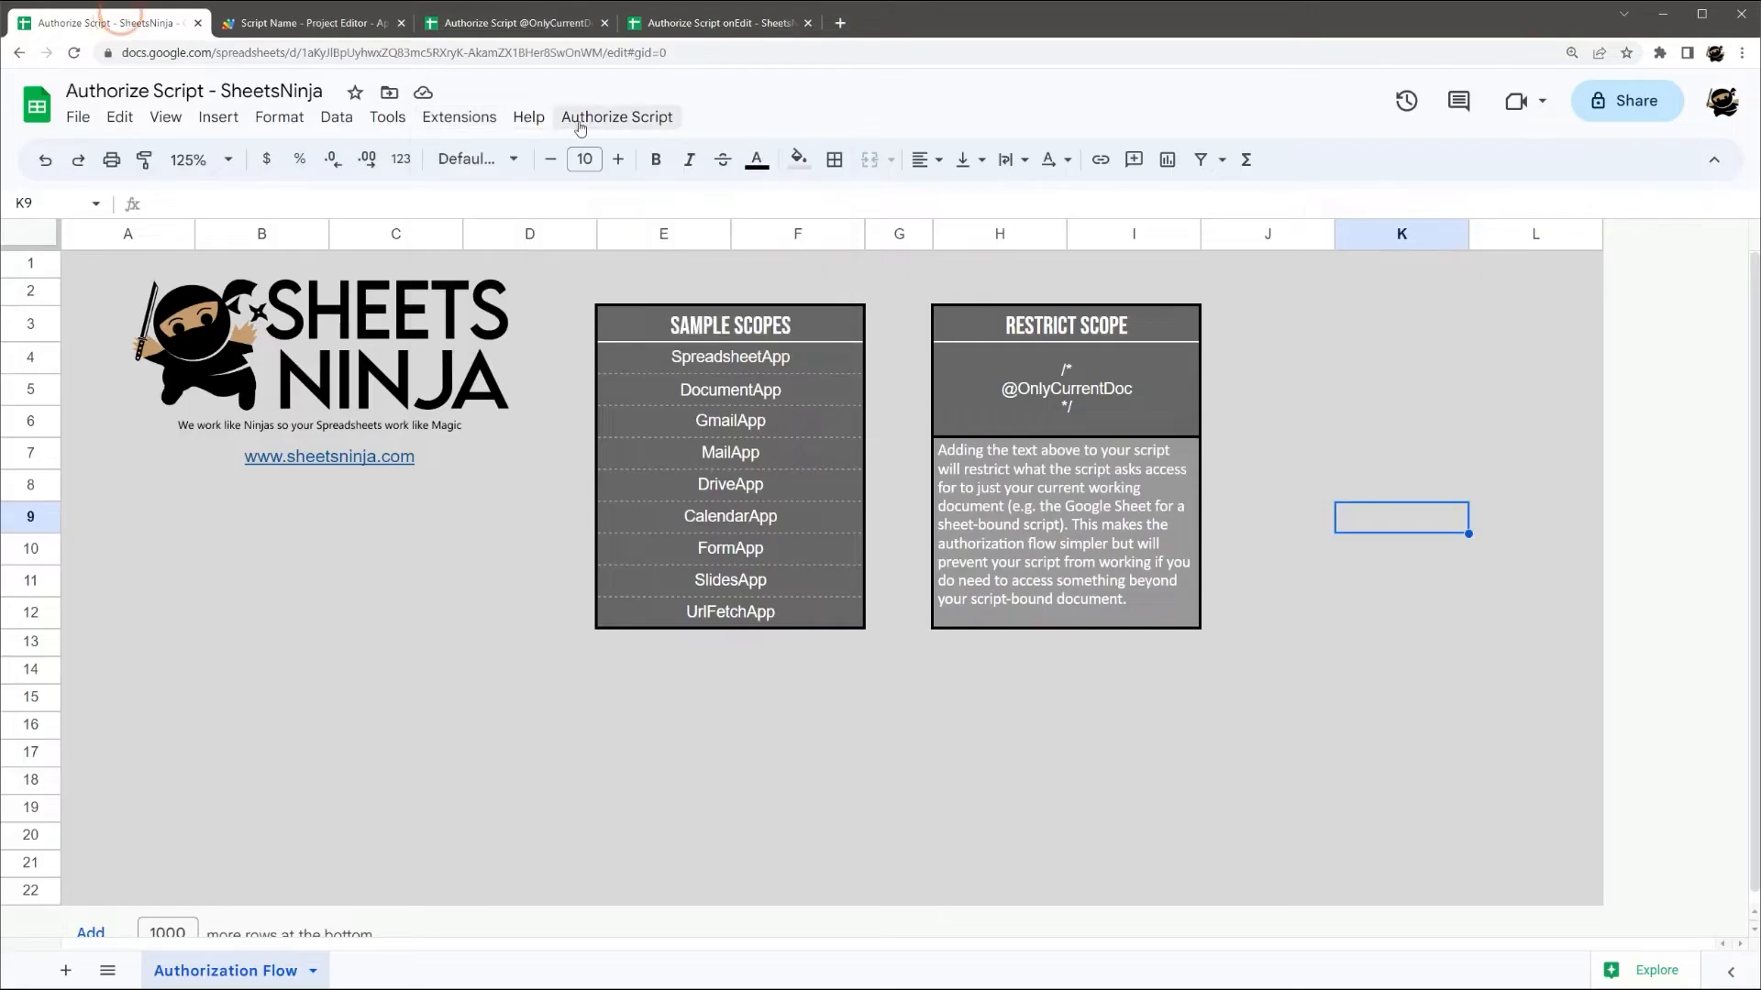
click(617, 116)
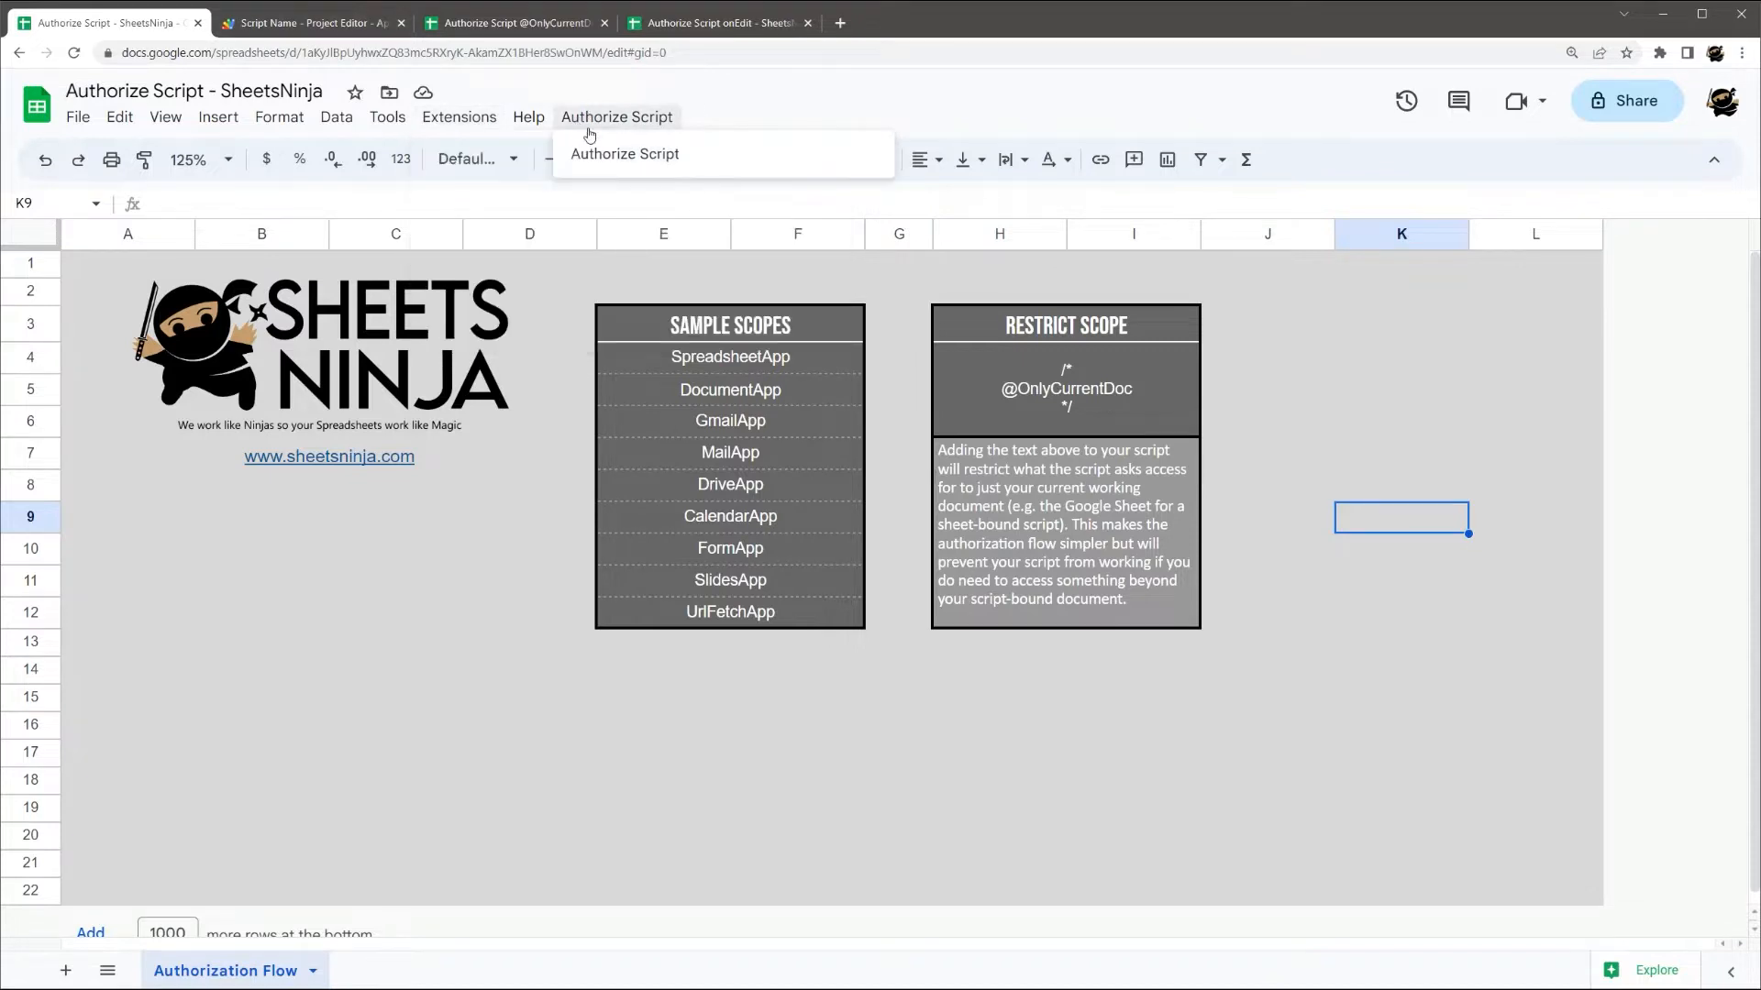
mouse_move(642, 162)
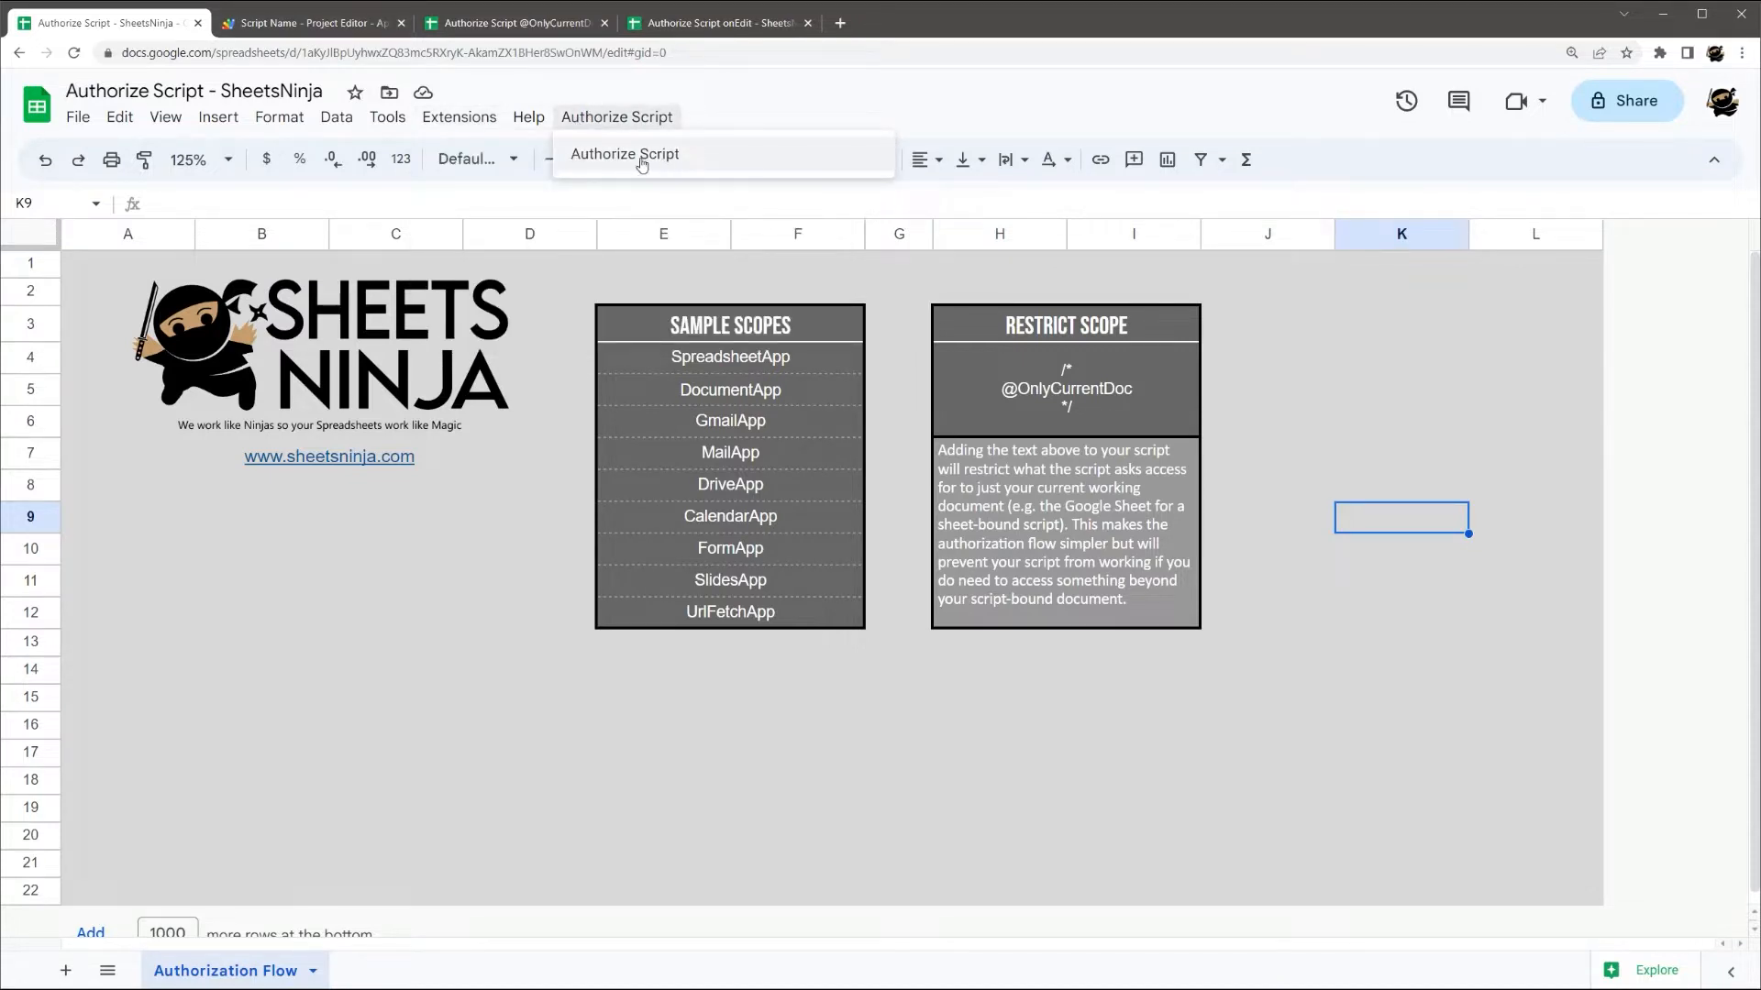
- Run Authorize Script from the sheet, cancel the Authorization Required prompt, return to the code
click(624, 154)
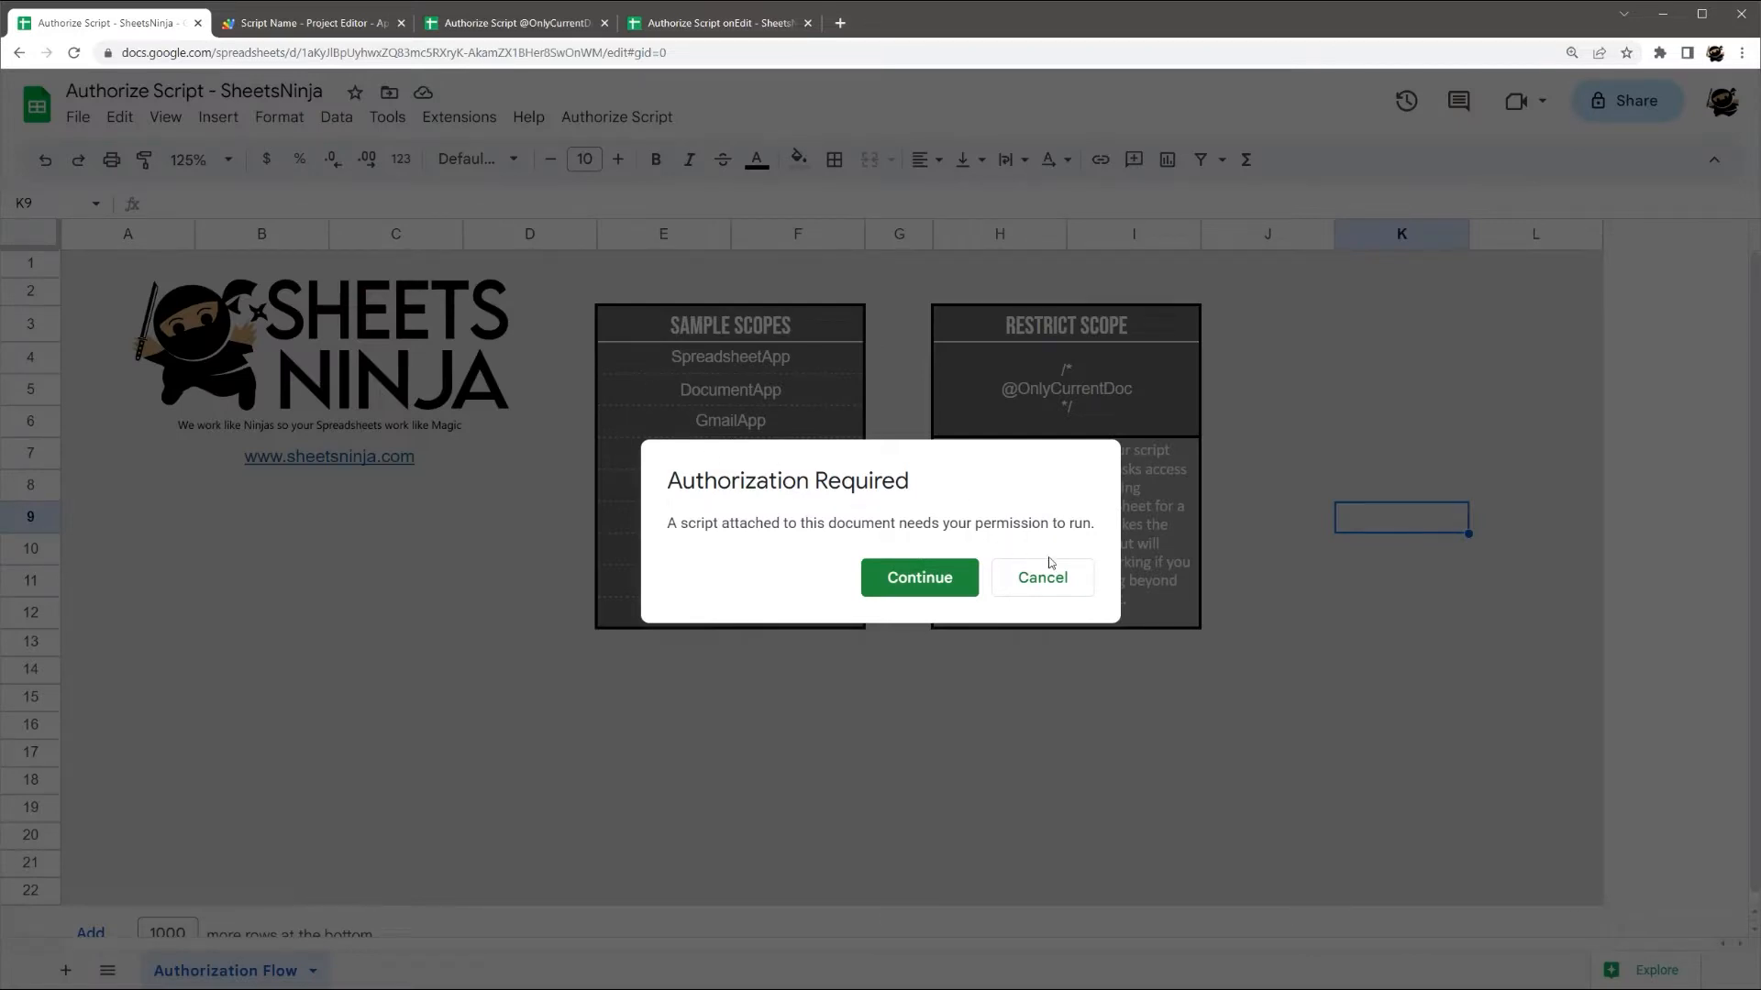
click(1042, 578)
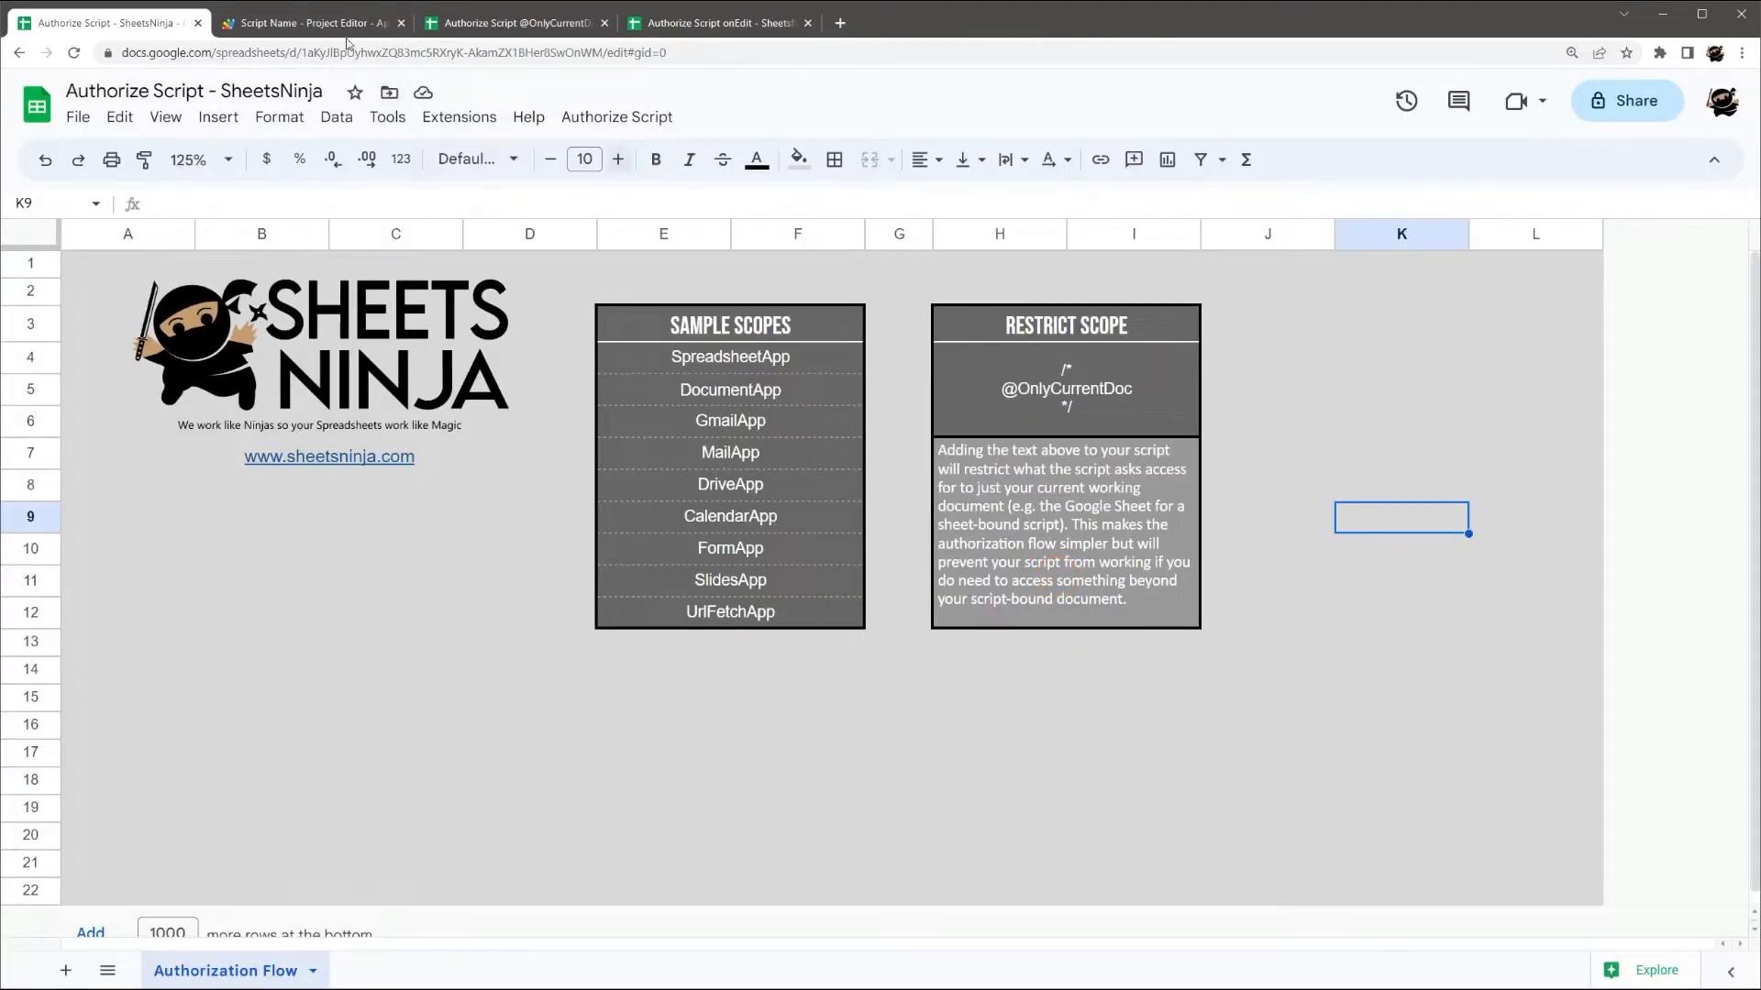
click(307, 22)
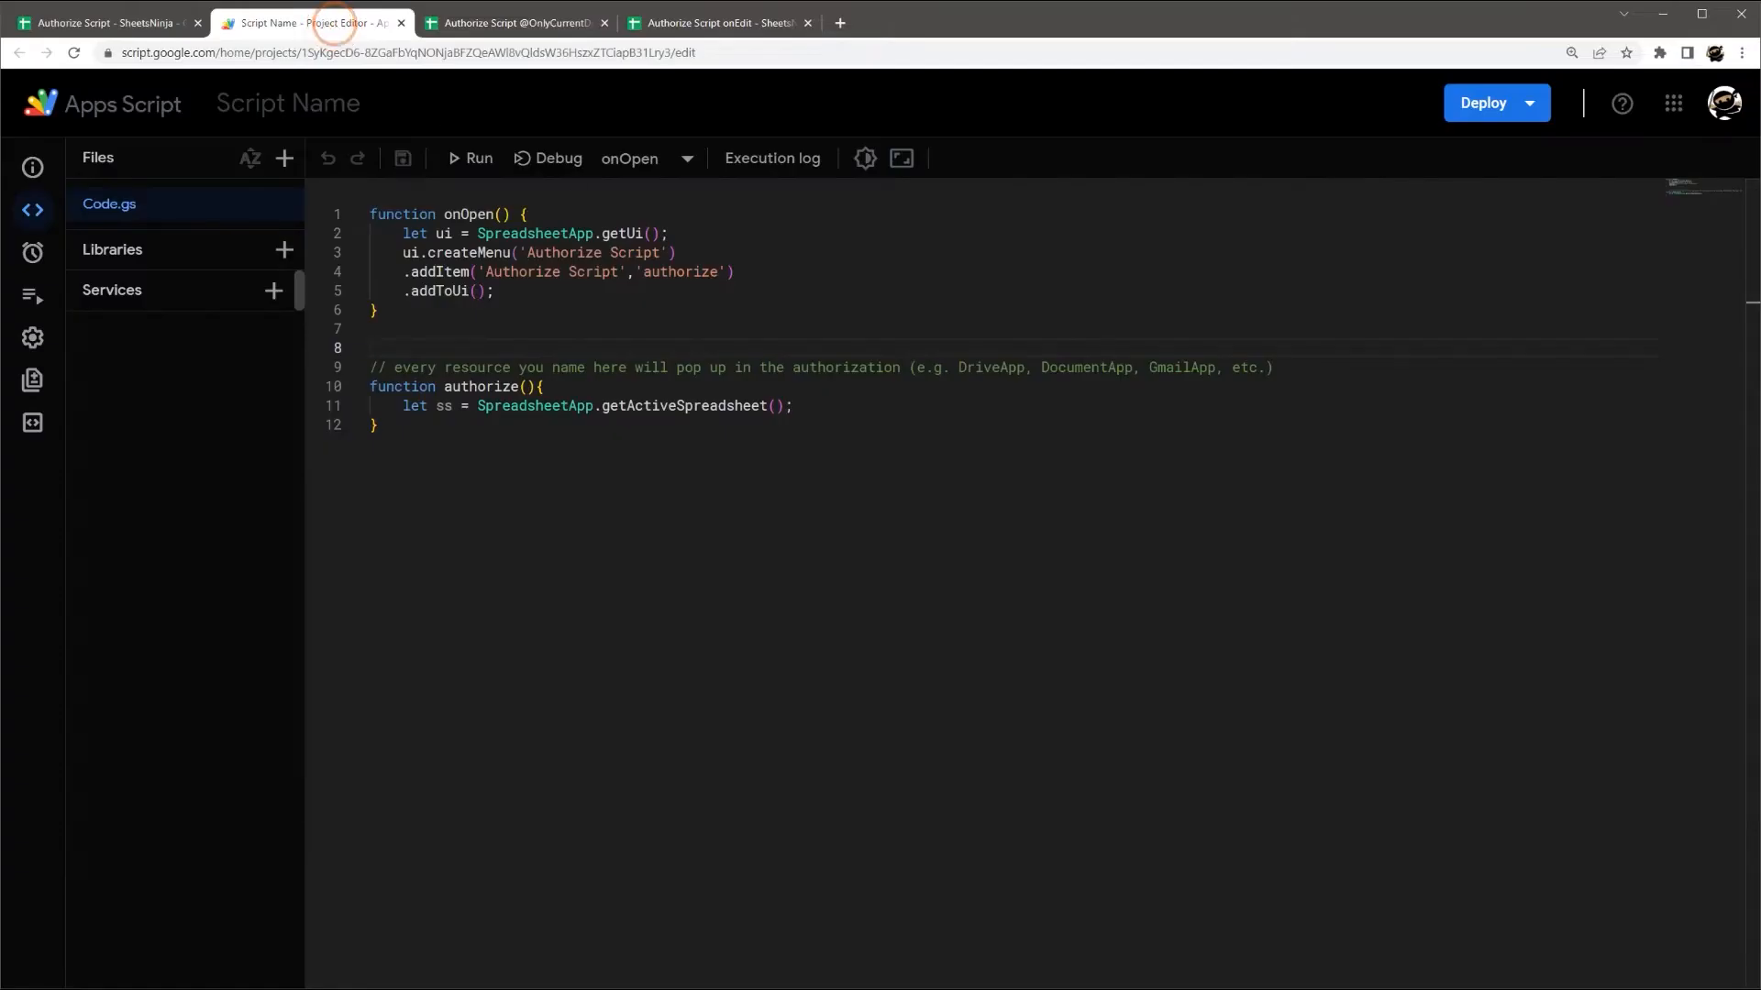
- Run the authorize function and choose Review permissions
click(686, 157)
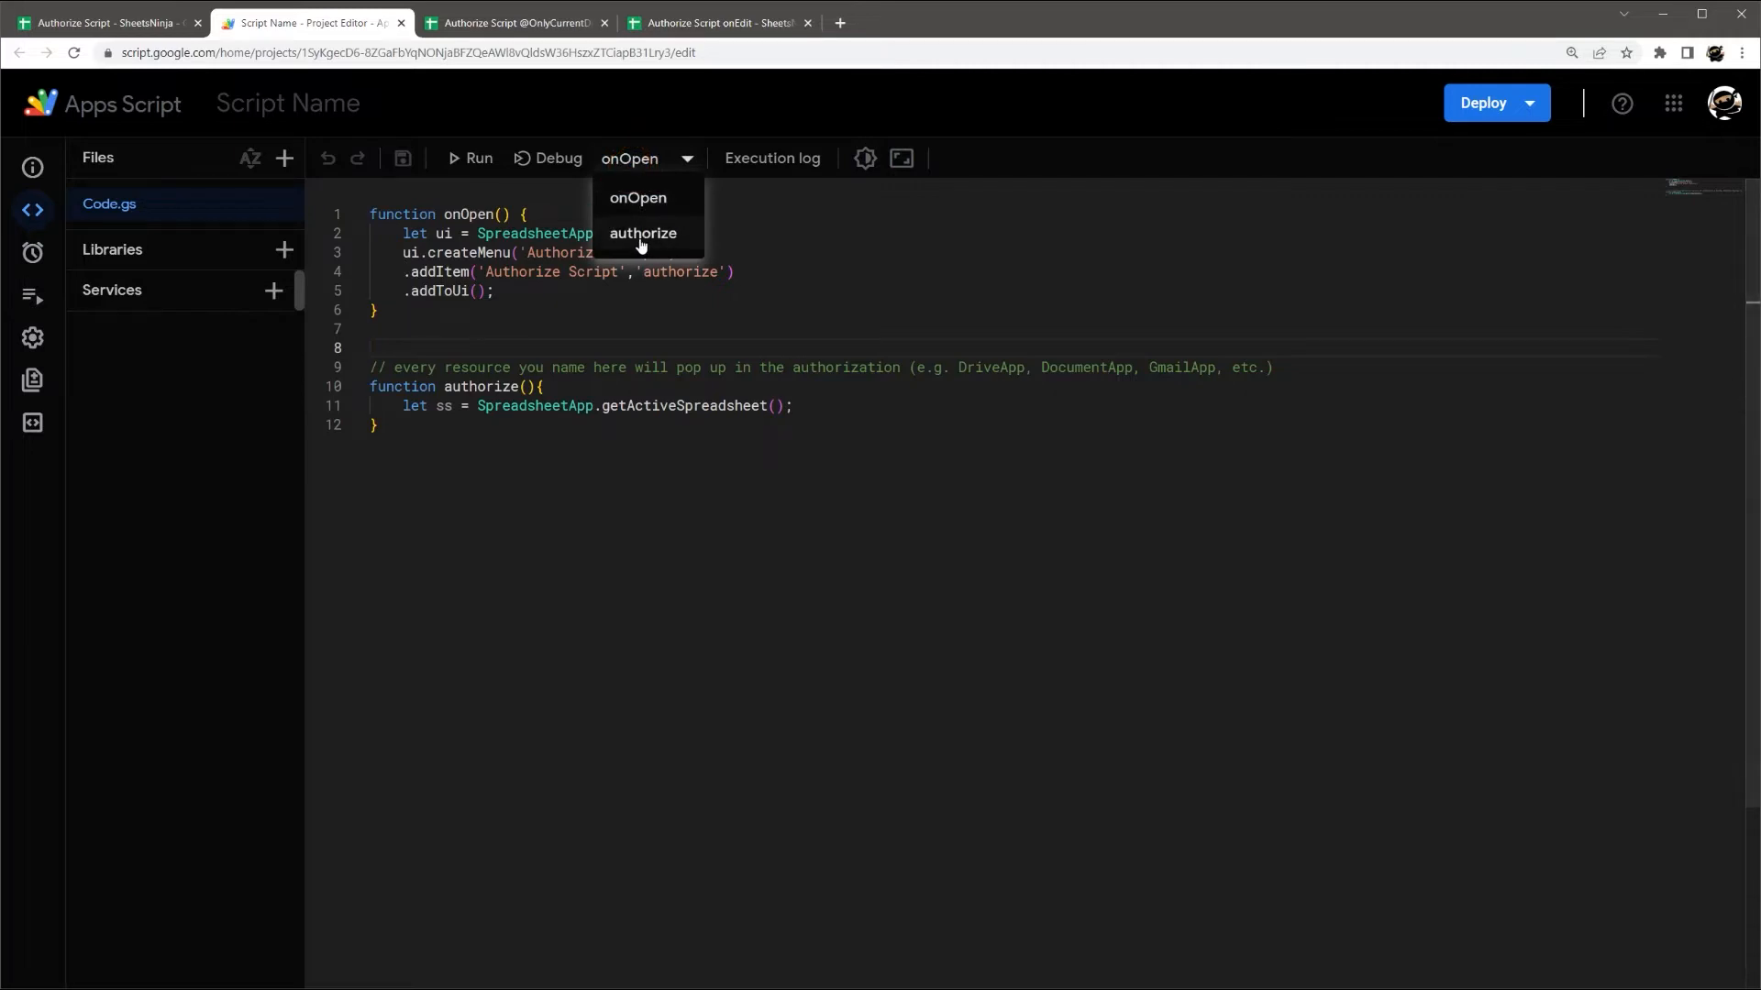
click(642, 233)
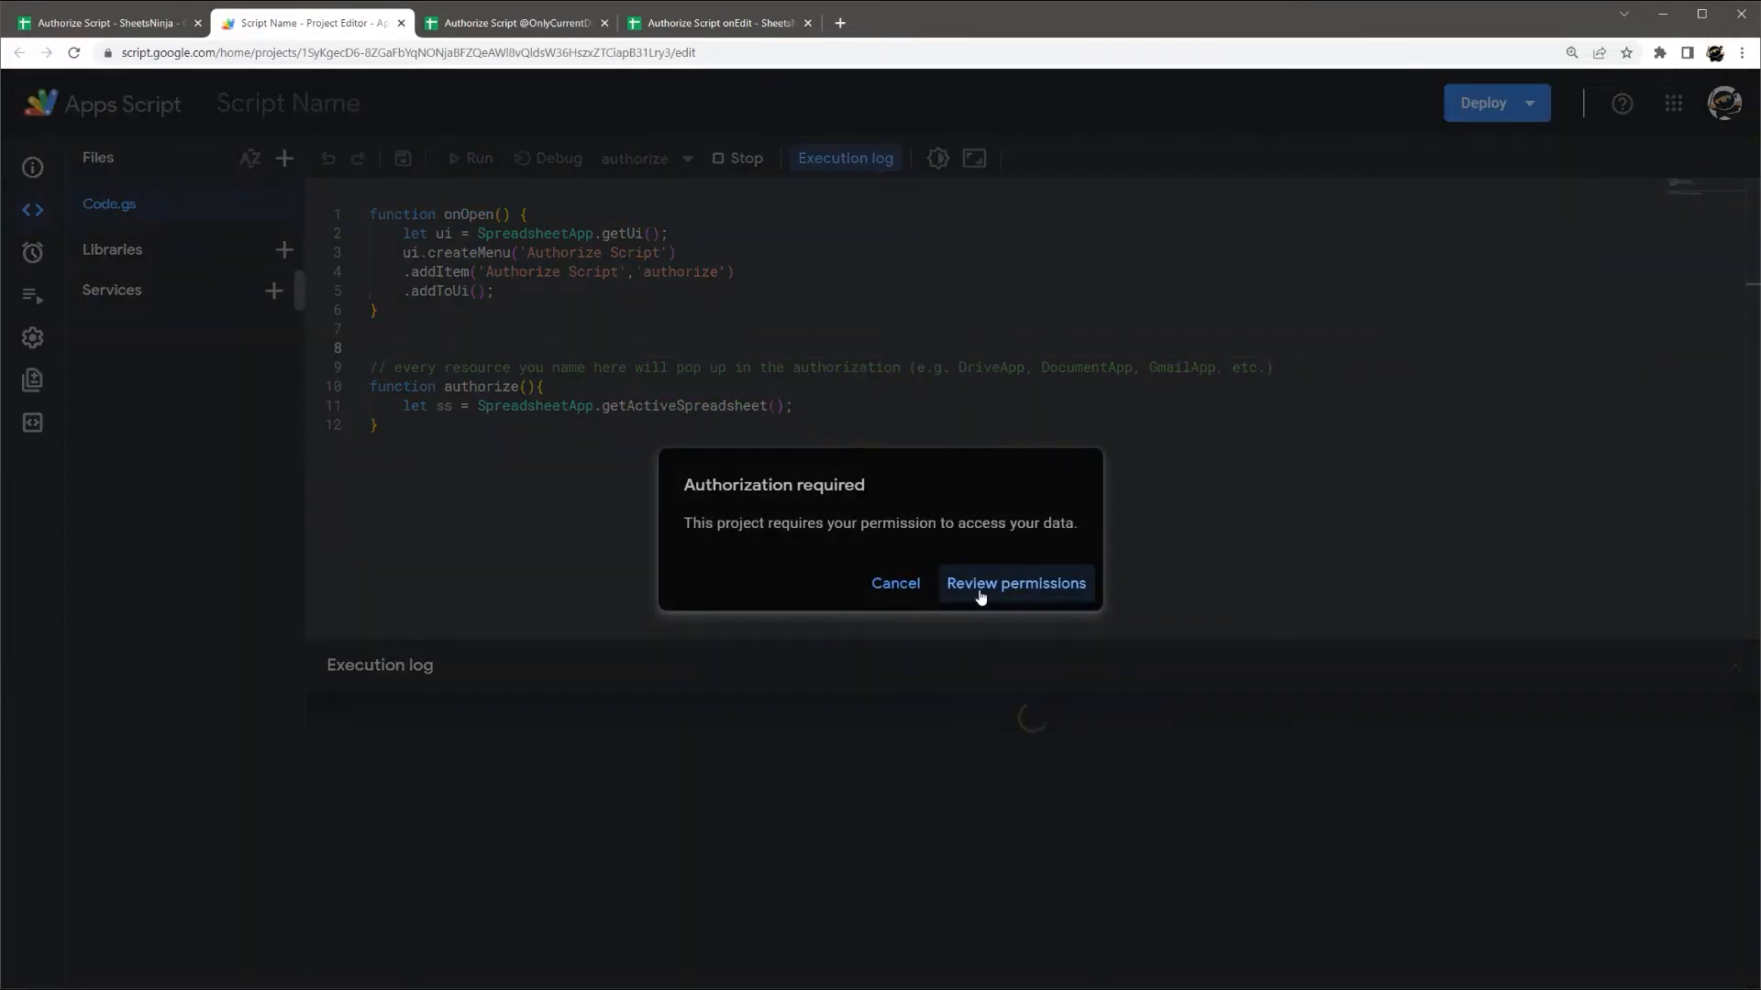
click(1016, 584)
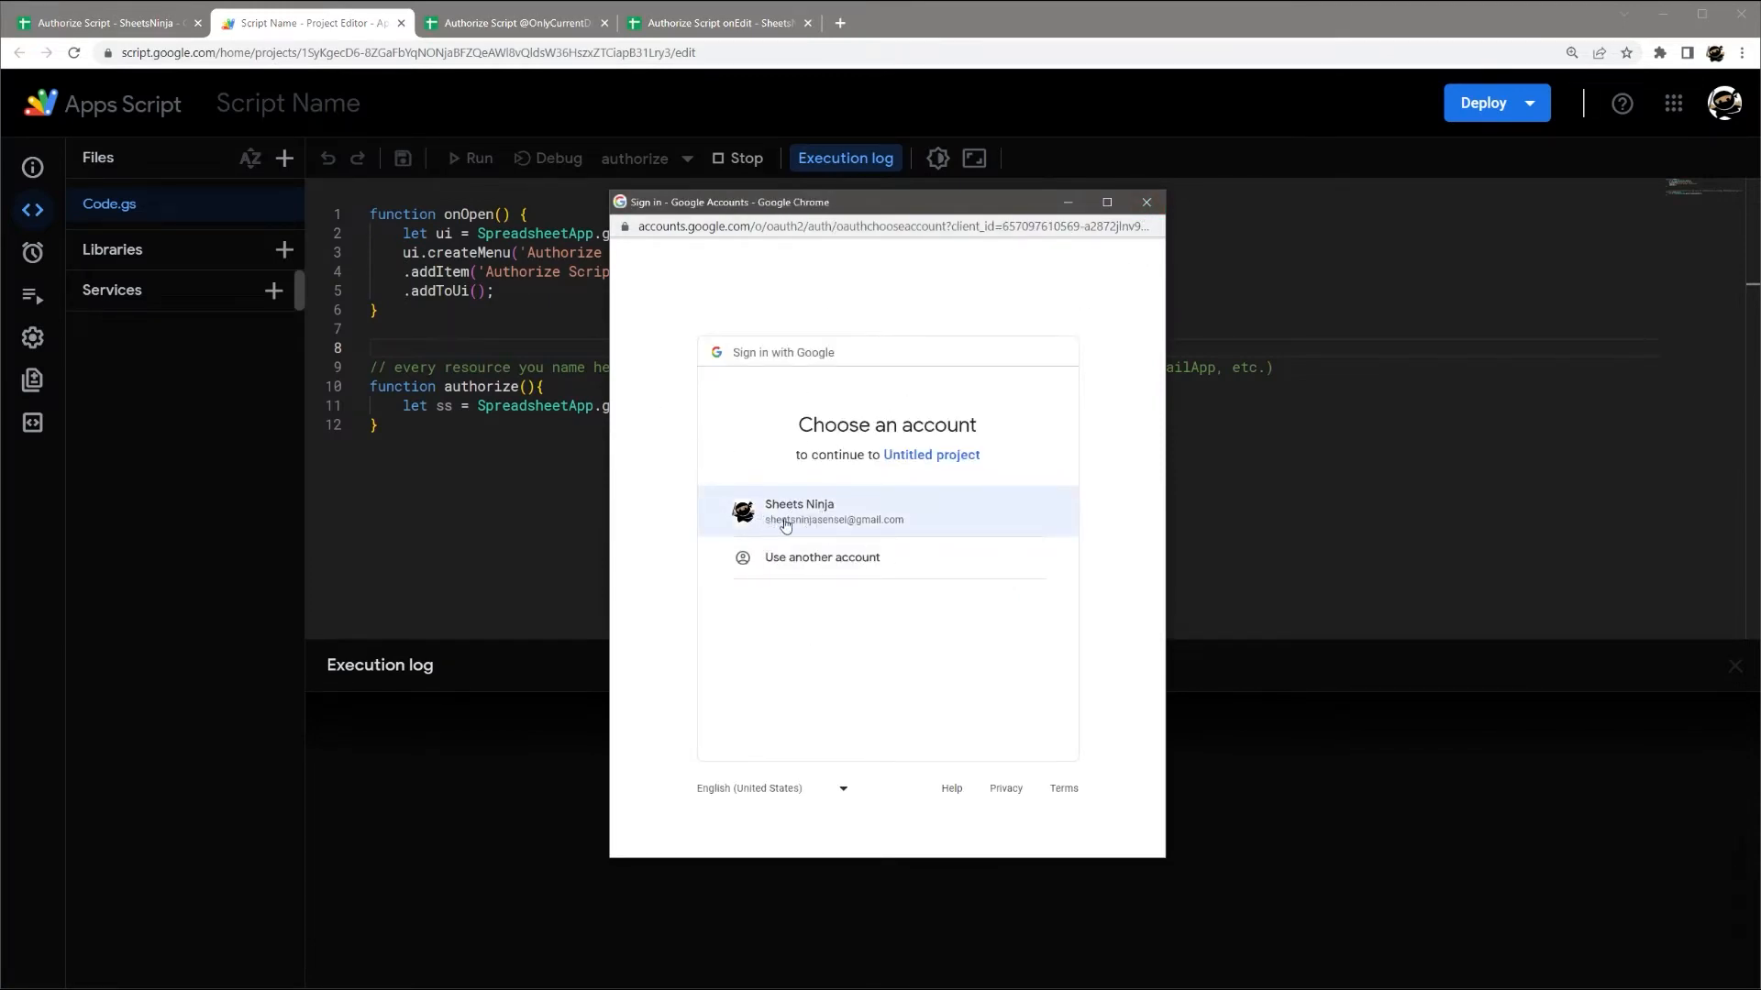
- Continue with the listed Google account to reach the unverified-app warning
click(887, 510)
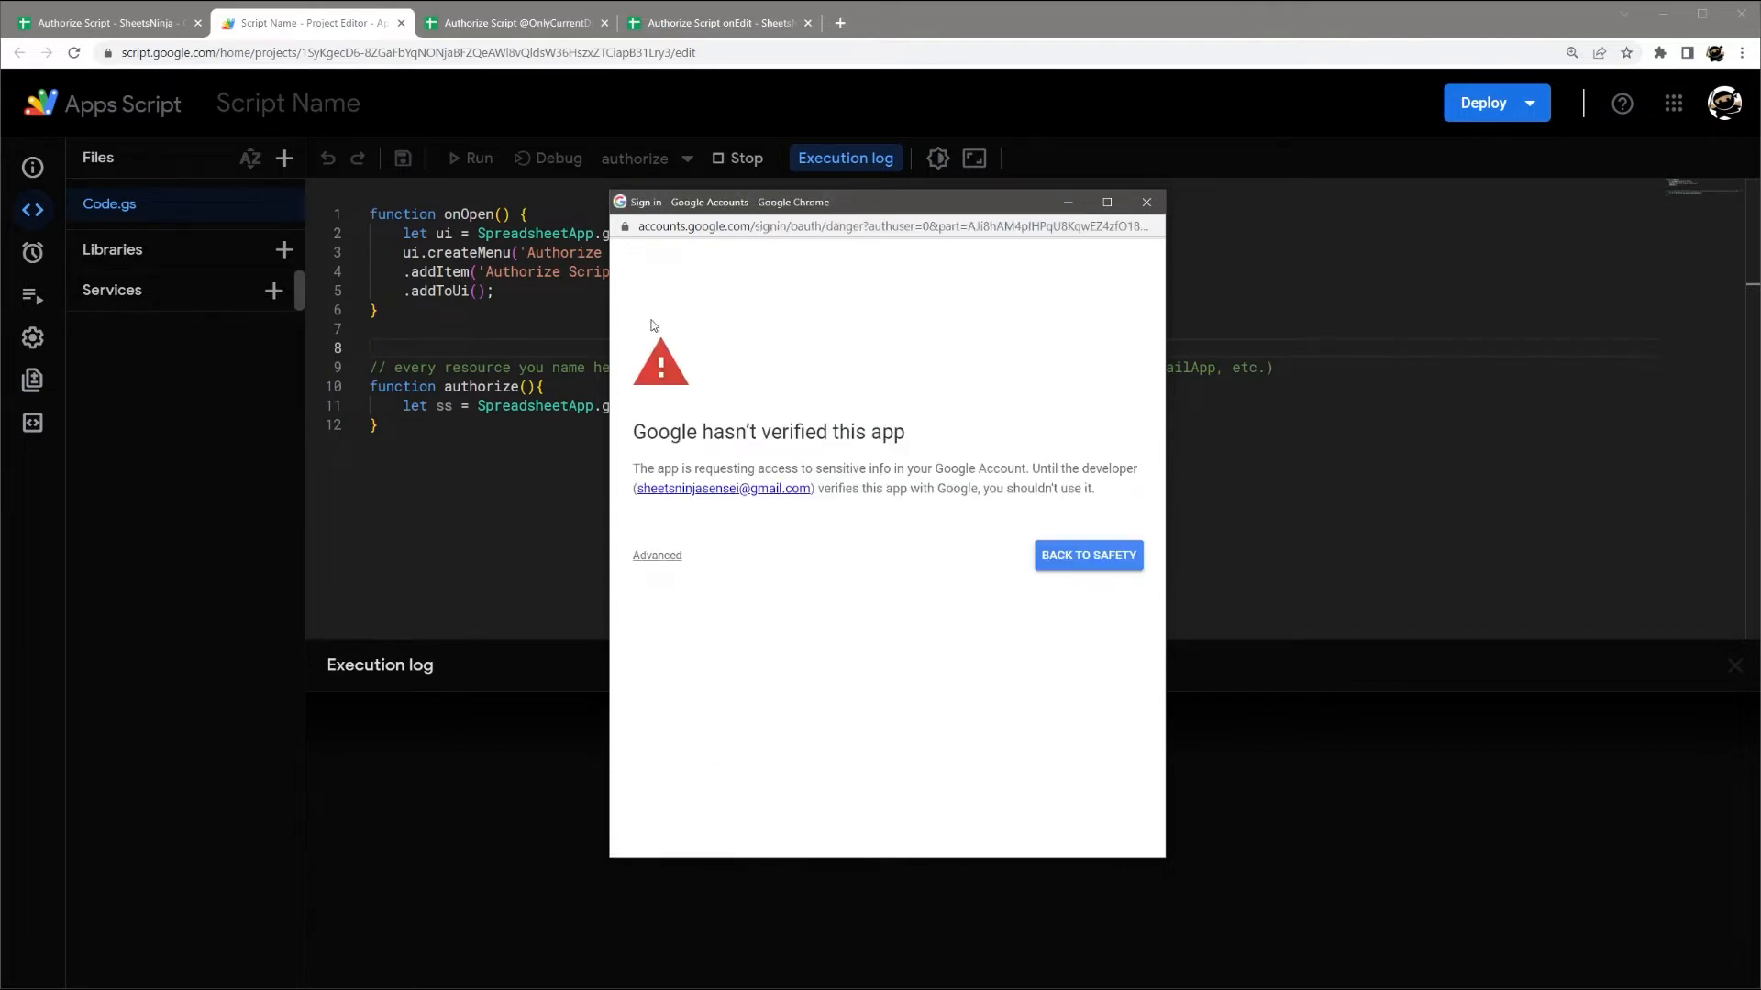
mouse_move(964, 679)
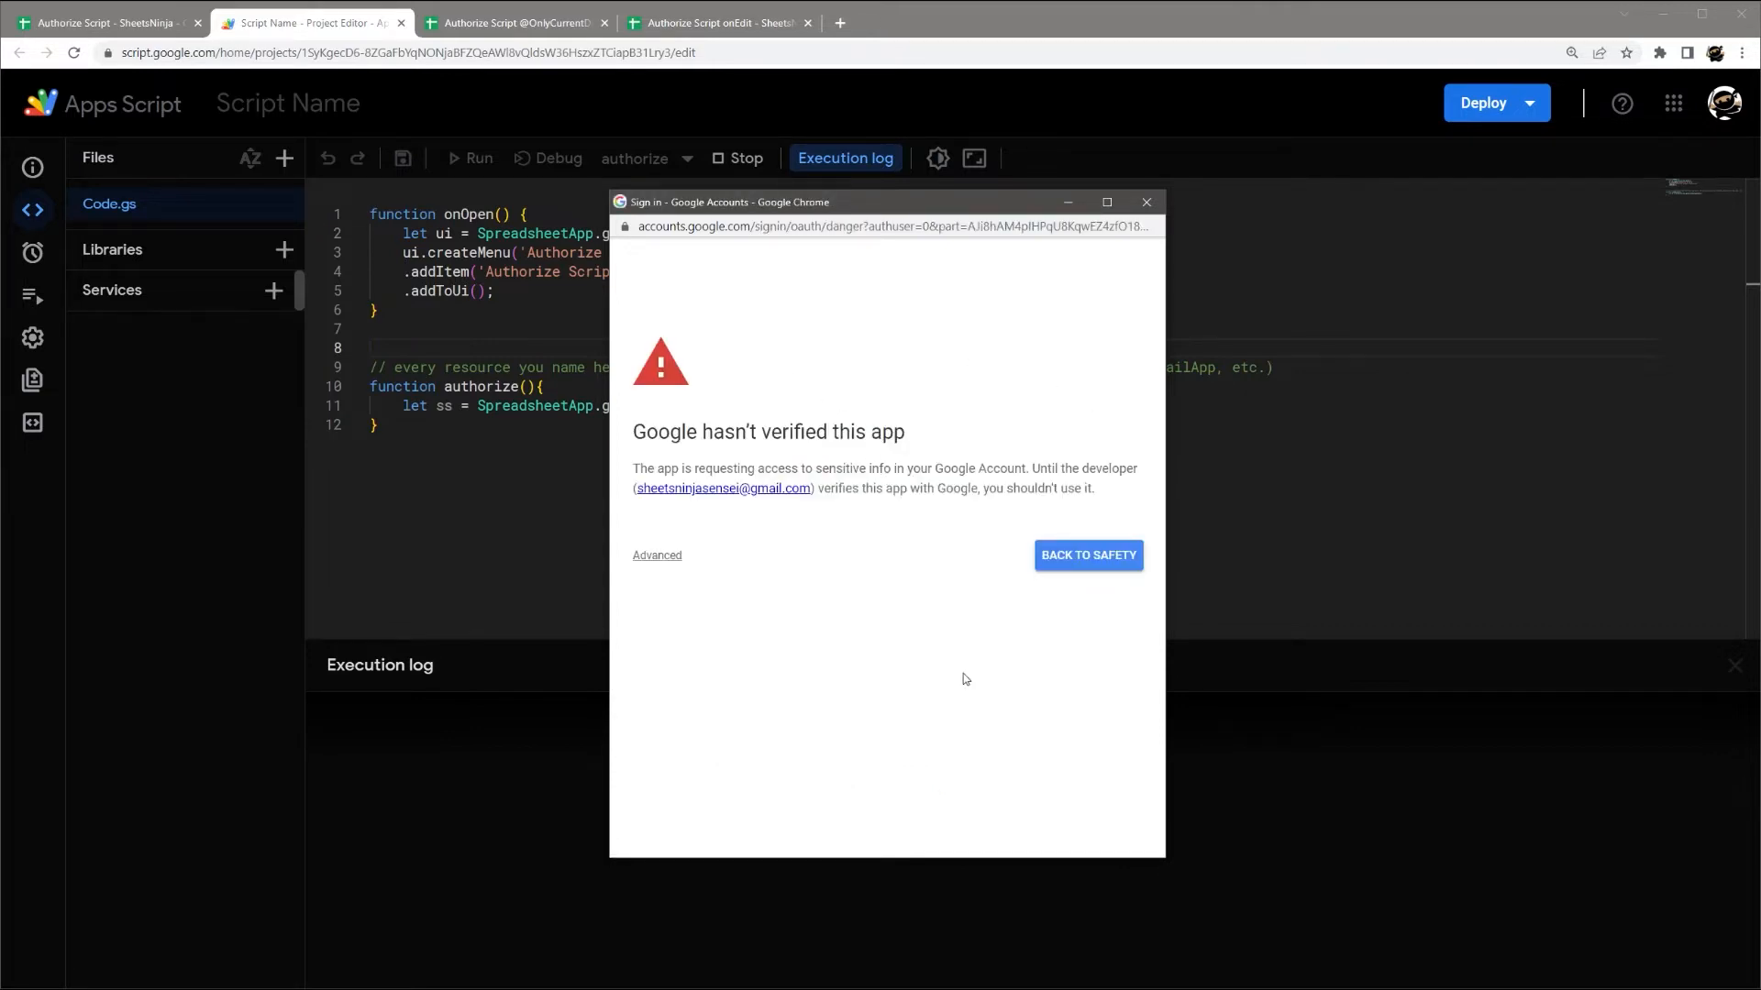
mouse_move(854, 533)
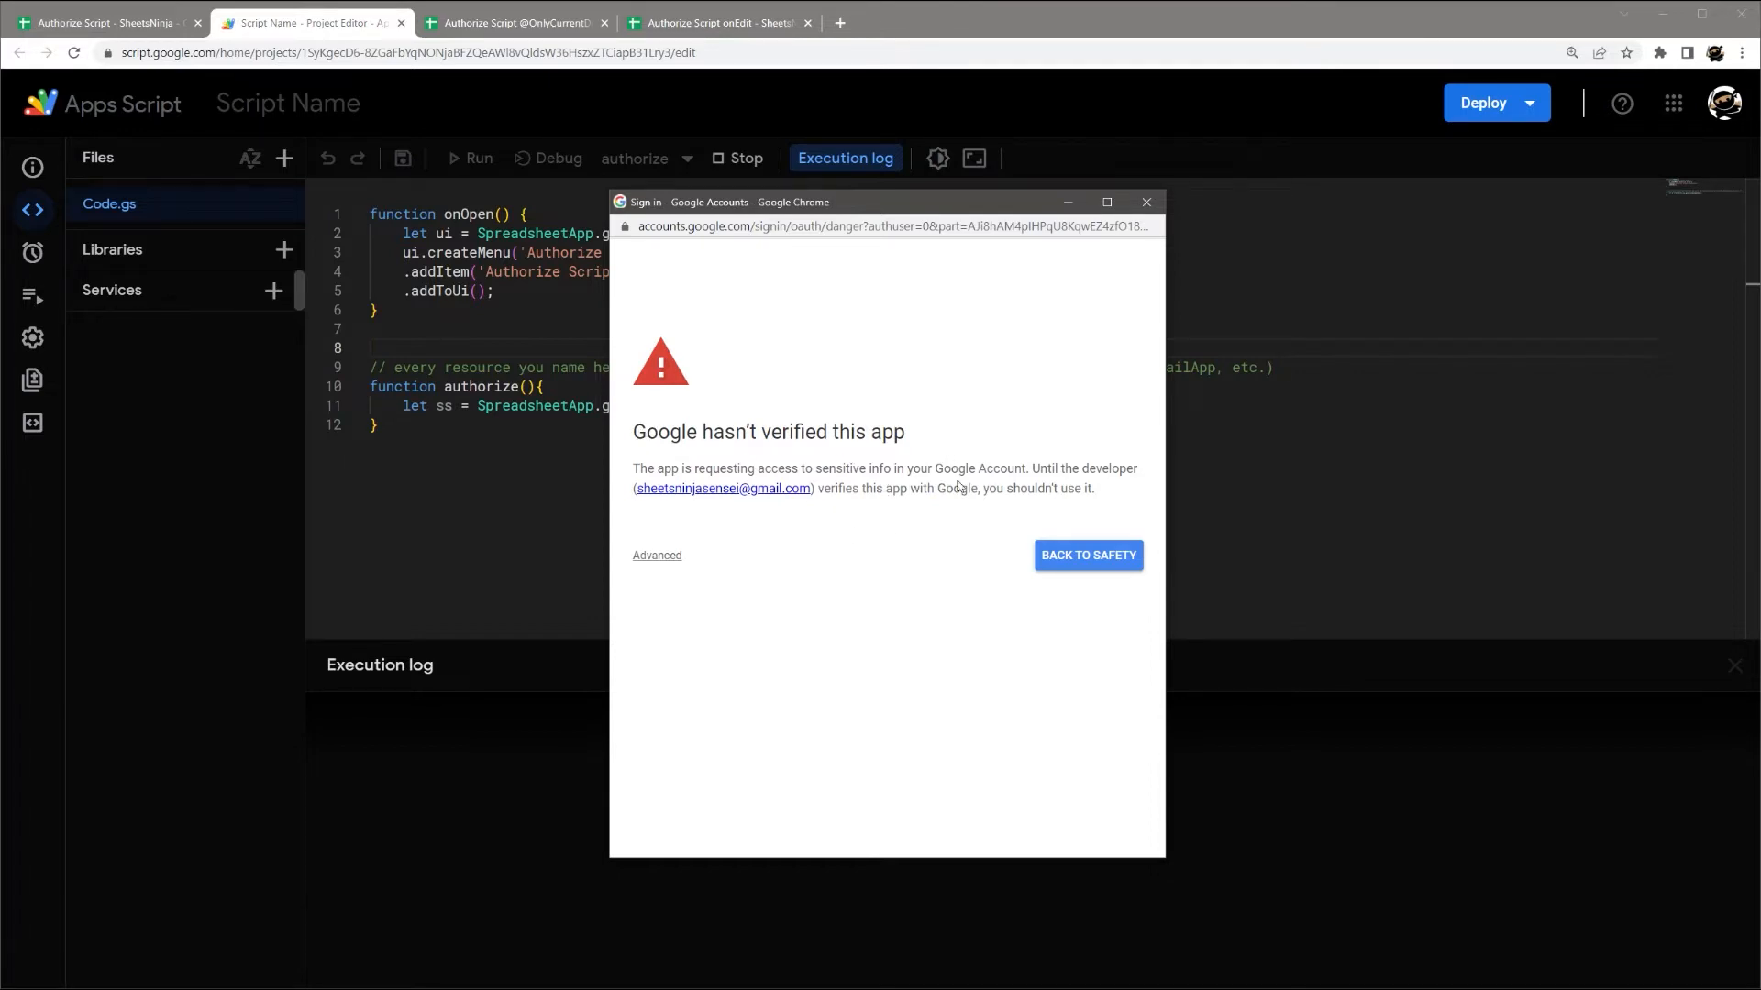
mouse_move(665, 472)
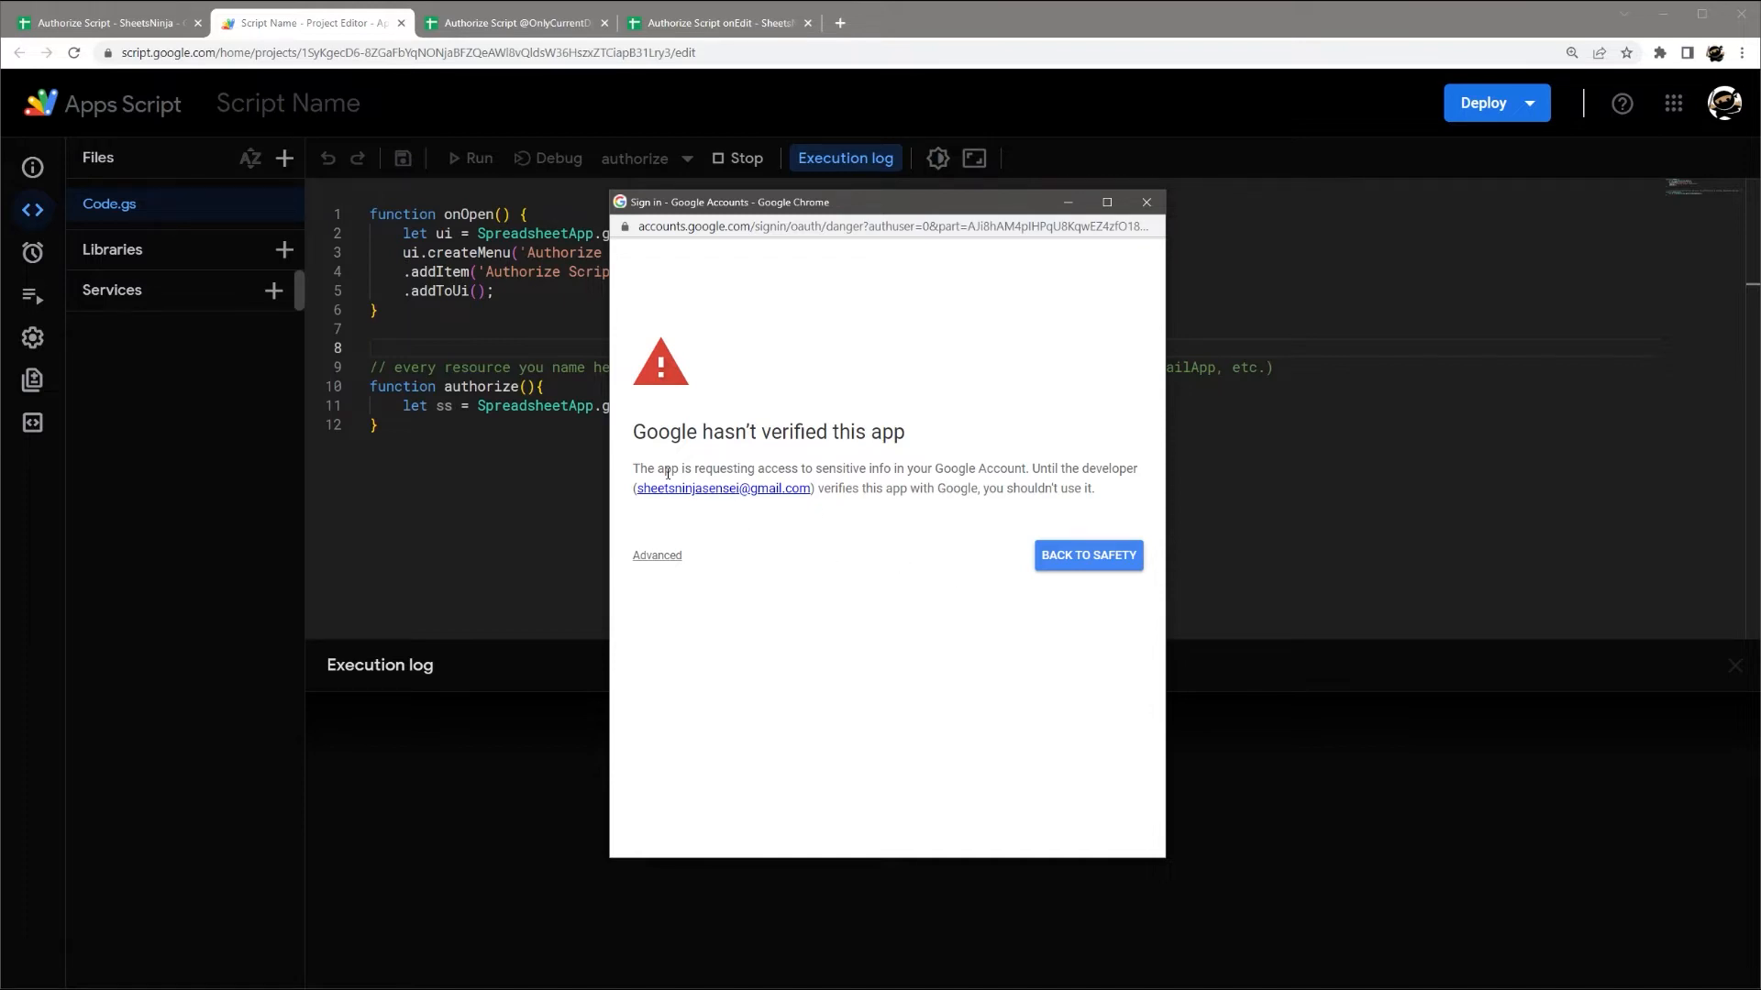
mouse_move(633, 452)
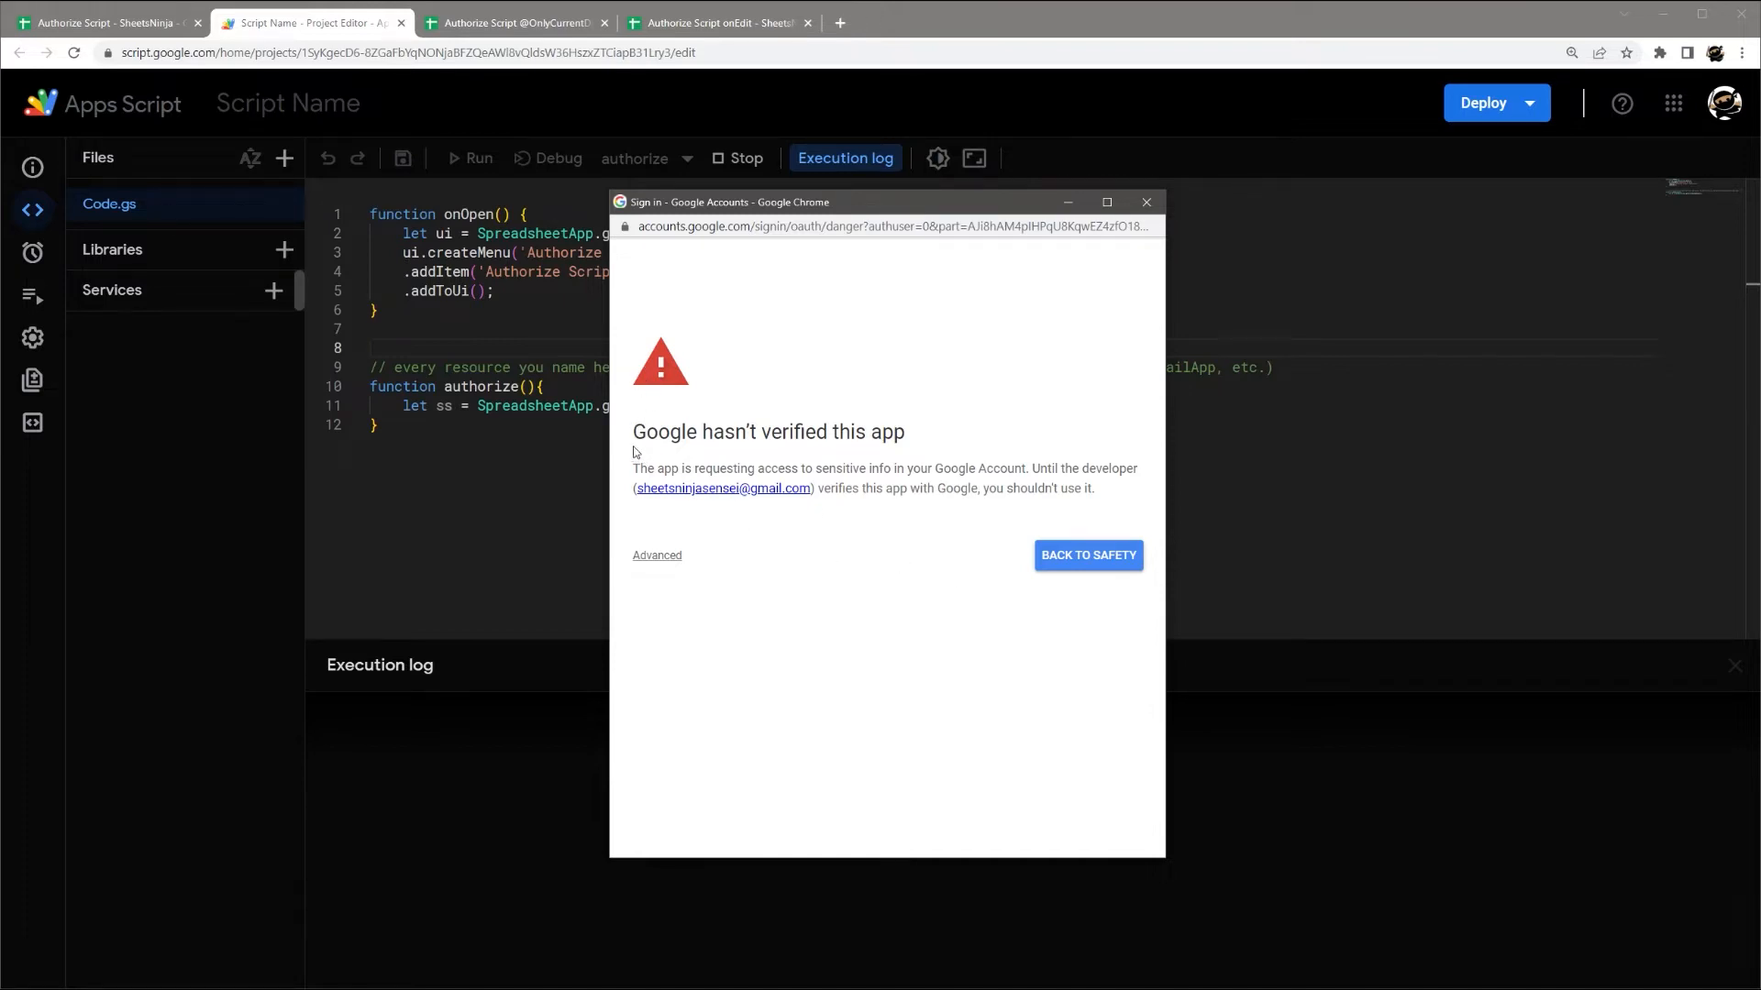
mouse_move(765, 502)
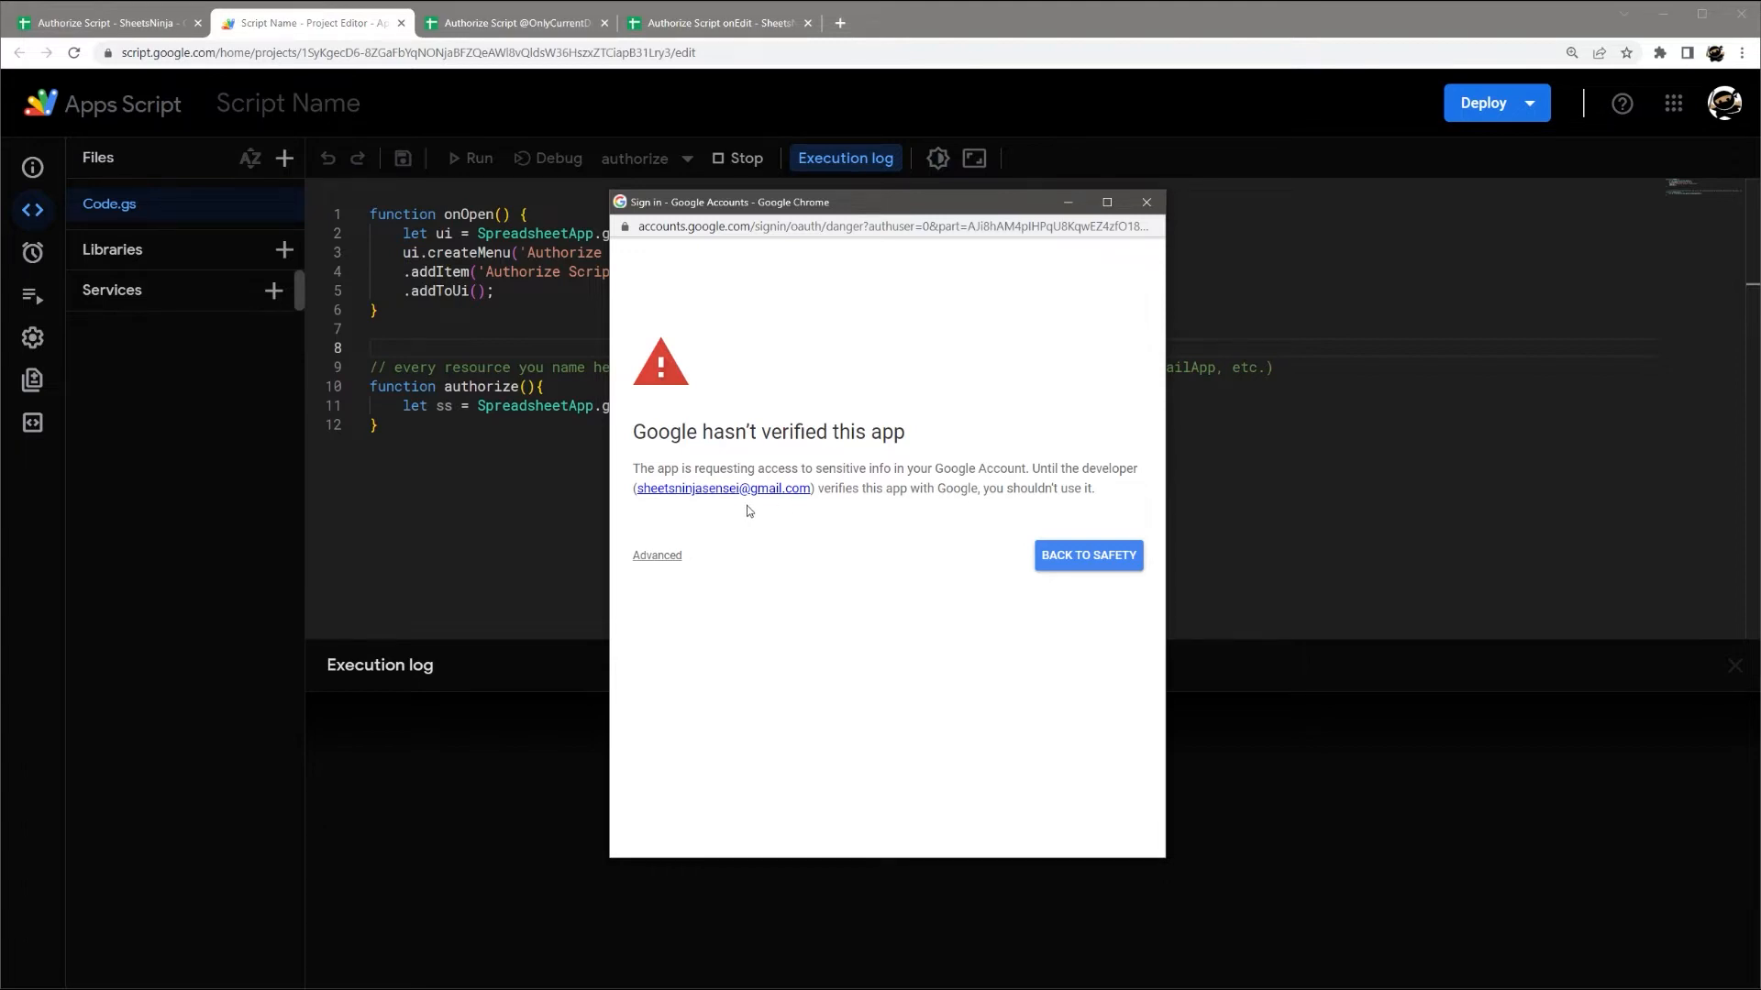
mouse_move(719, 321)
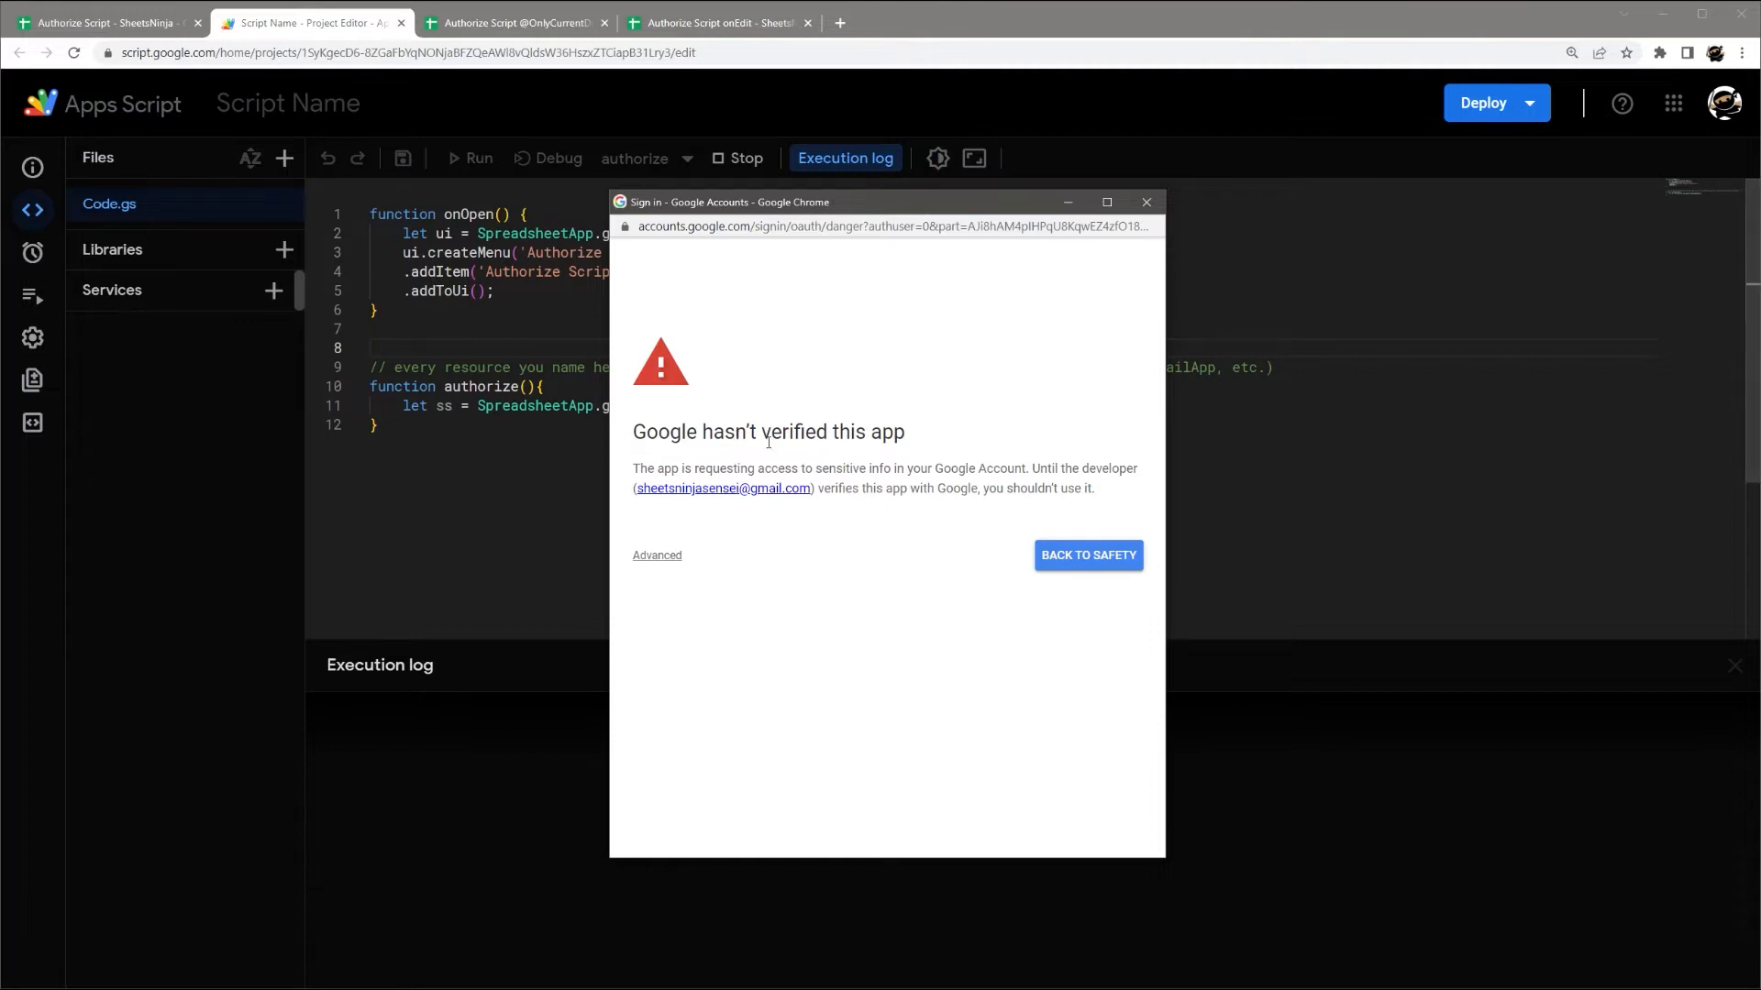
mouse_move(635, 360)
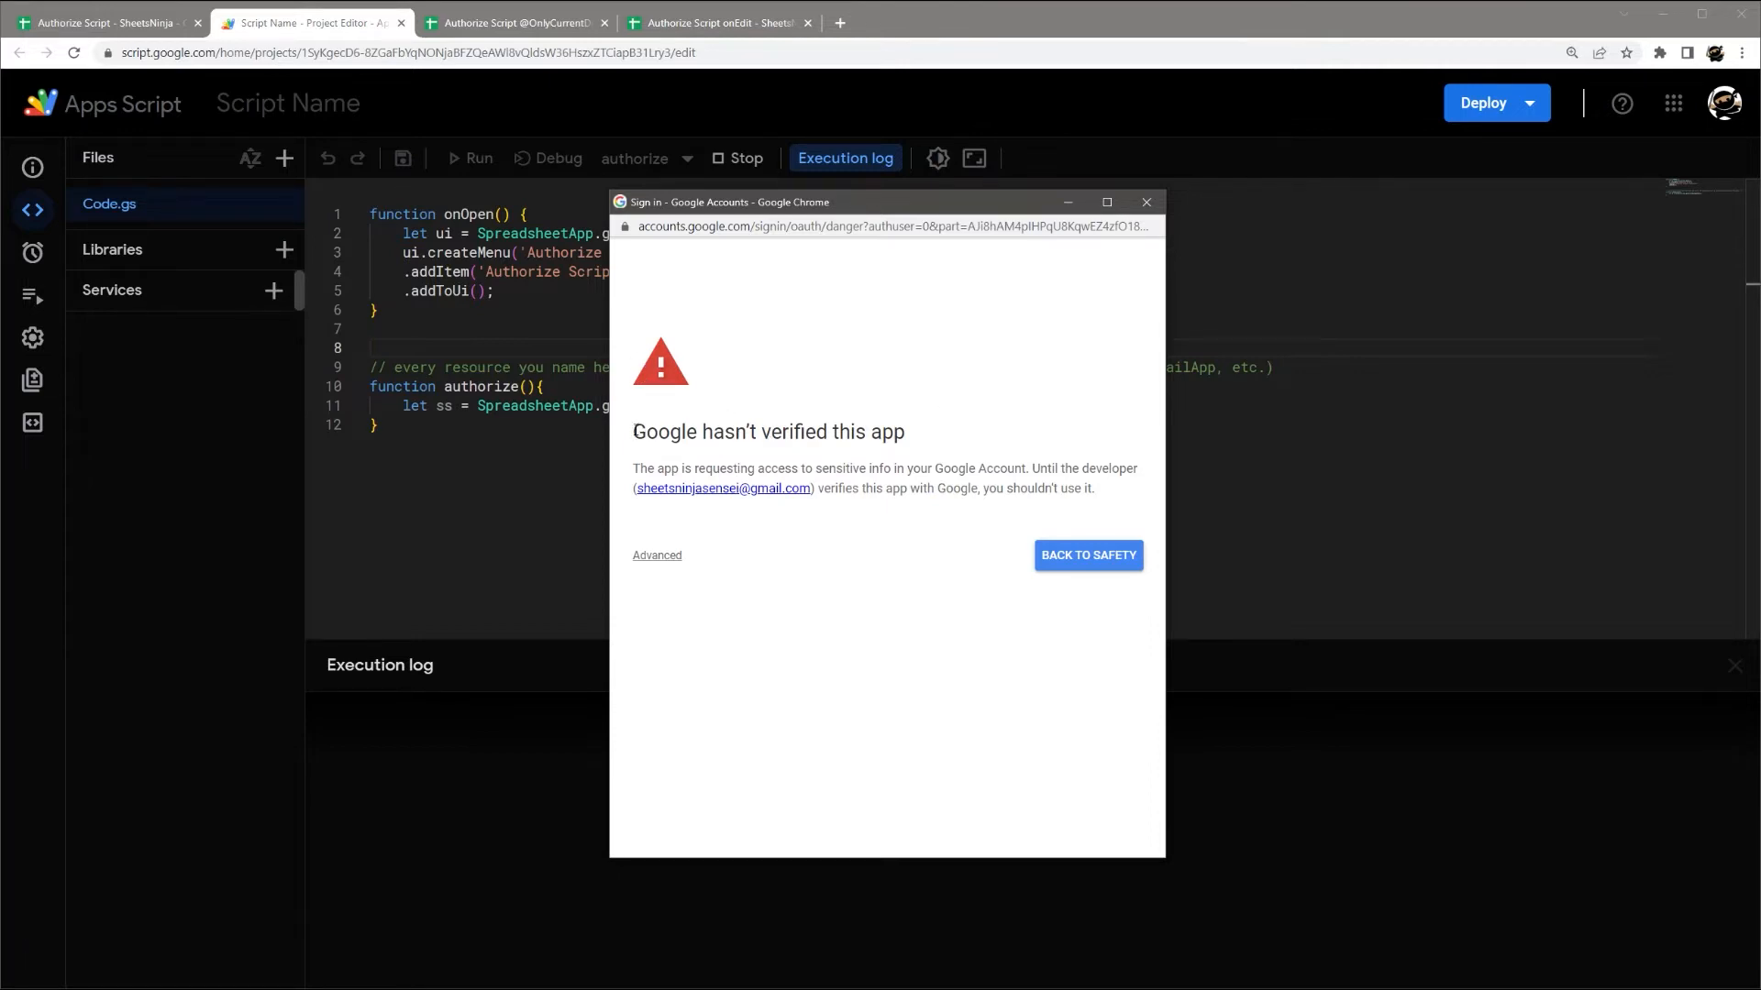
mouse_move(617, 423)
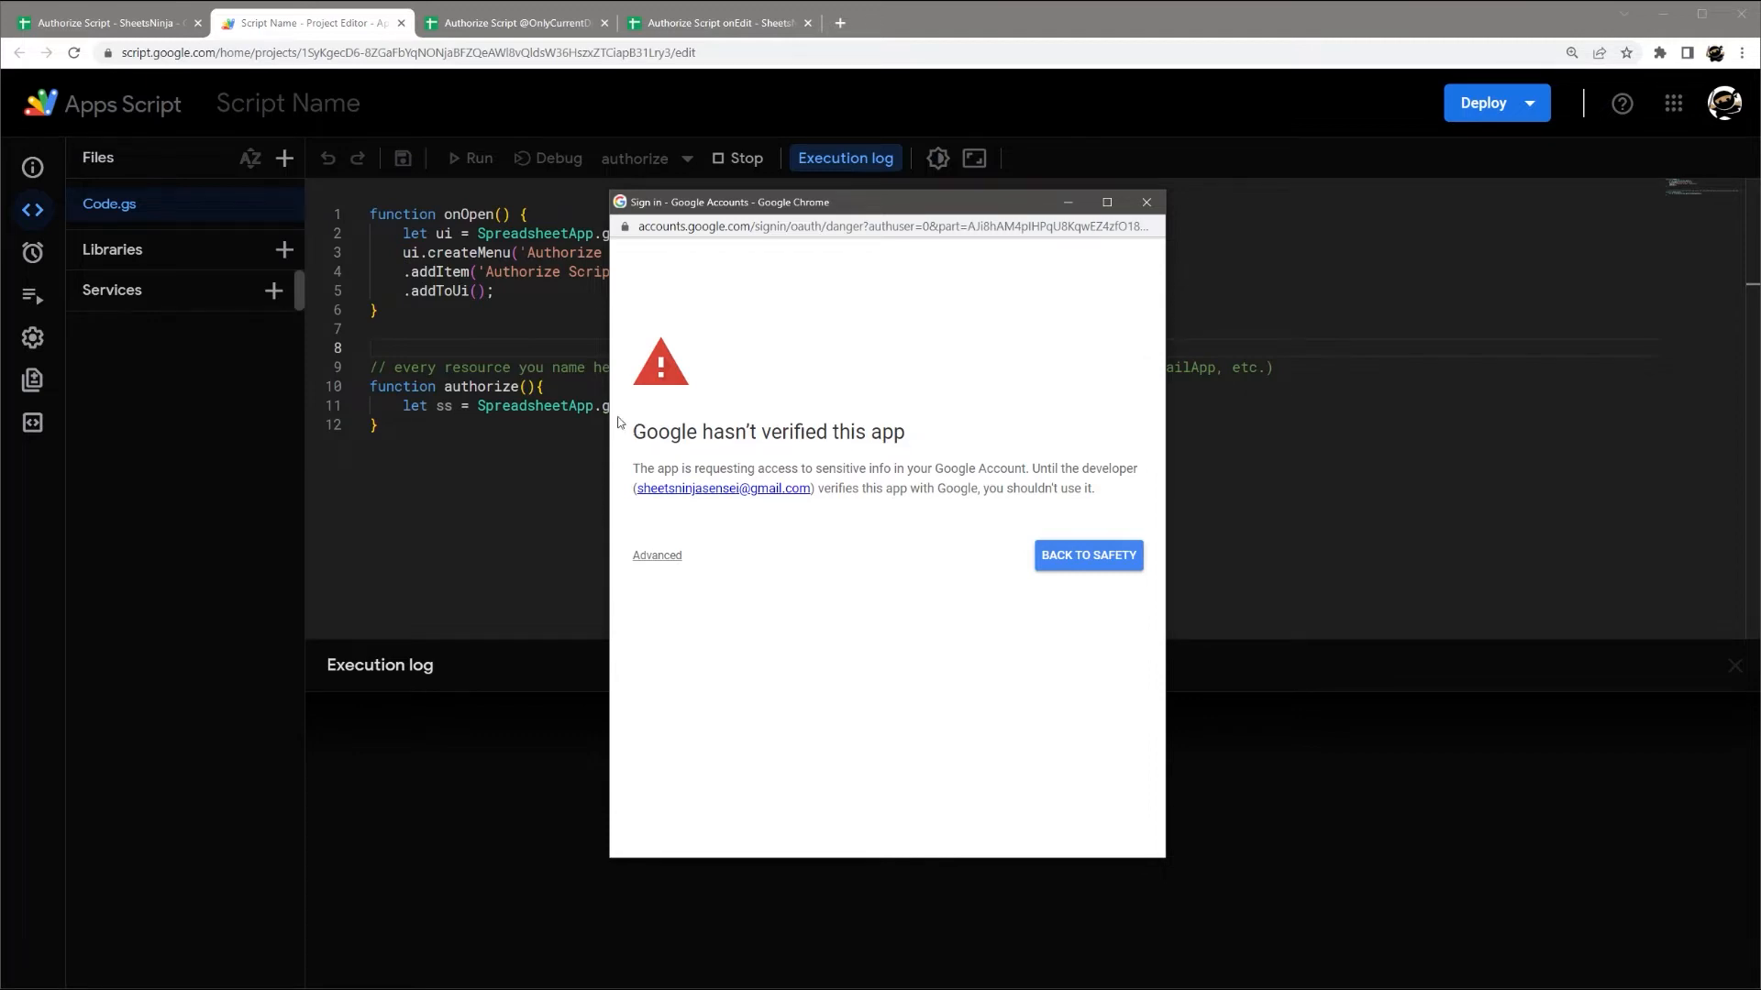
mouse_move(741, 494)
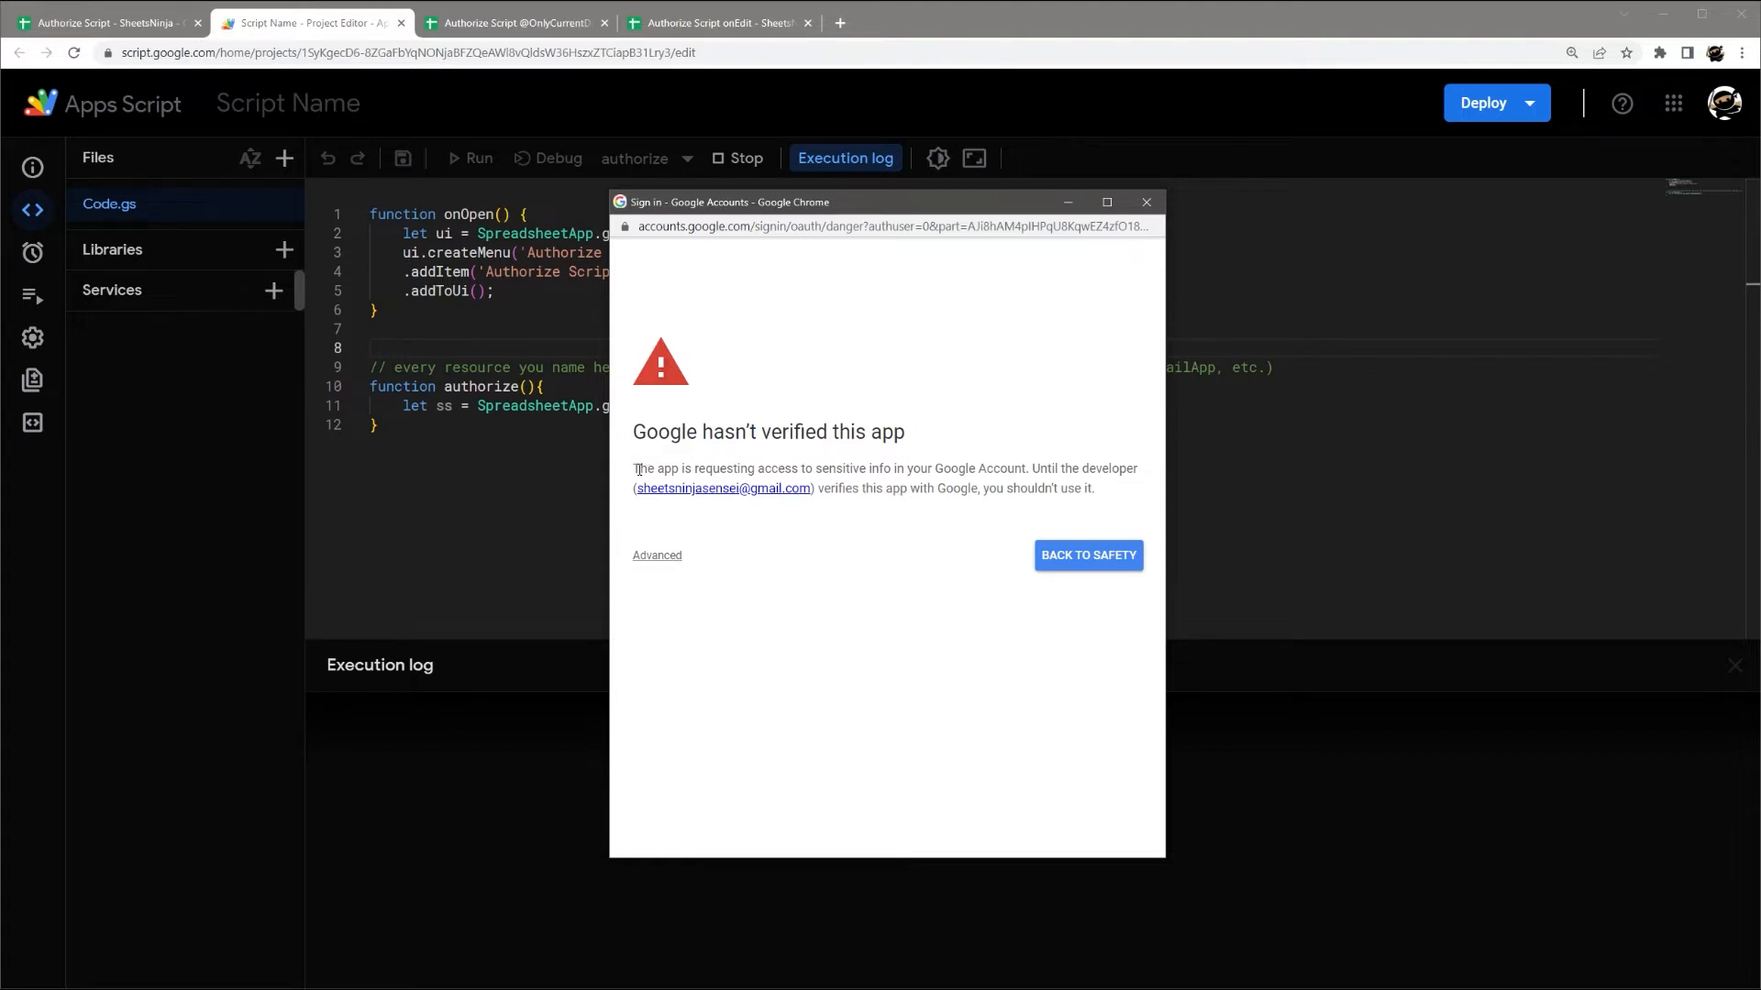
mouse_move(775, 520)
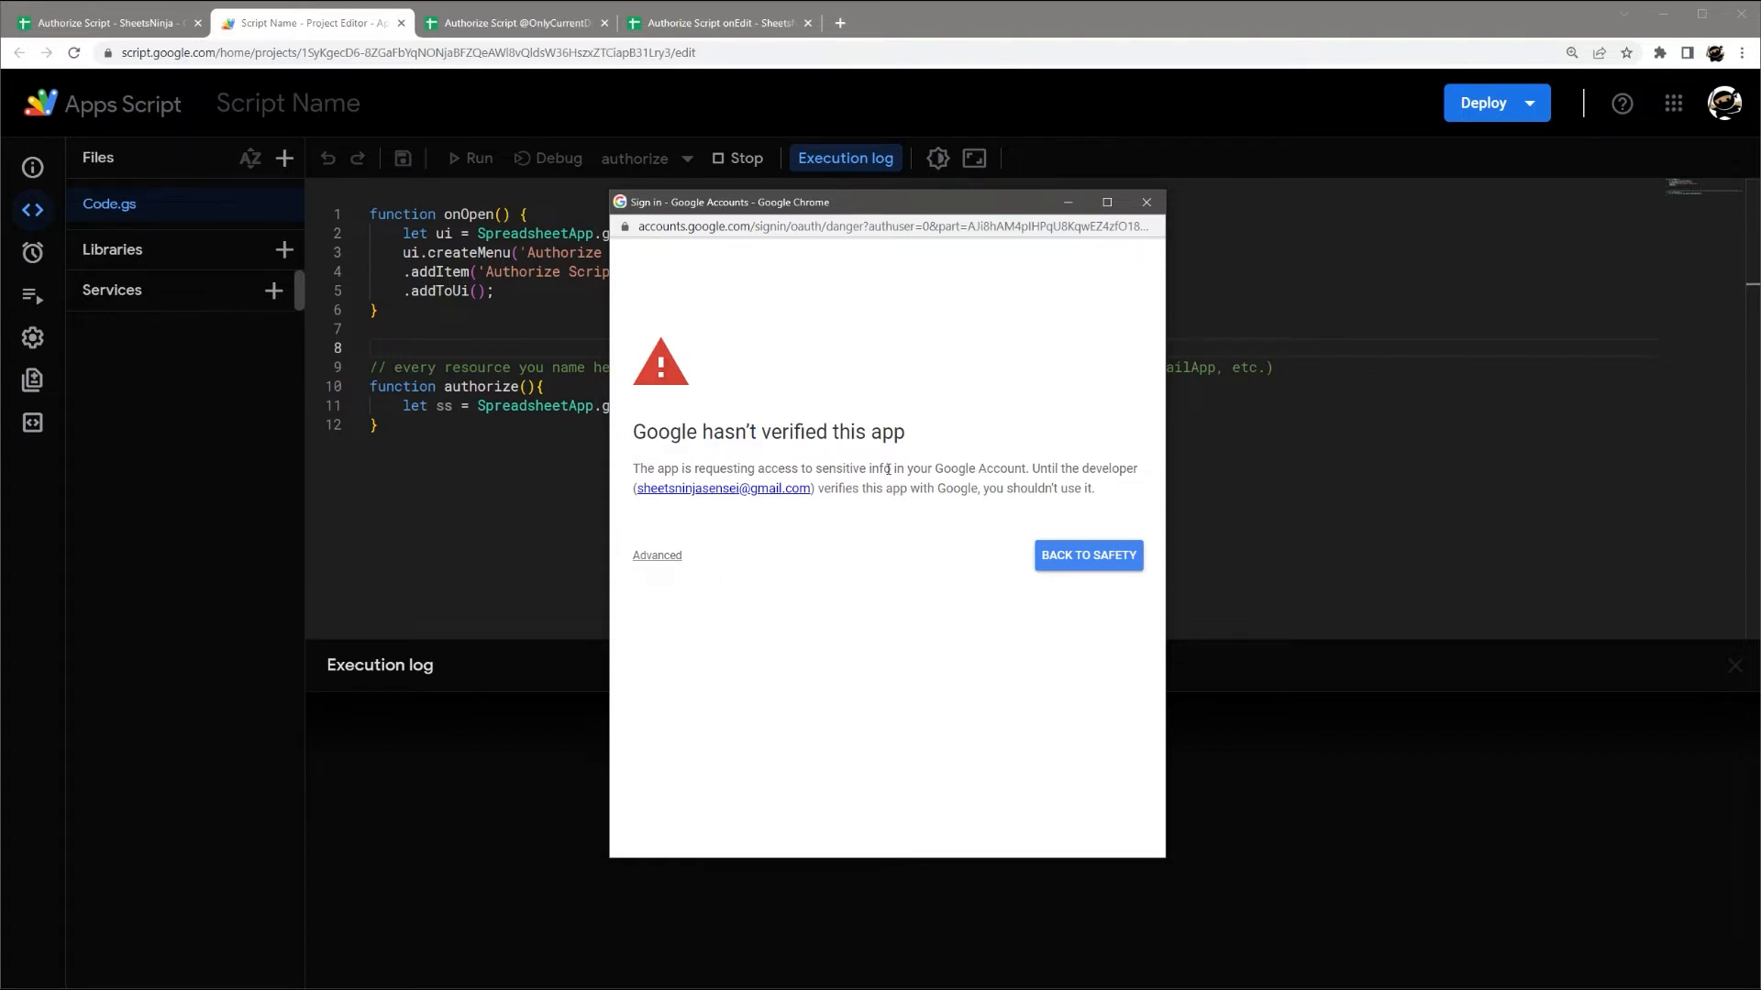
mouse_move(665, 561)
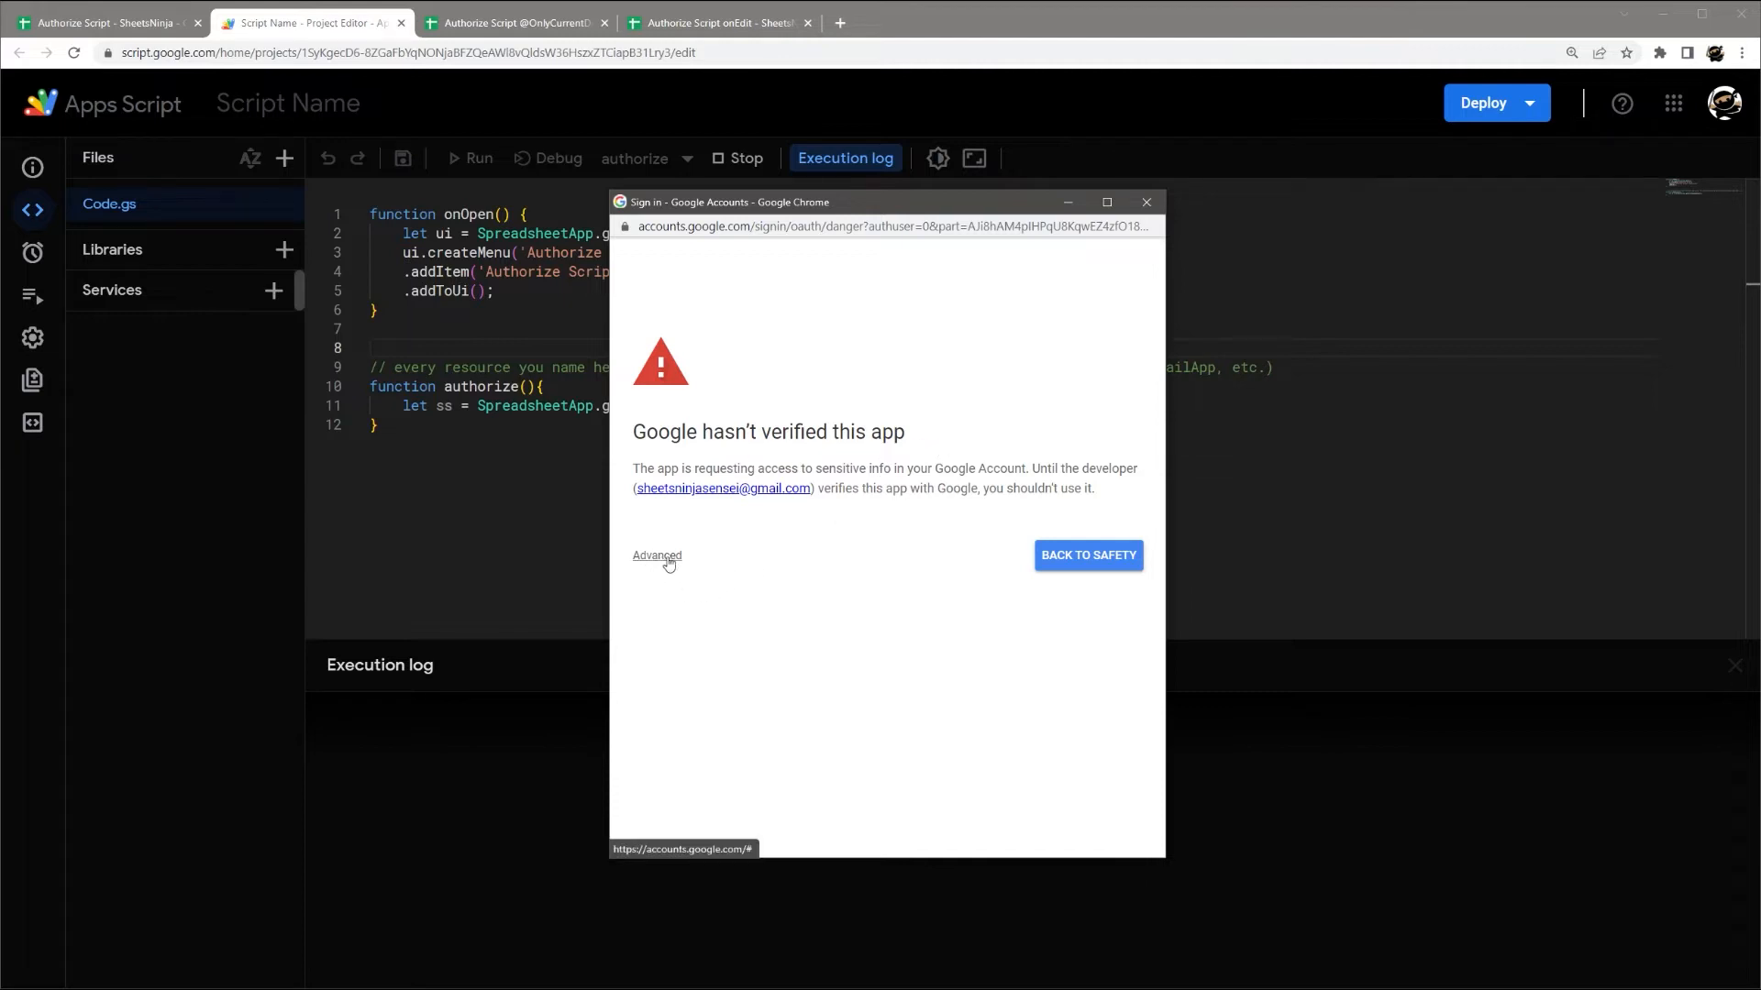
- Expand Advanced and go to 'Untitled project (unsafe)'
click(657, 555)
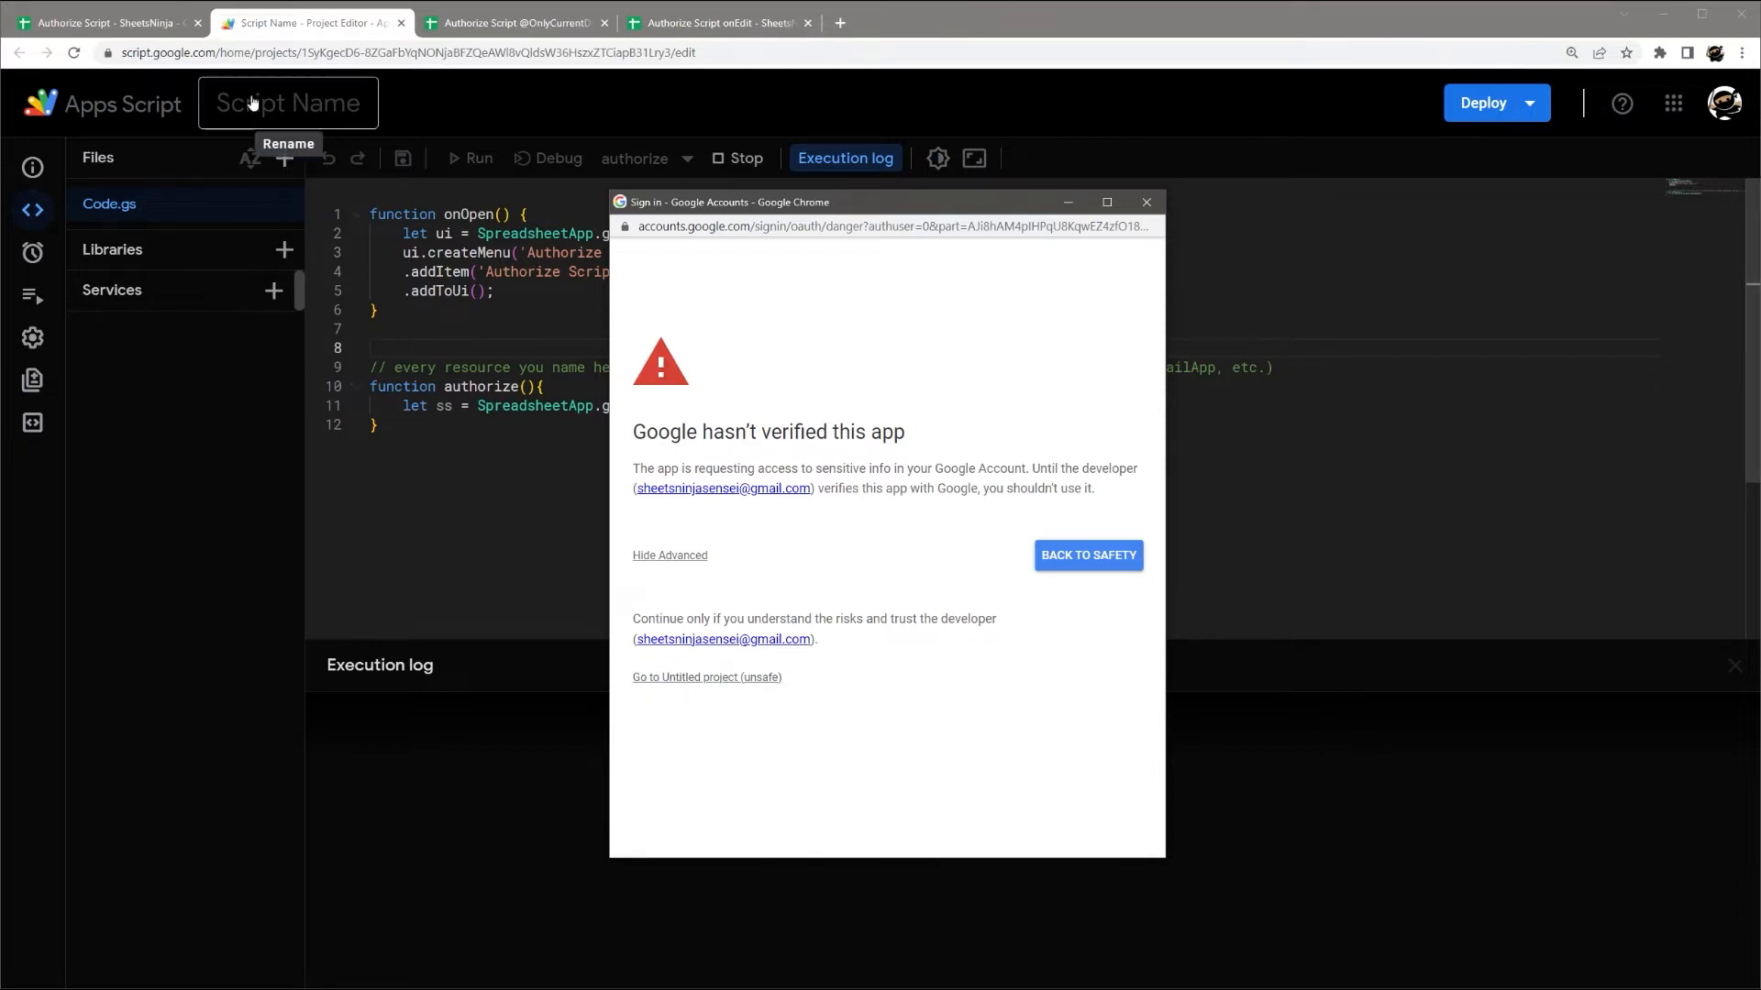
mouse_move(370, 122)
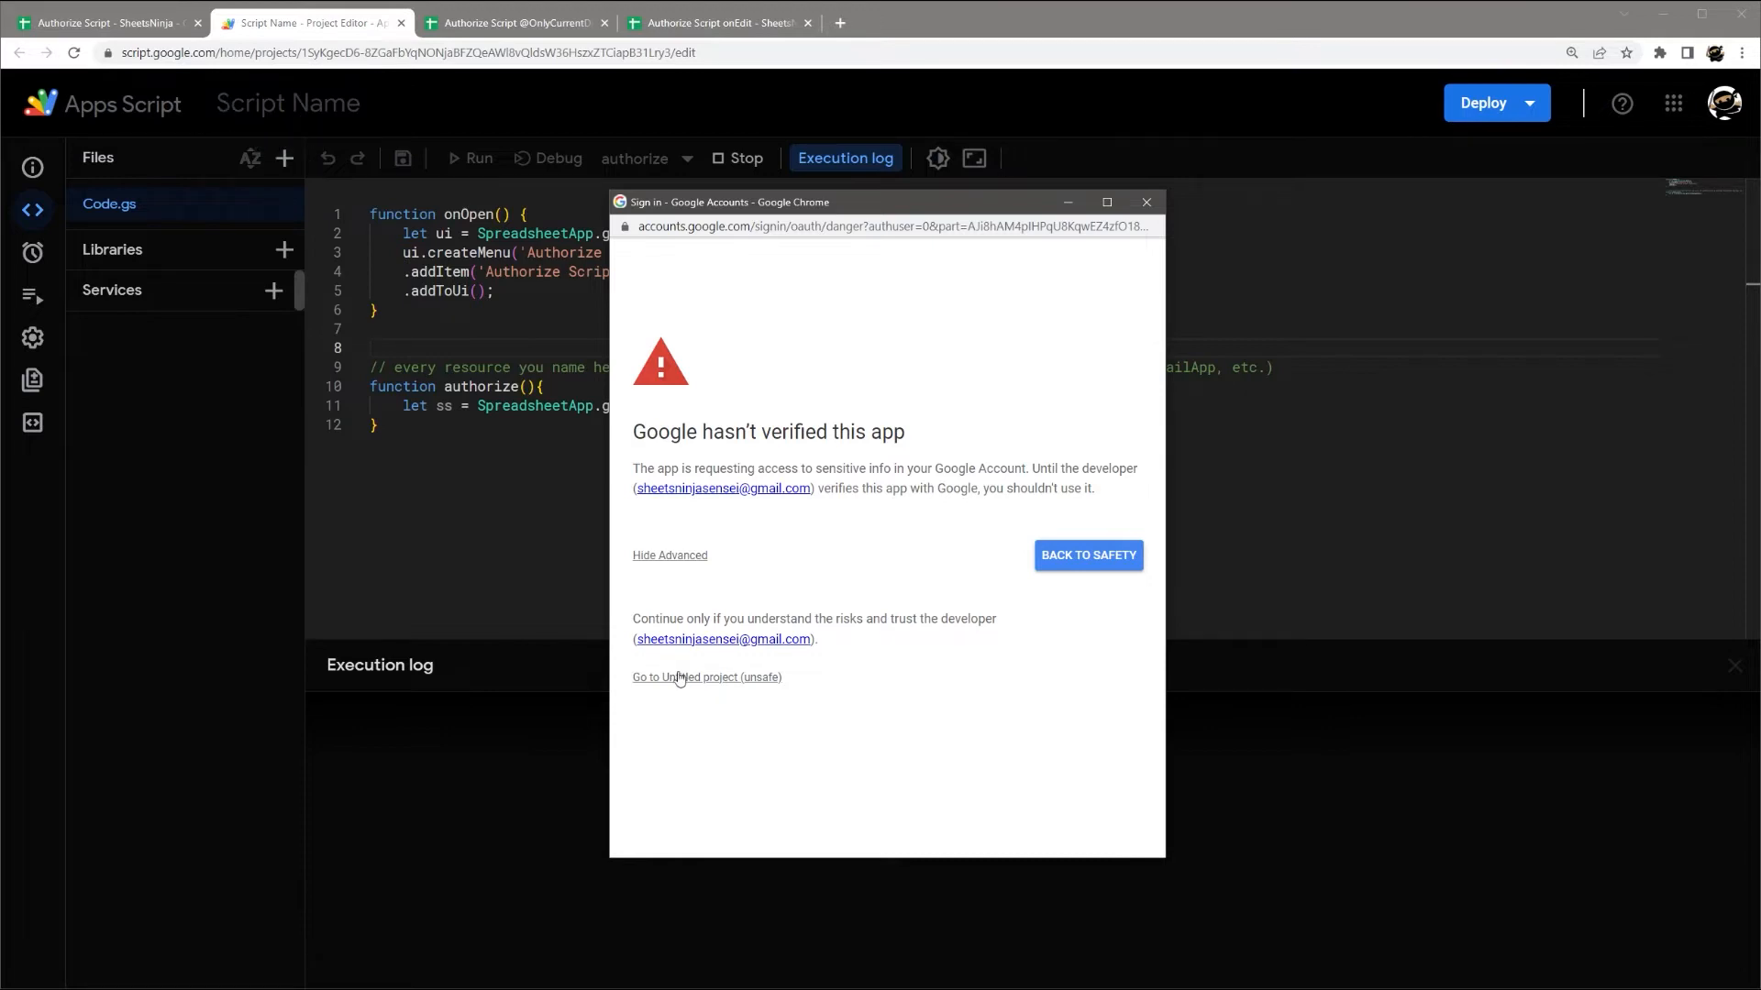
mouse_move(694, 684)
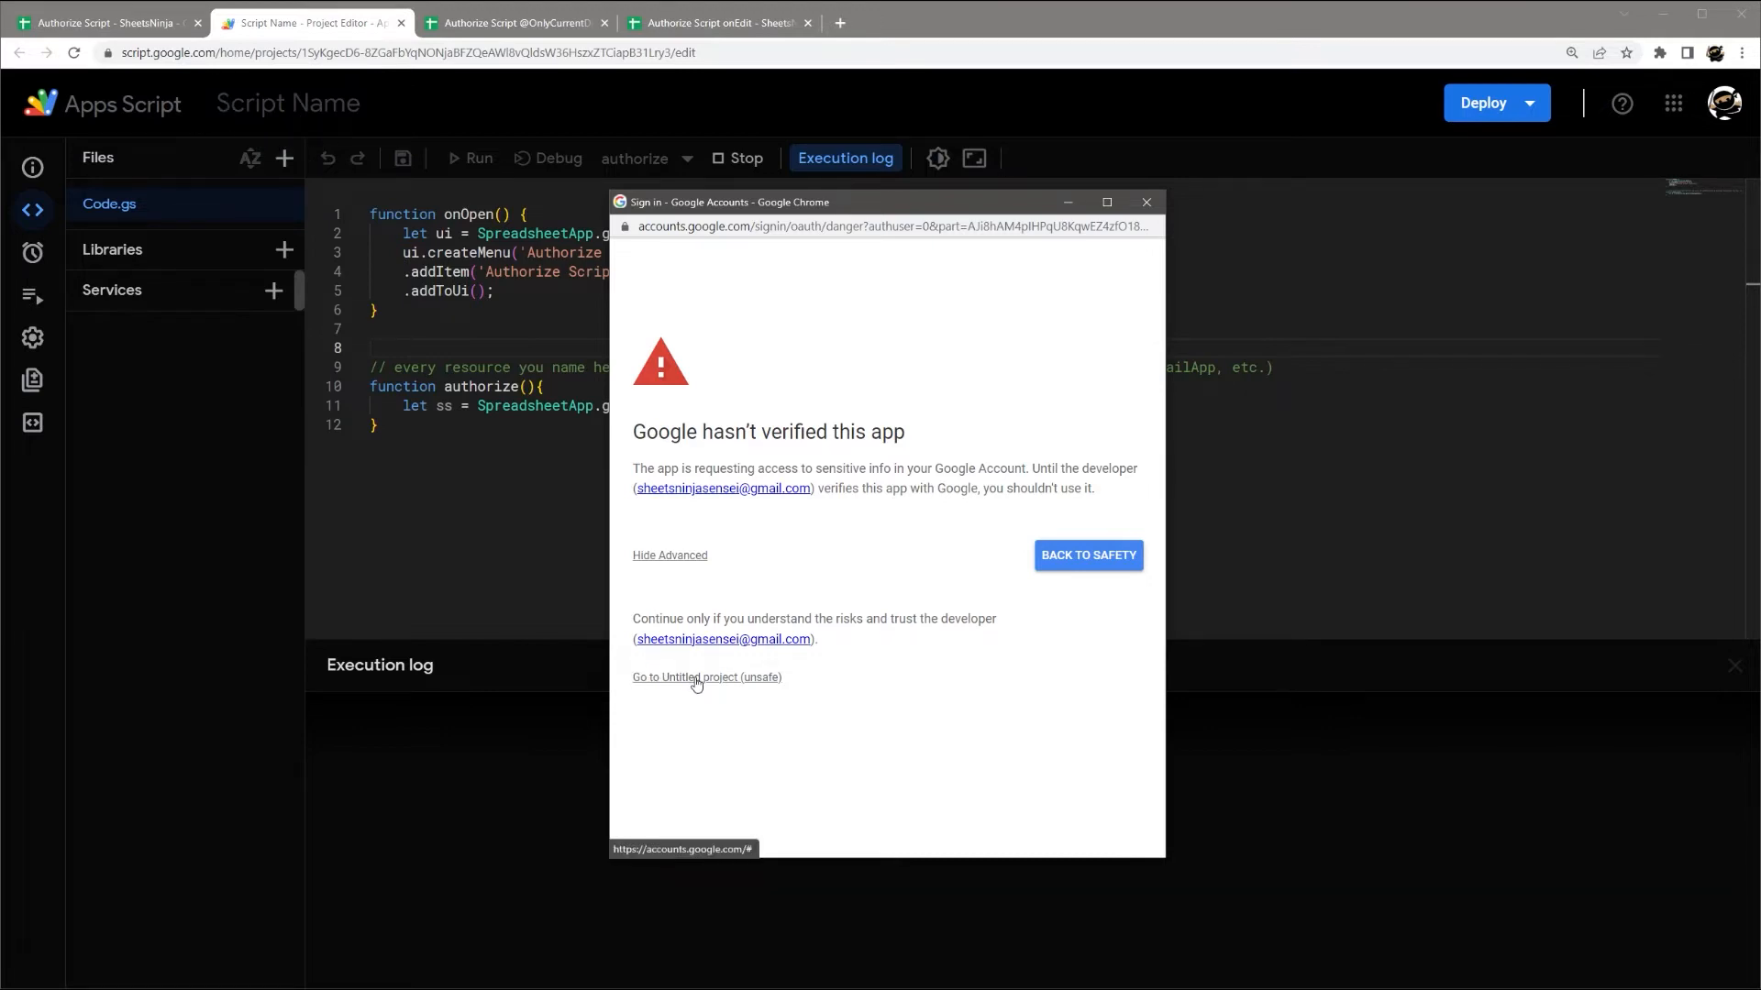
mouse_move(280, 115)
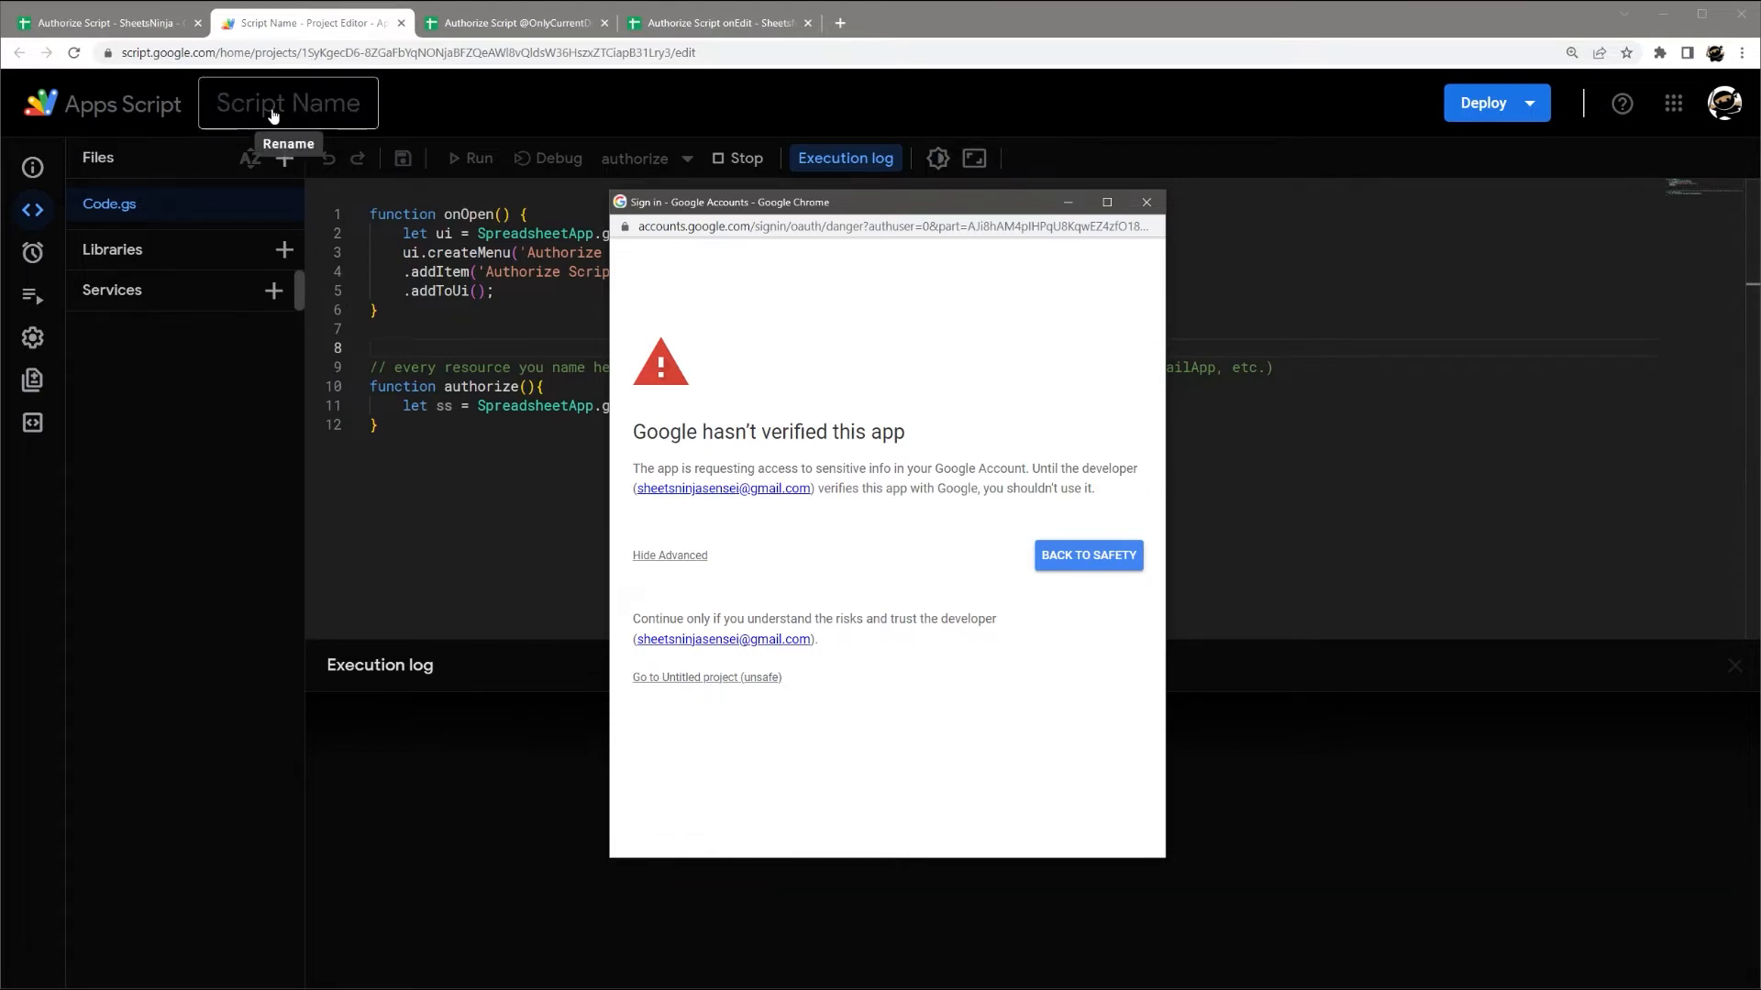
click(717, 676)
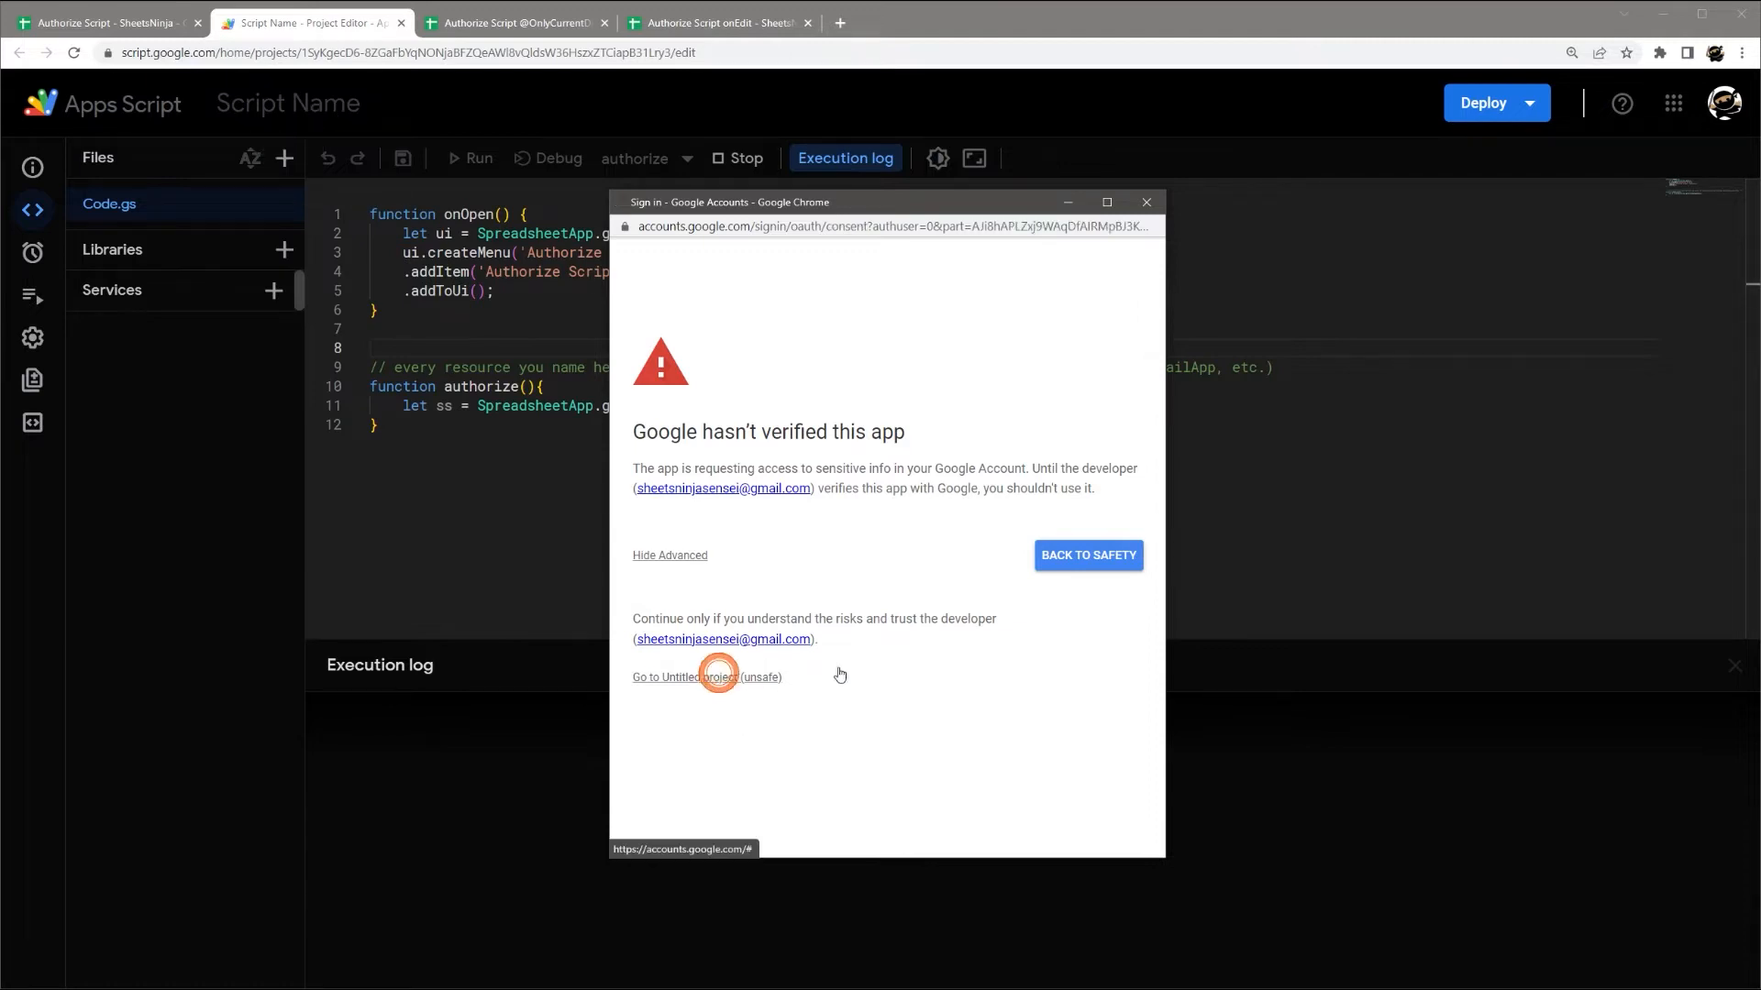
- Allow Untitled project spreadsheet access, then close the first script editor
click(706, 677)
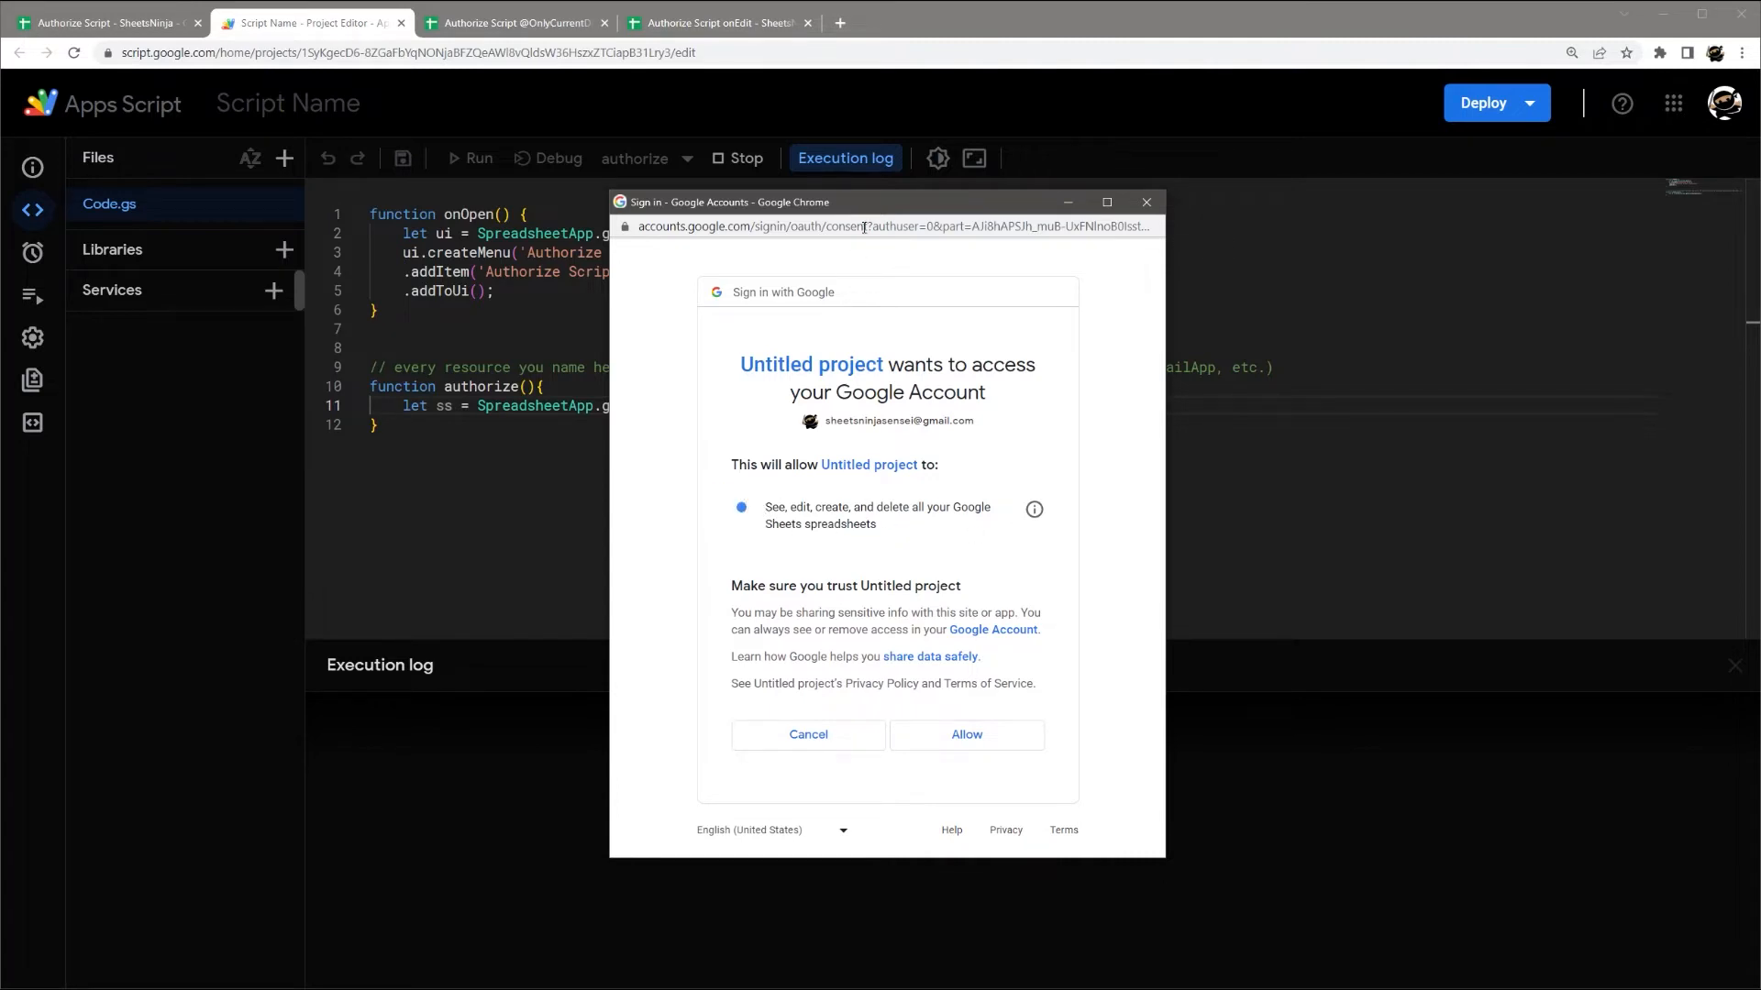
drag(887, 201, 1011, 214)
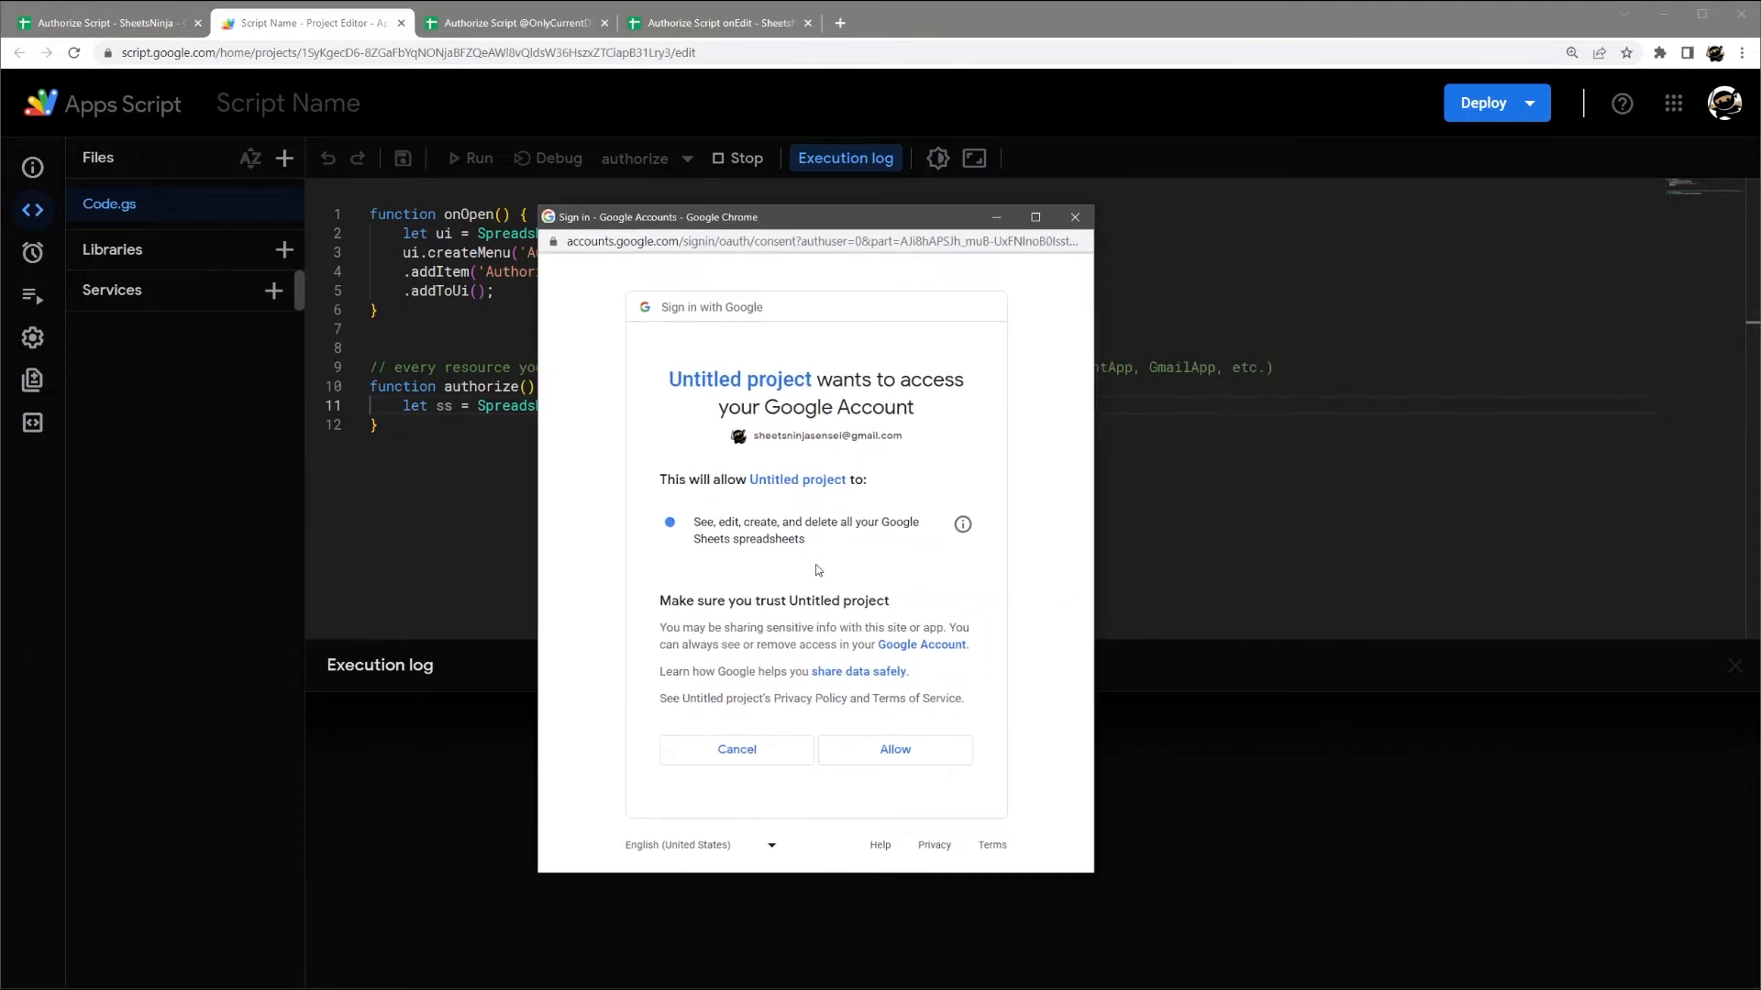
mouse_move(801, 670)
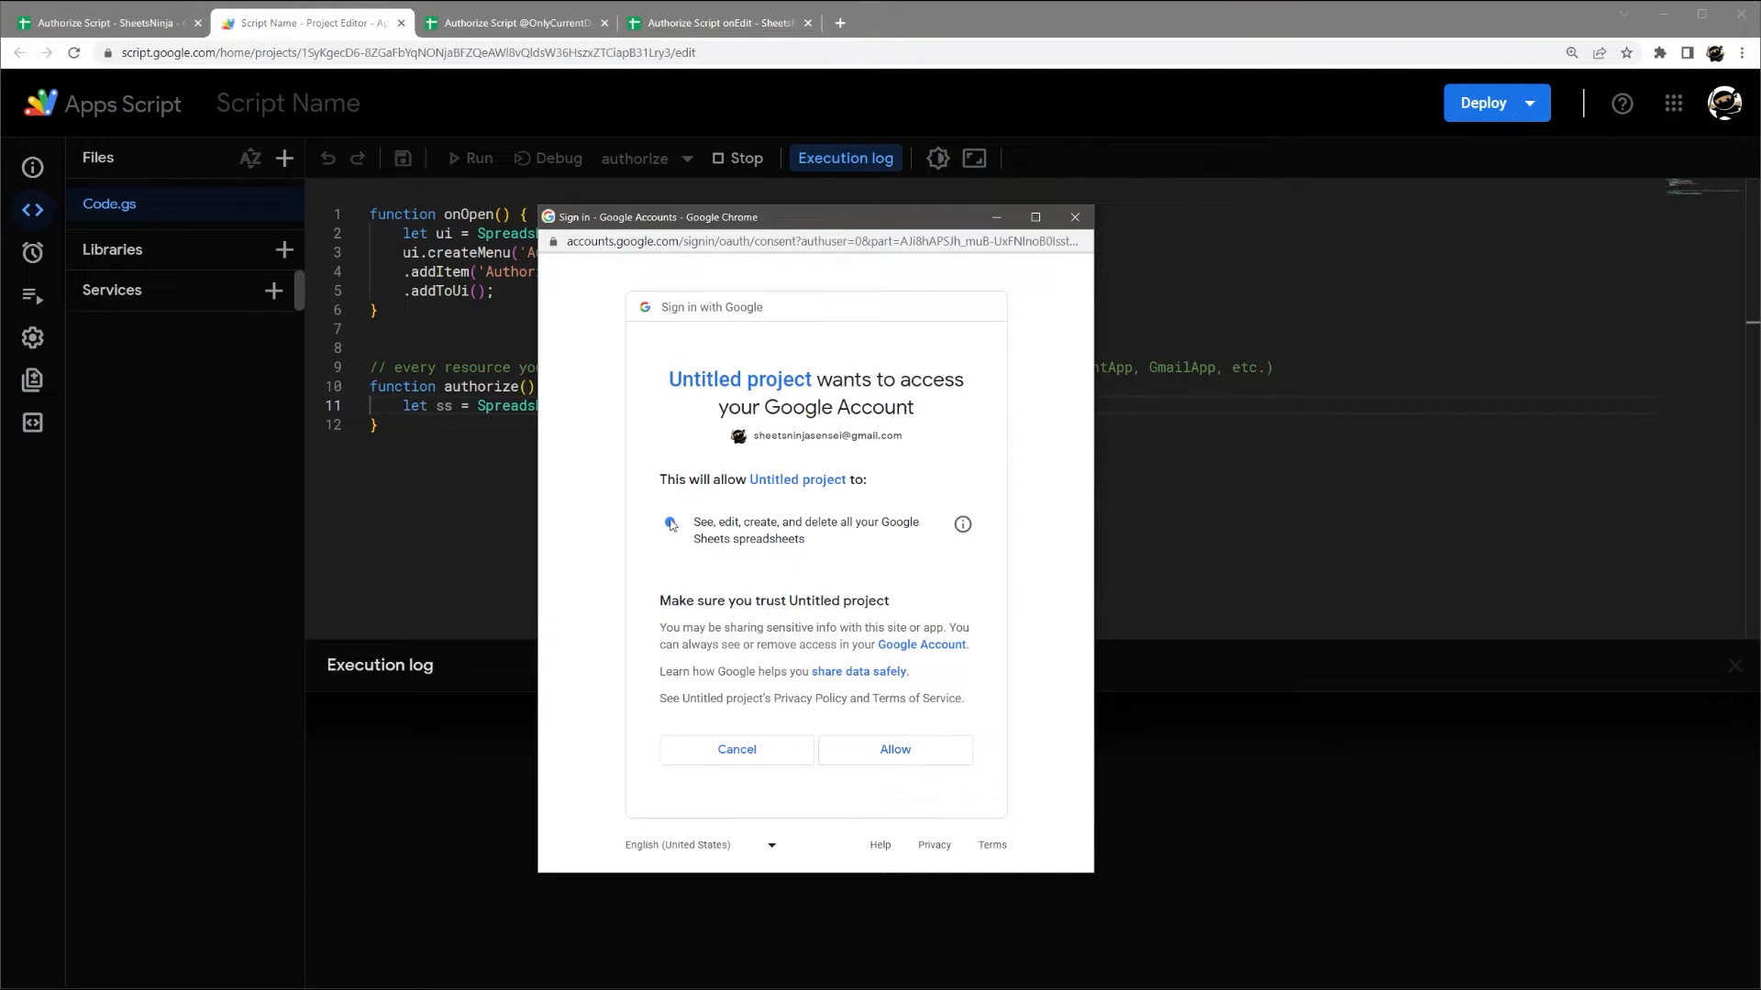
click(895, 750)
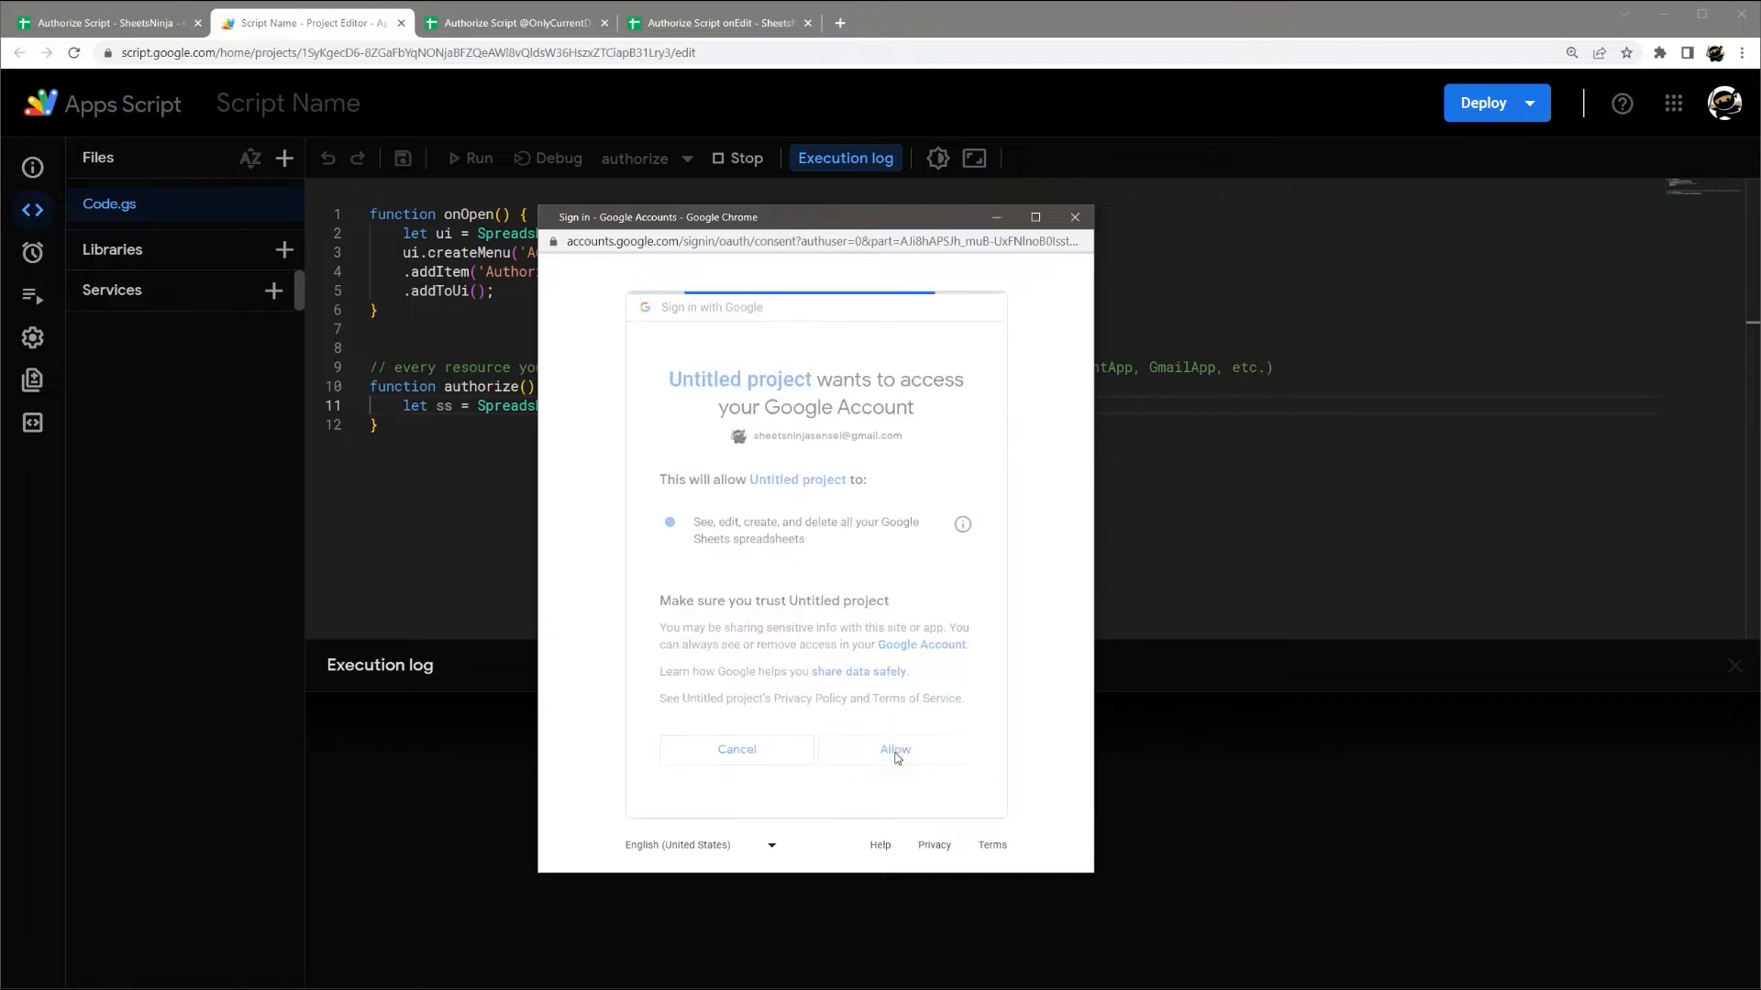
click(895, 749)
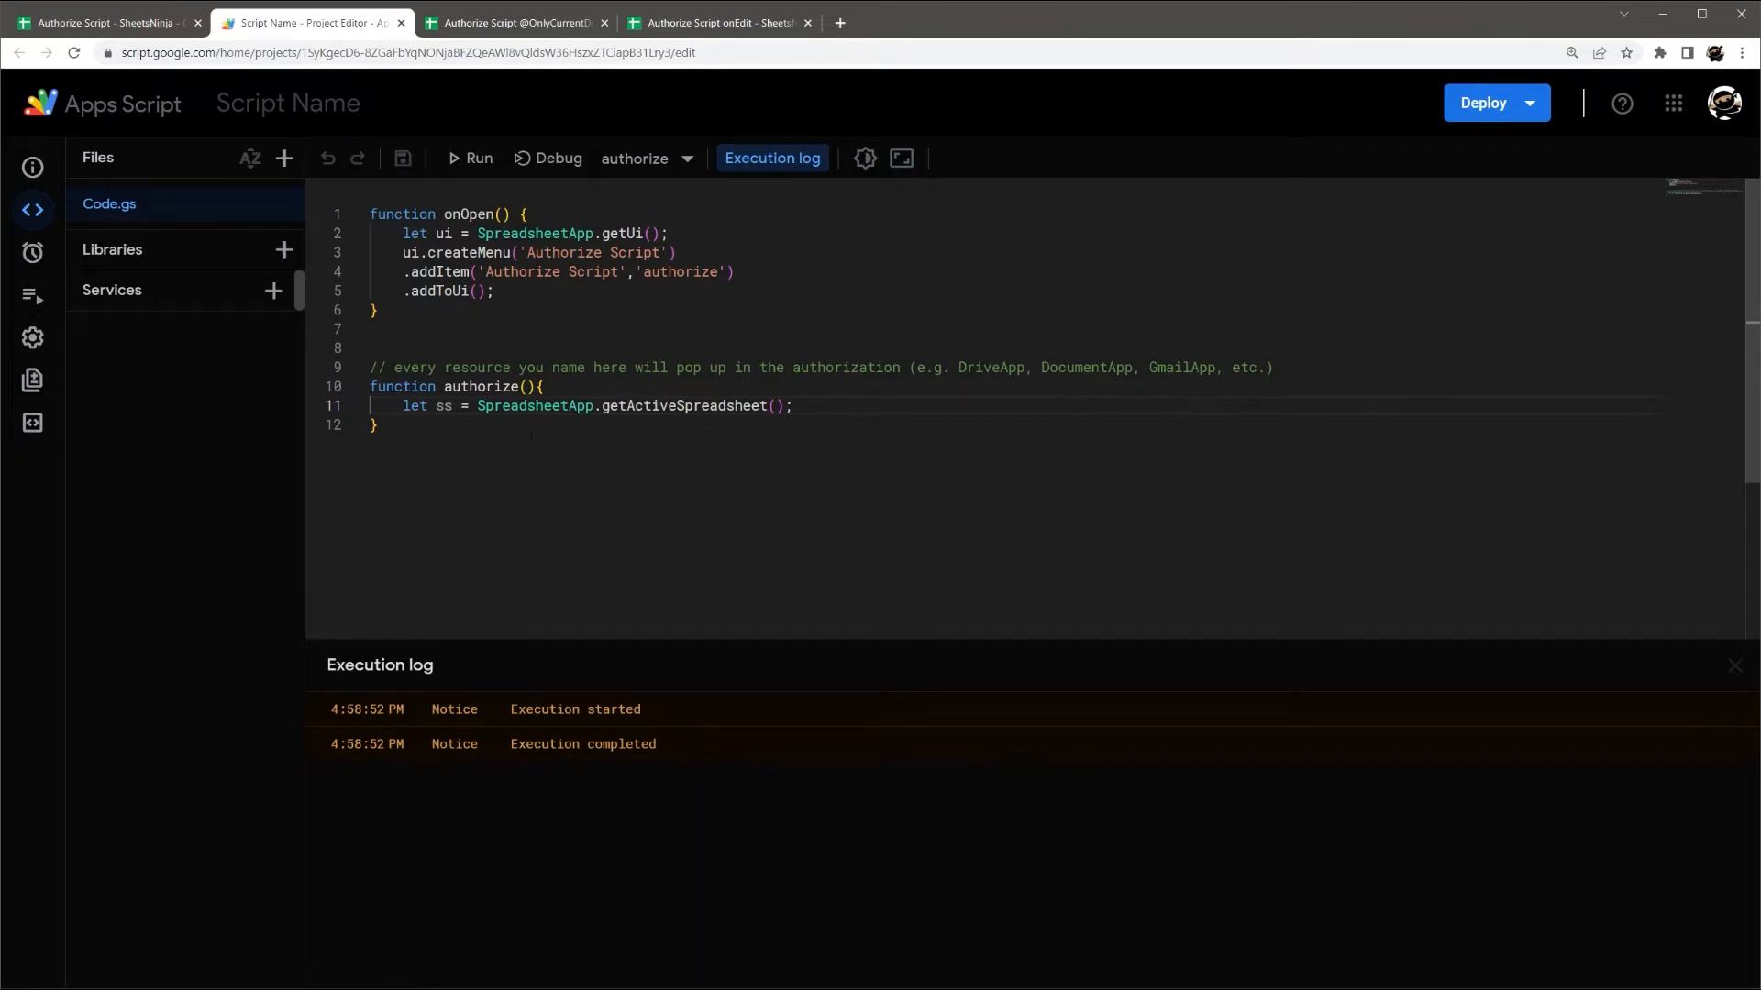
click(110, 21)
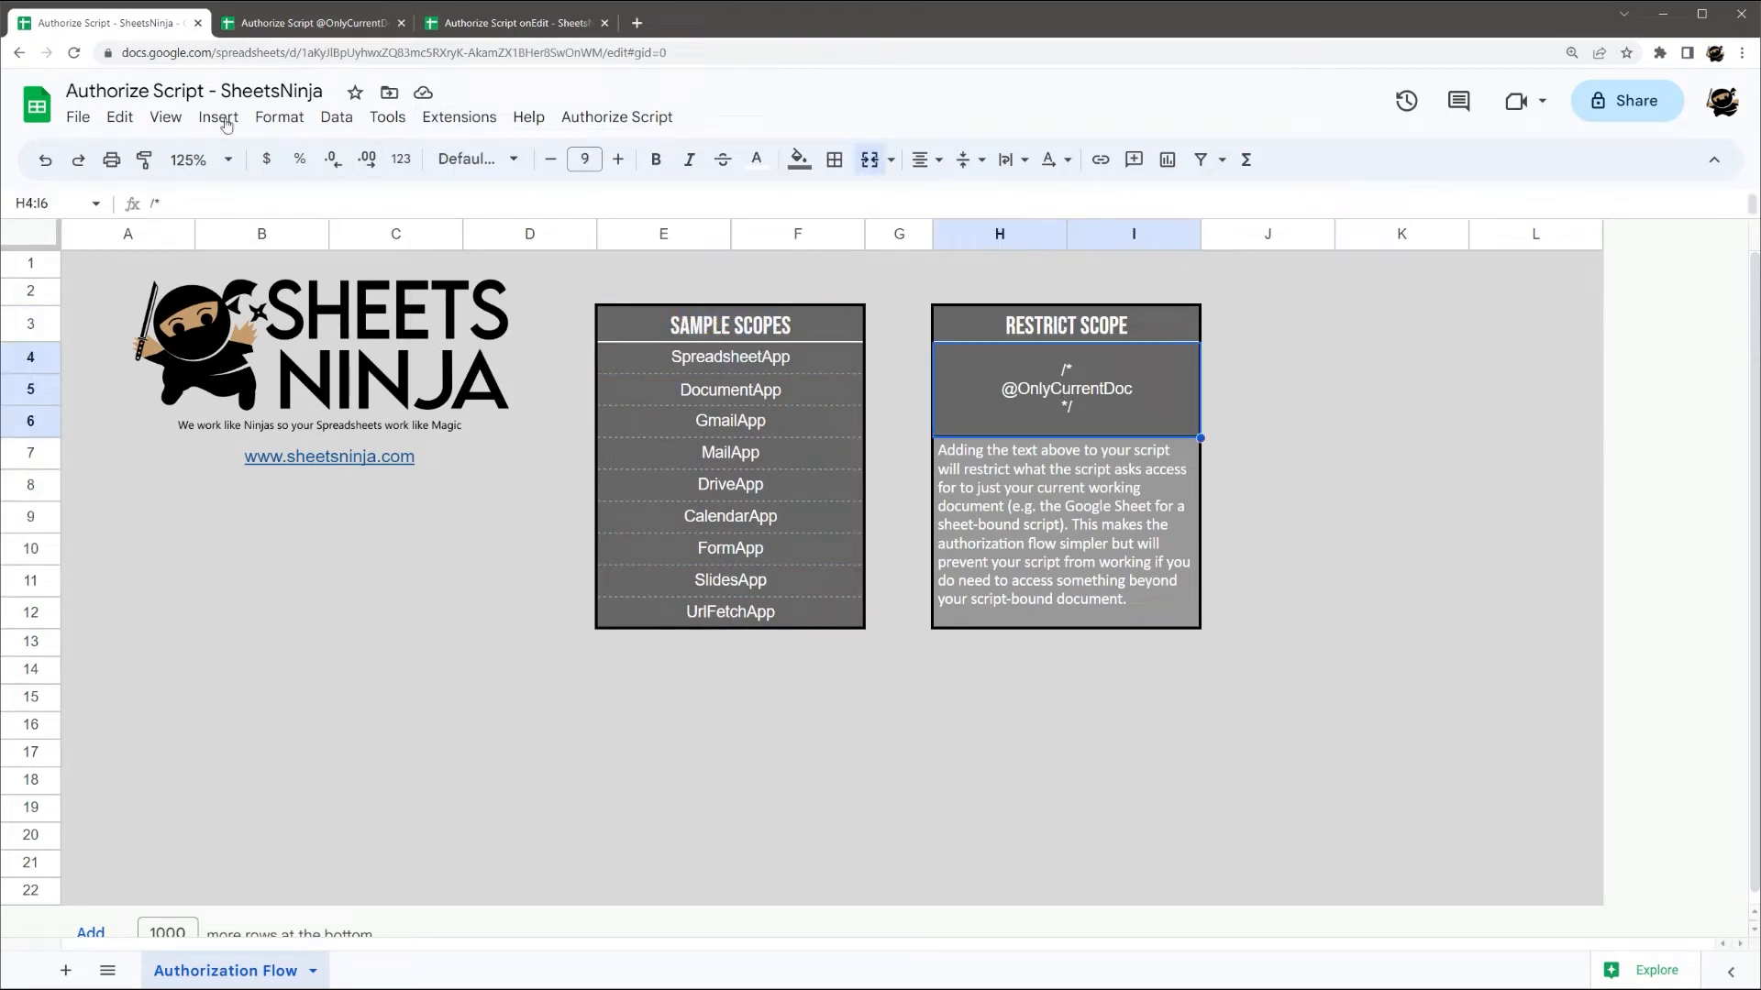
click(311, 22)
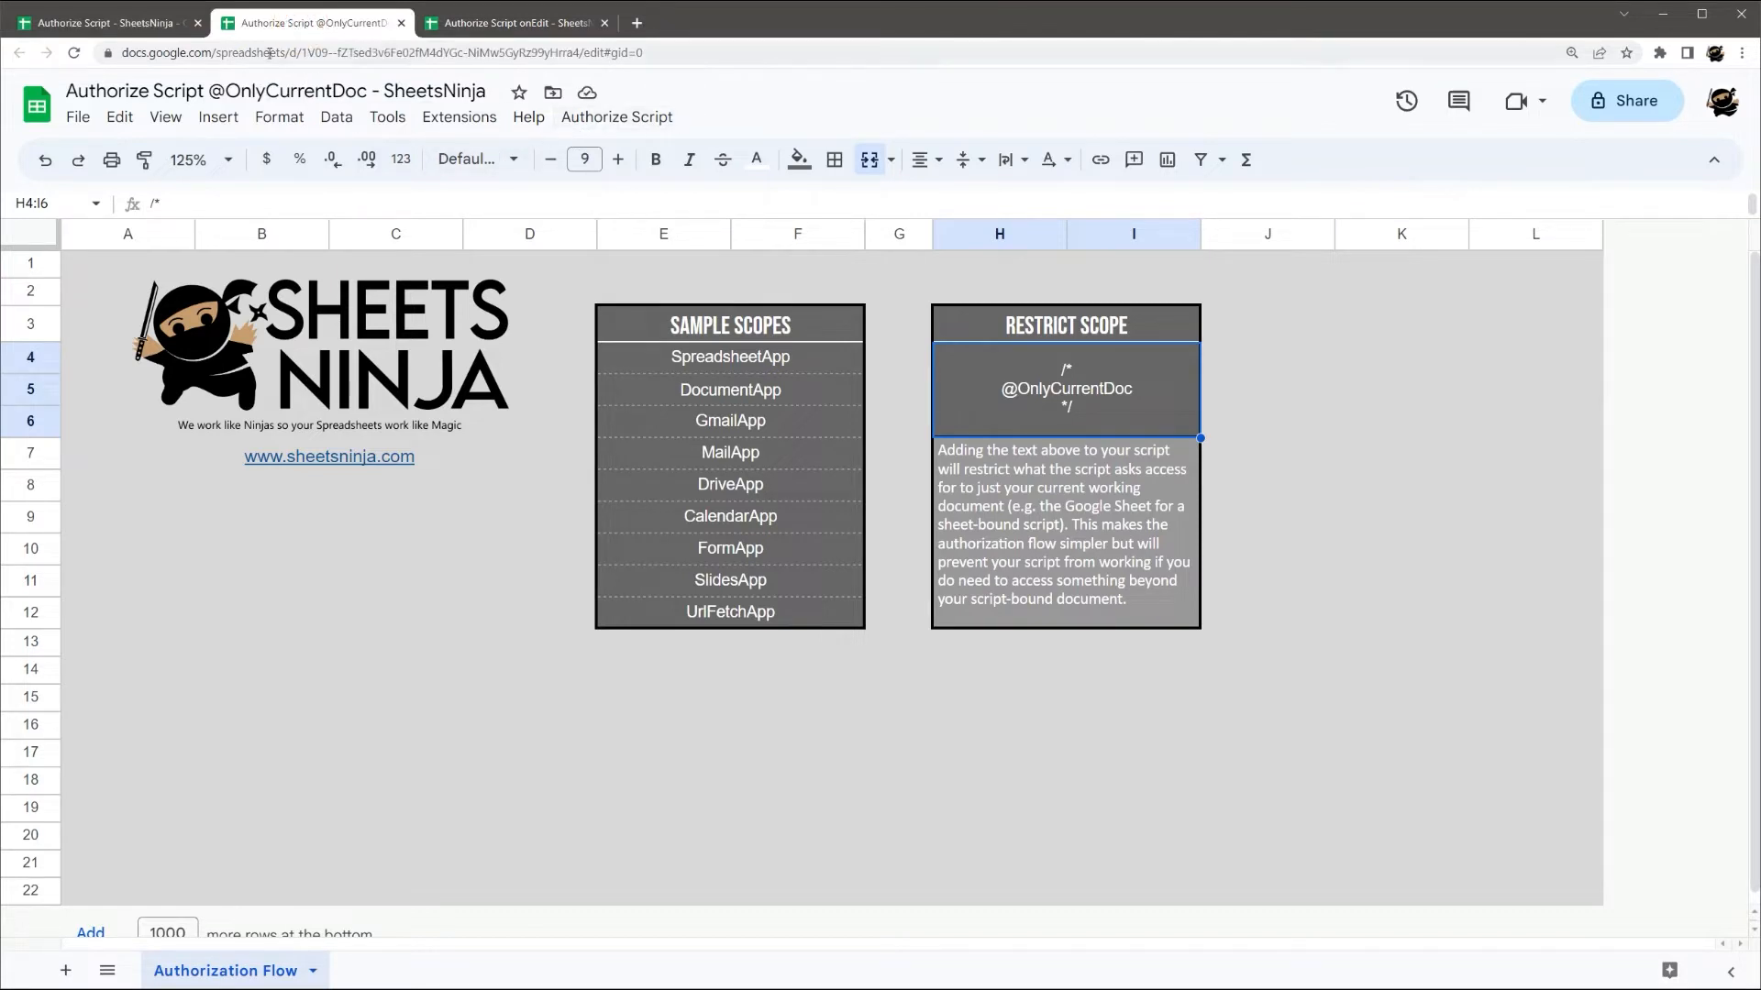
click(458, 116)
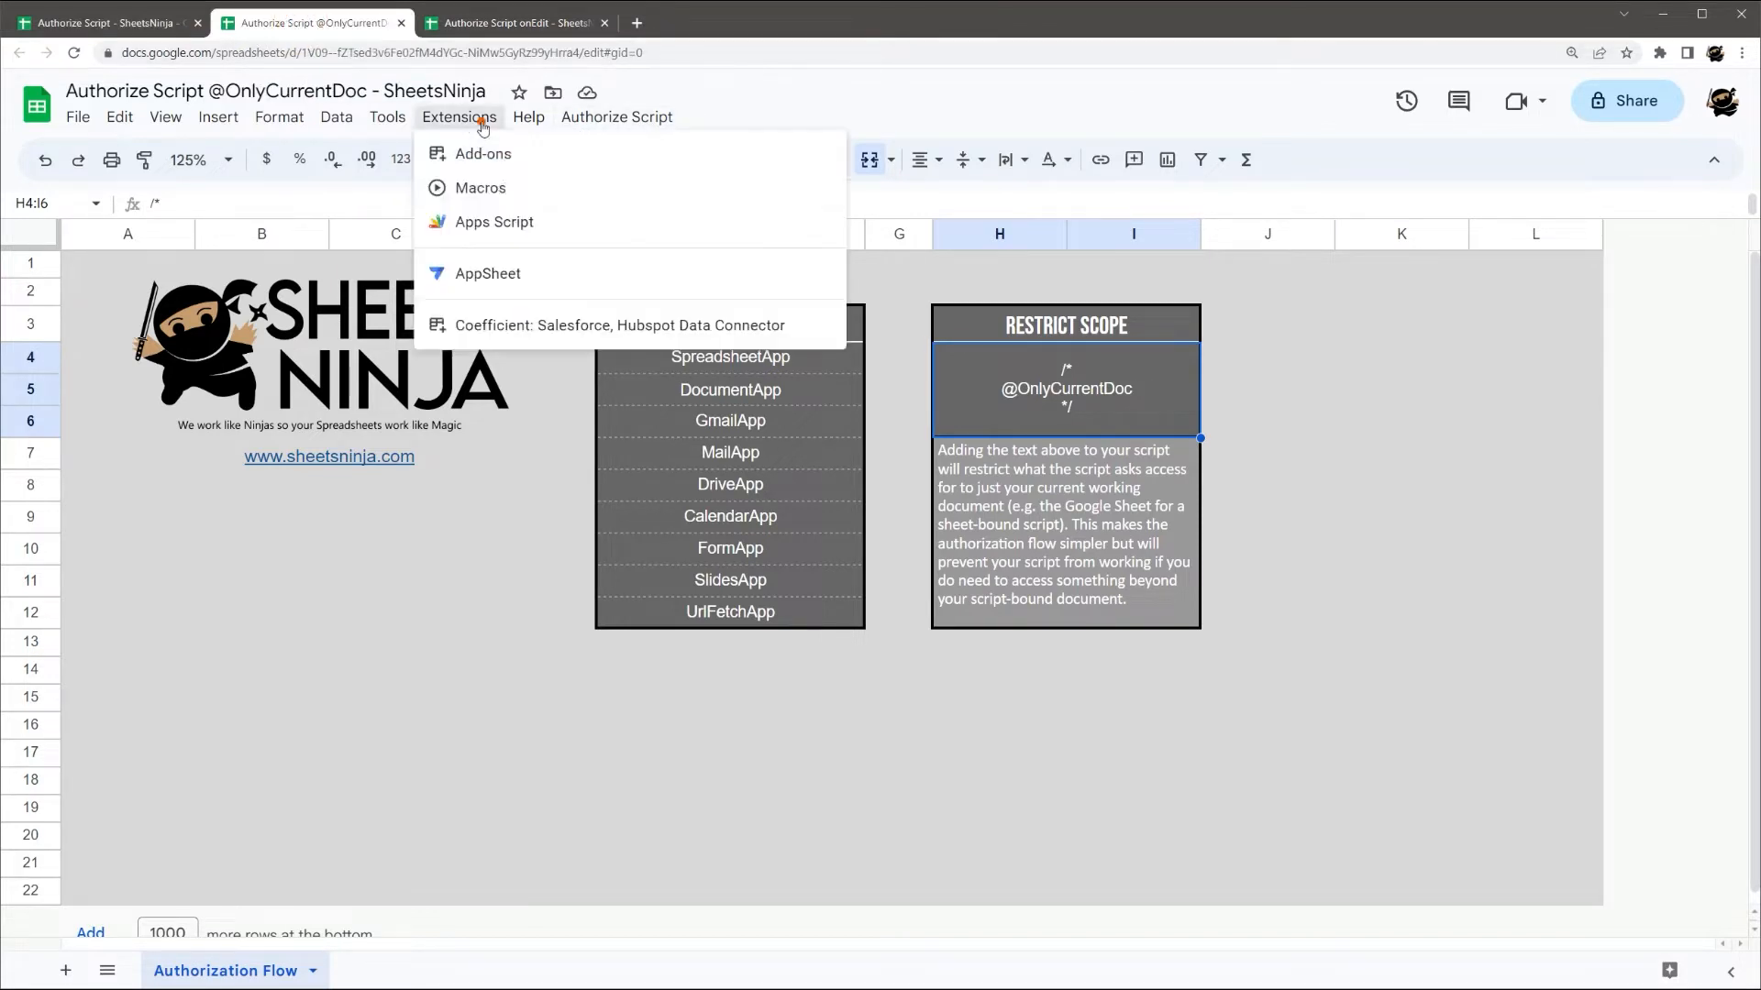
click(494, 222)
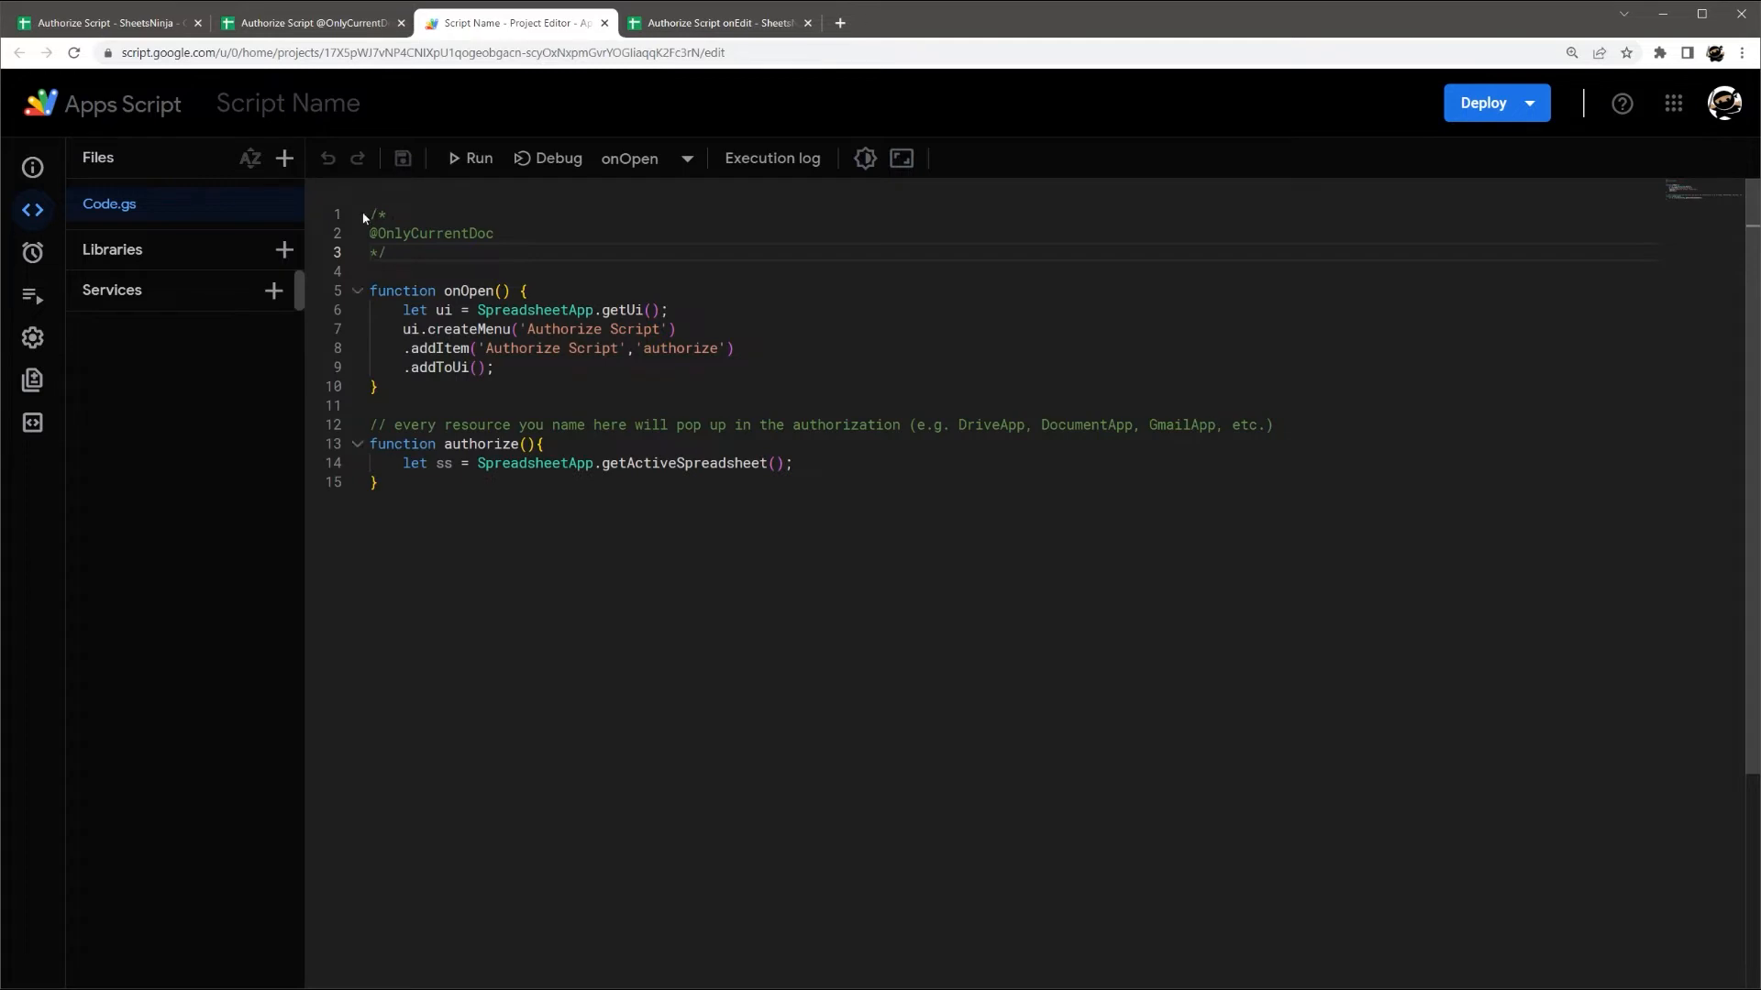
drag(369, 215, 385, 251)
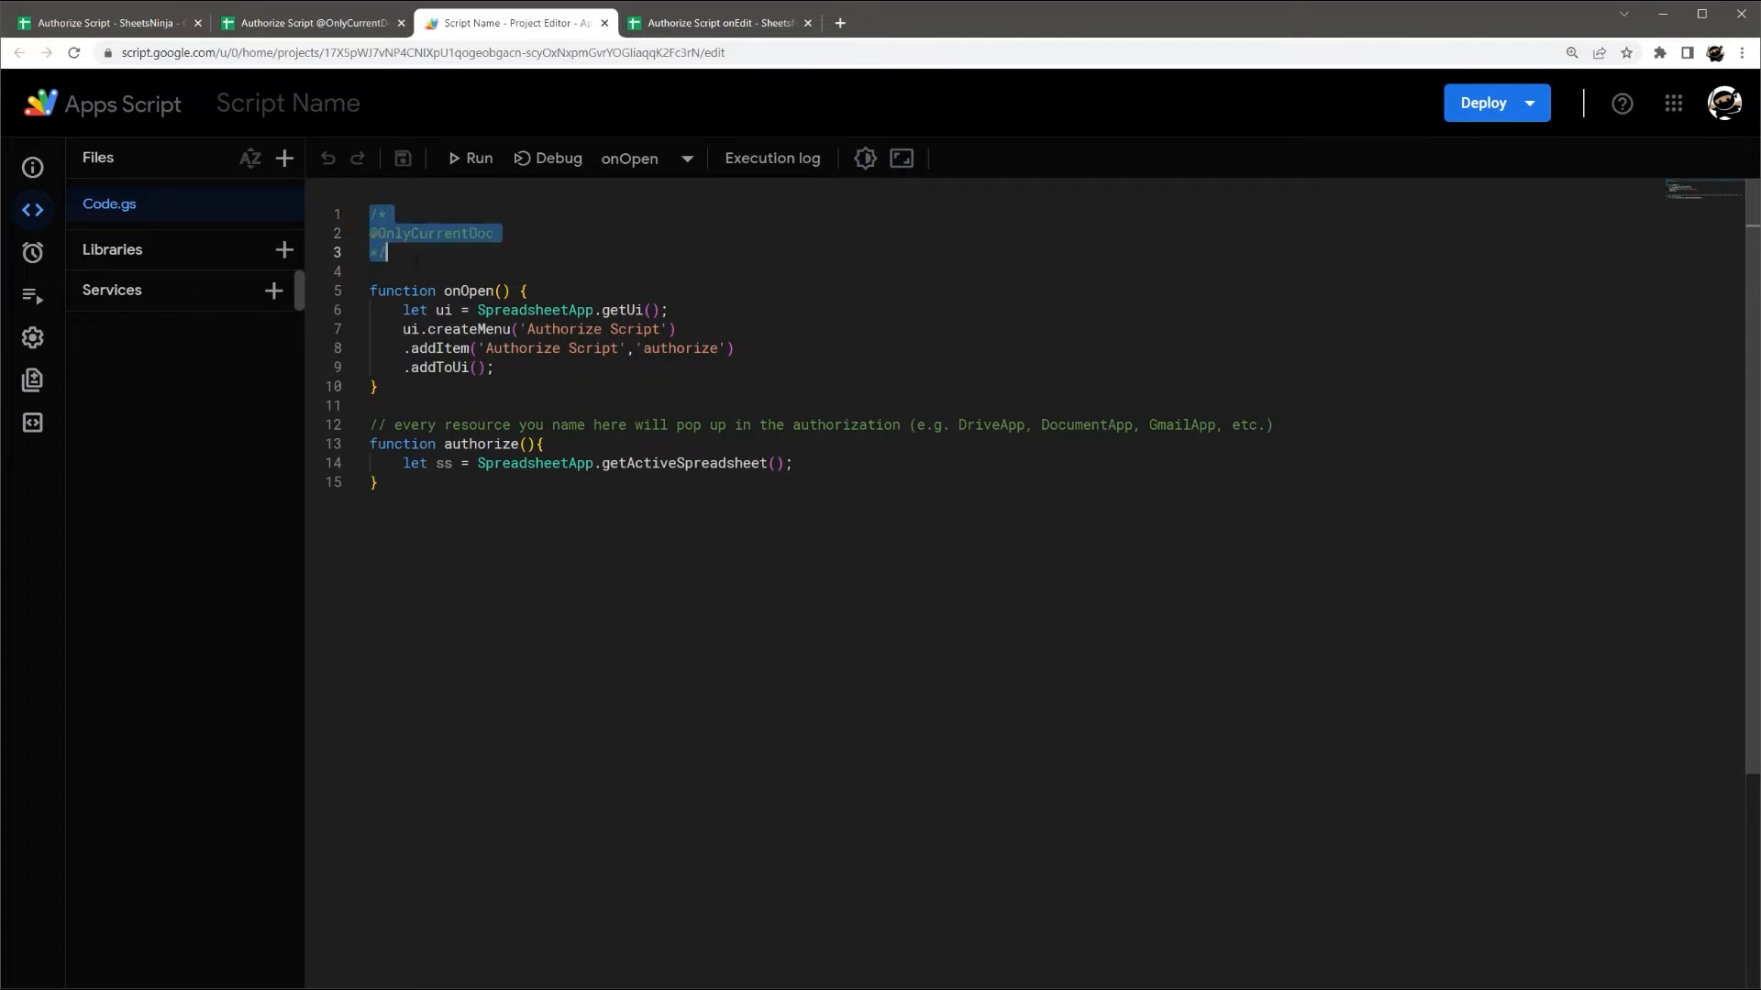
mouse_move(343, 123)
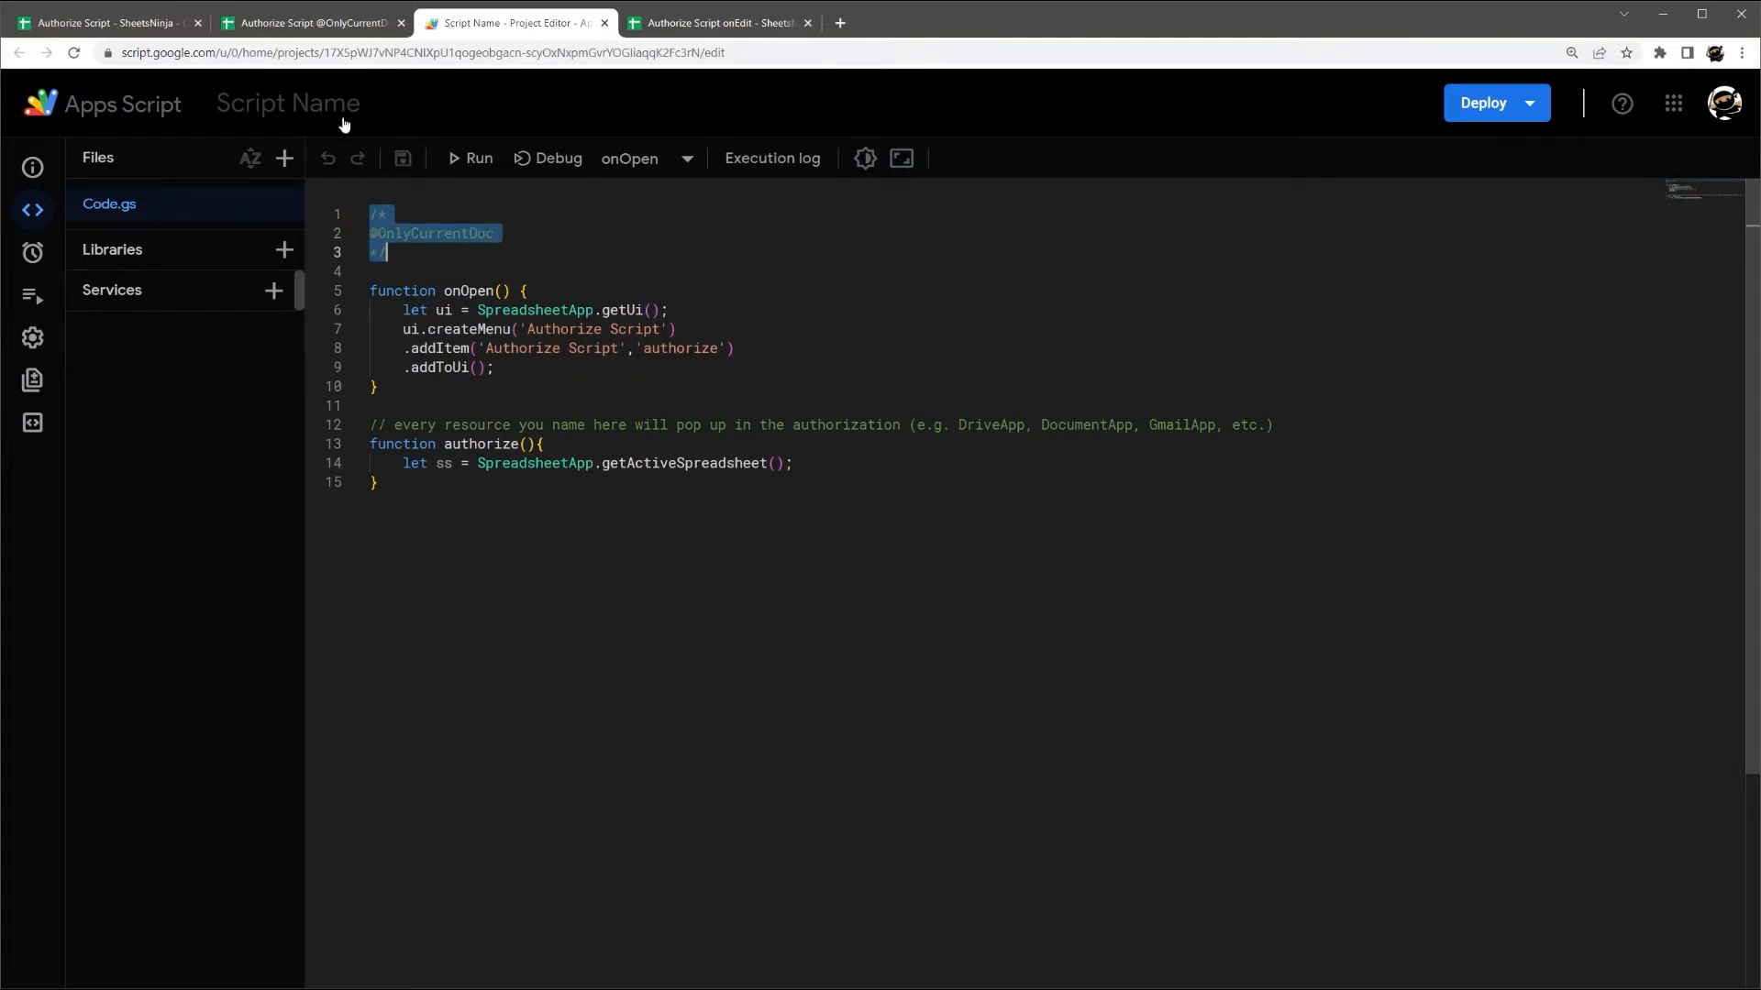
click(316, 20)
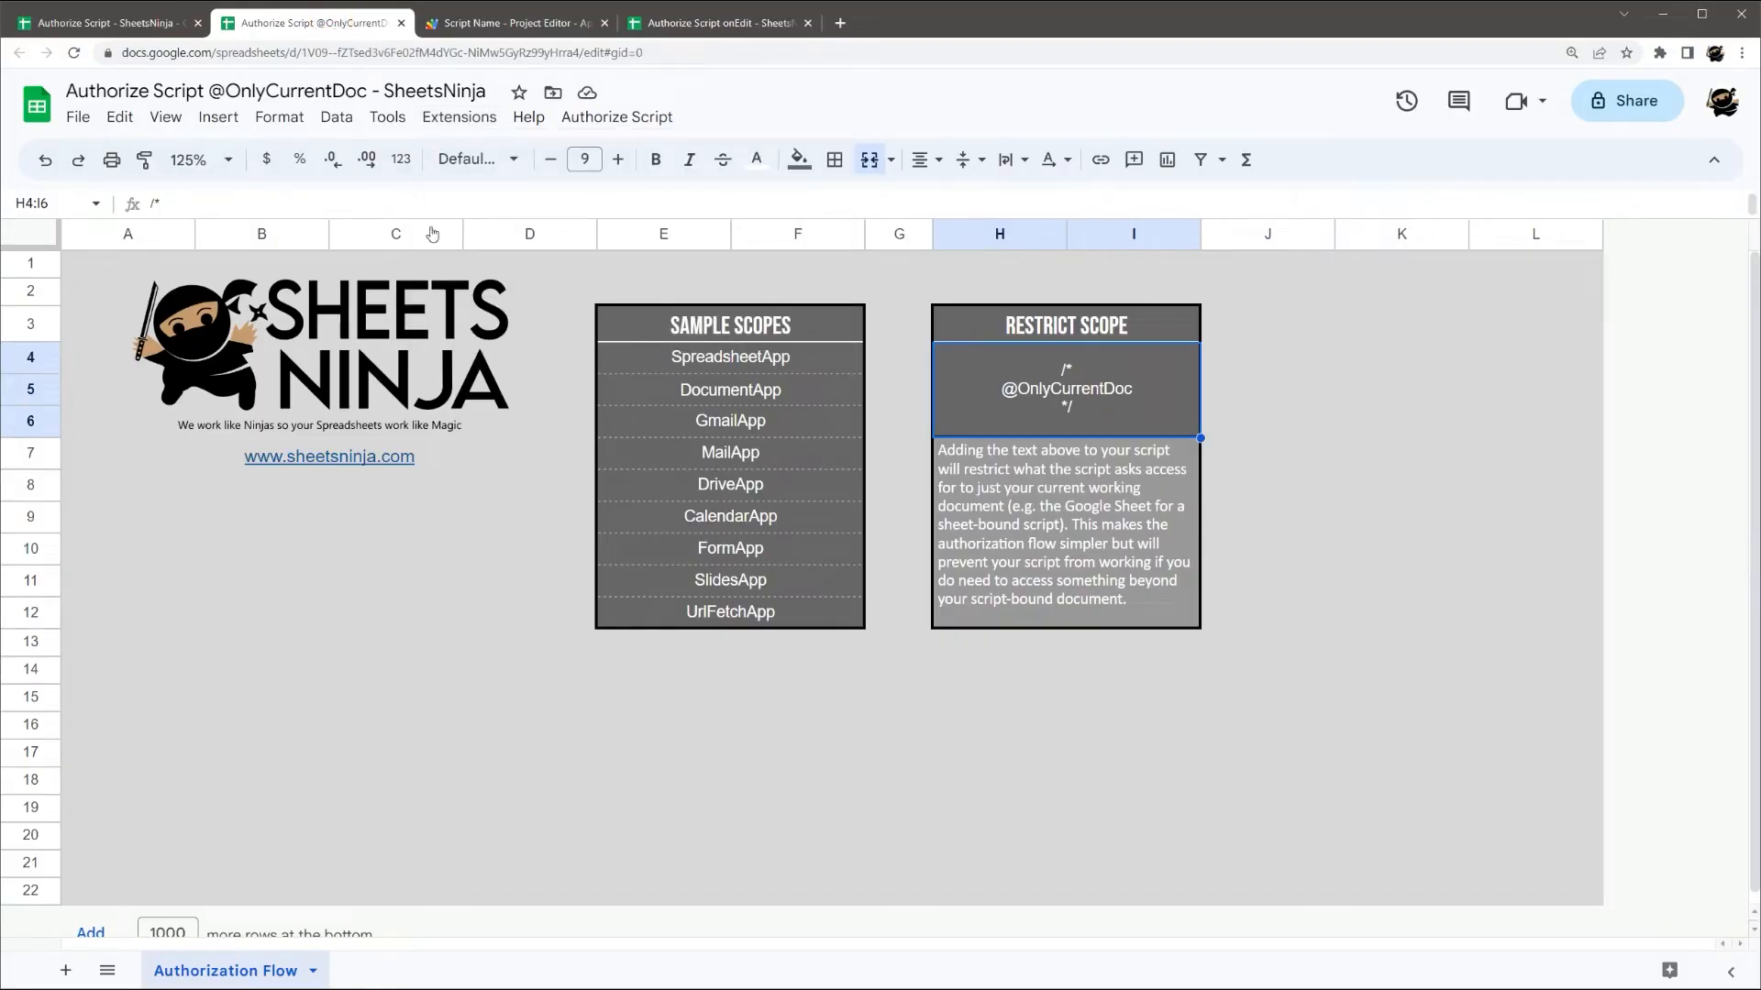
click(511, 23)
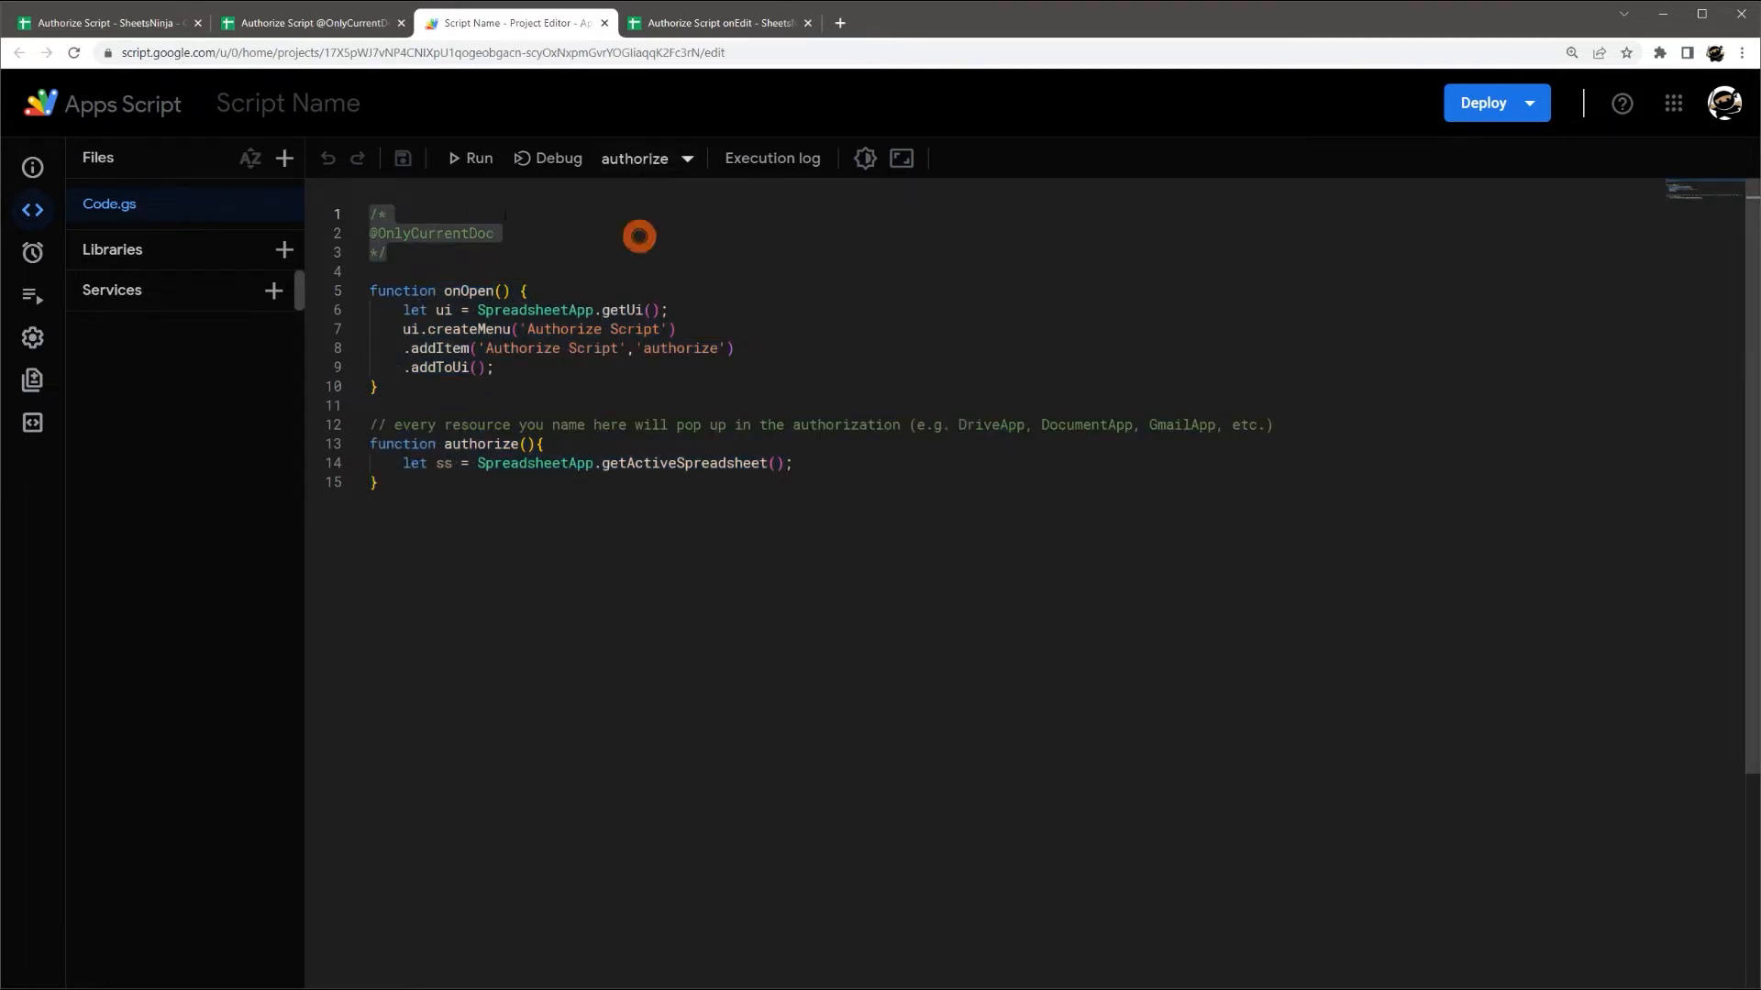
click(316, 23)
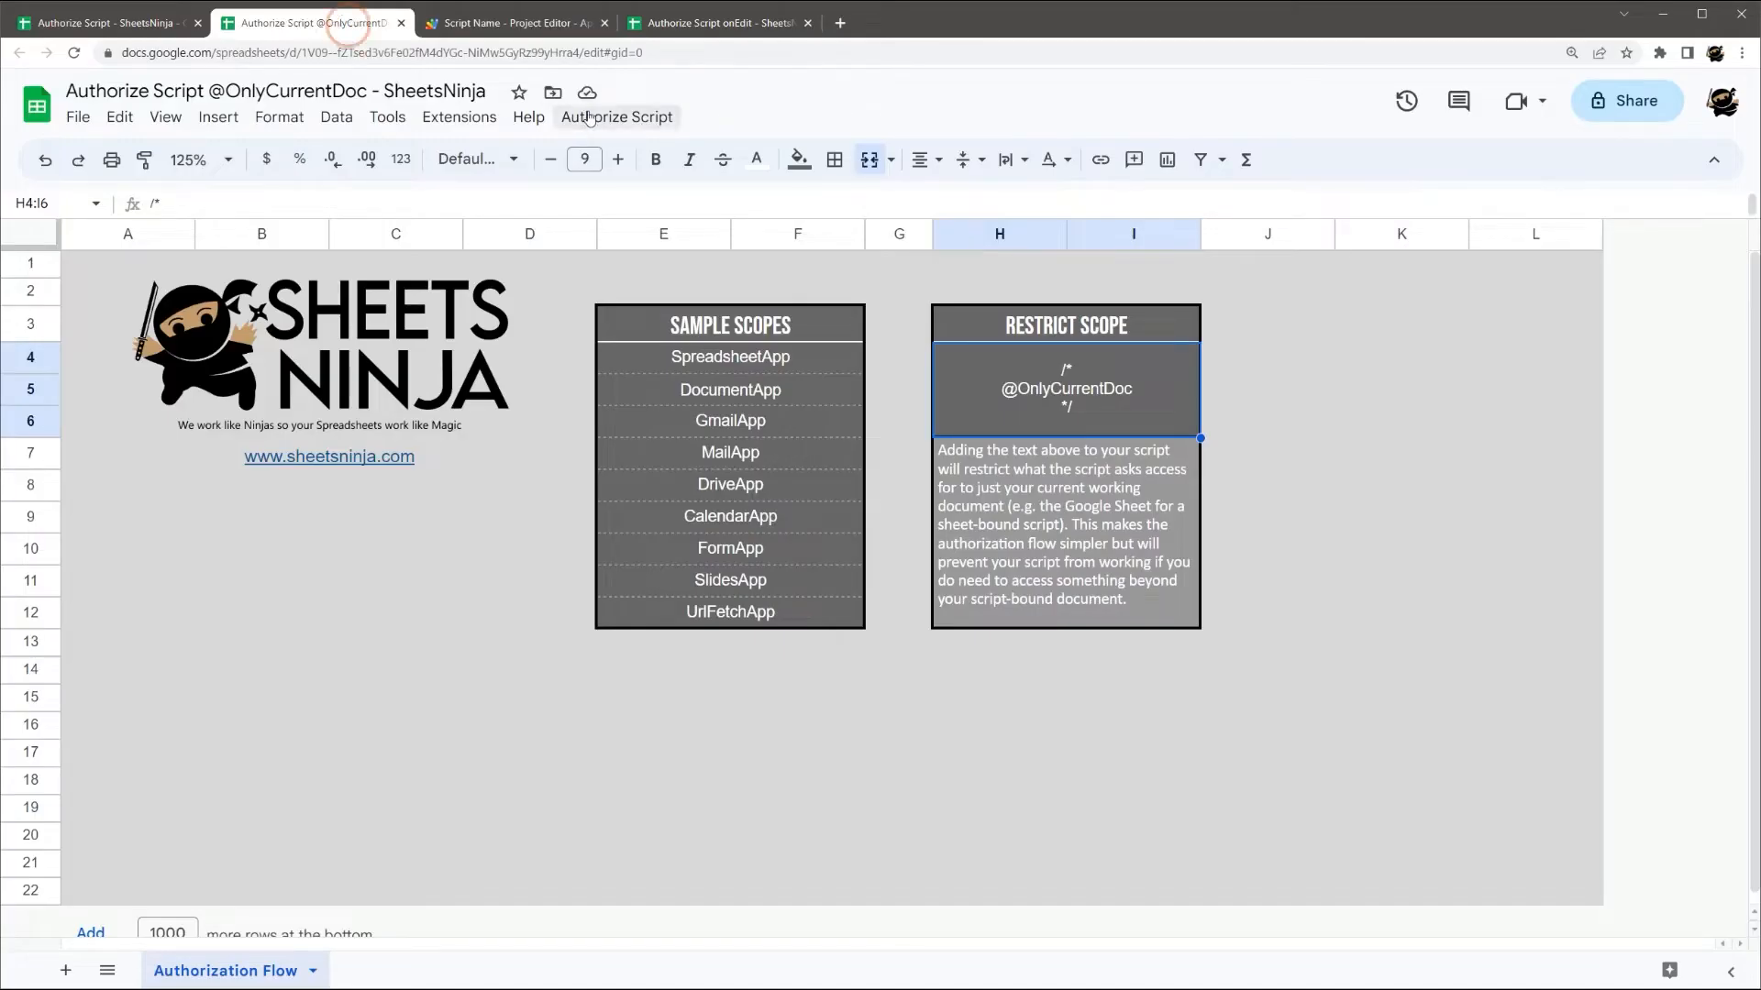
click(616, 117)
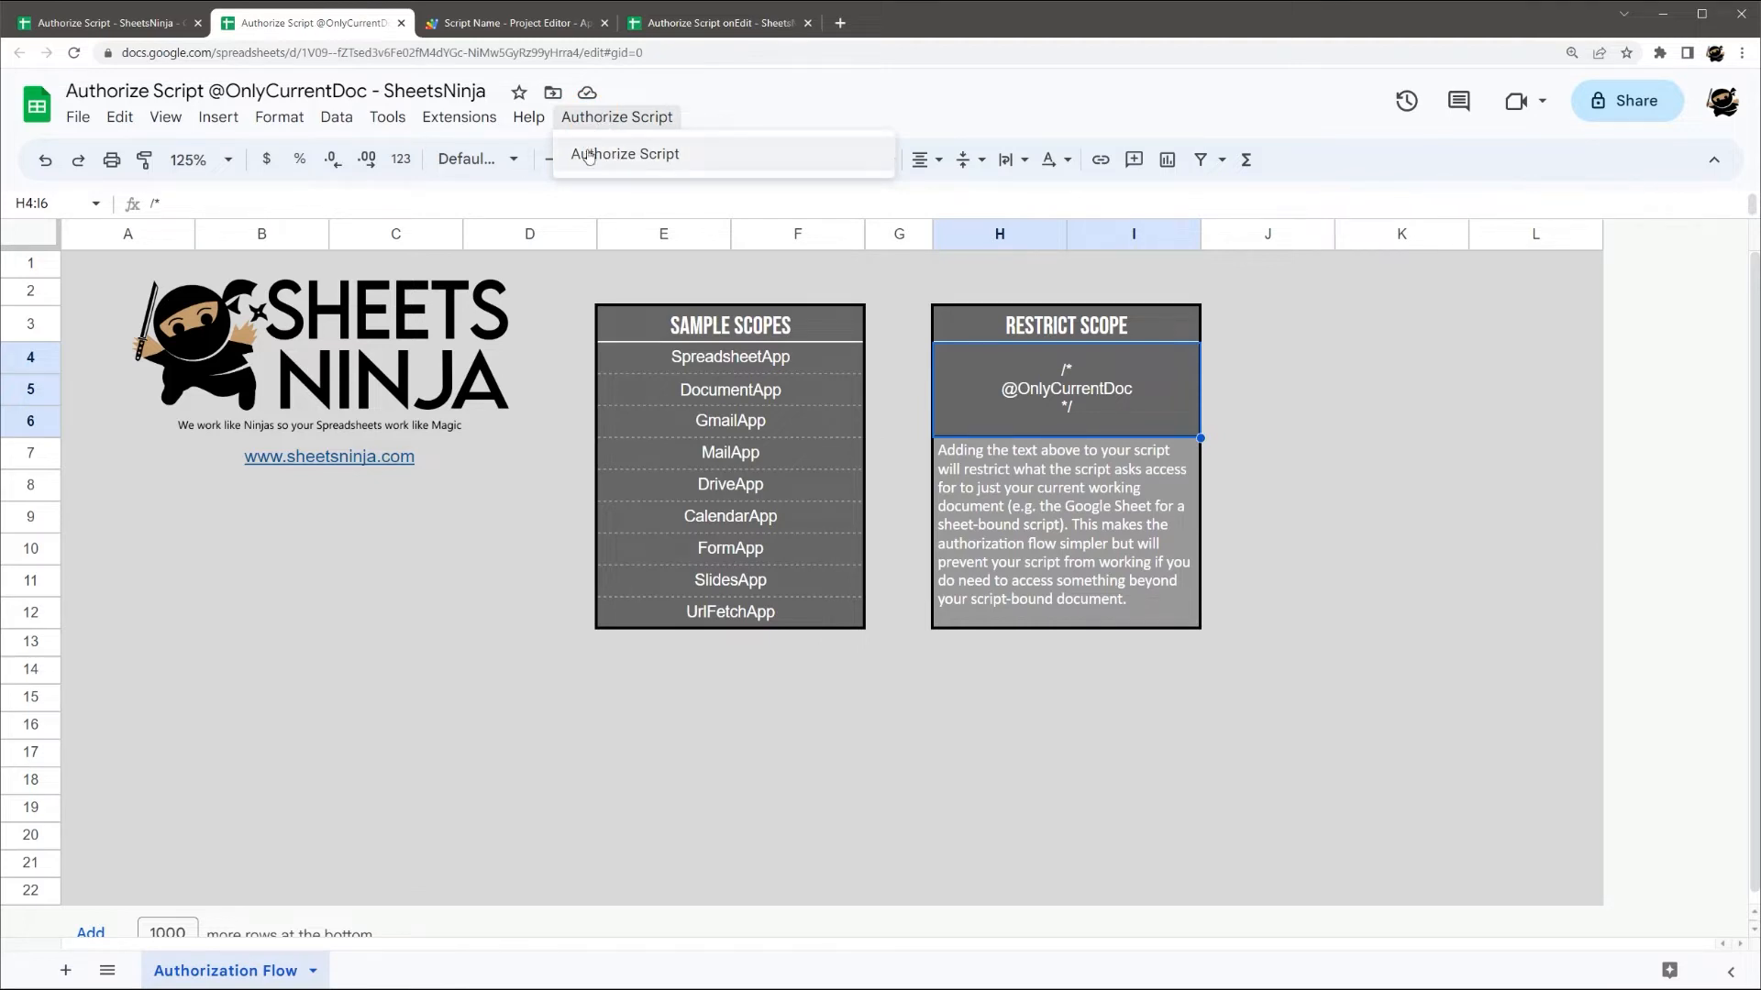
click(626, 153)
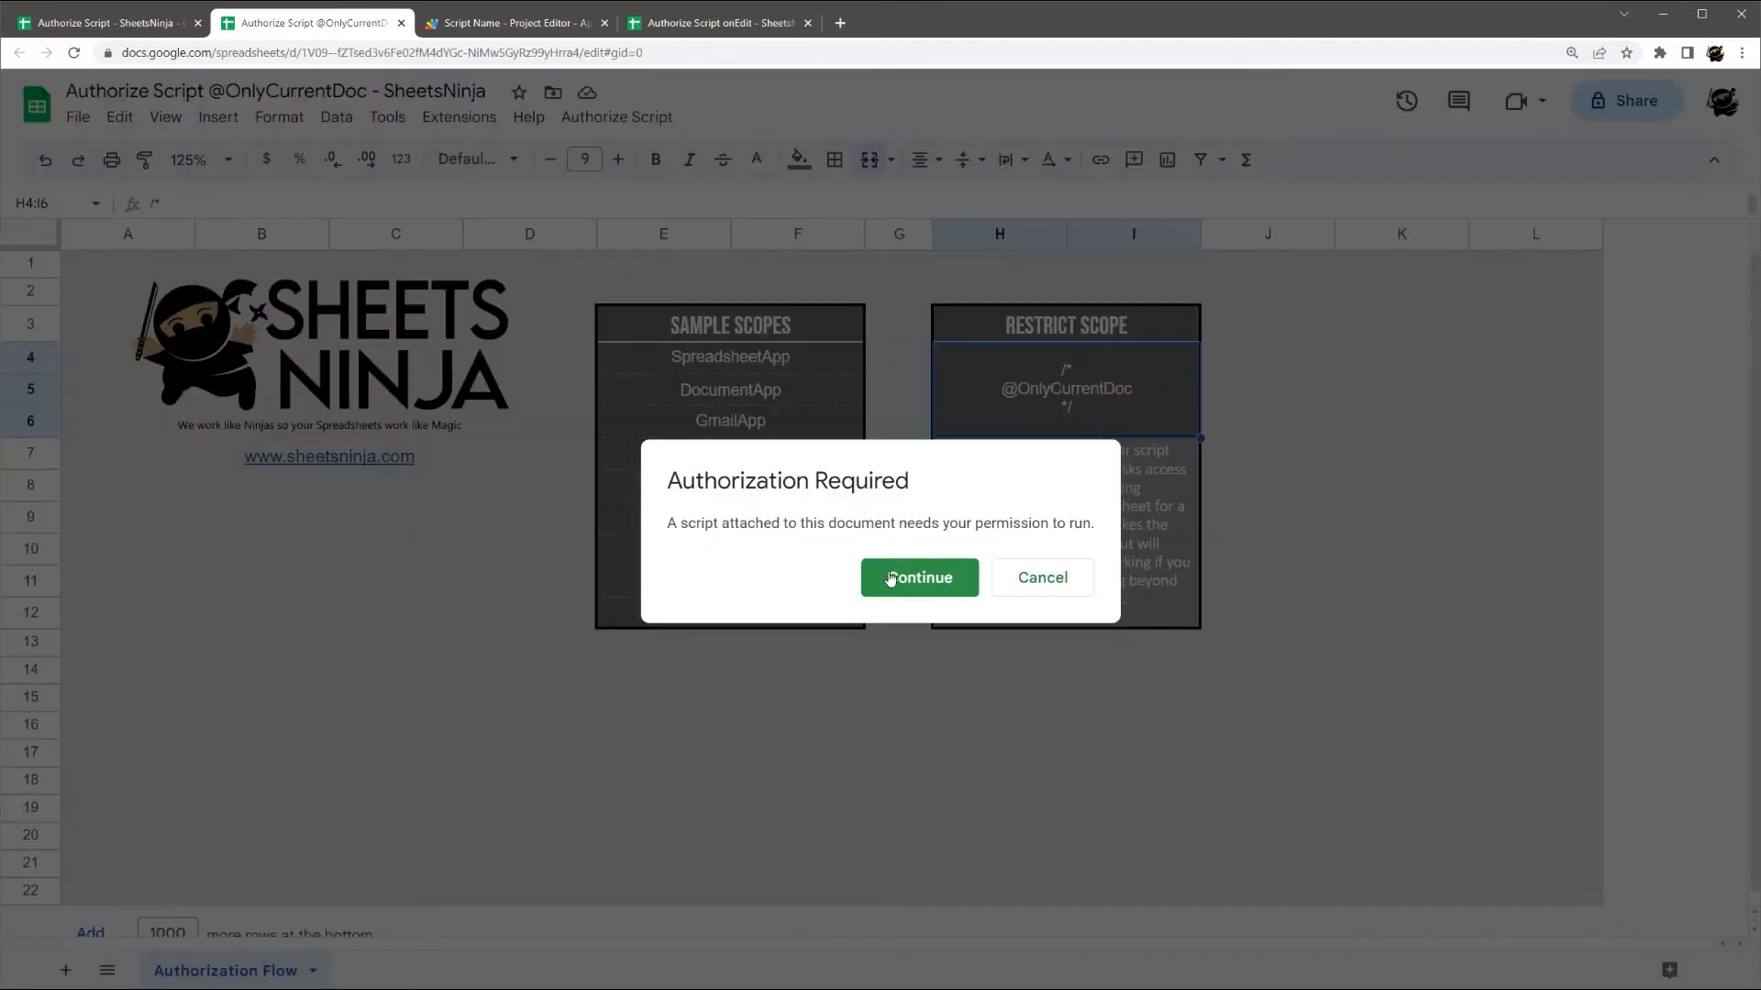
- Continue, sign in with the listed account, and highlight the spreadsheet-only permission
click(919, 577)
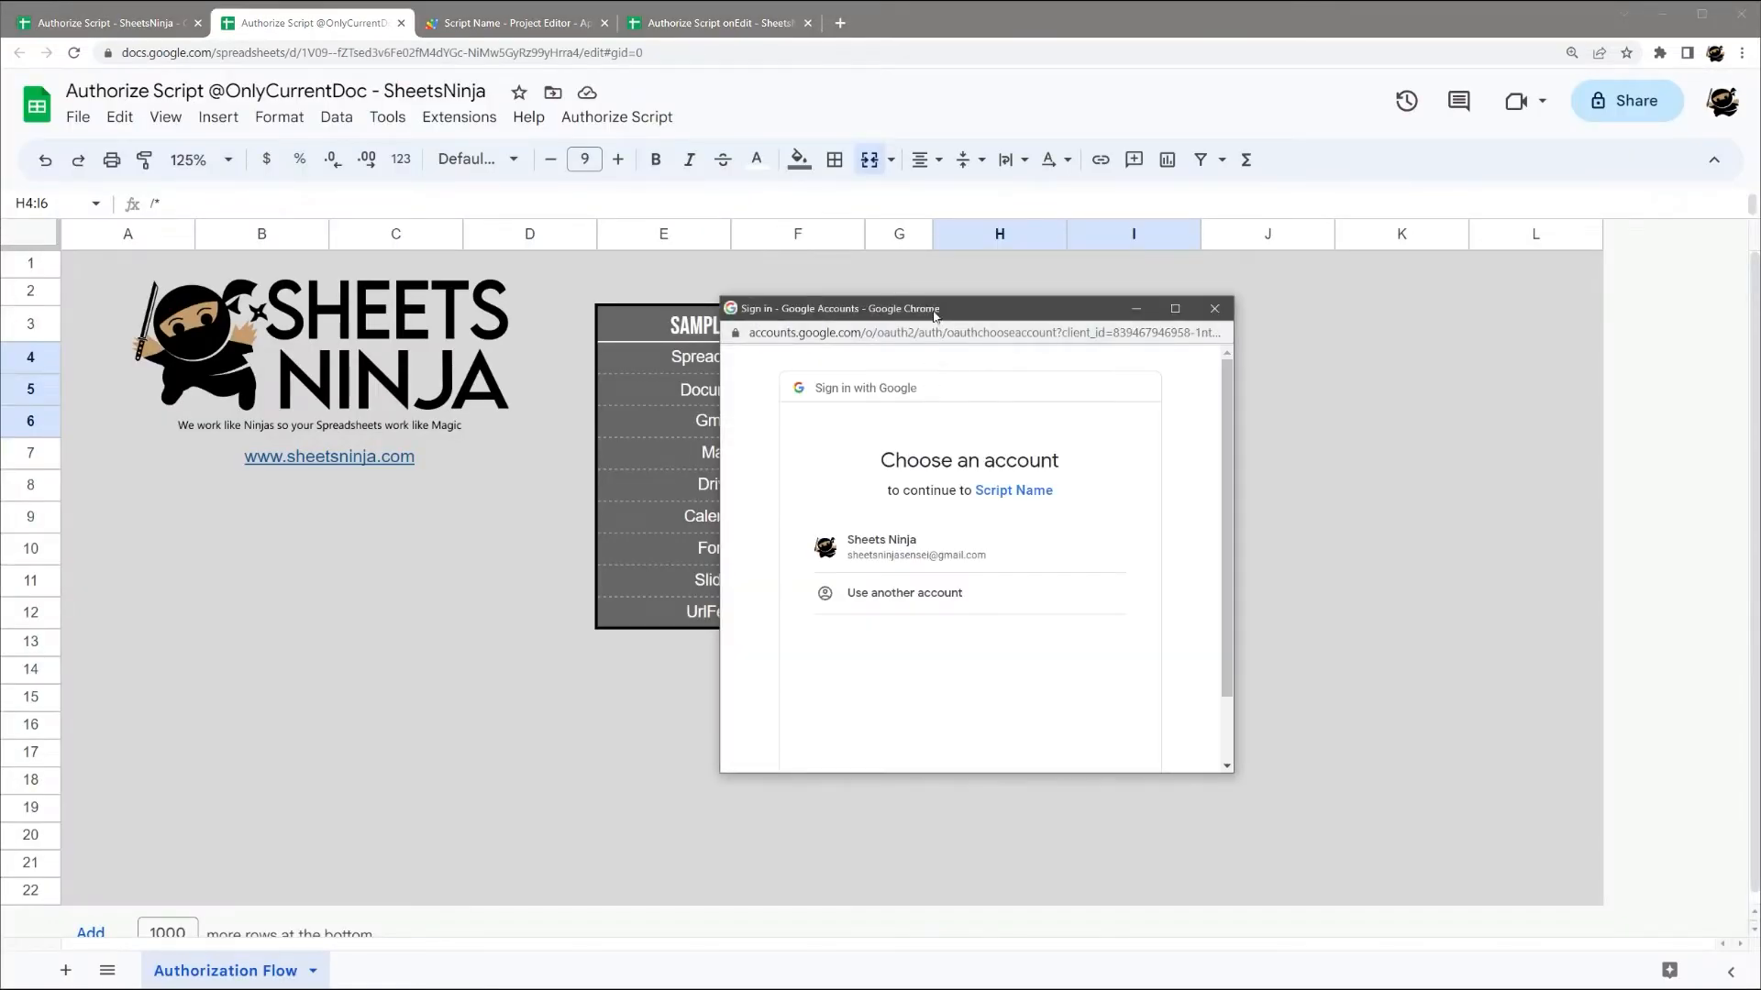
click(916, 546)
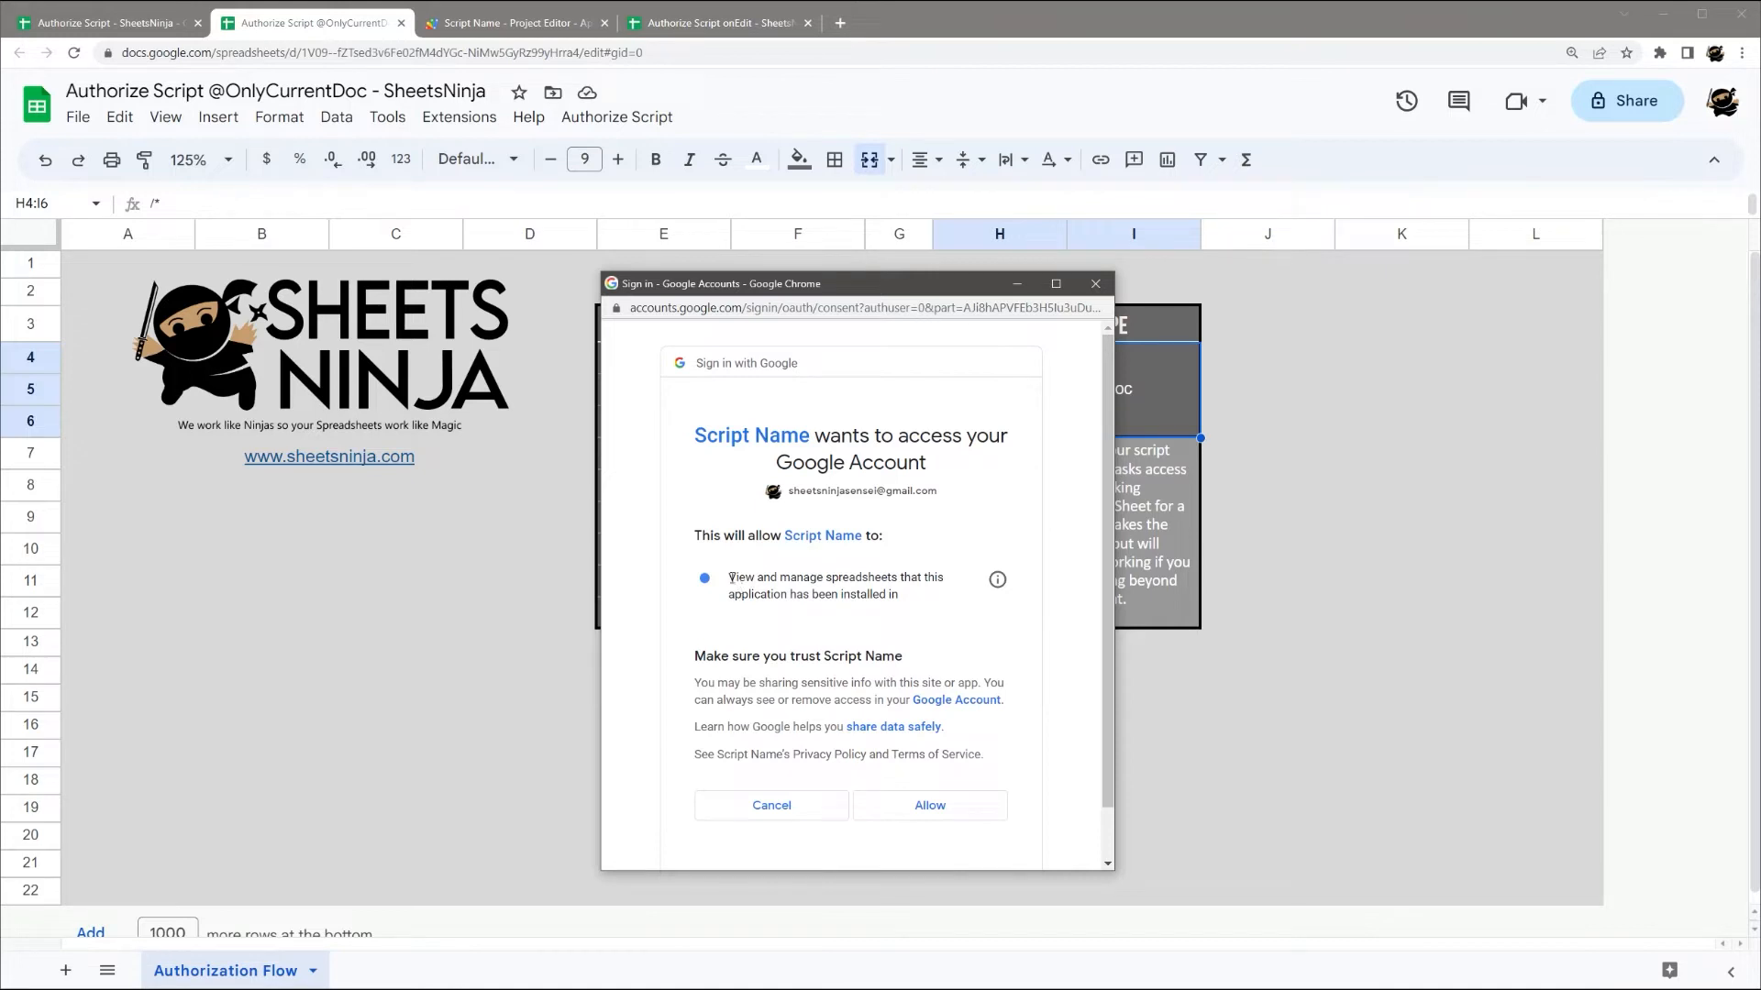
drag(727, 577, 862, 576)
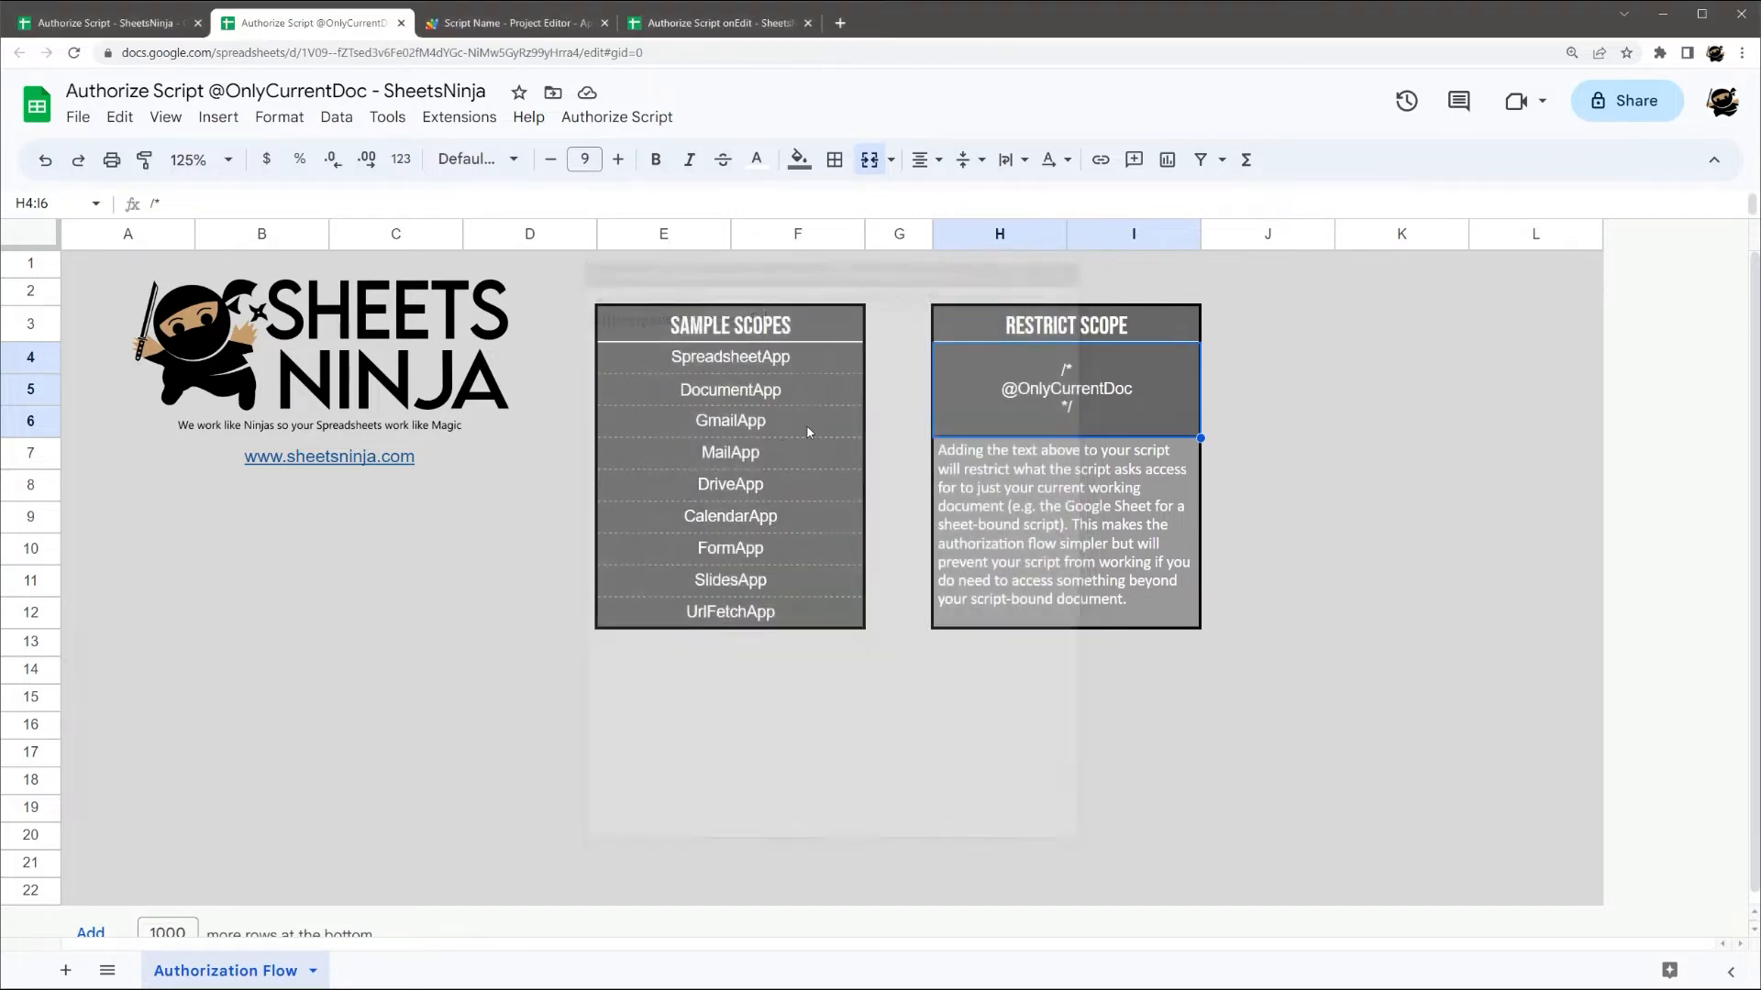
mouse_move(686, 422)
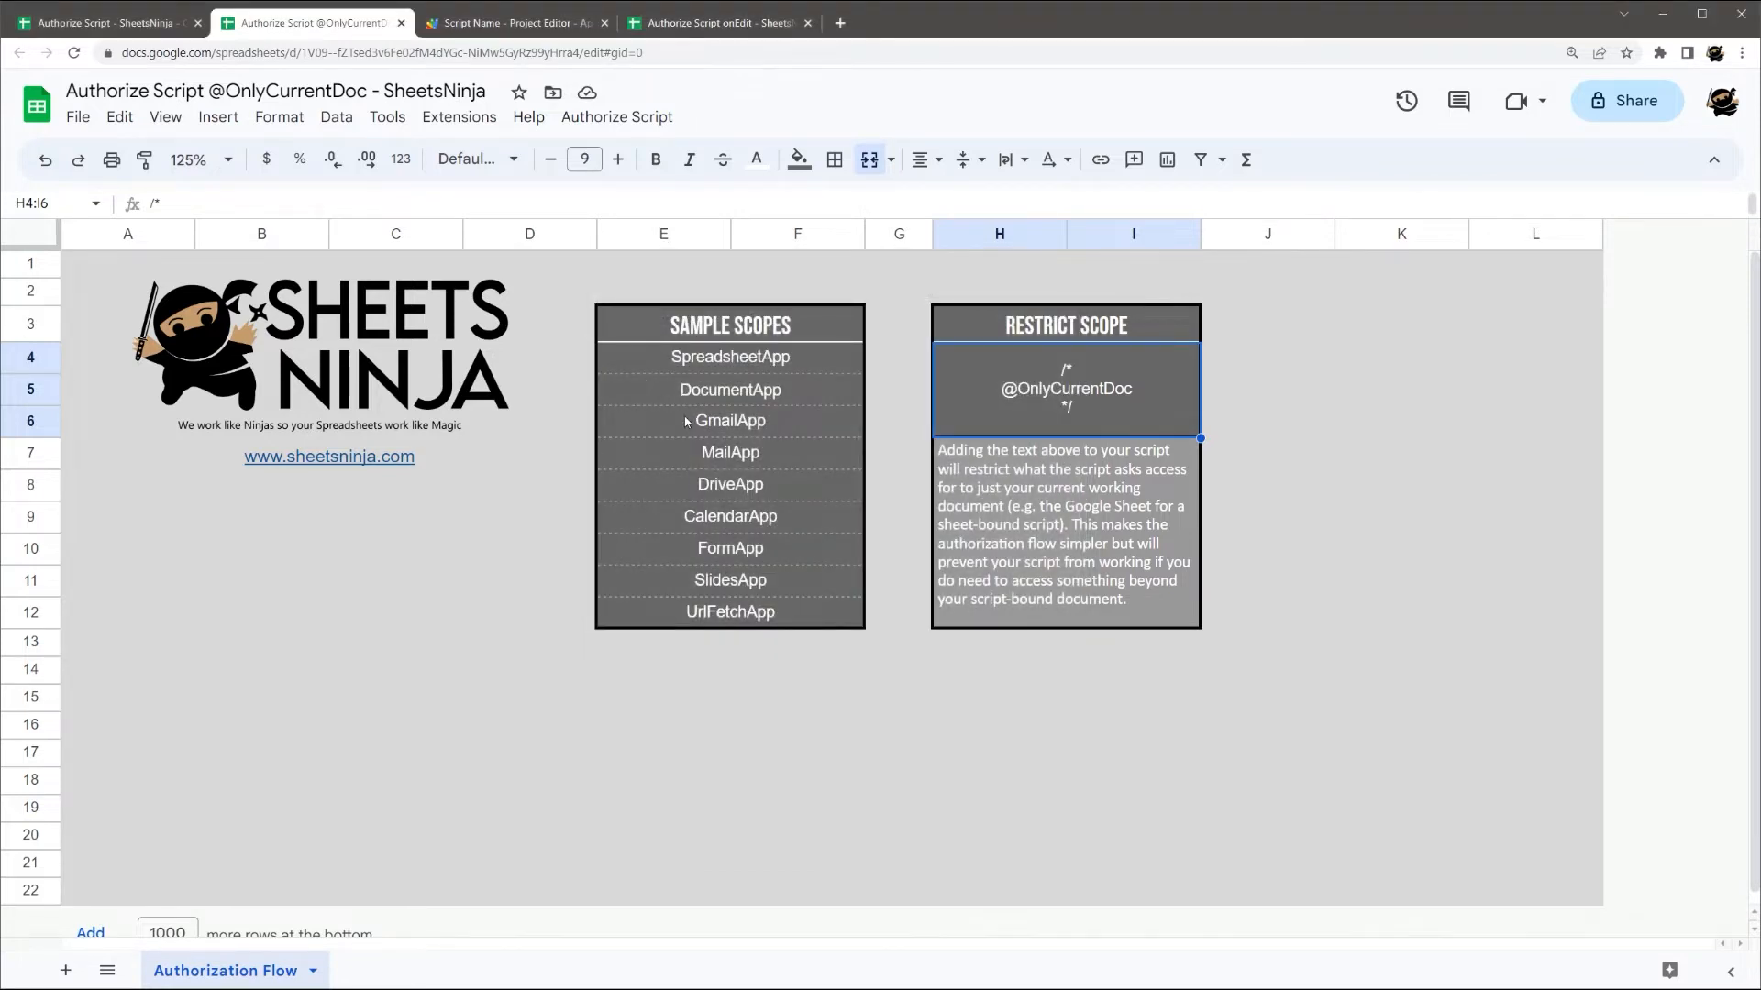
mouse_move(645, 466)
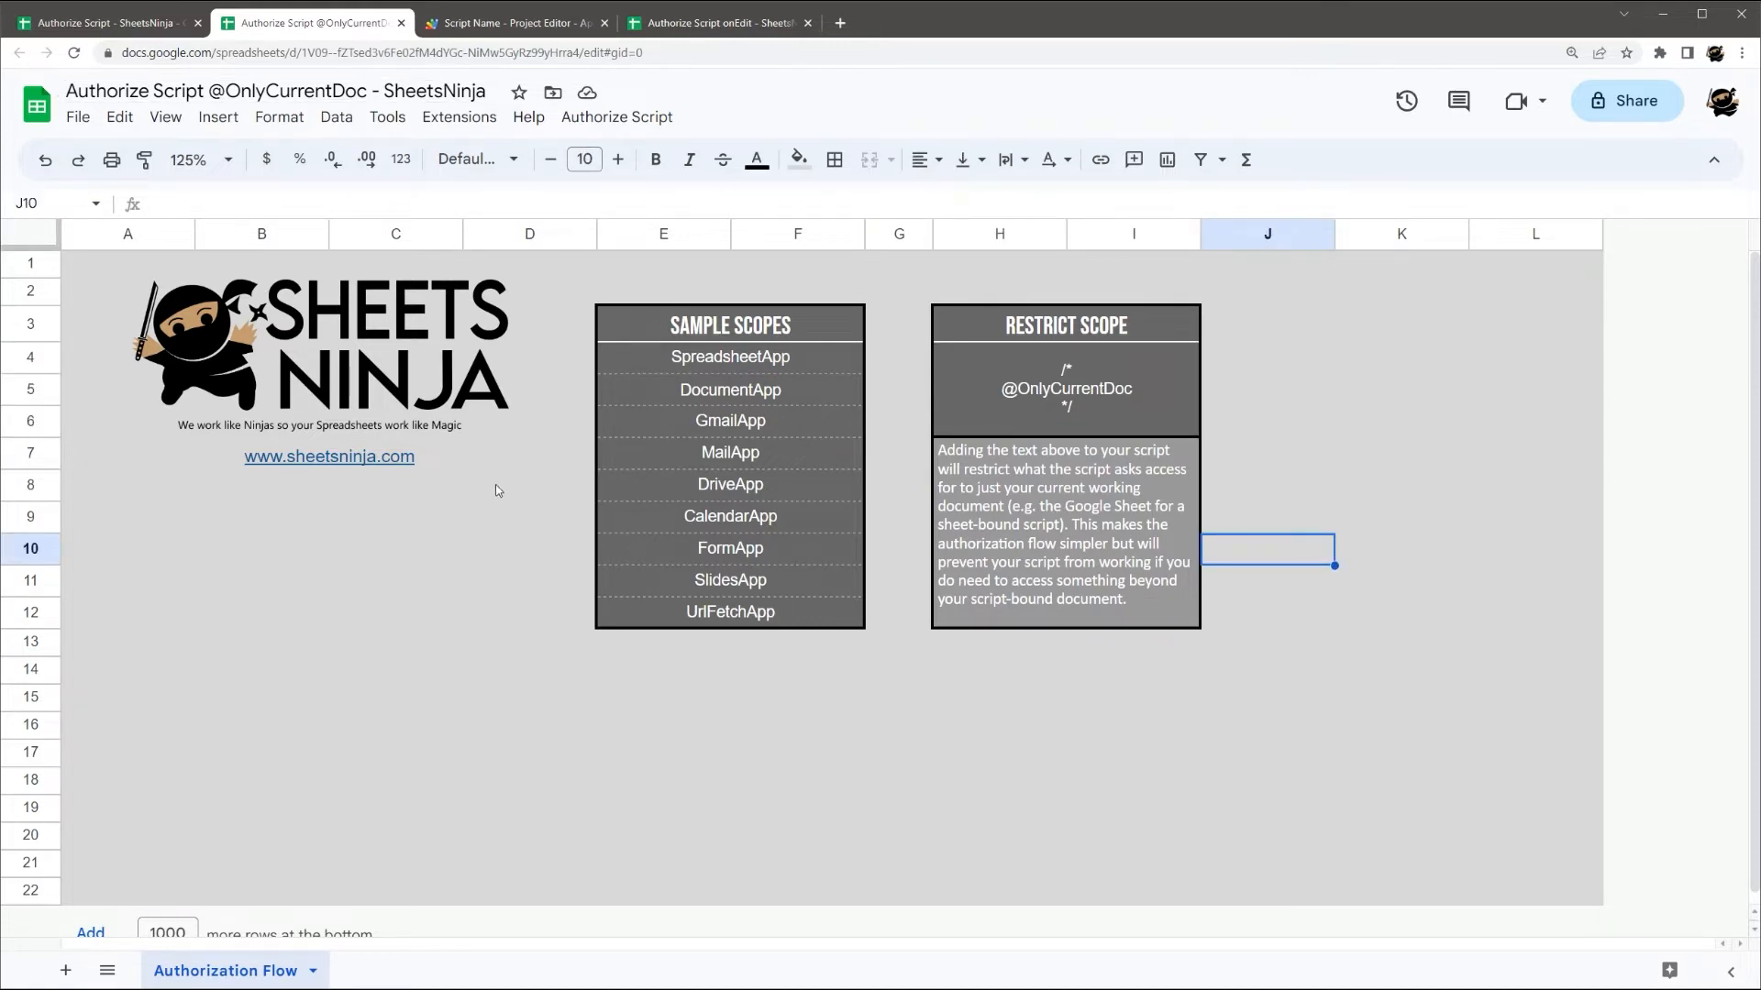
mouse_move(1056, 383)
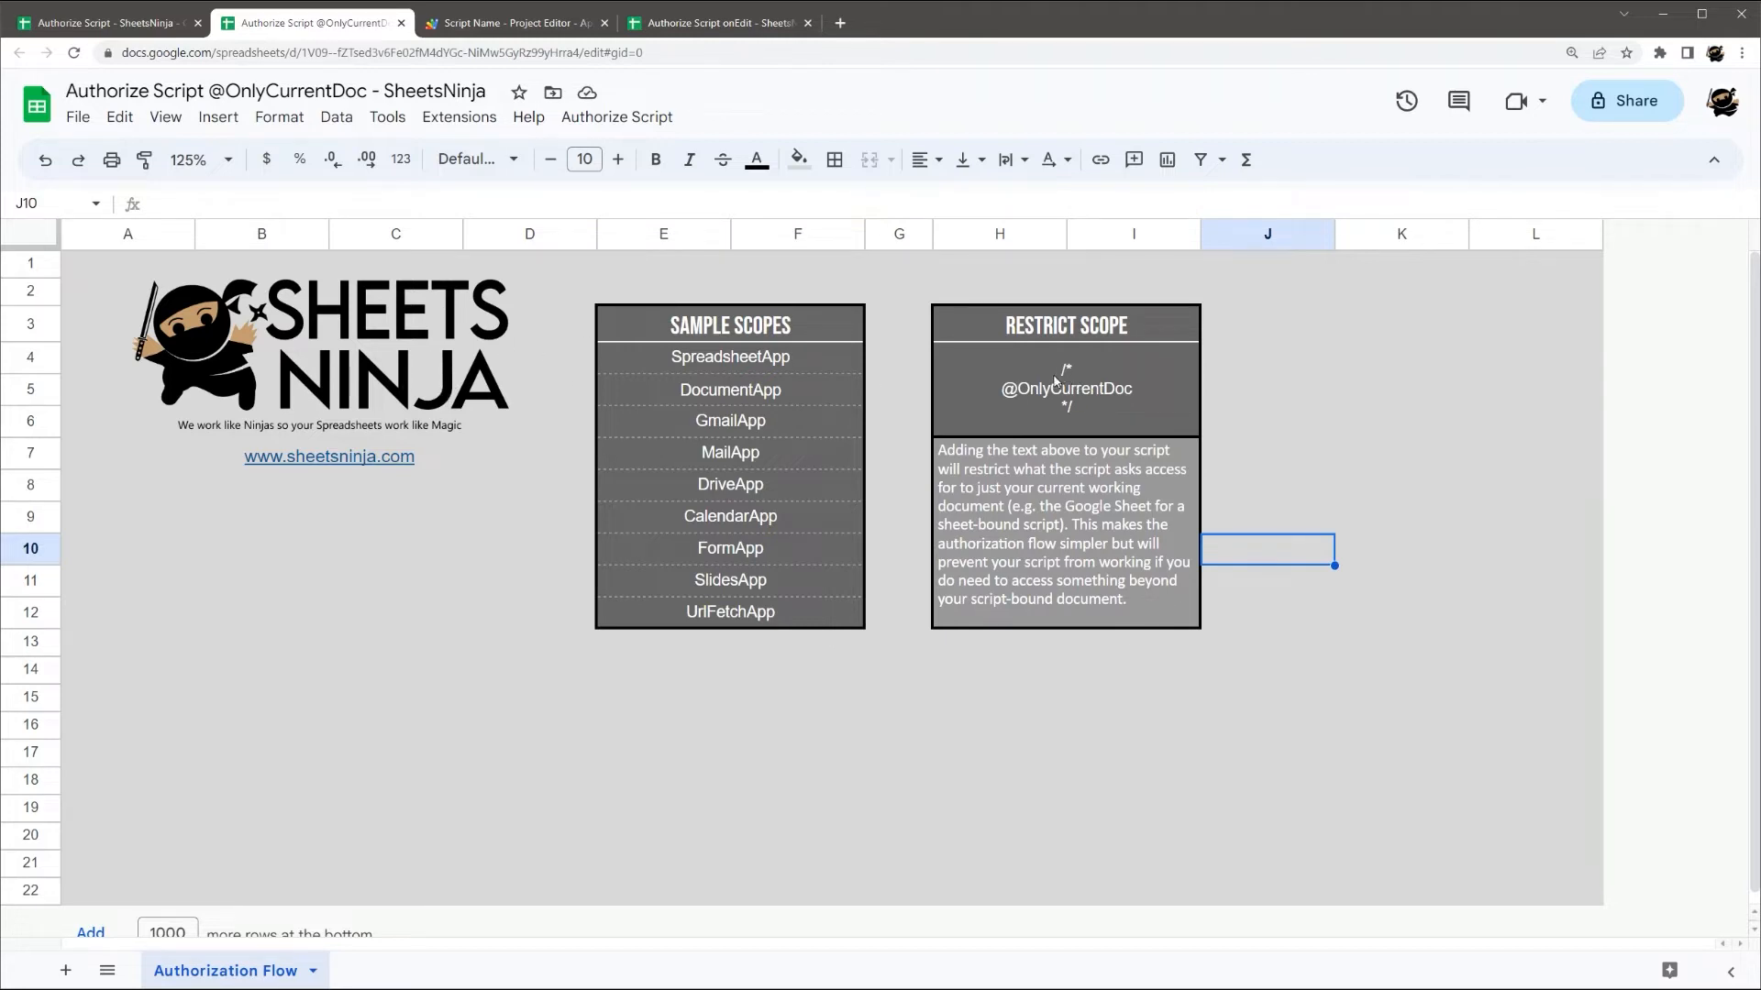
- Open the Apps Script project bound to the Authorize Script onEdit spreadsheet
click(1066, 388)
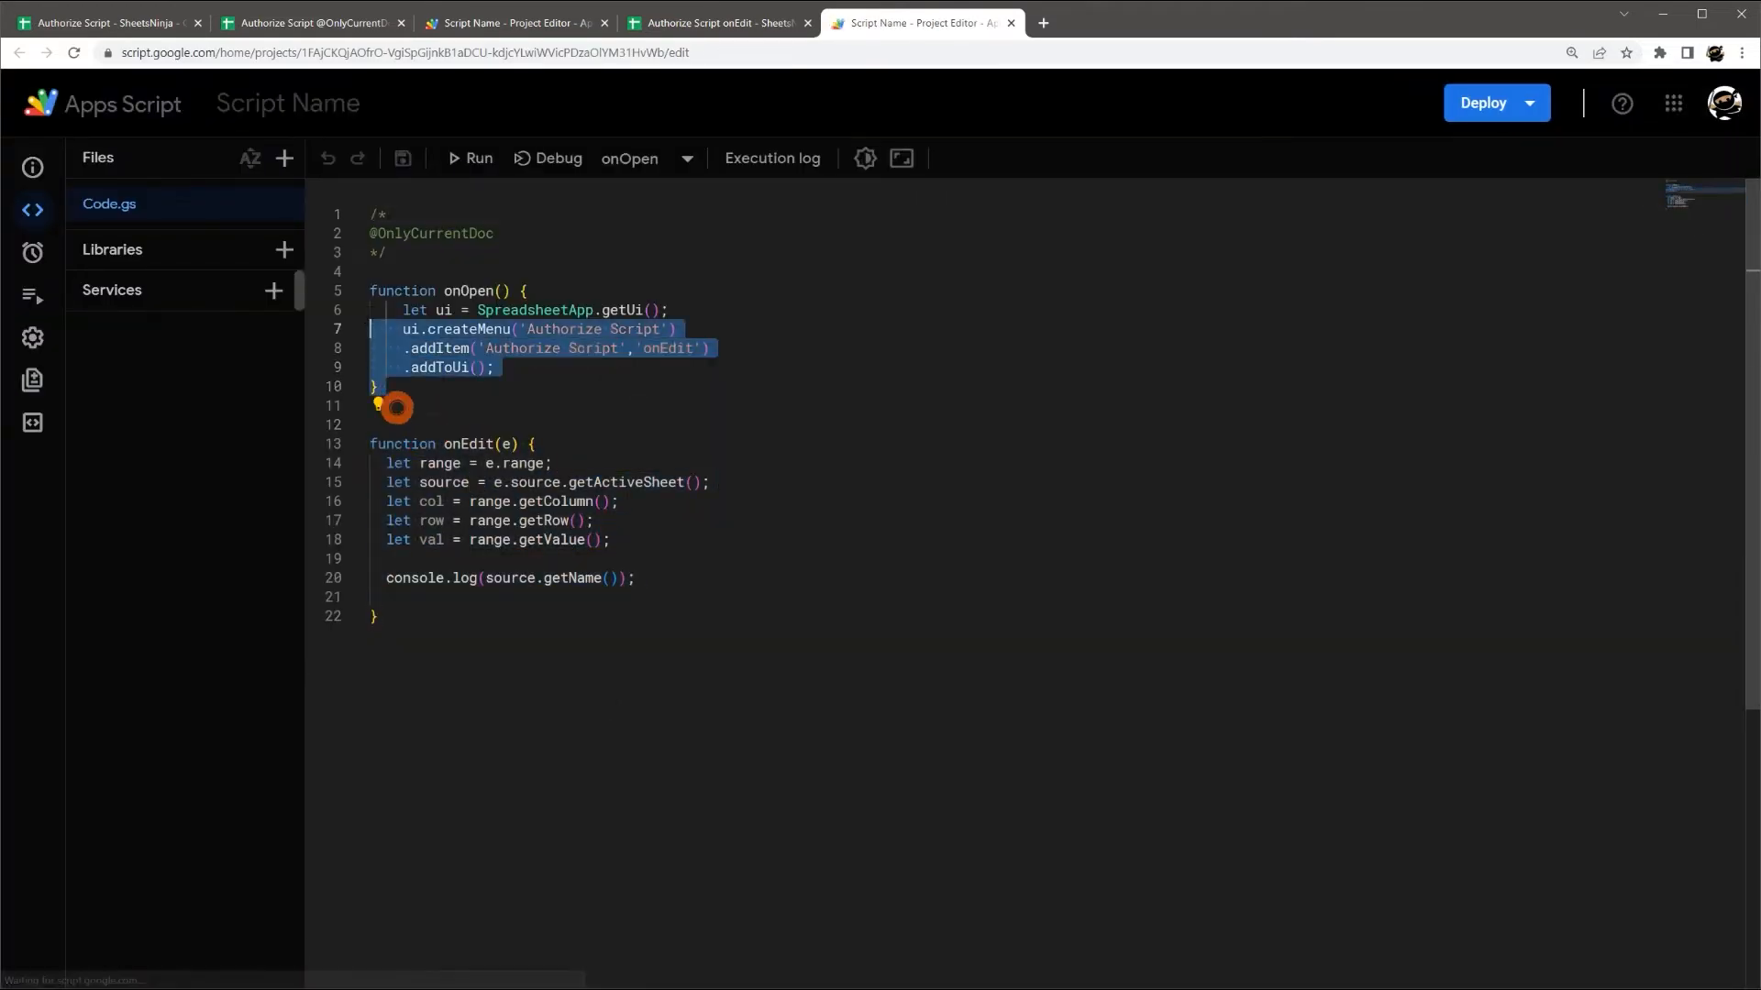
- Delete the onOpen menu function and run onEdit directly, producing a 'range' TypeError
key(Delete)
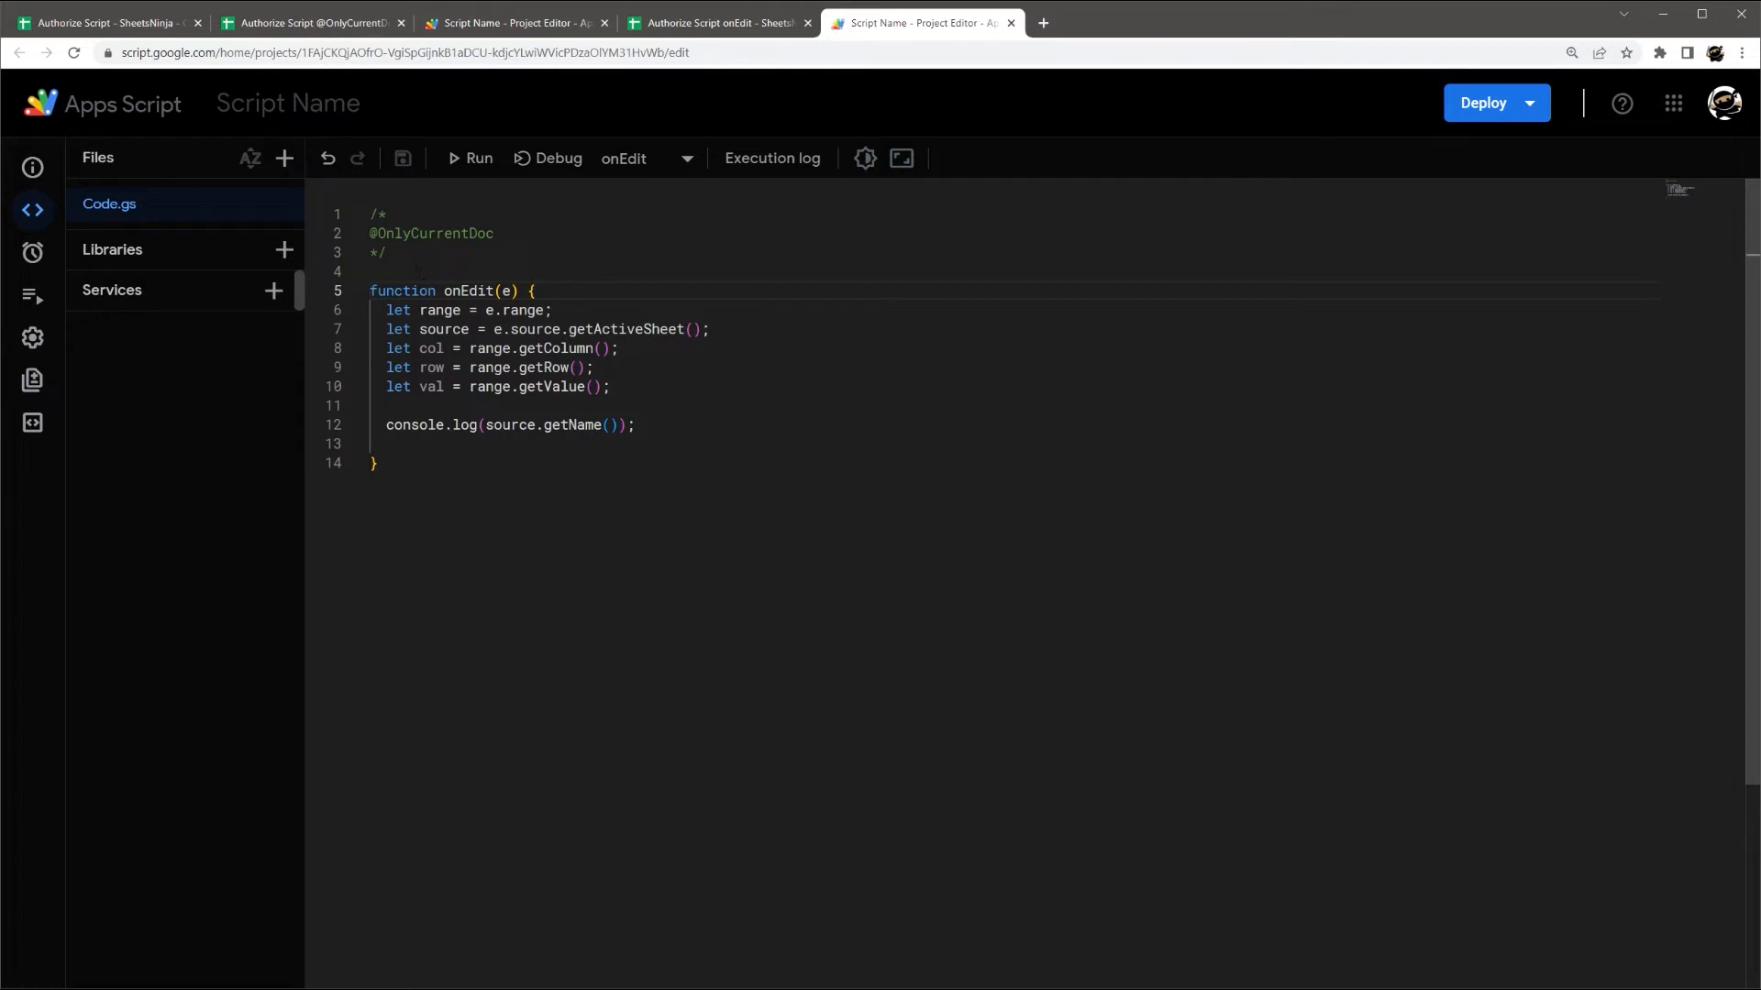
drag(374, 213, 386, 251)
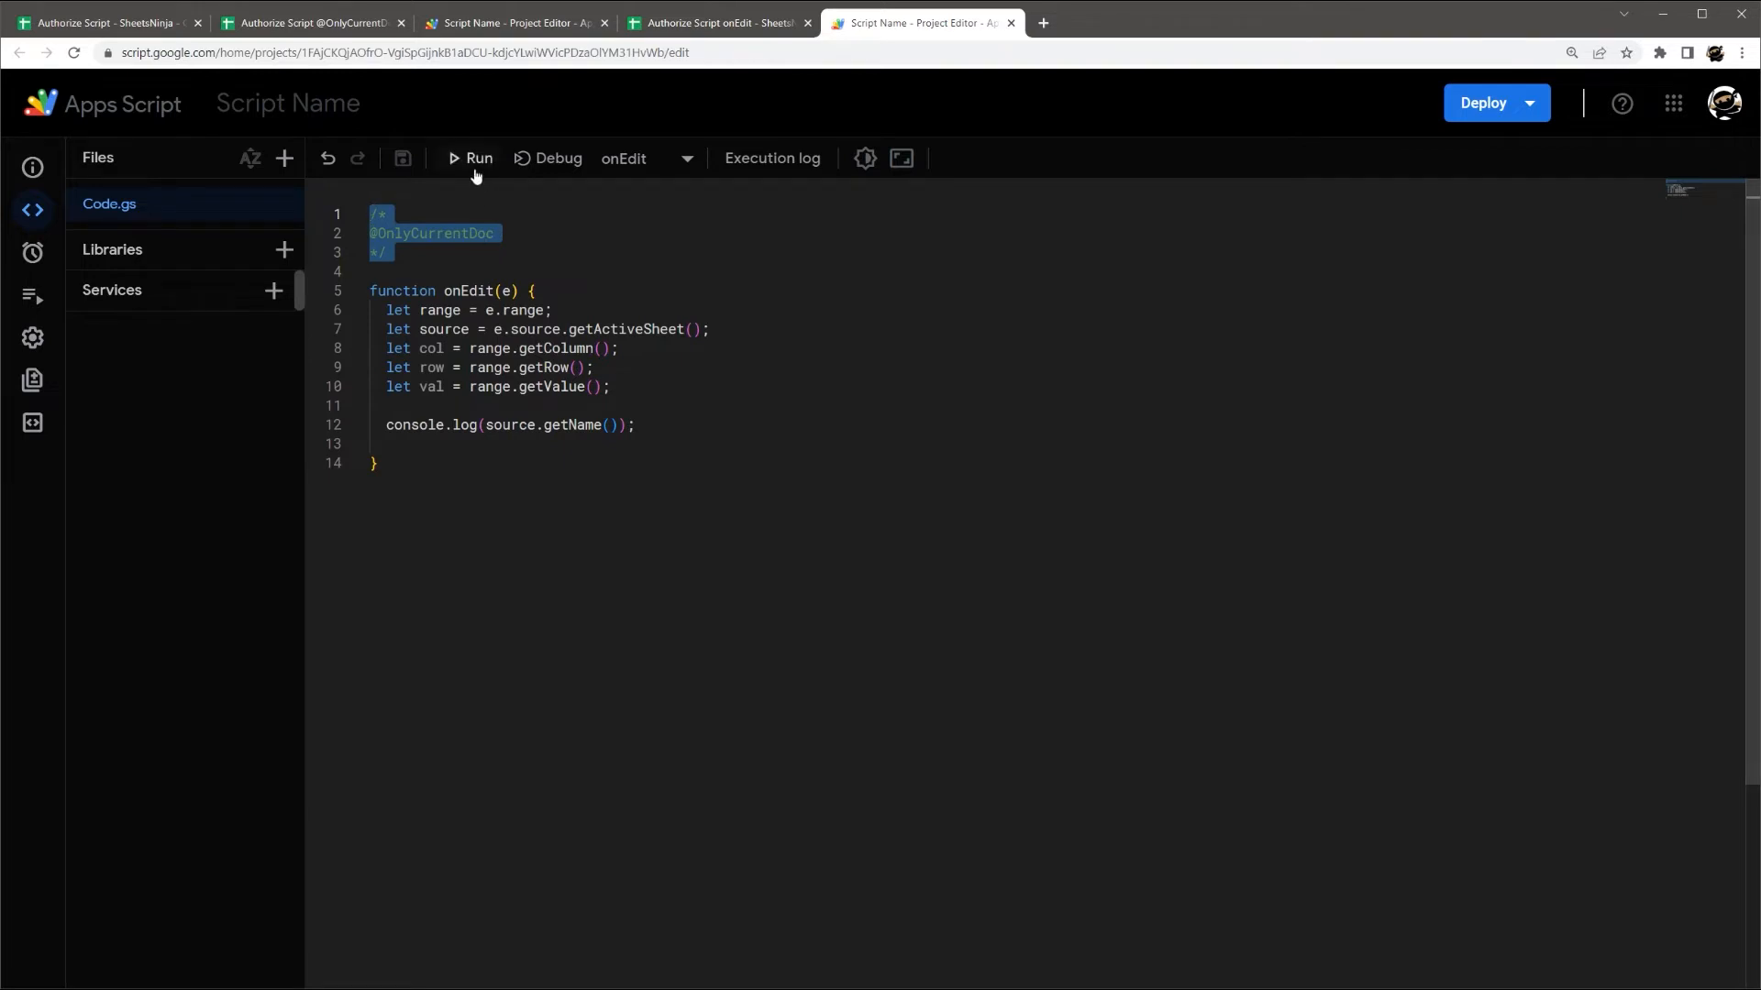
click(470, 157)
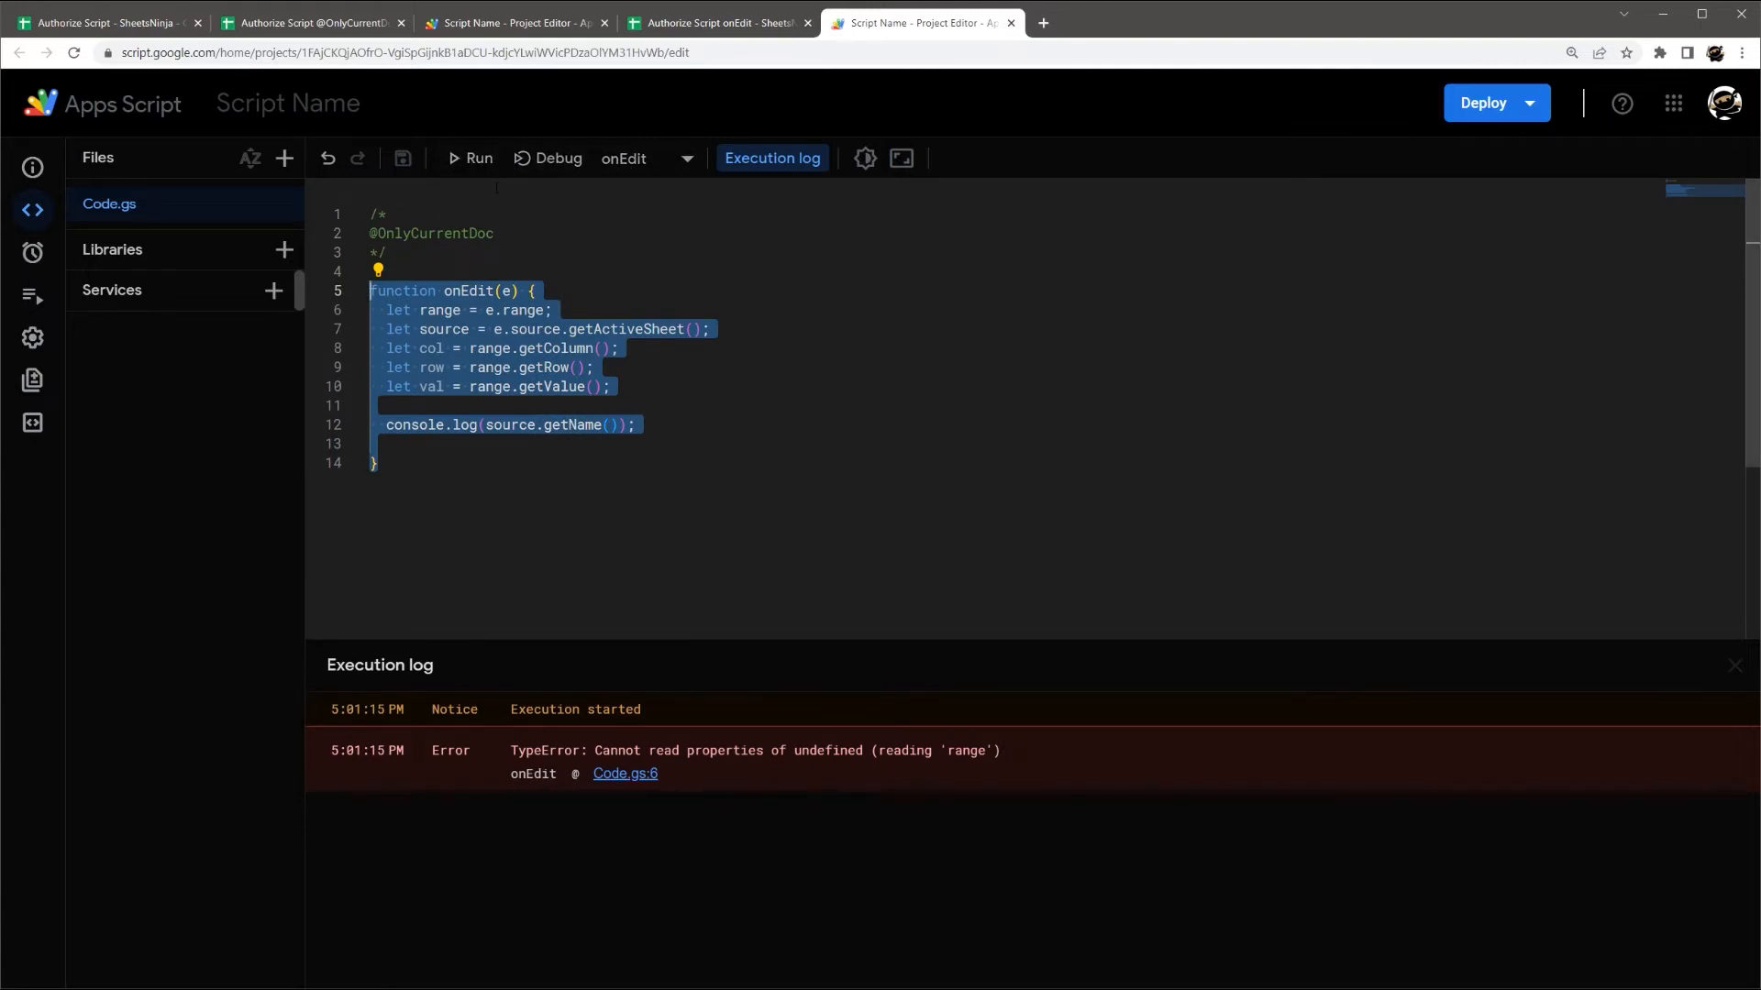
mouse_move(686, 770)
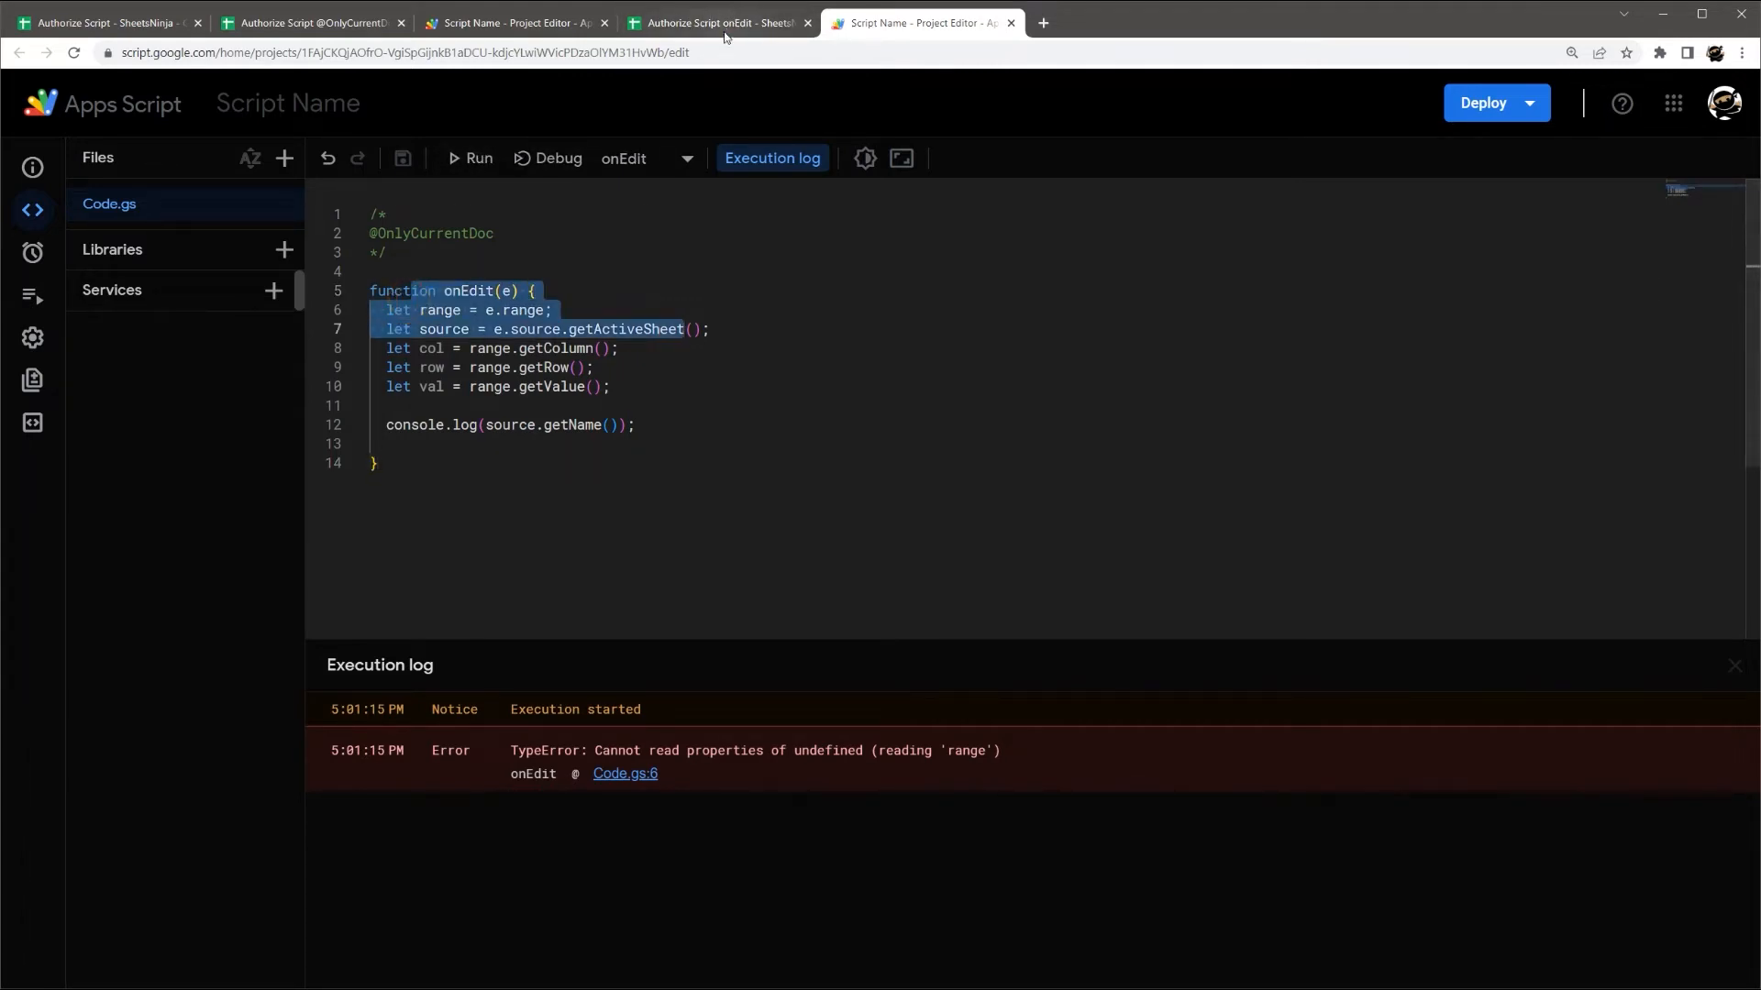
- Enter 'Change' in cell B10 of the onEdit sheet, then return to the script project
click(718, 23)
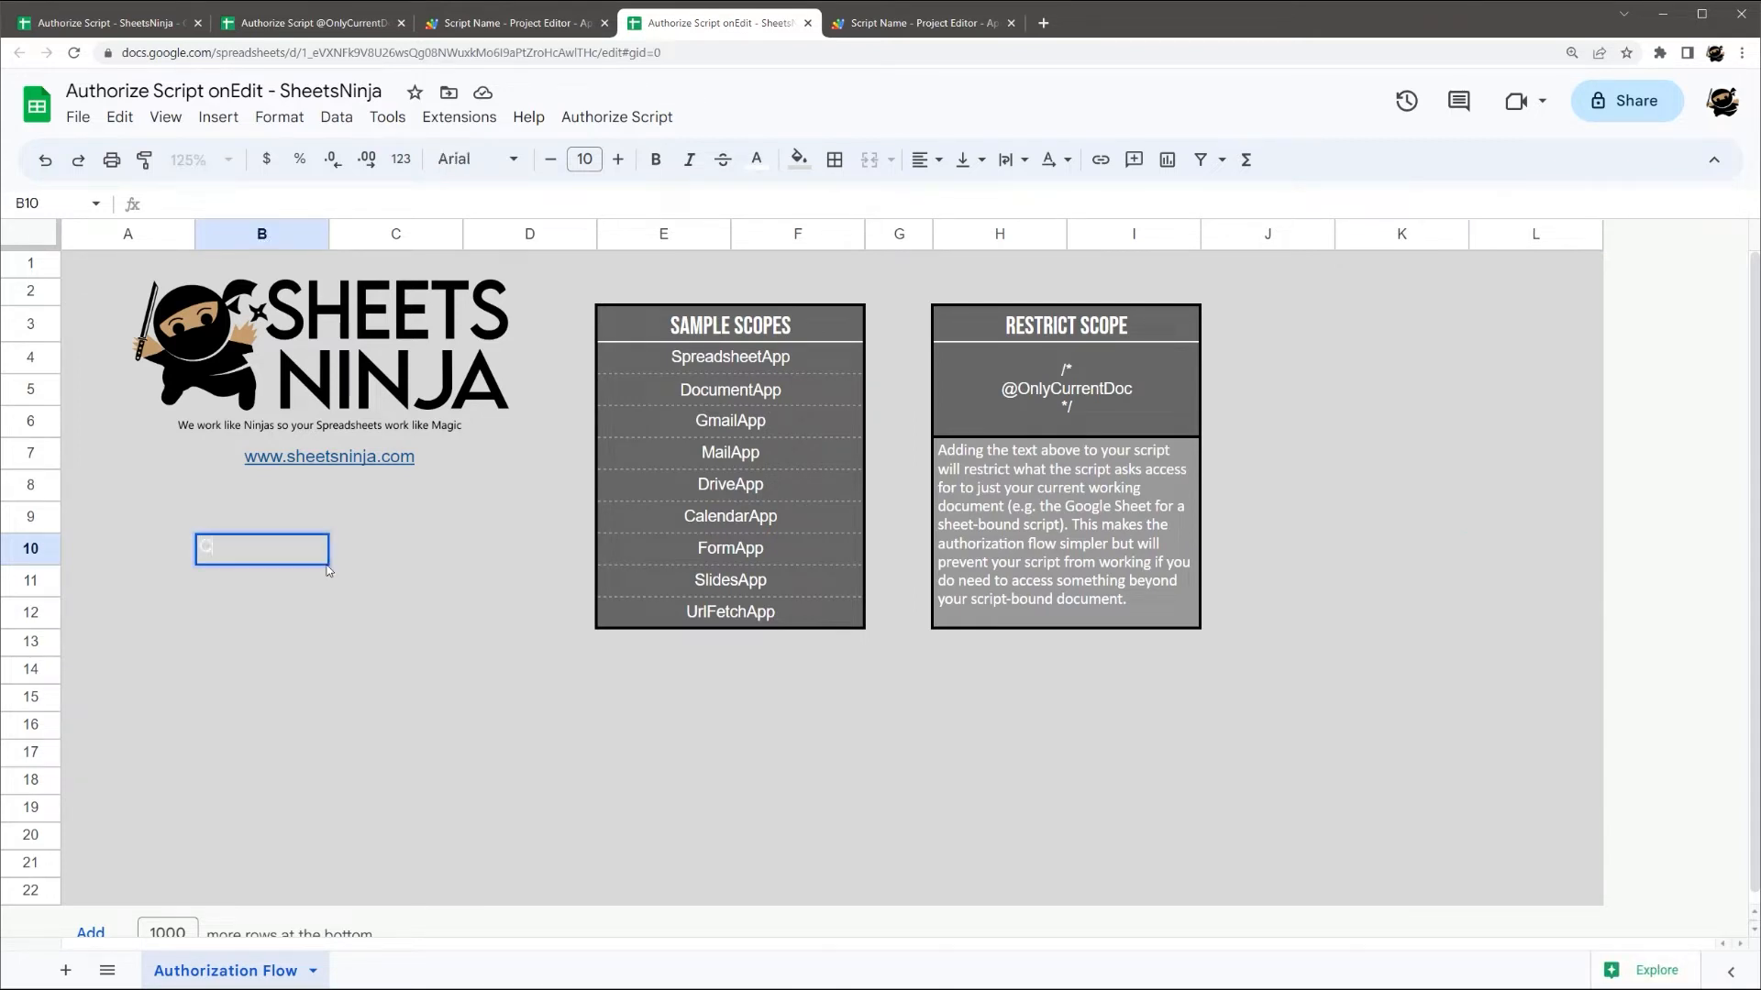
text(Change)
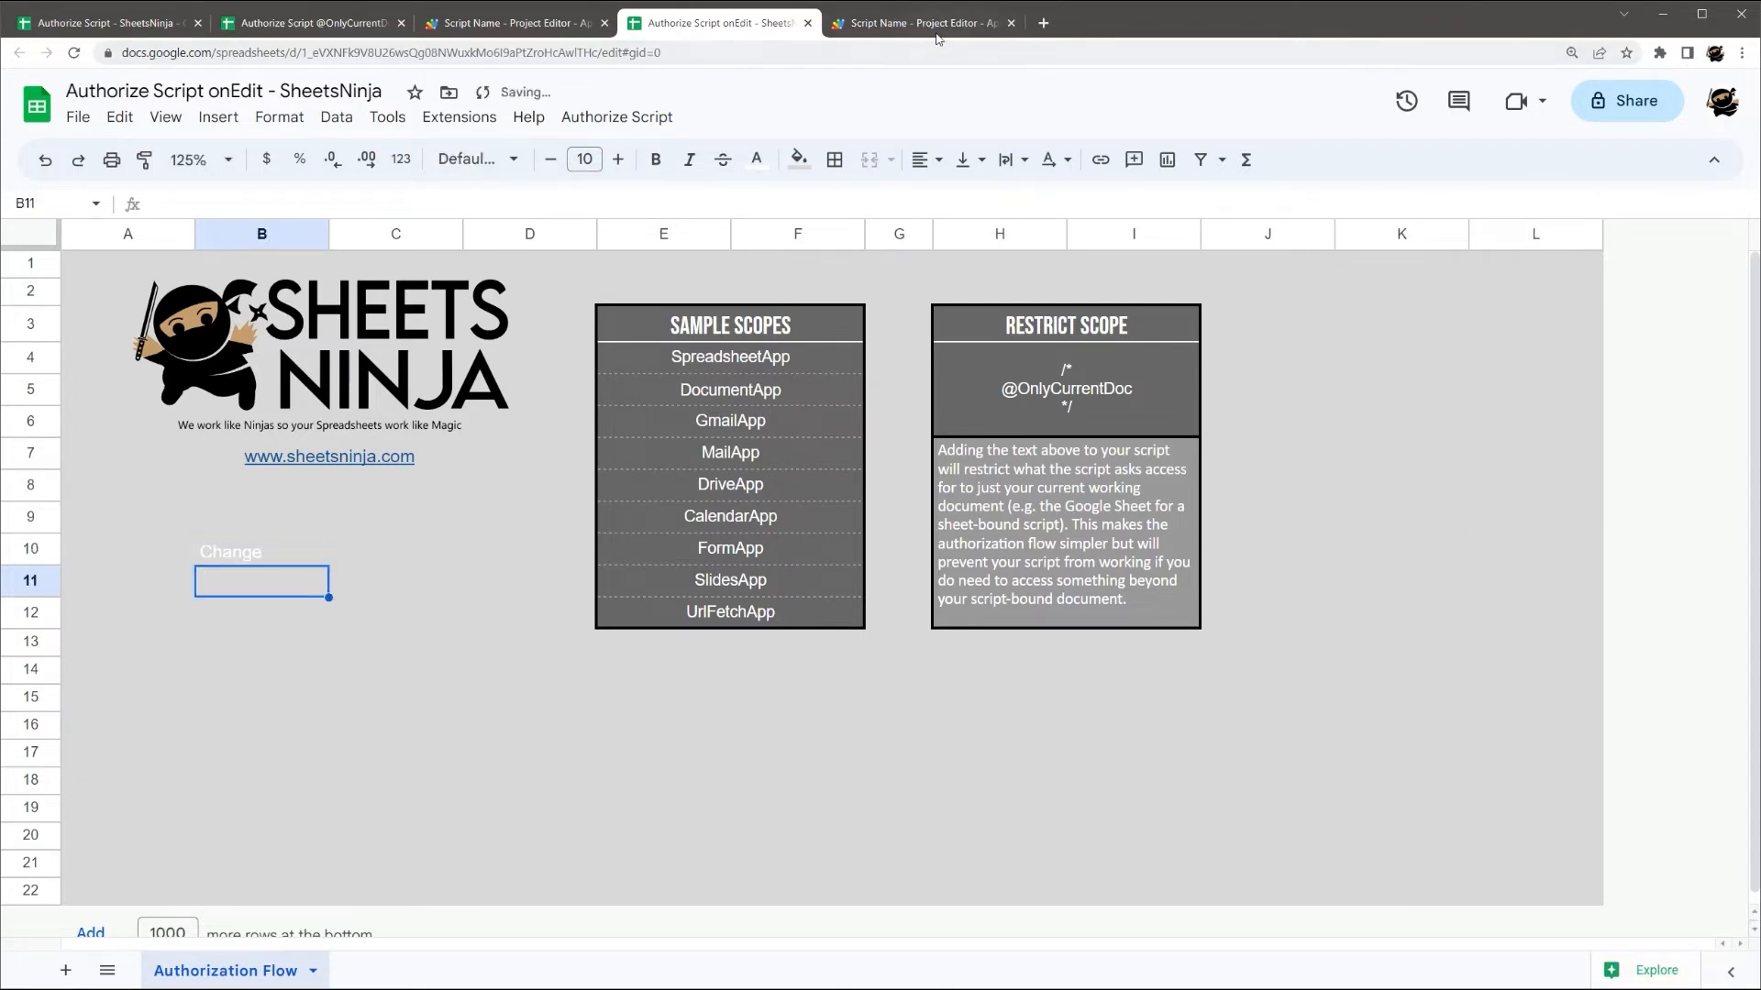
click(921, 23)
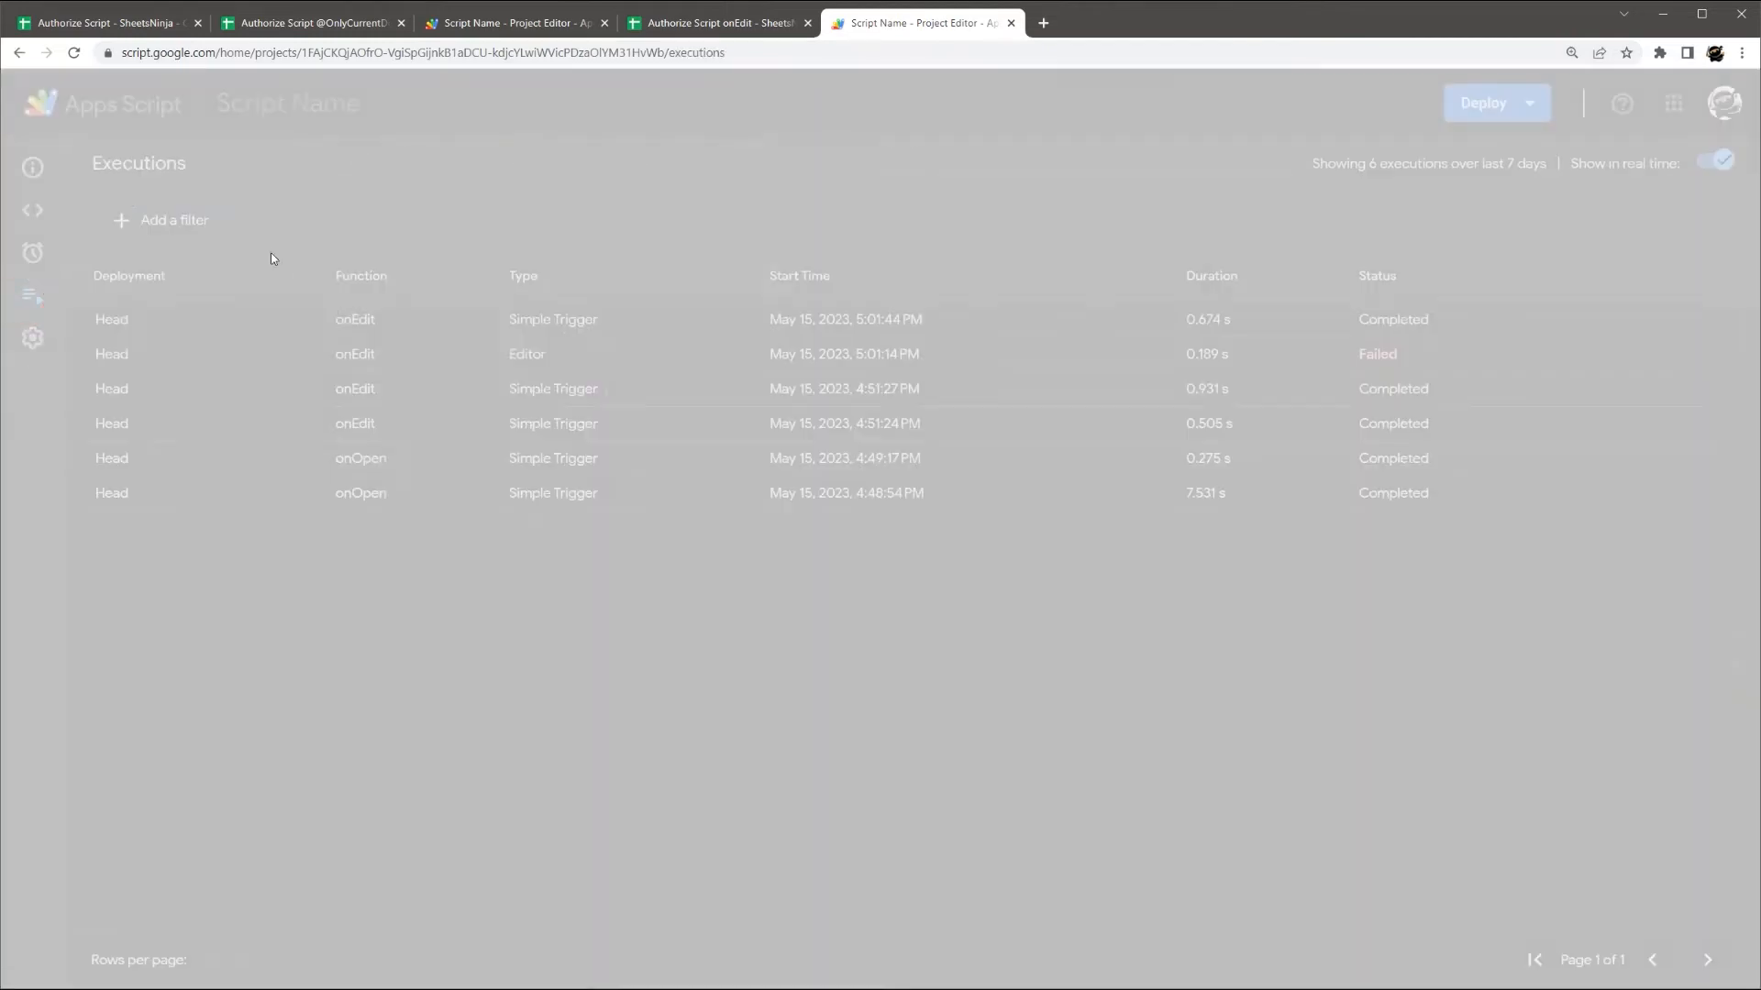
- Expand the latest onEdit run and highlight its logged 'Authorization Flow' sheet name
click(460, 334)
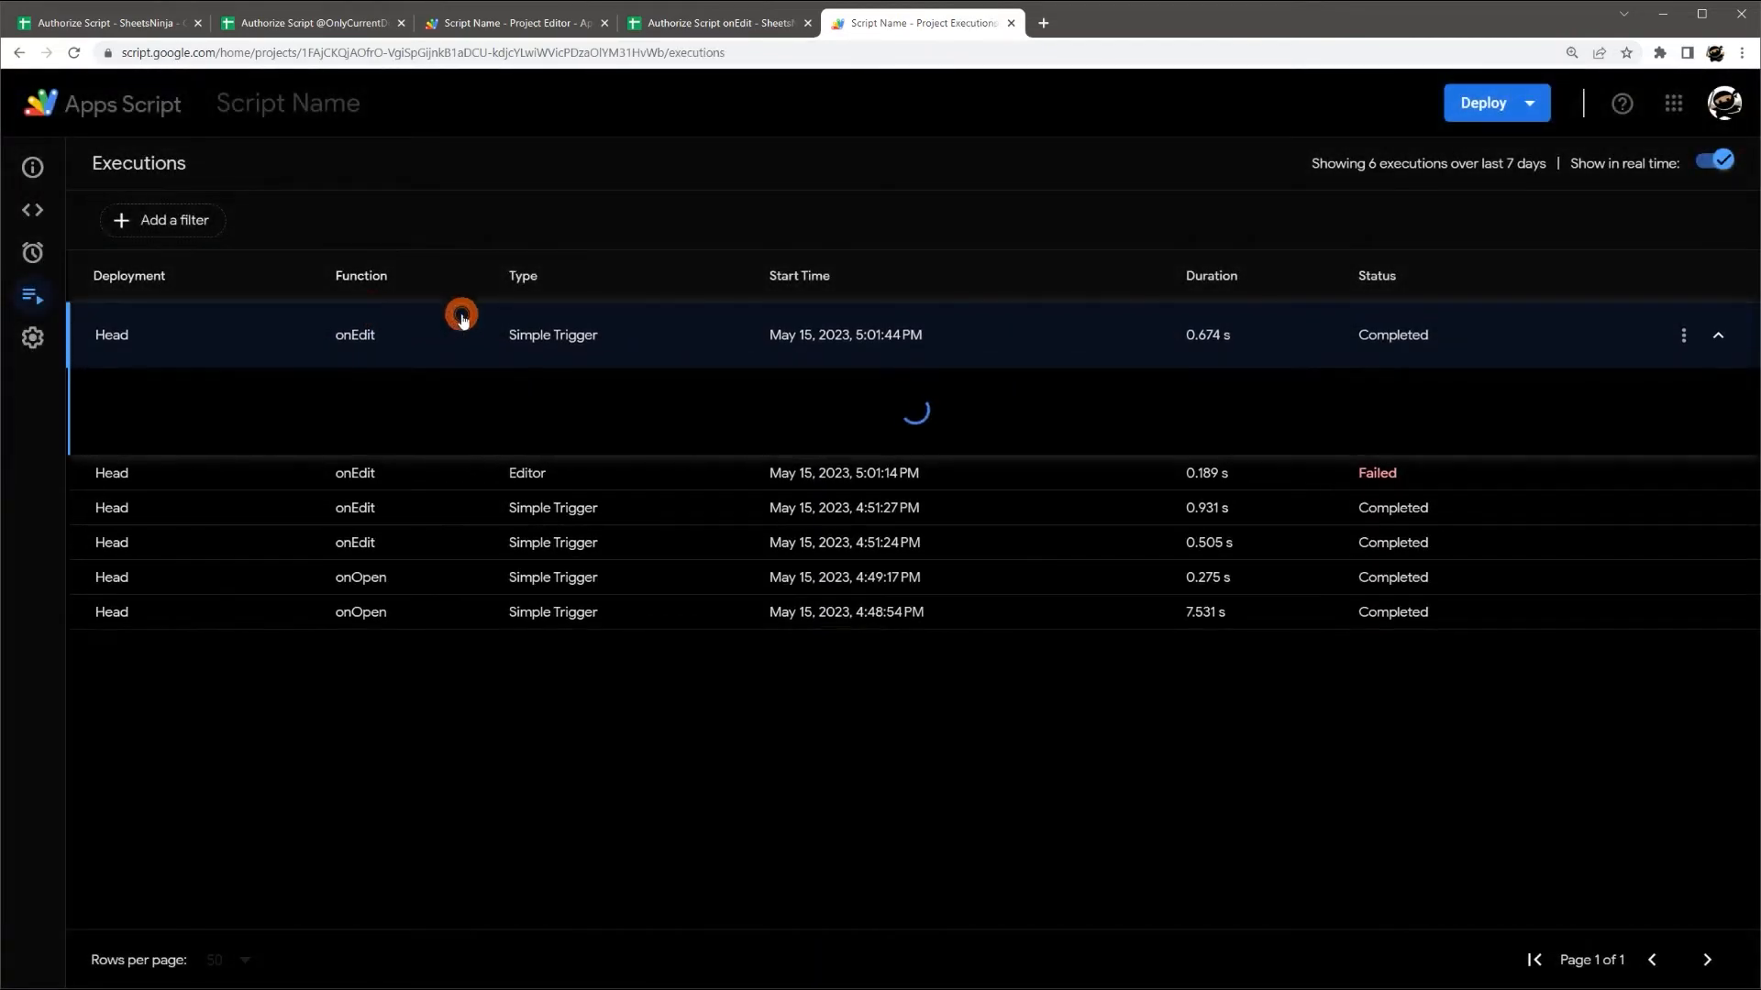
click(460, 335)
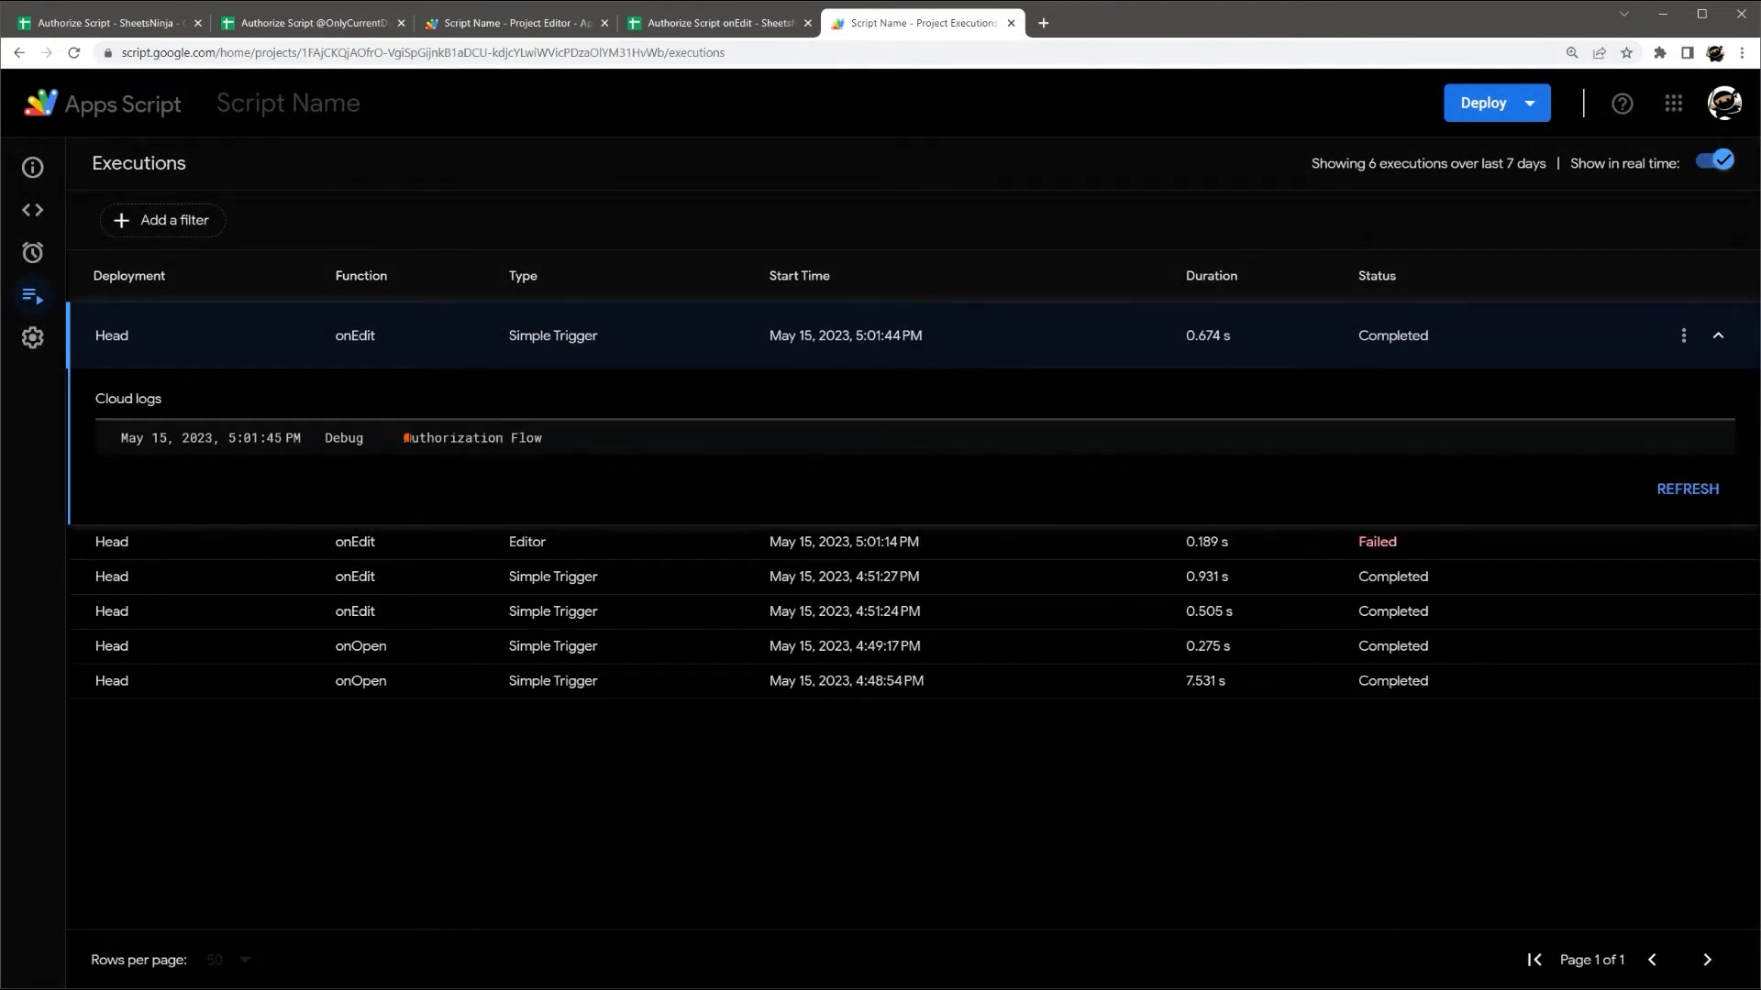
double_click(471, 438)
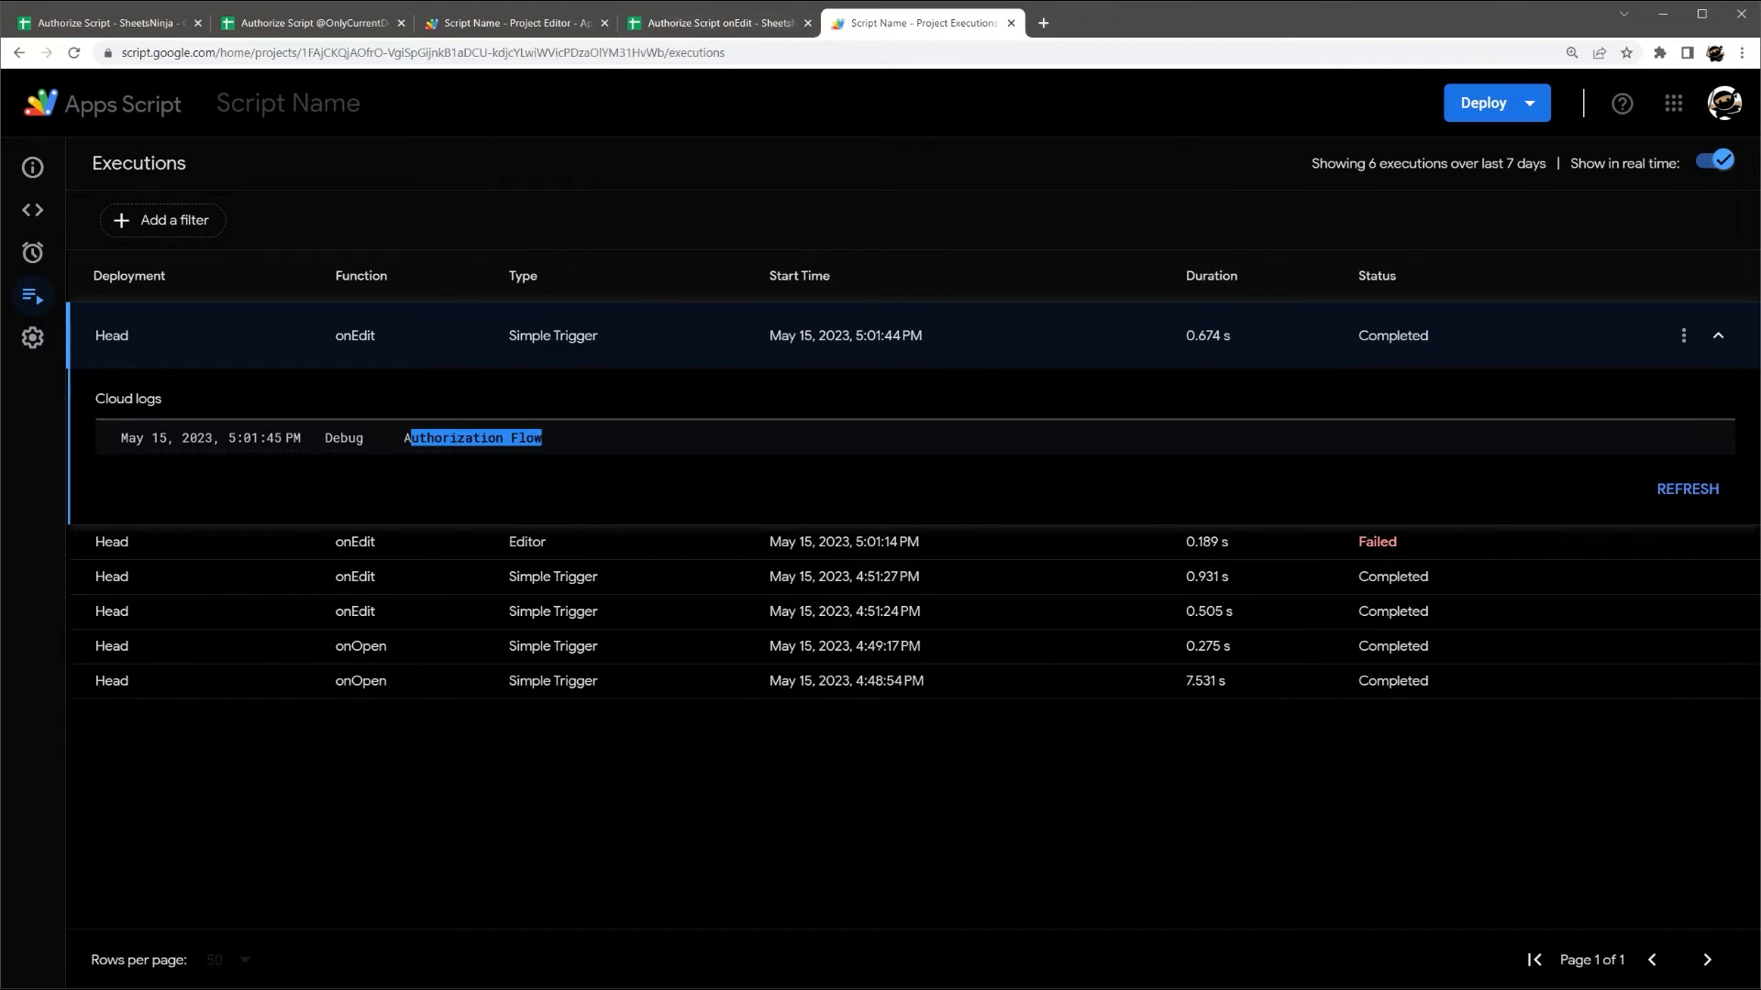
- Navigate from the Executions page back to the script code editor
click(33, 210)
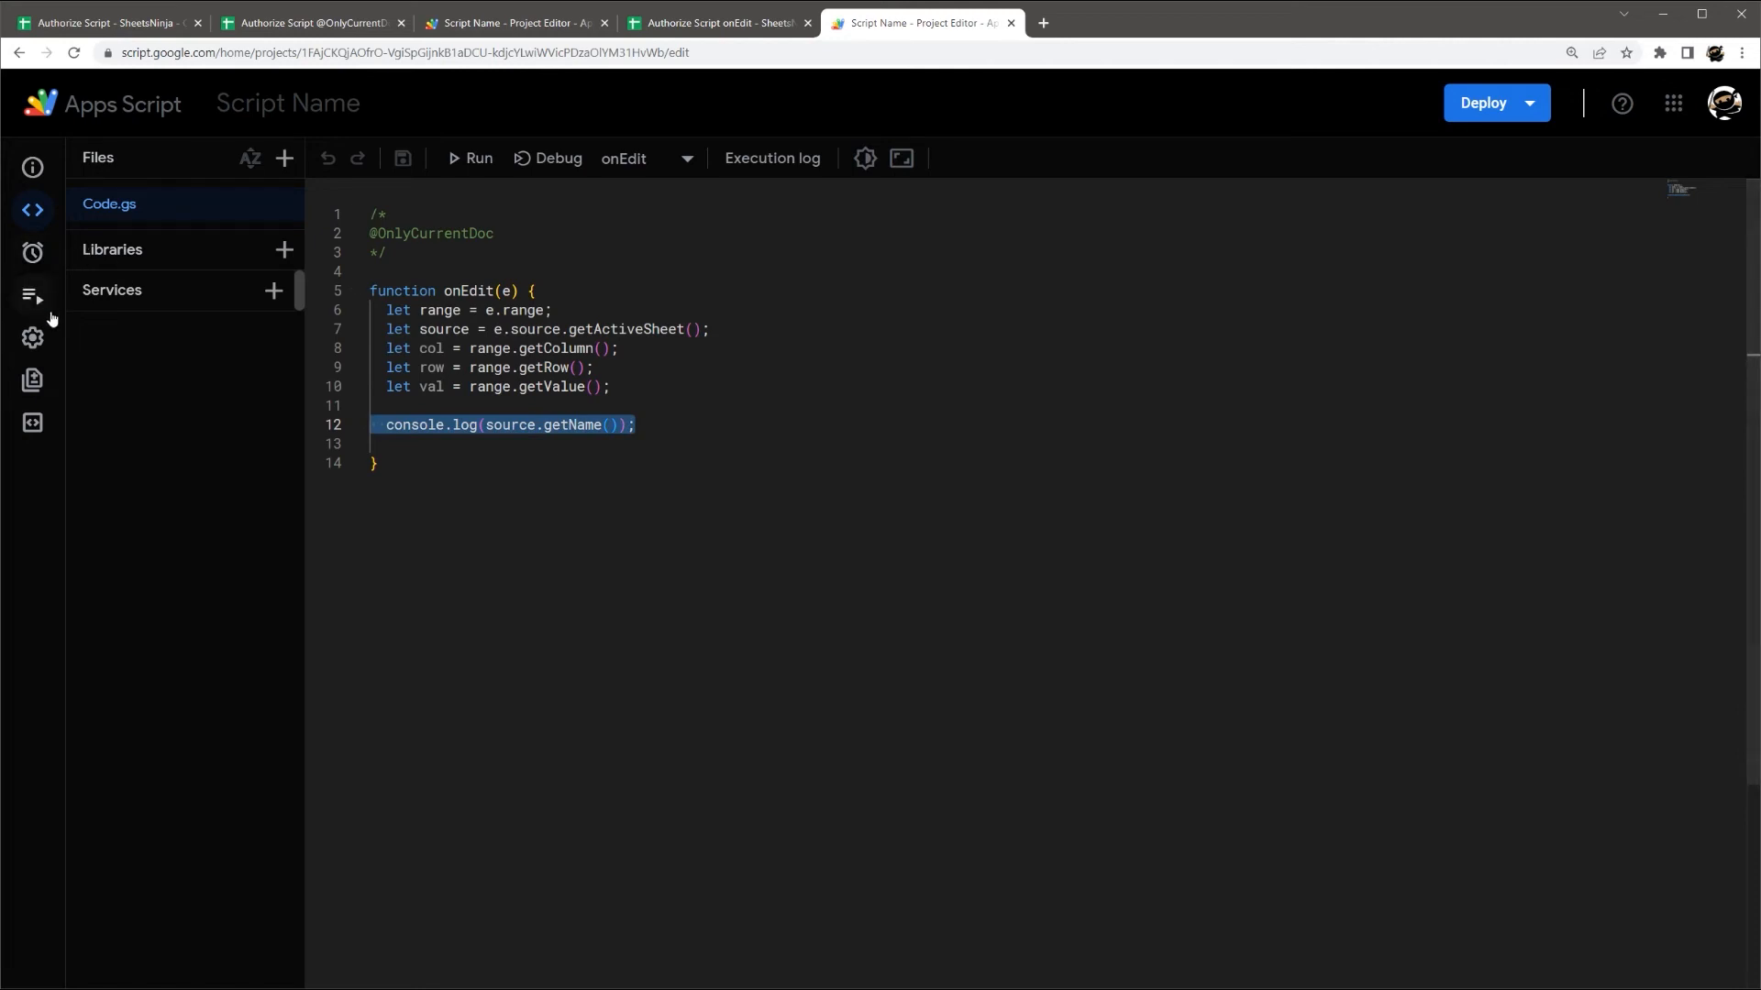
click(31, 295)
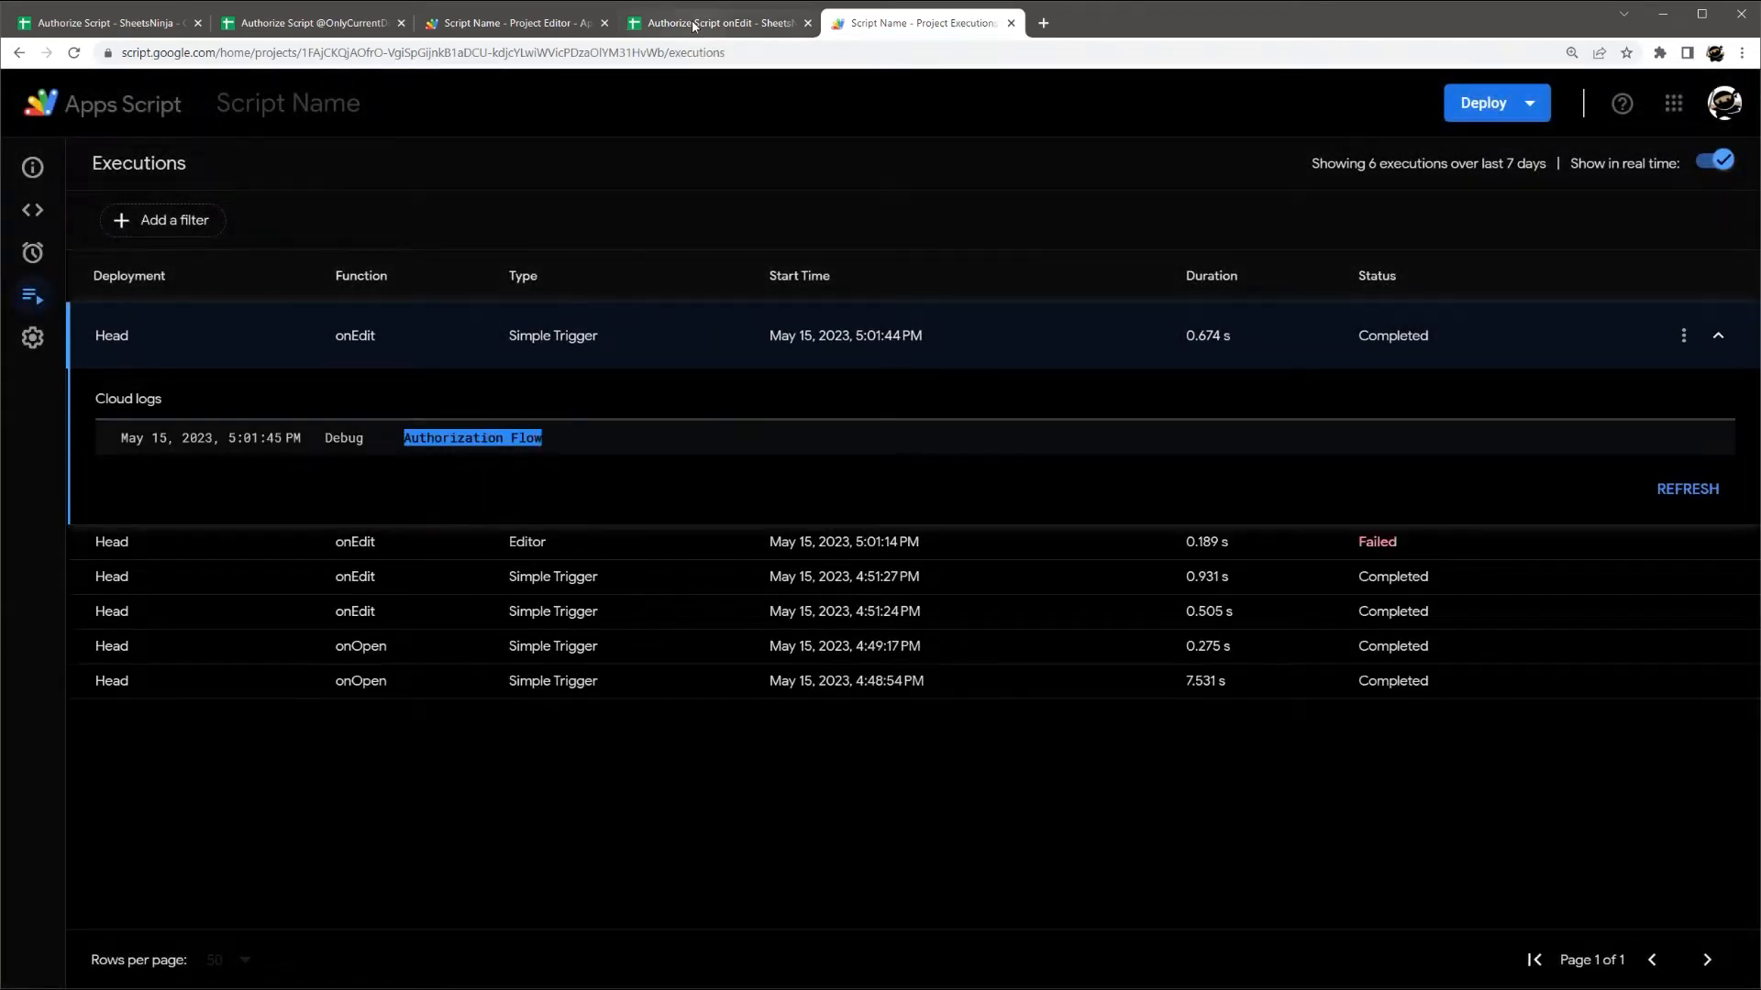
click(937, 24)
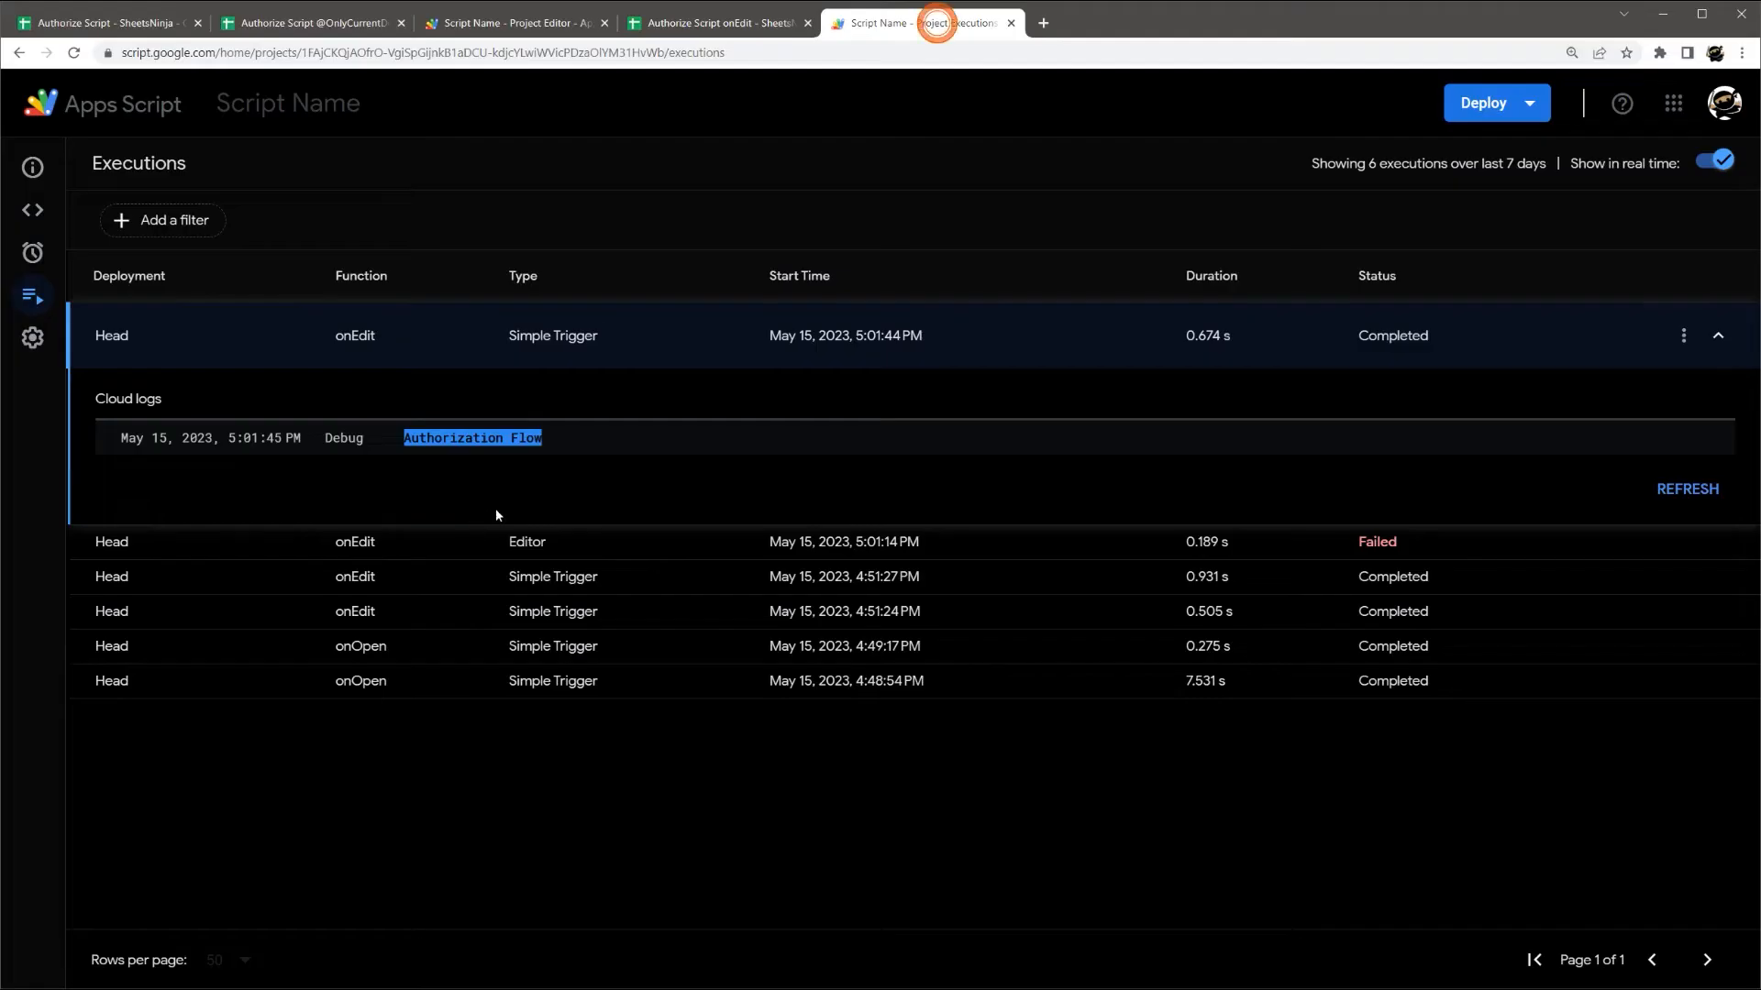
click(31, 210)
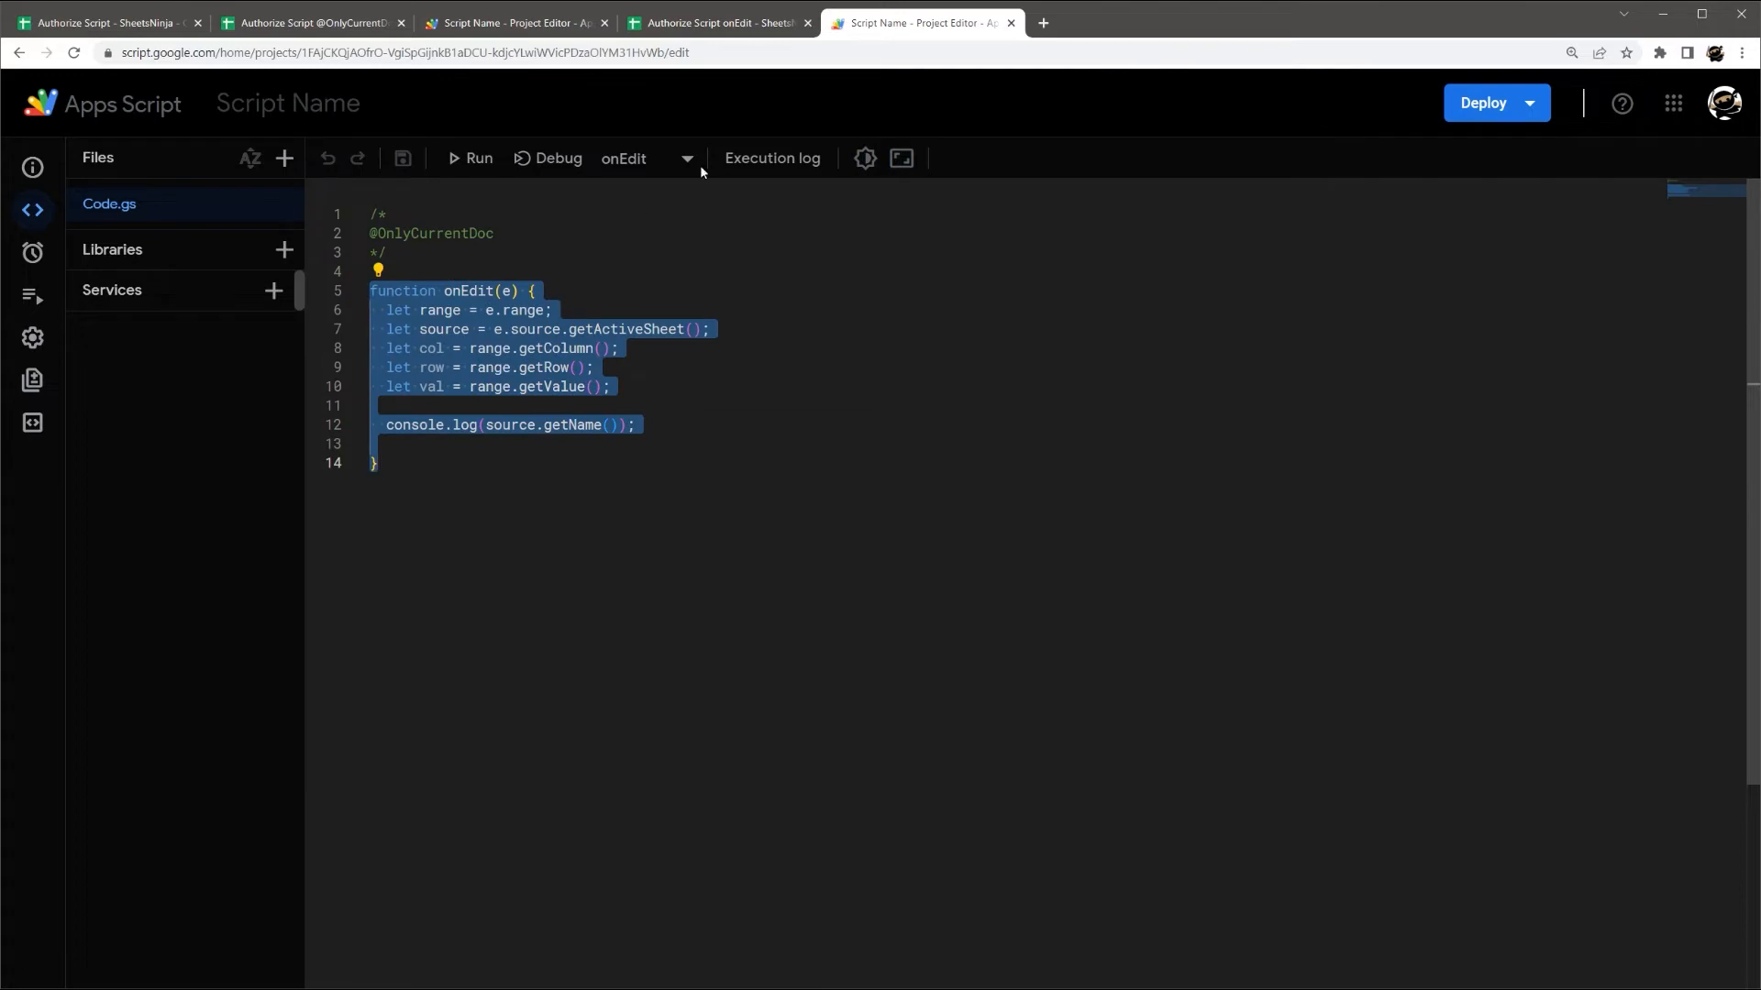
click(716, 23)
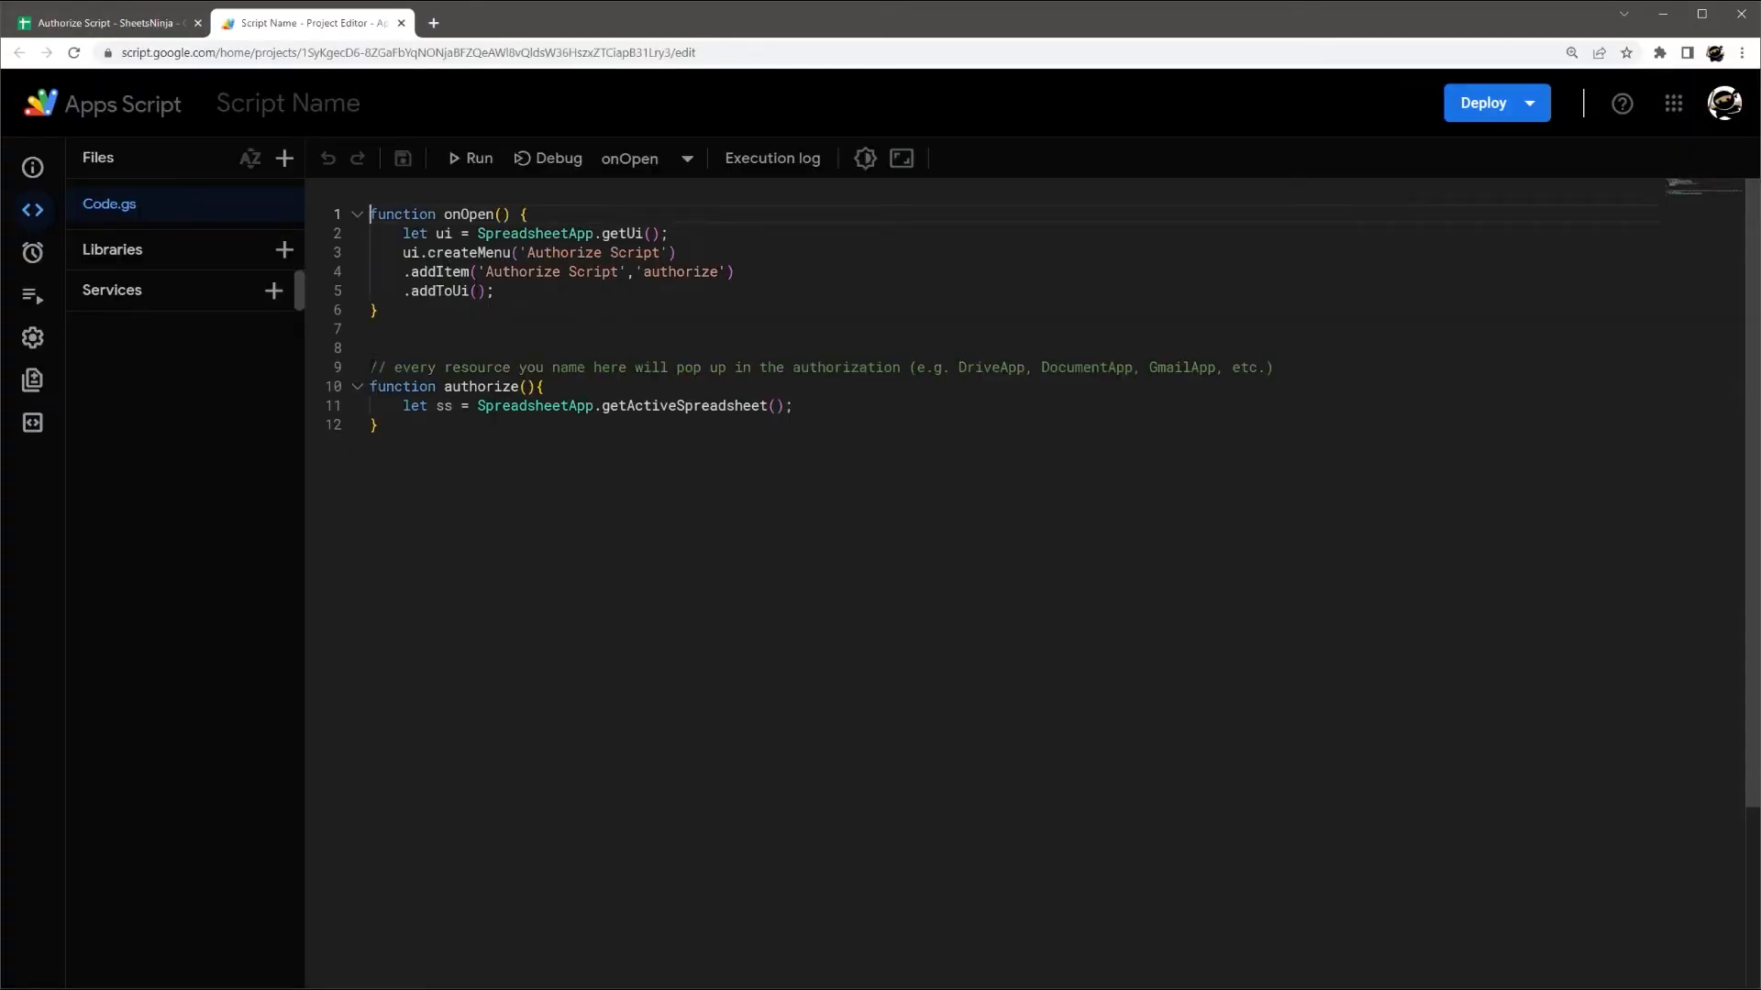
- Add 'let drive = DriveApp.getRootFolder();' inside the authorize function
drag(370, 367, 1272, 367)
text(l)
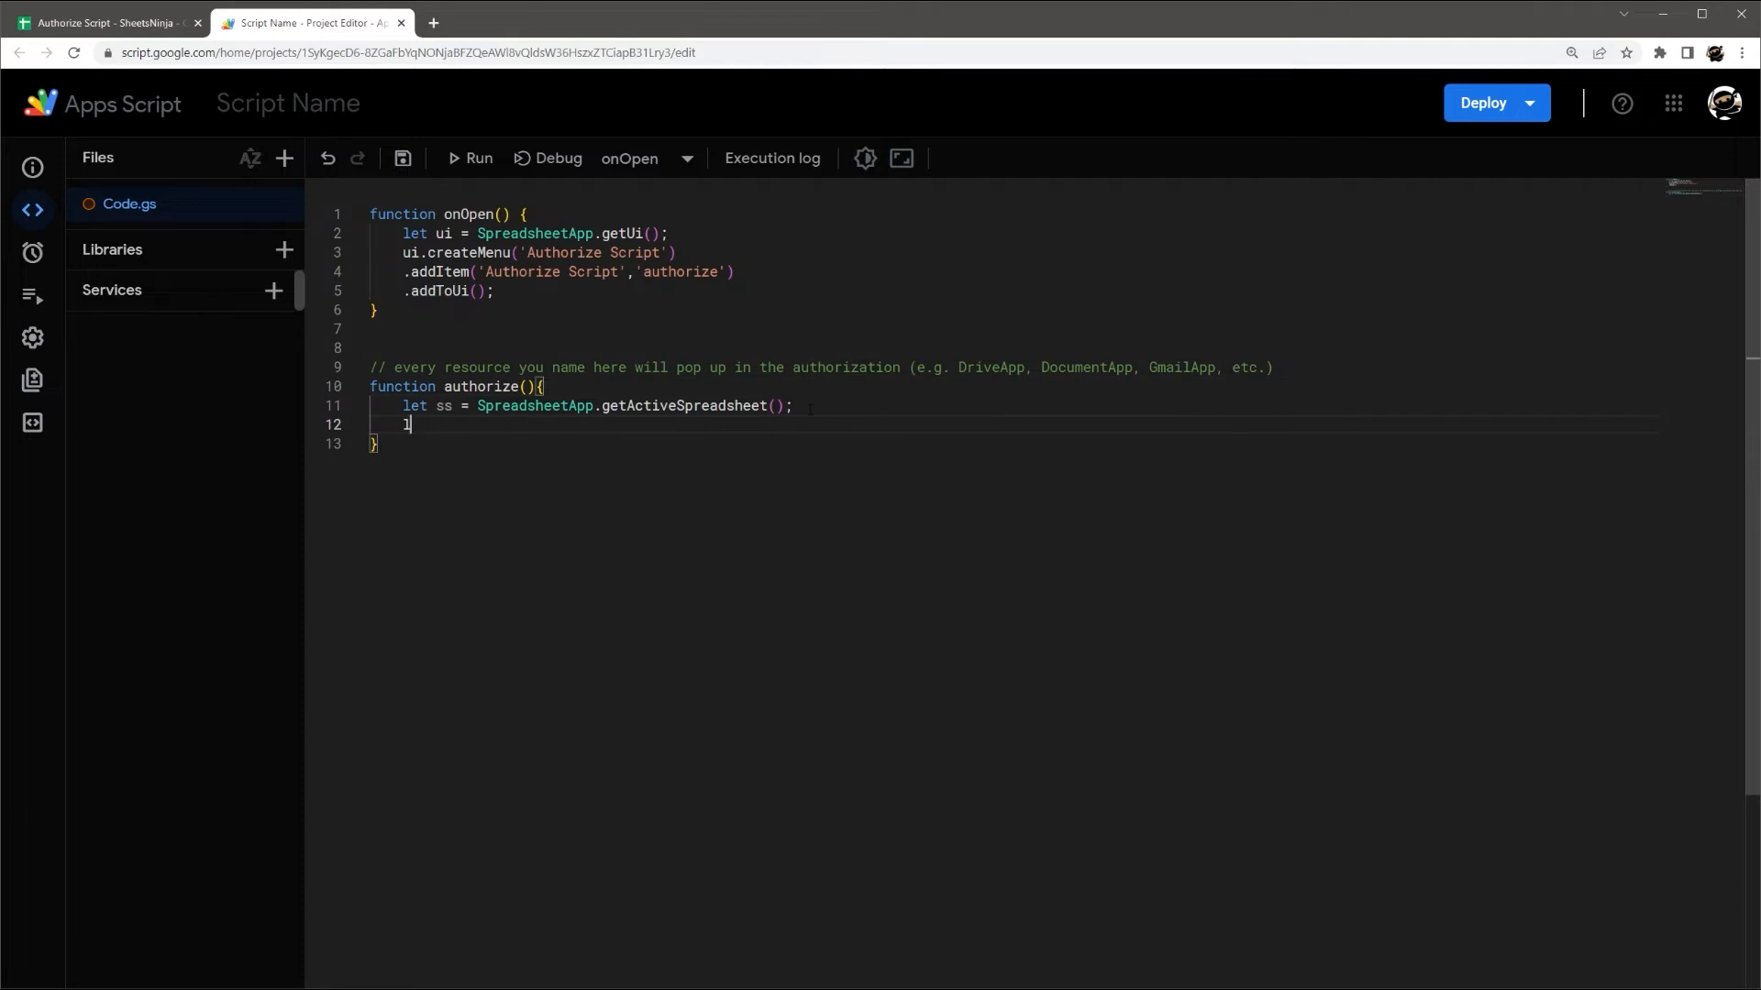
text(et drive = Dri)
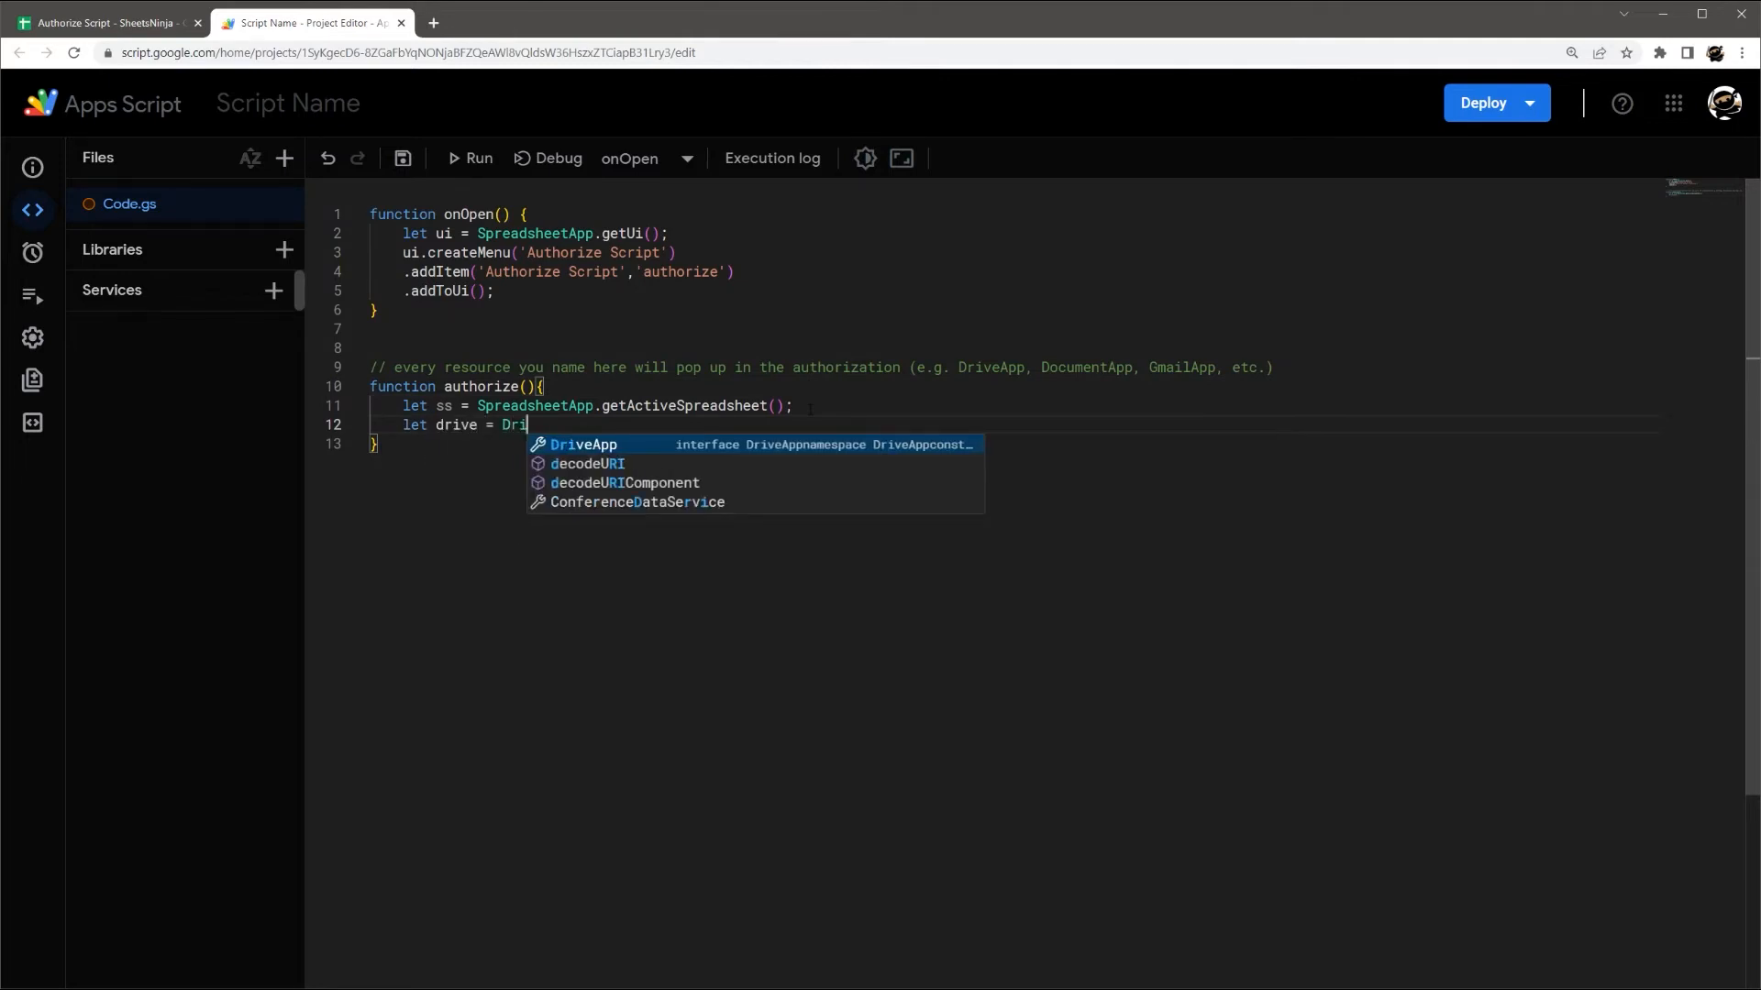
text(veApp.getRootFolder)
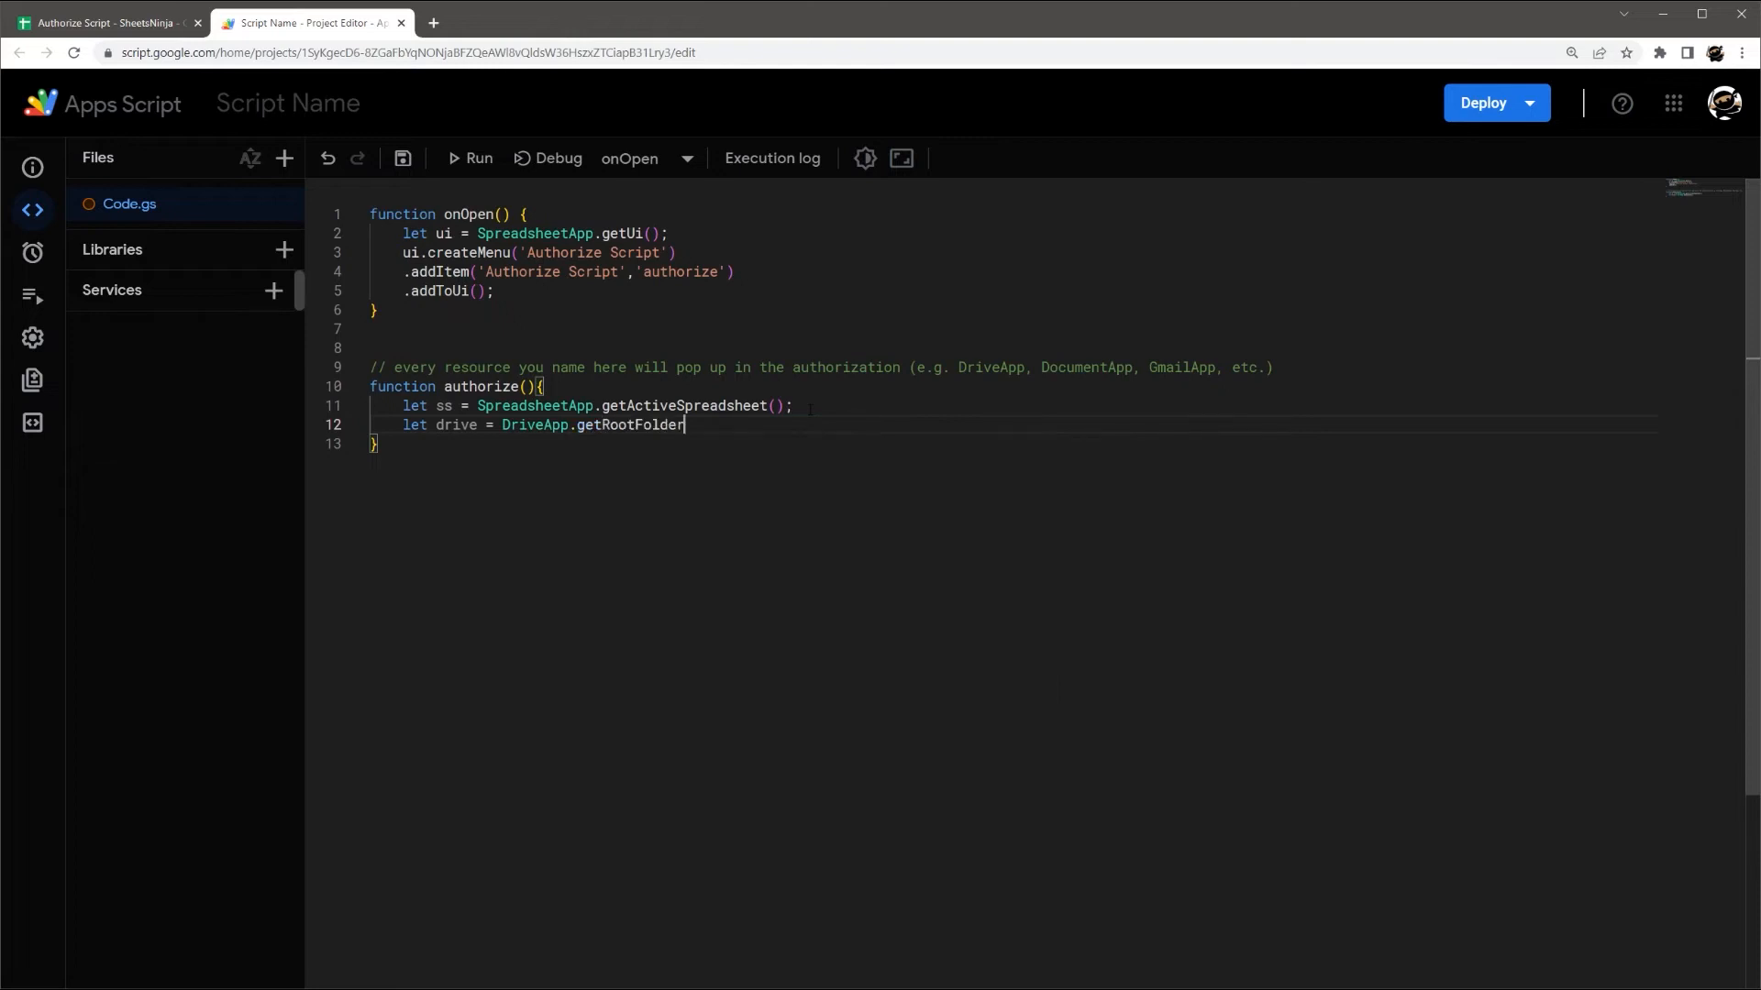
text(();)
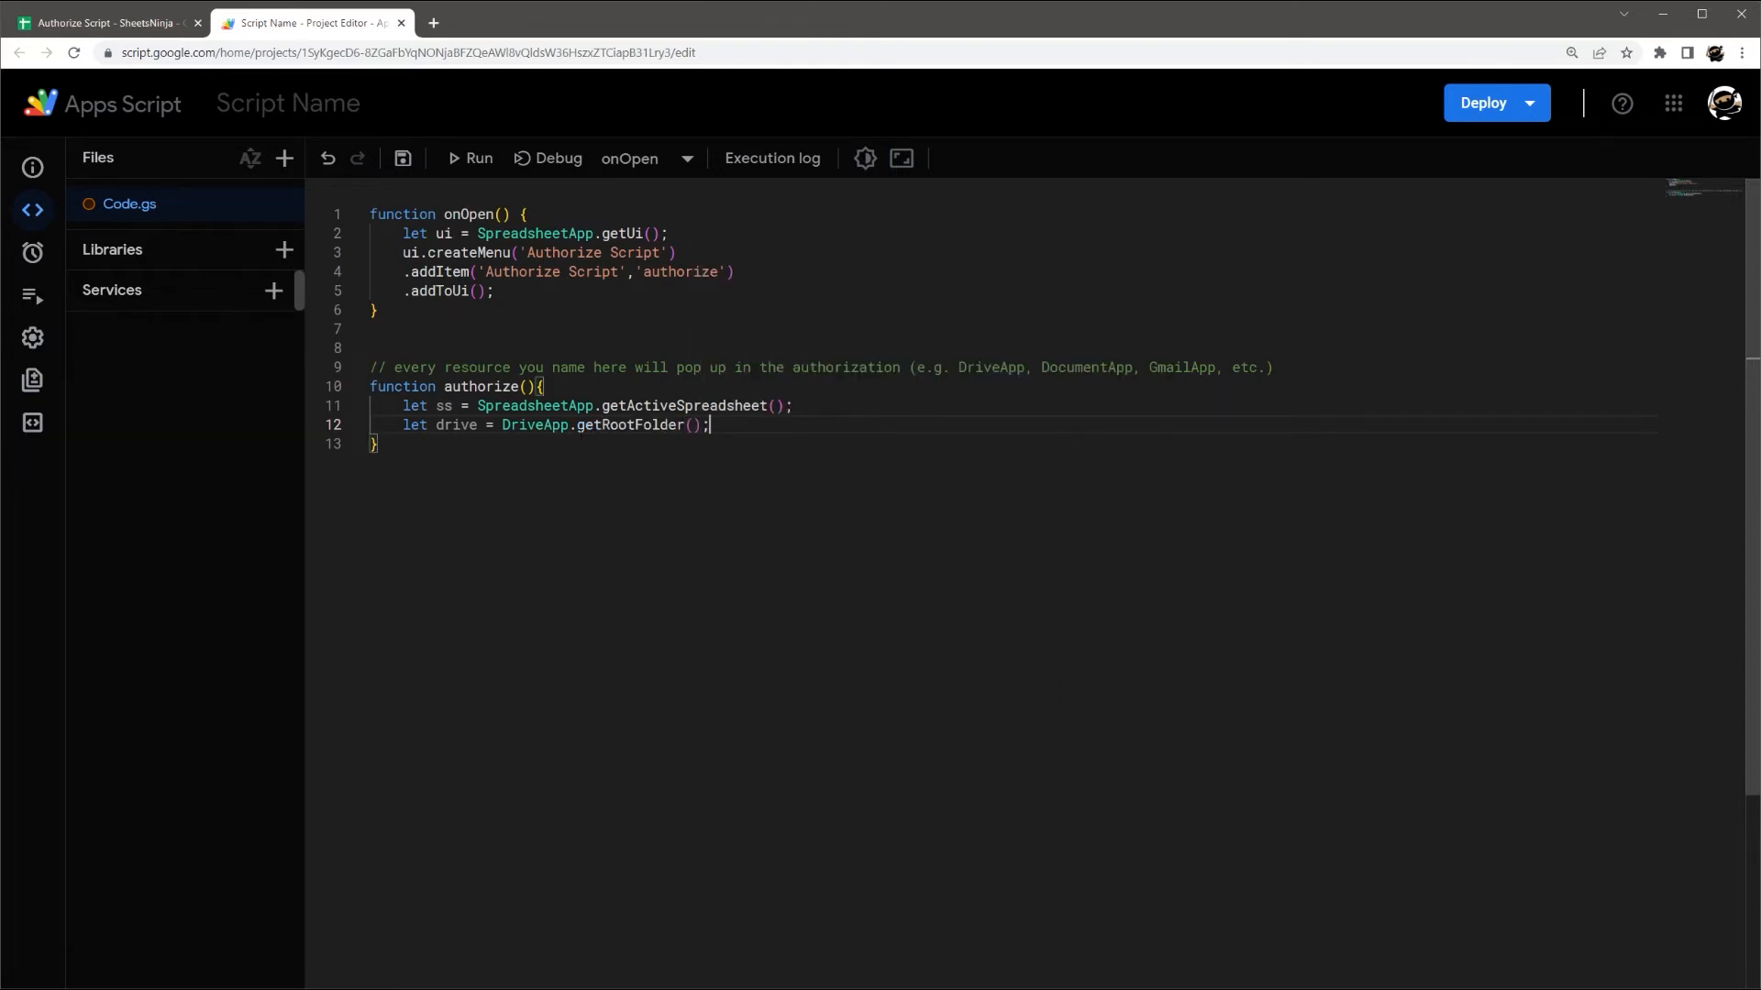
mouse_move(434, 159)
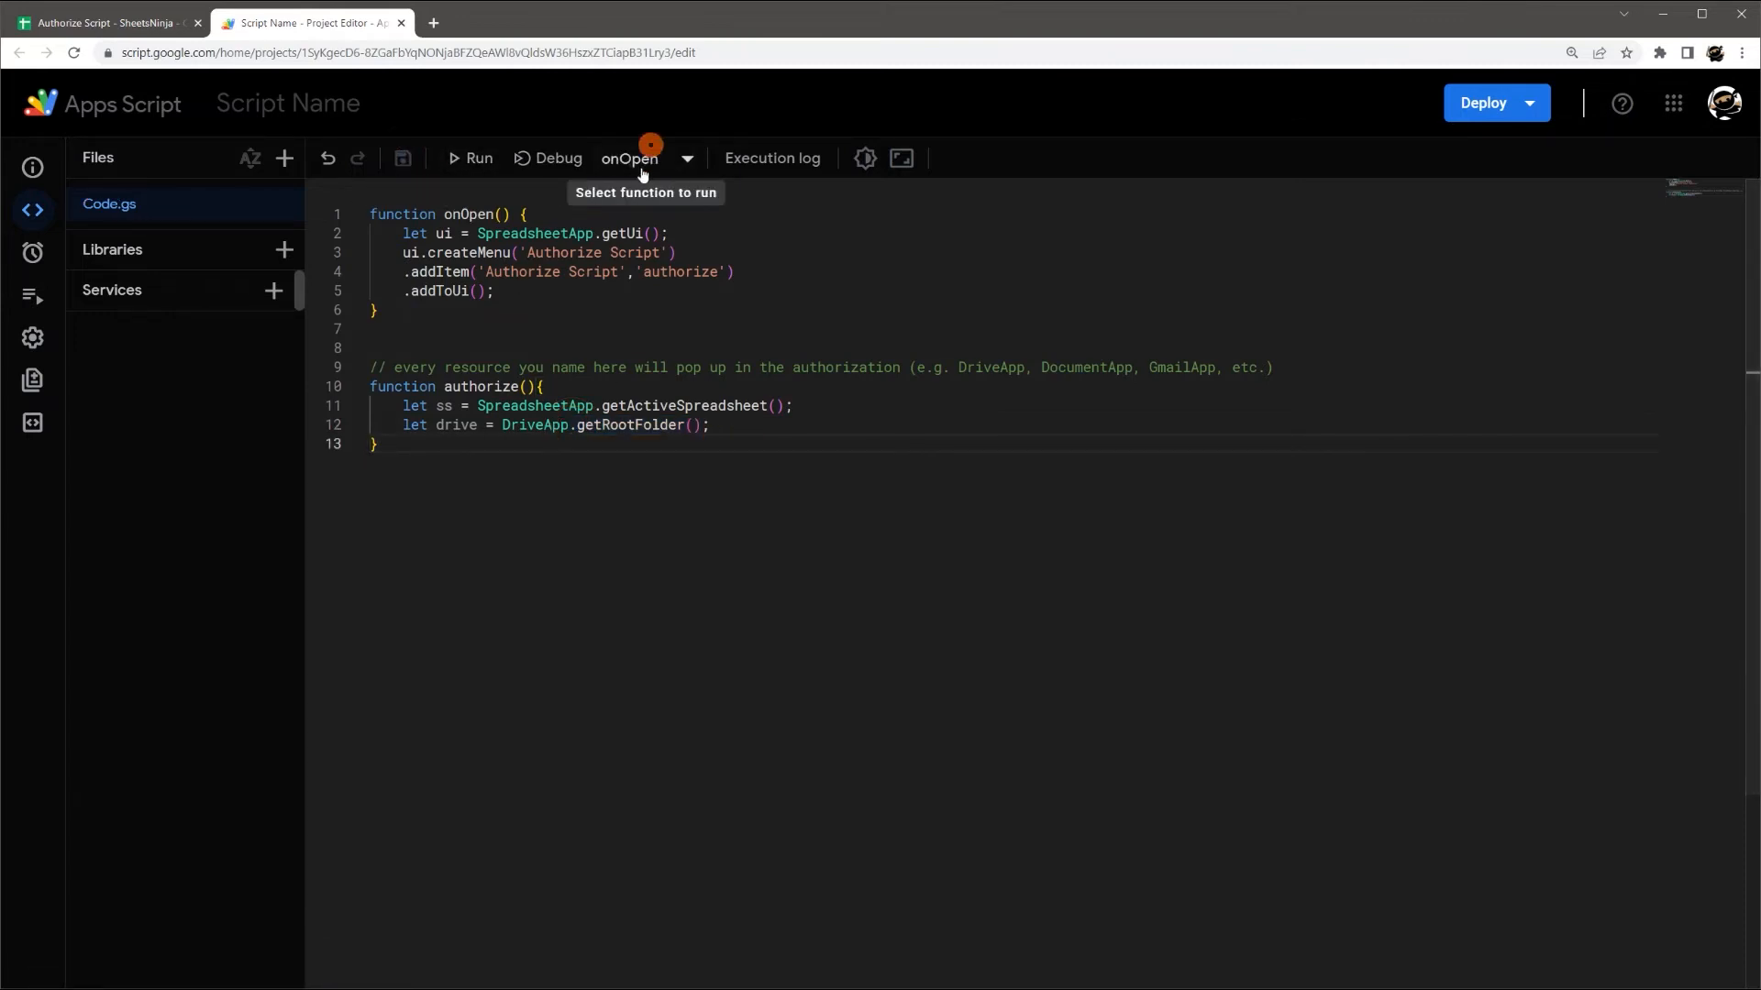
- Run authorize, review the requested permissions, and dismiss the account sign-in window
click(475, 158)
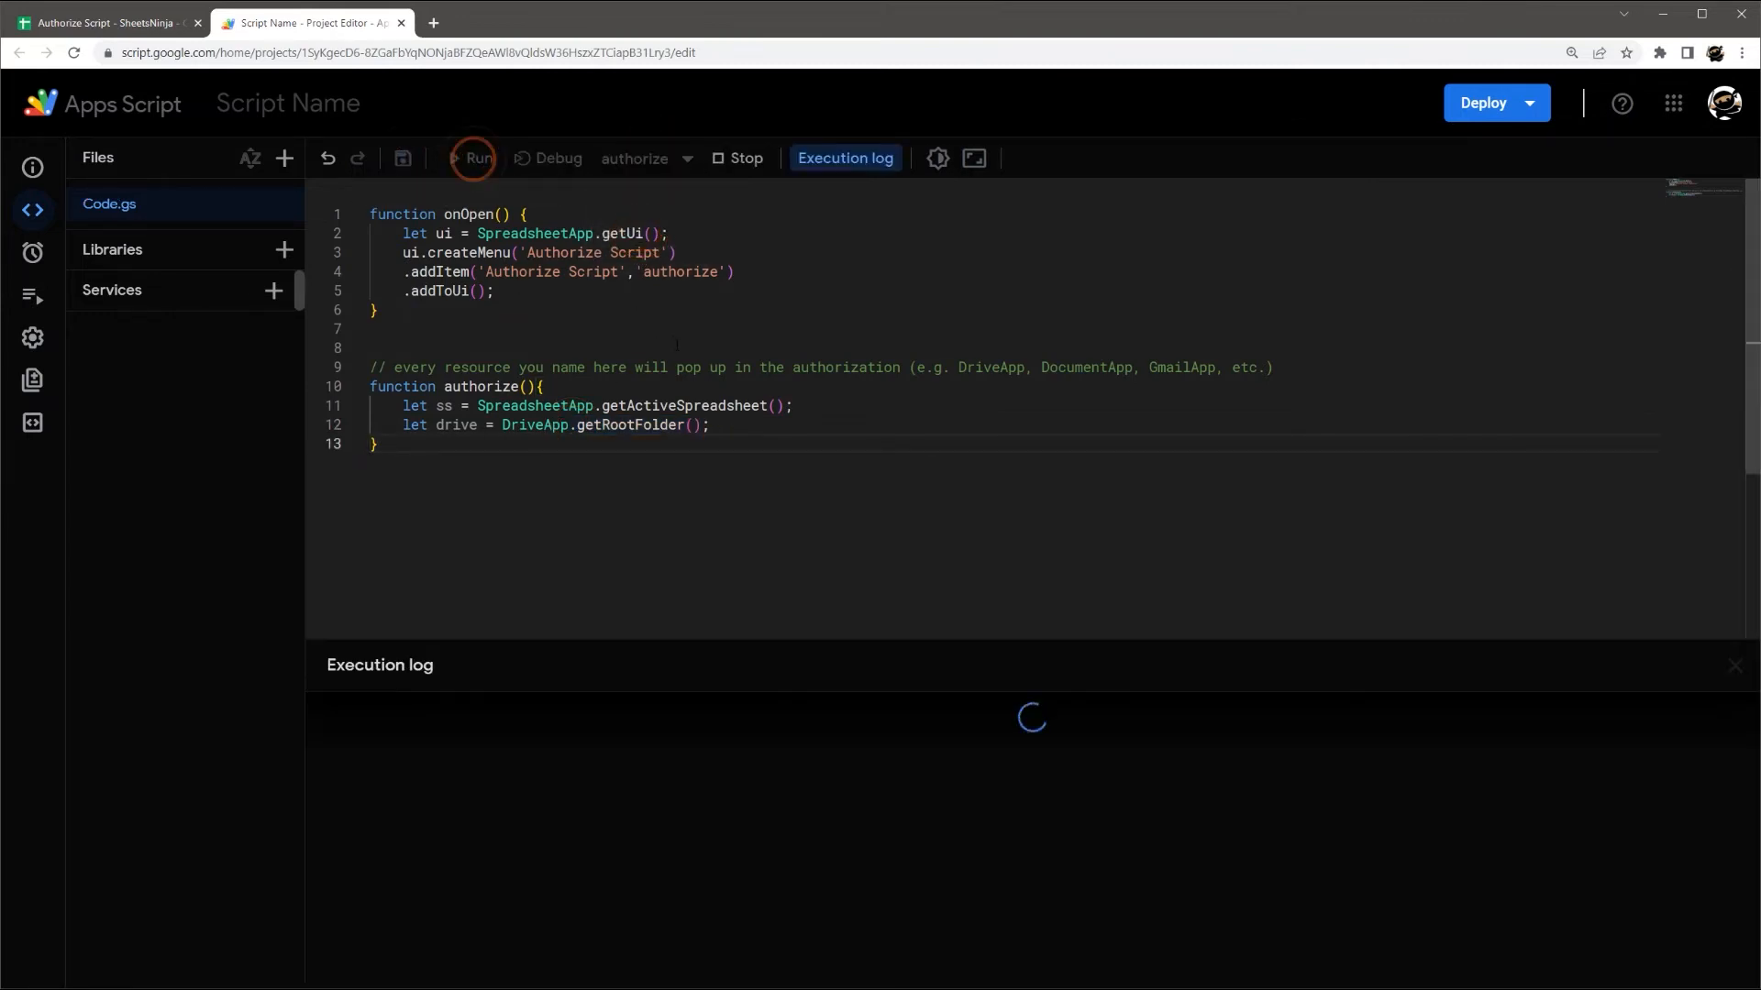
click(474, 158)
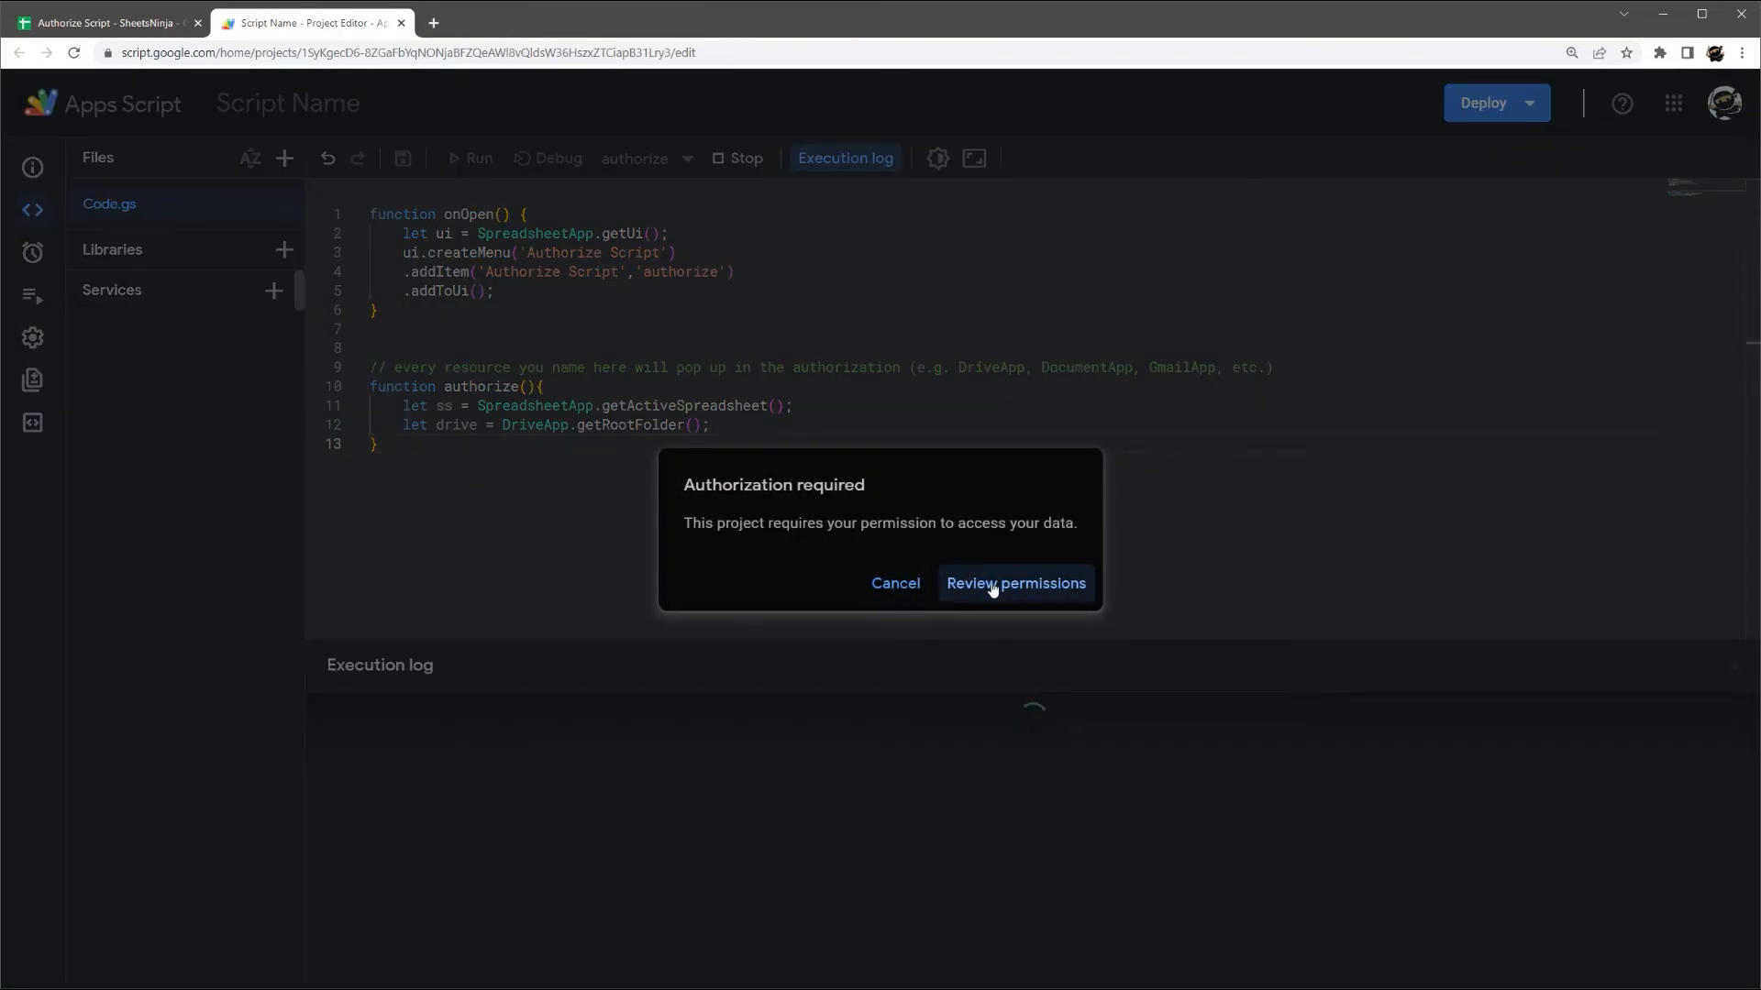
click(1016, 583)
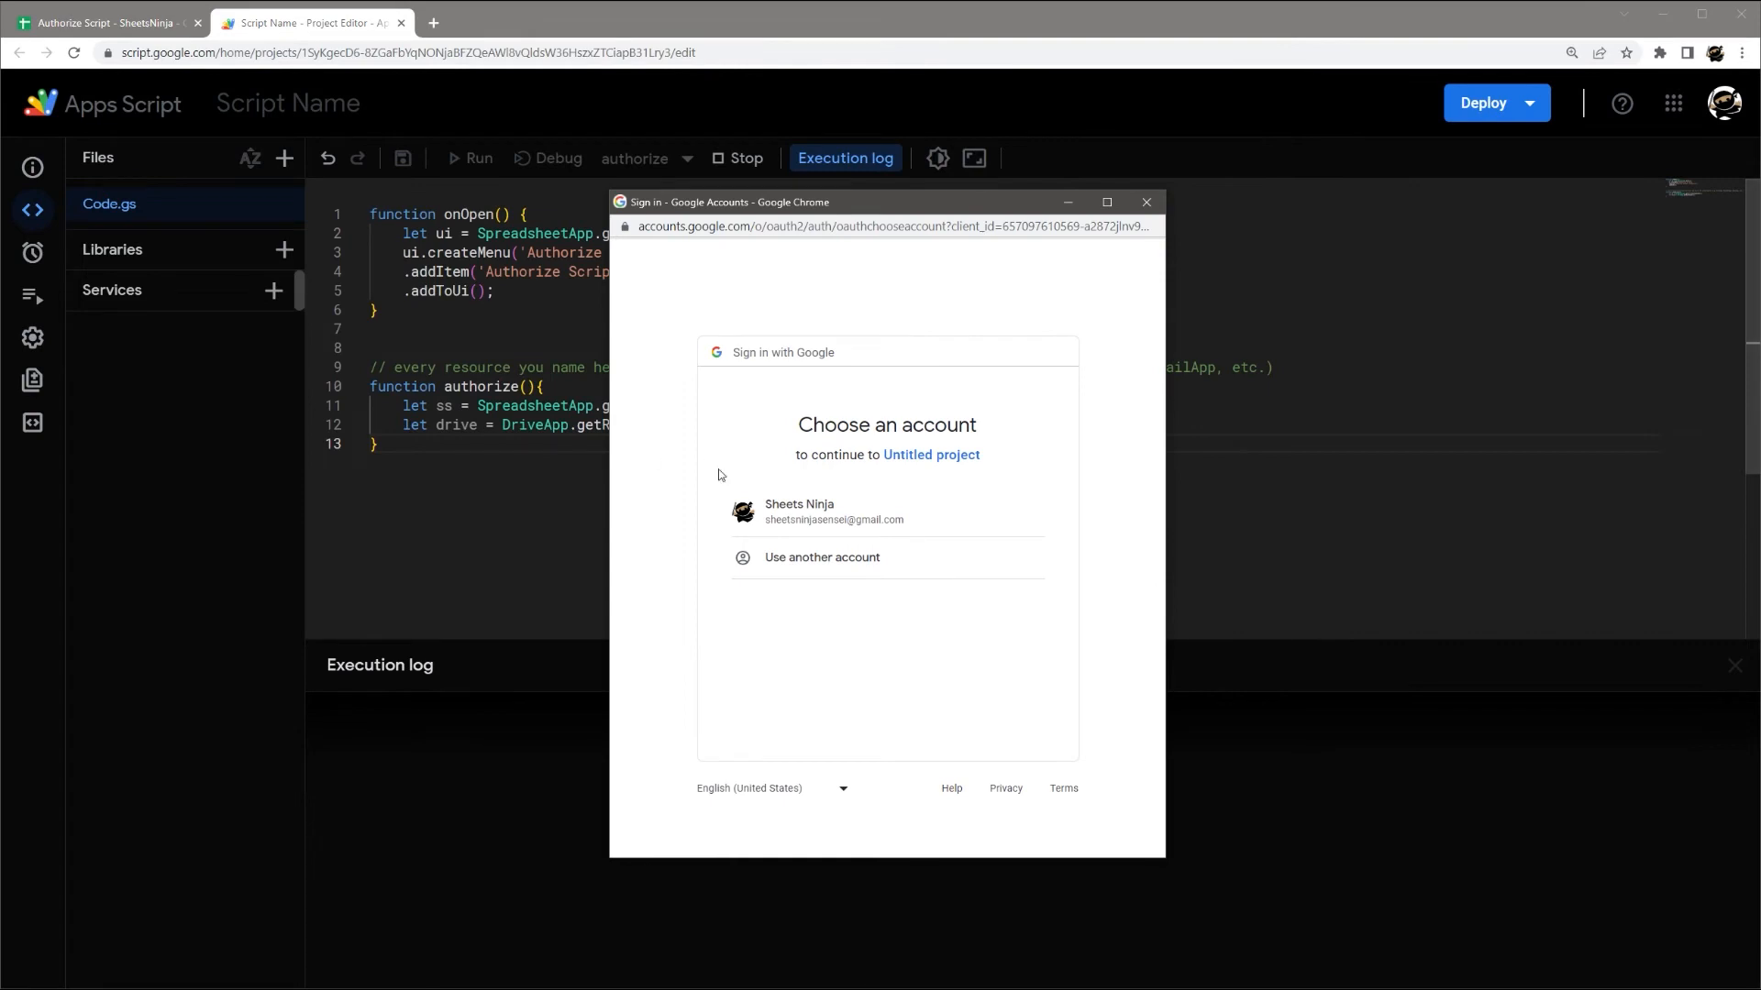
click(1145, 202)
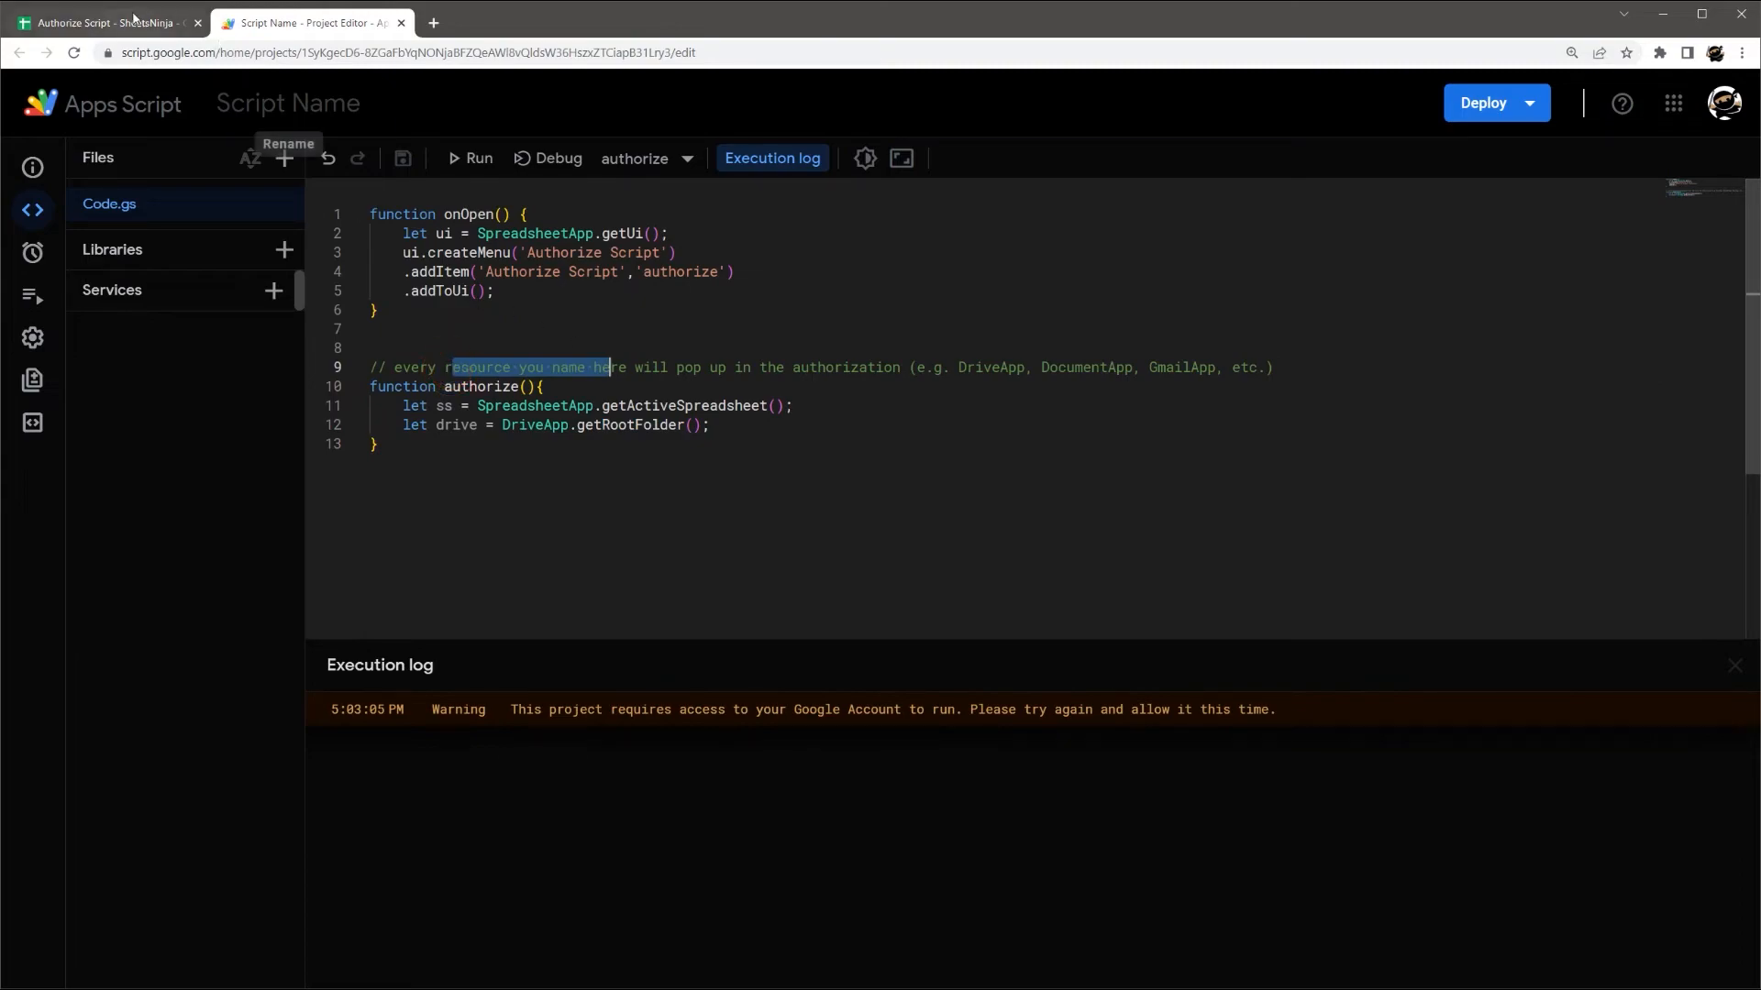
- Compare the spreadsheet's Sample Scopes and OnlyCurrentDoc notes against the script code
click(110, 23)
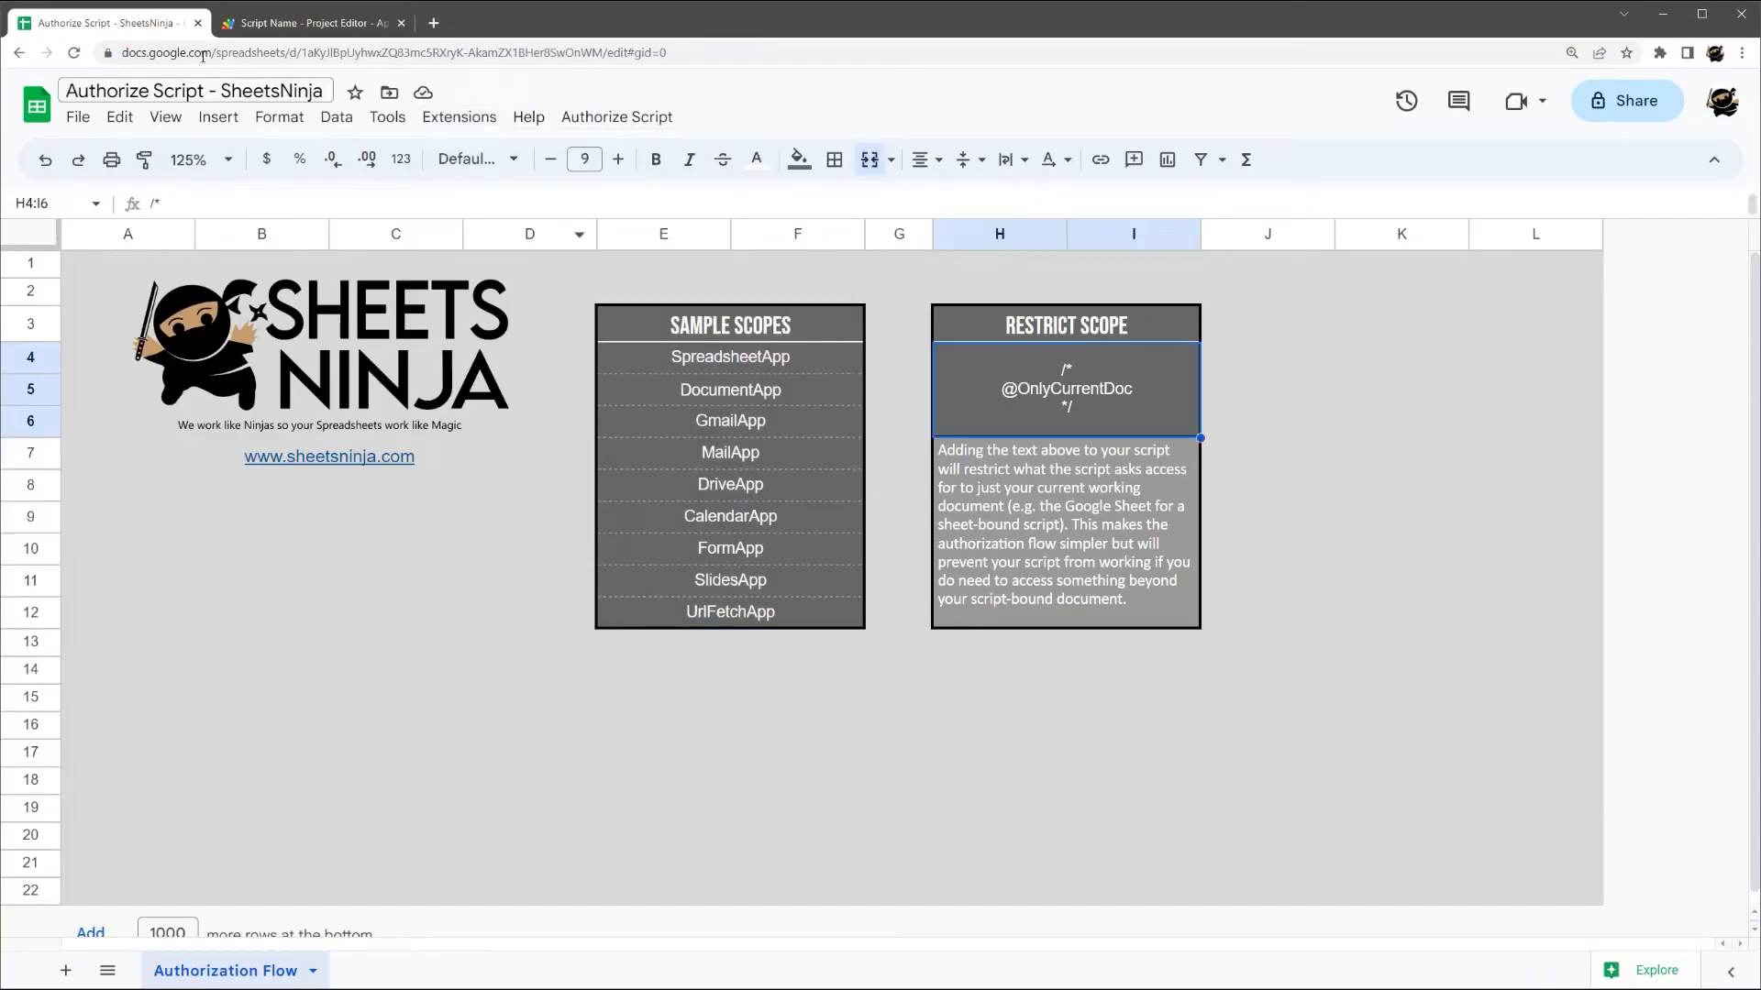
click(293, 22)
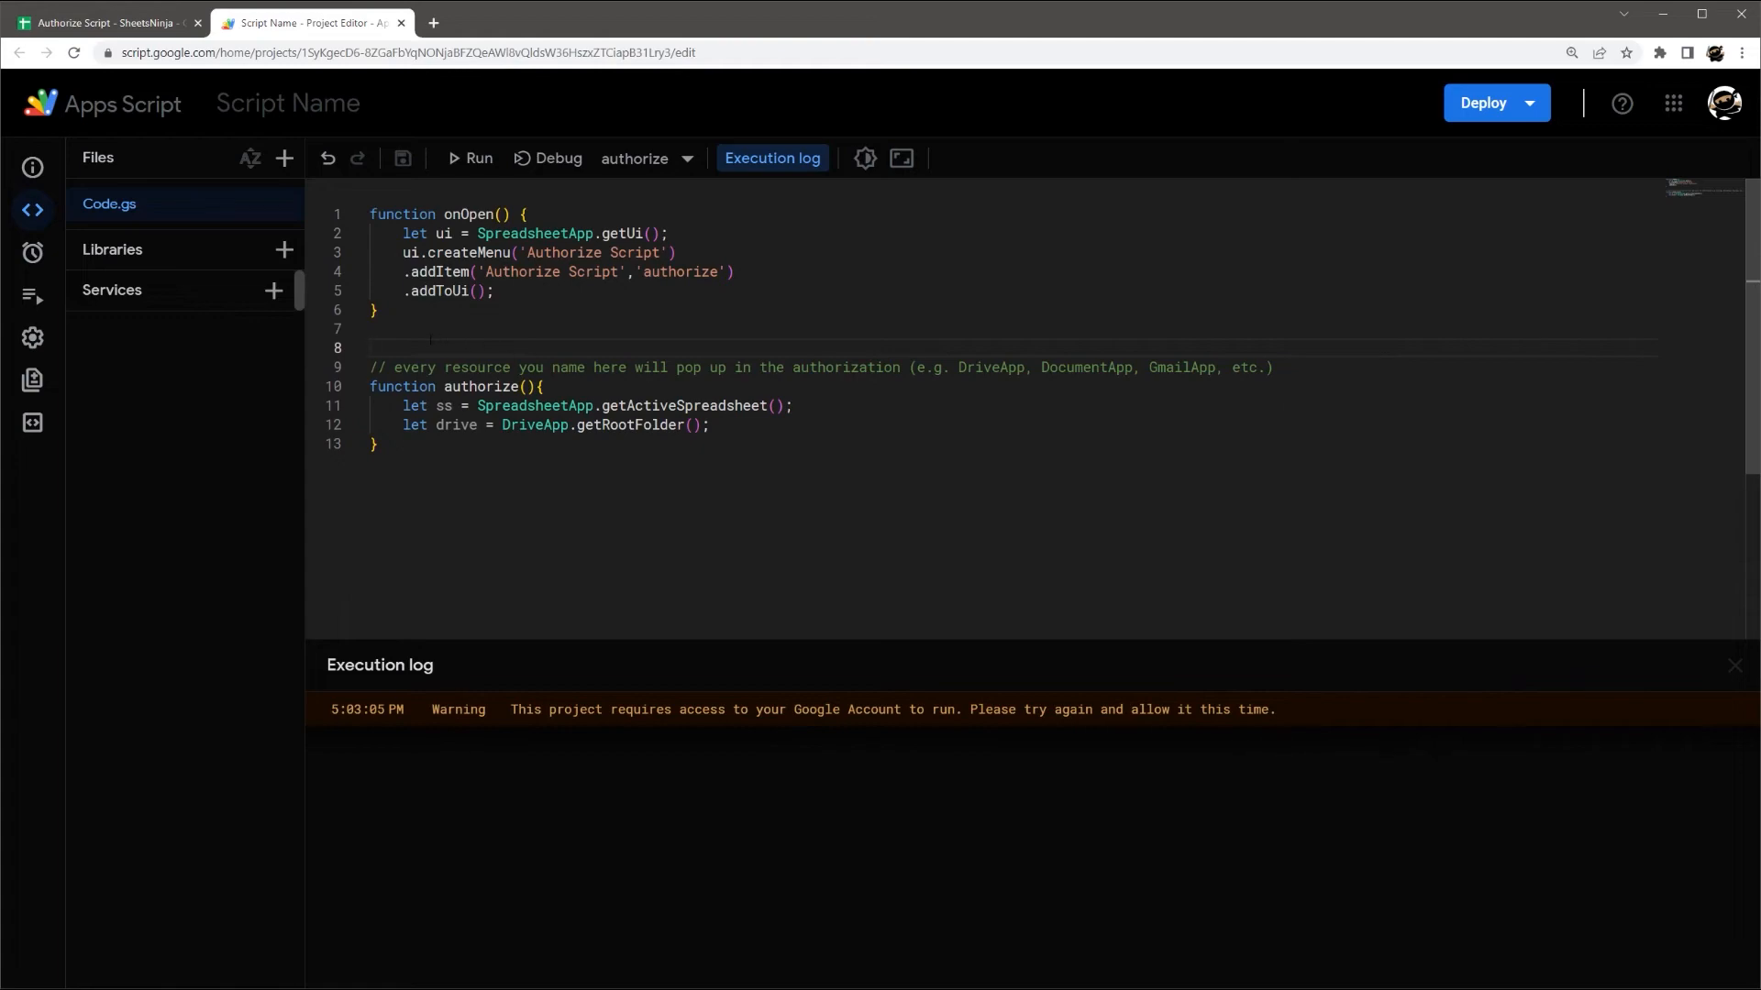
click(110, 22)
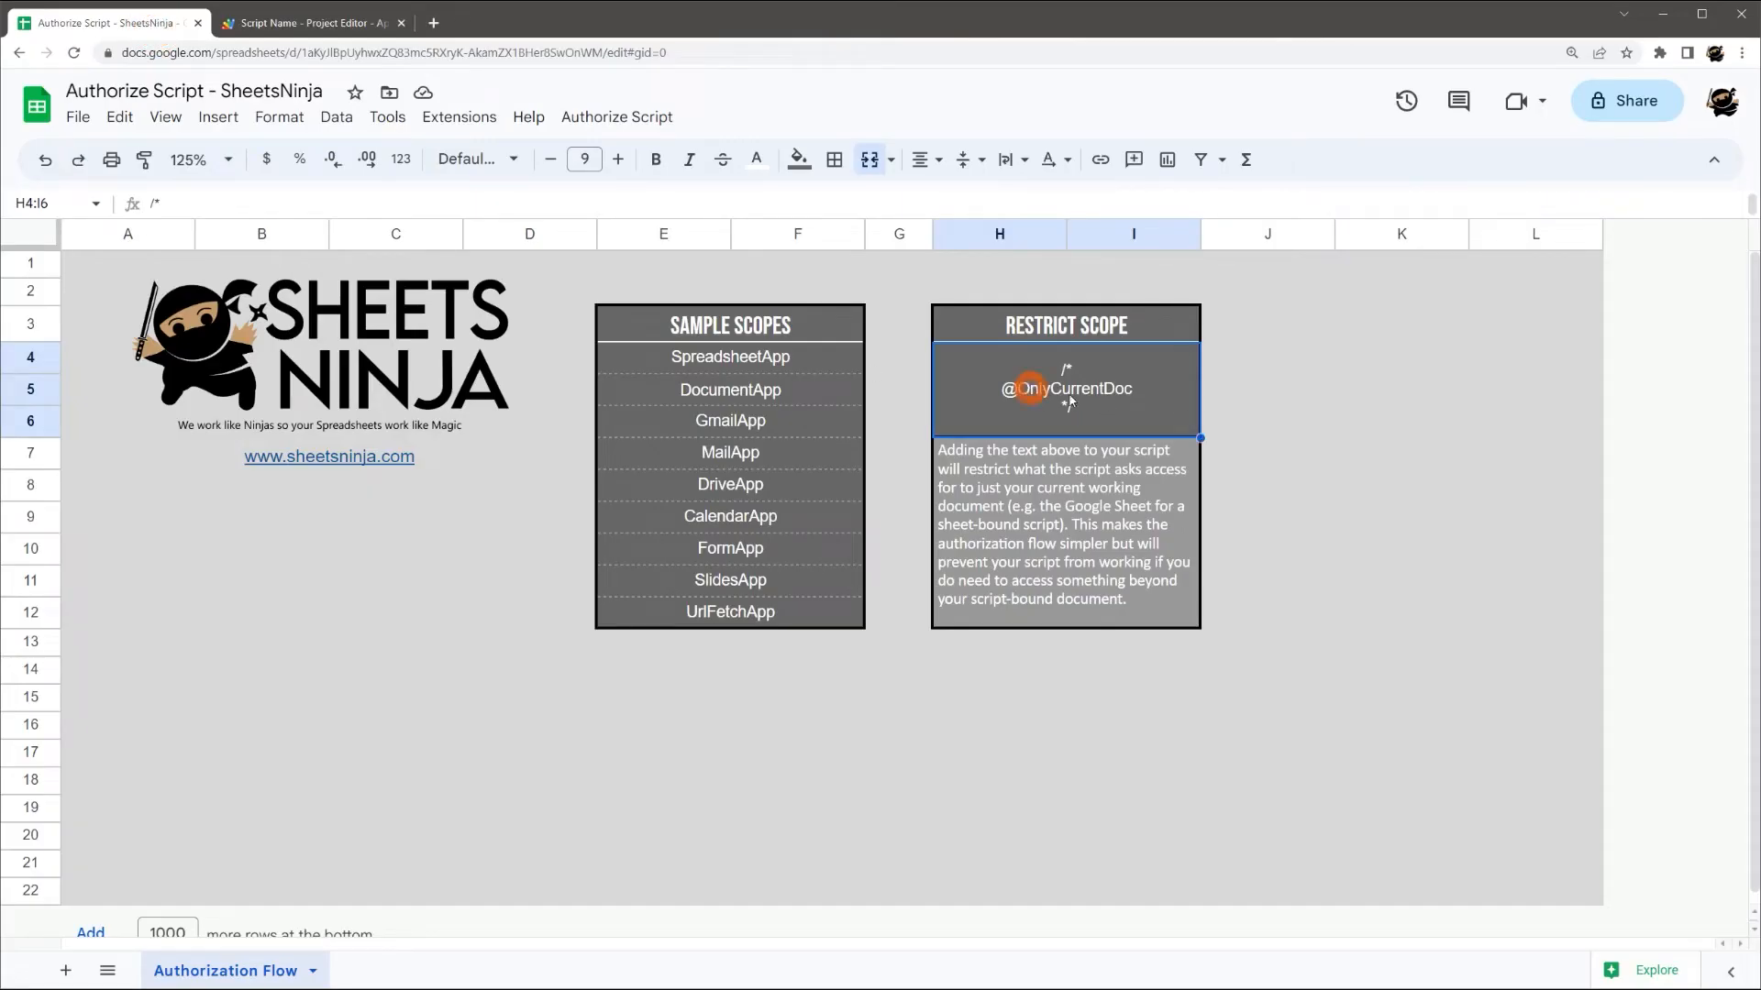
click(302, 22)
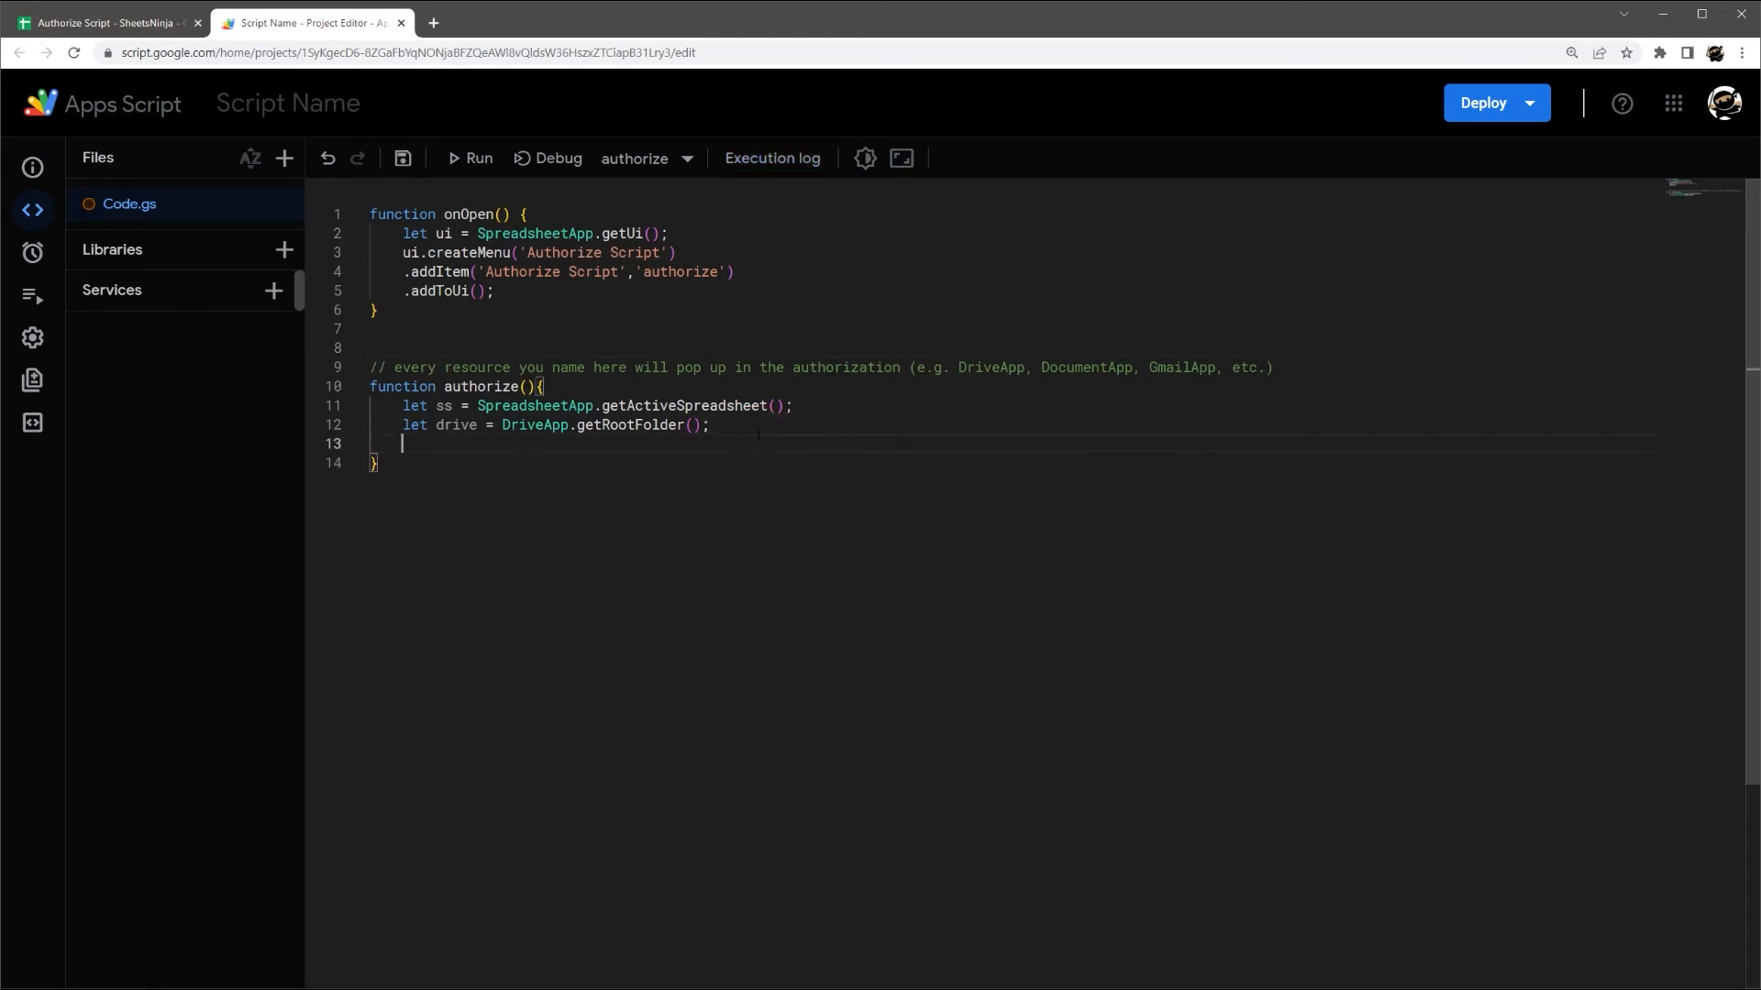
- Add 'let mail = GmailApp.getInboxThreads()' to authorize and start a run
text(let ma)
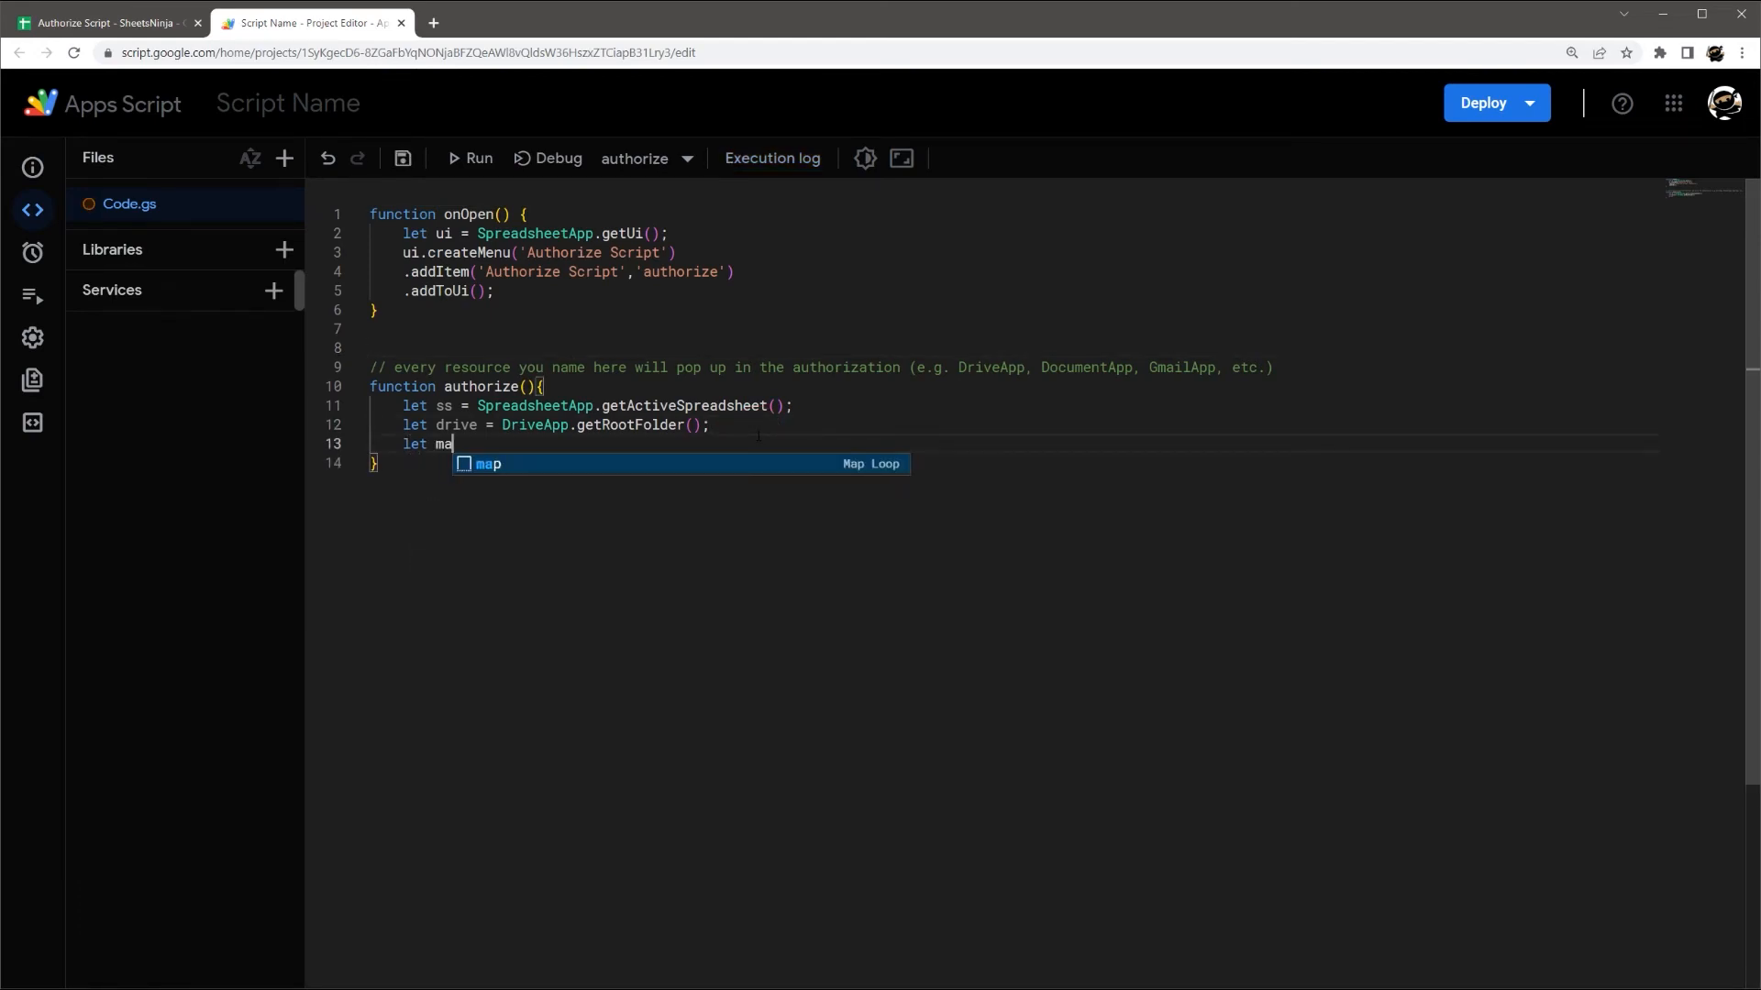
text(il = GmailApp.)
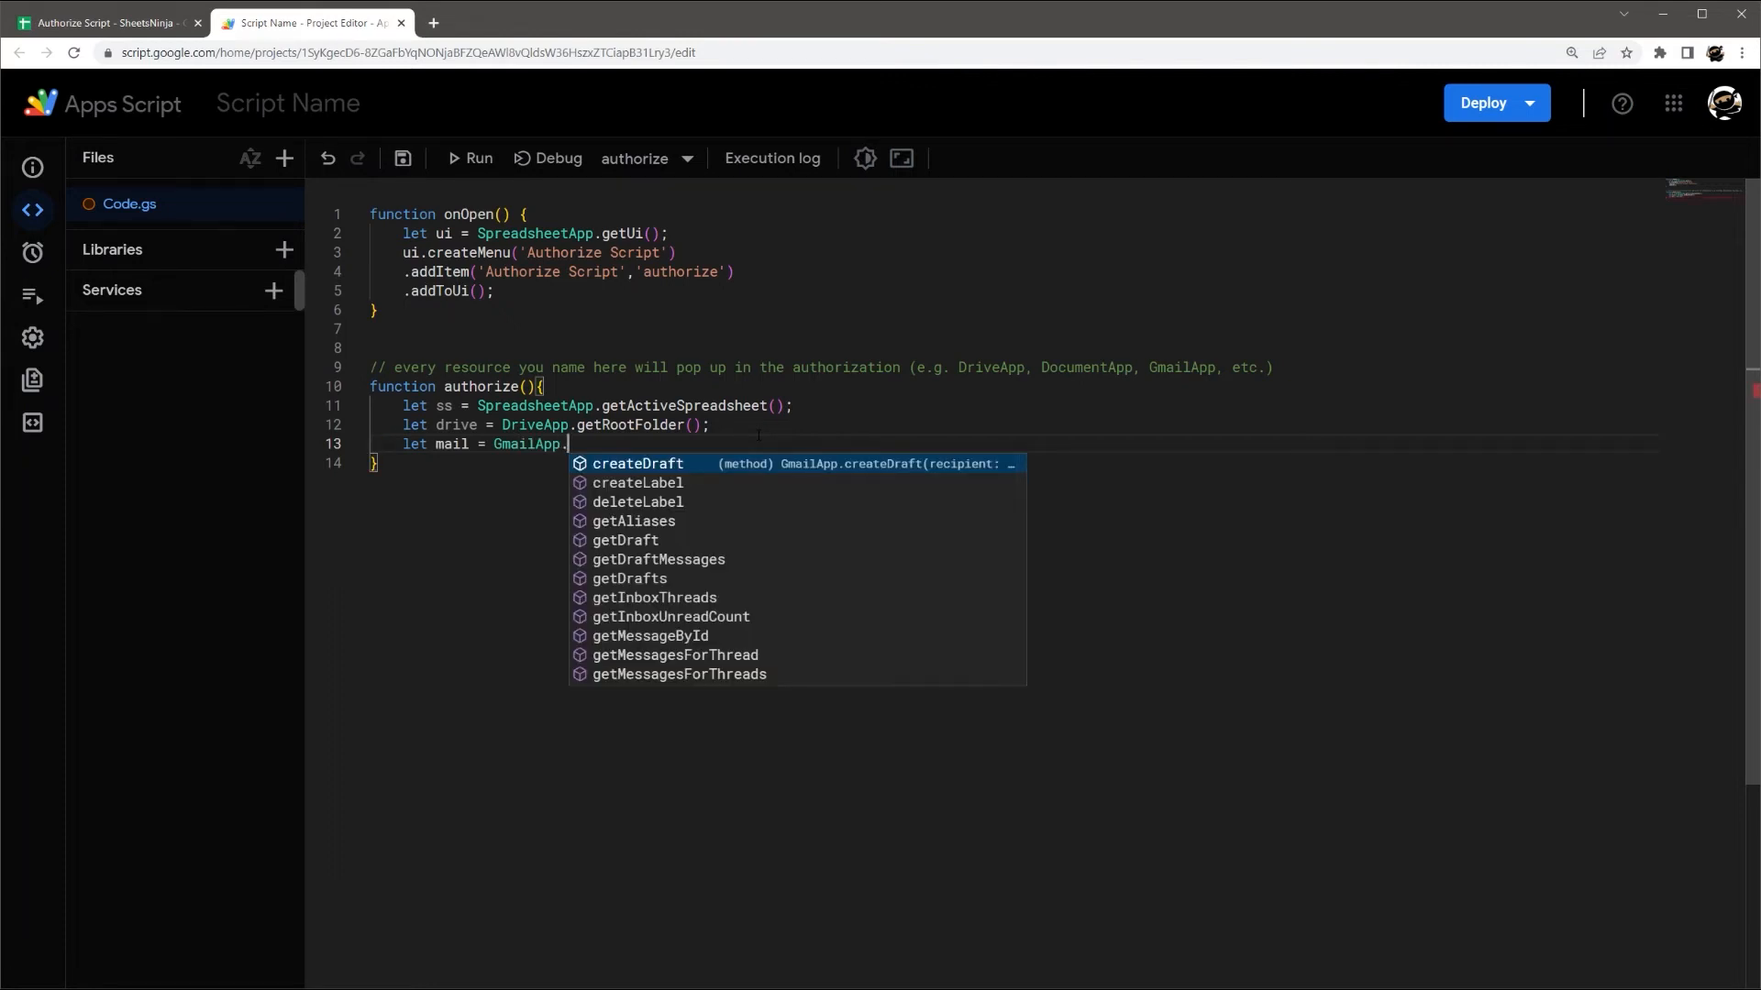
click(654, 597)
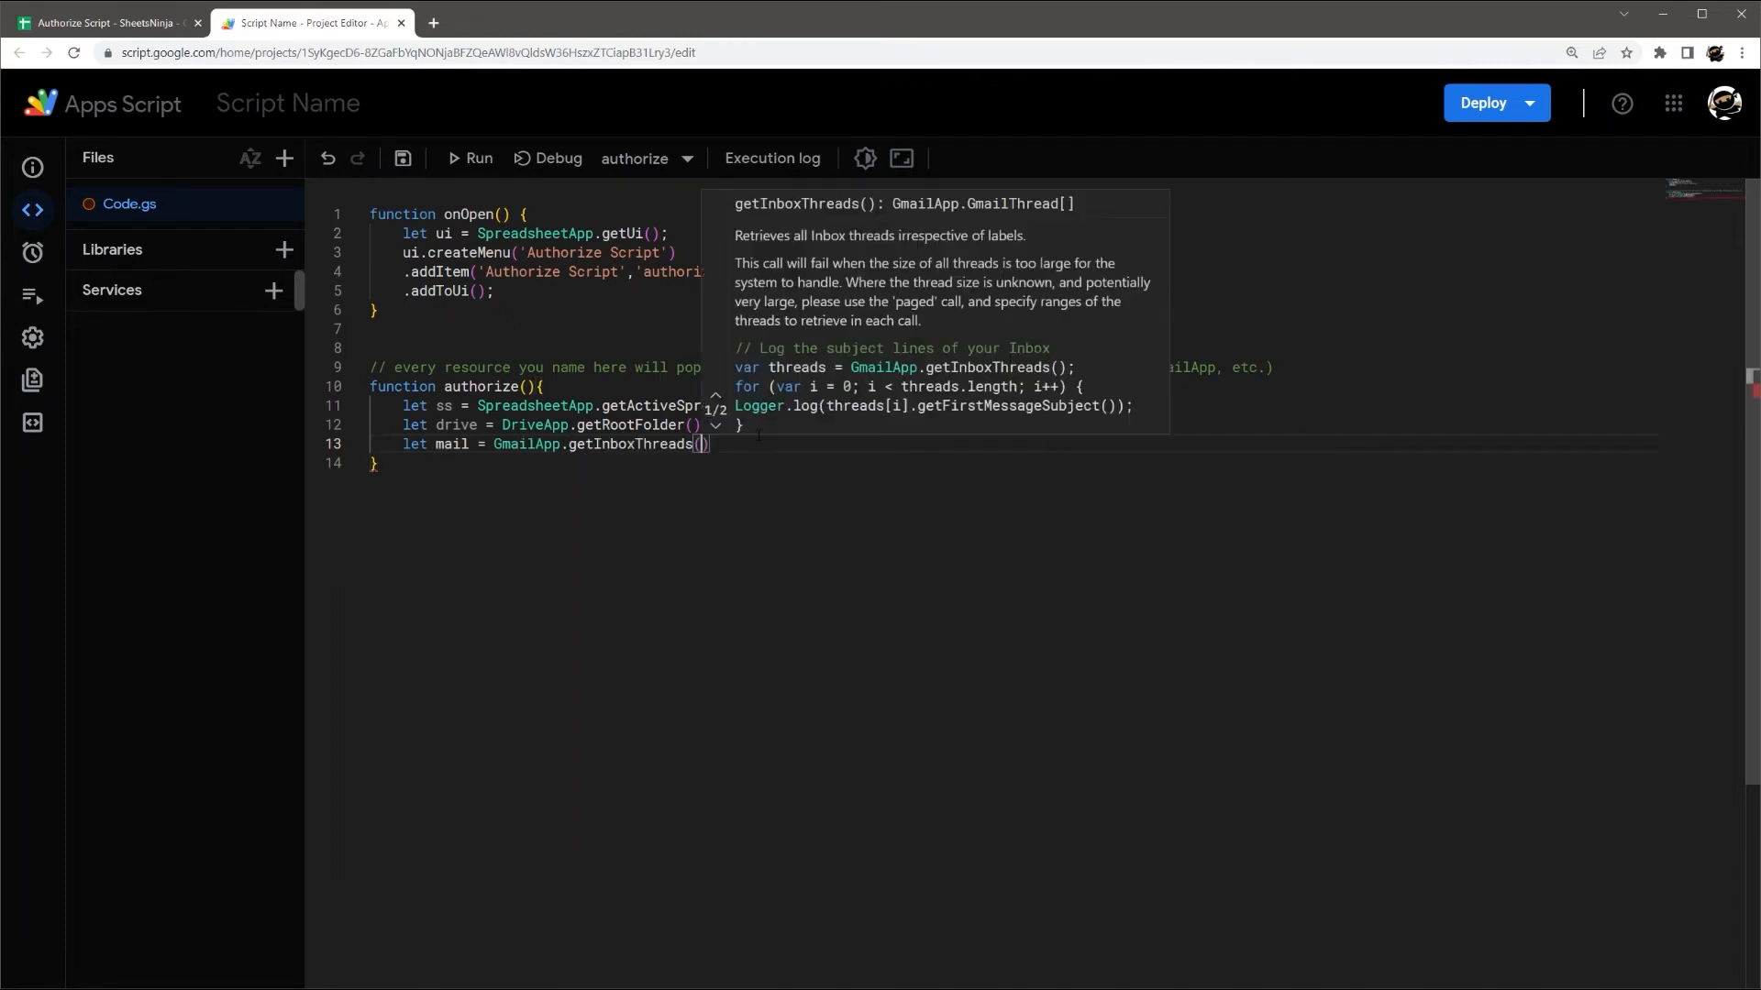
click(412, 159)
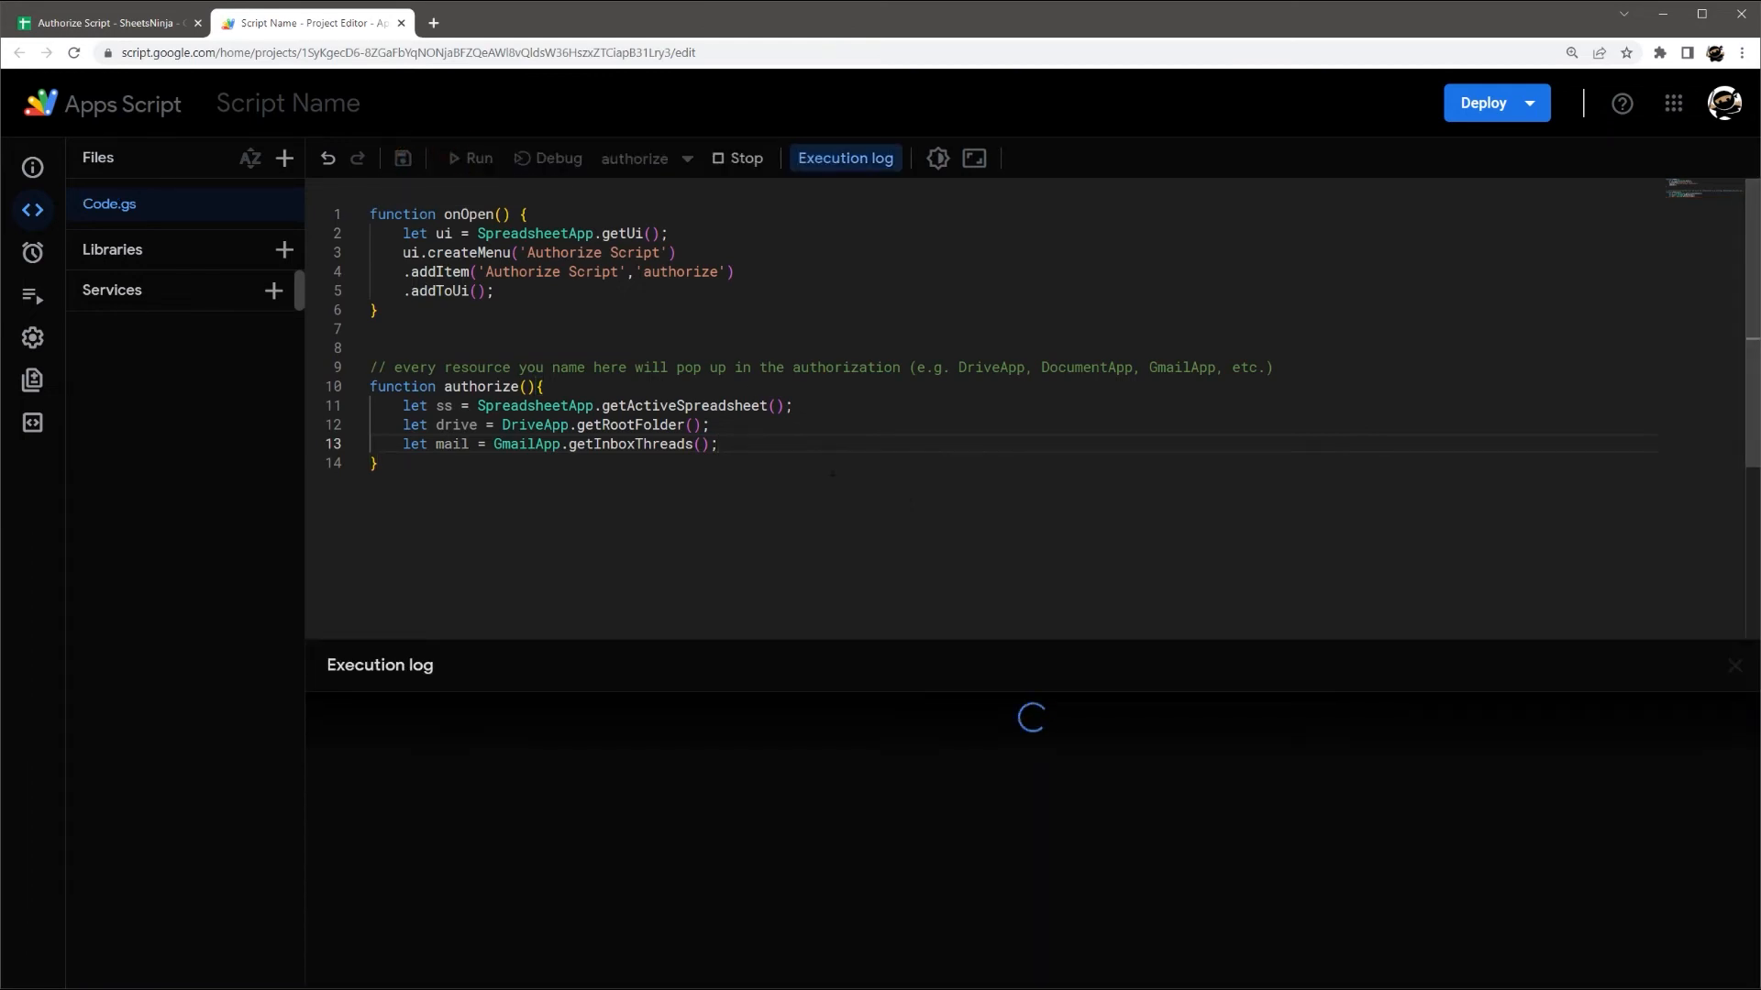
- Walk through consent requesting Gmail, Drive and Sheets access, then close the access-denied window
click(468, 157)
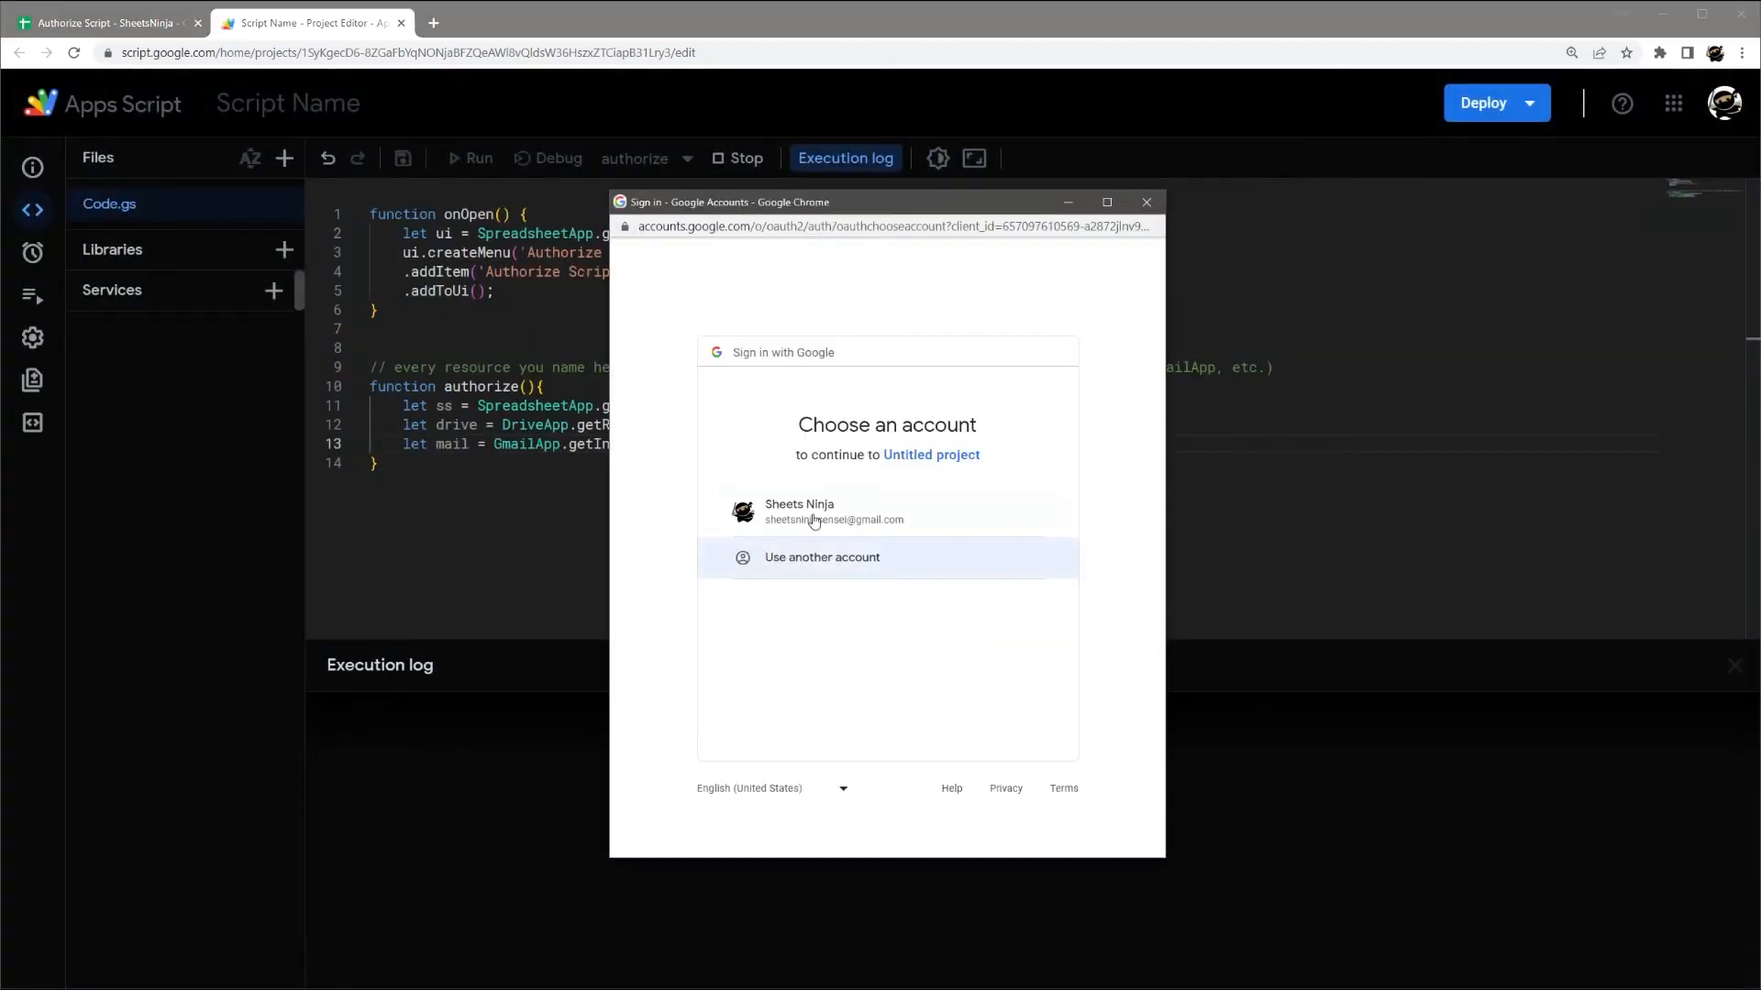
click(817, 511)
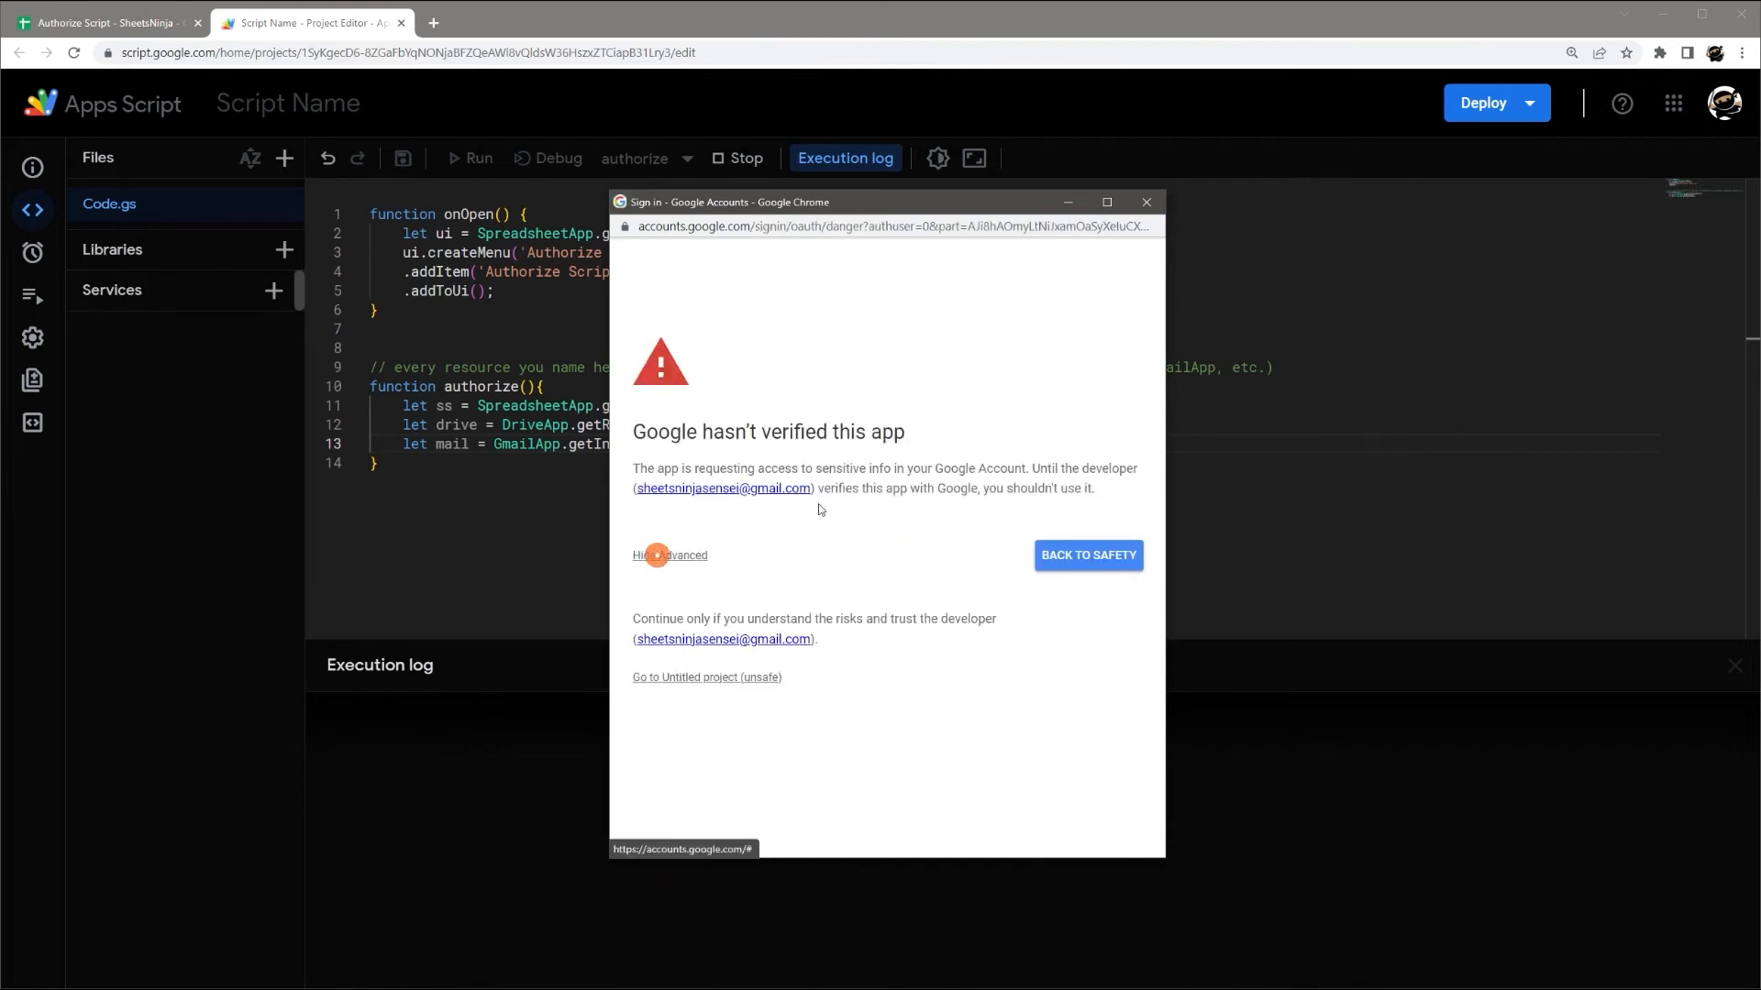
click(706, 678)
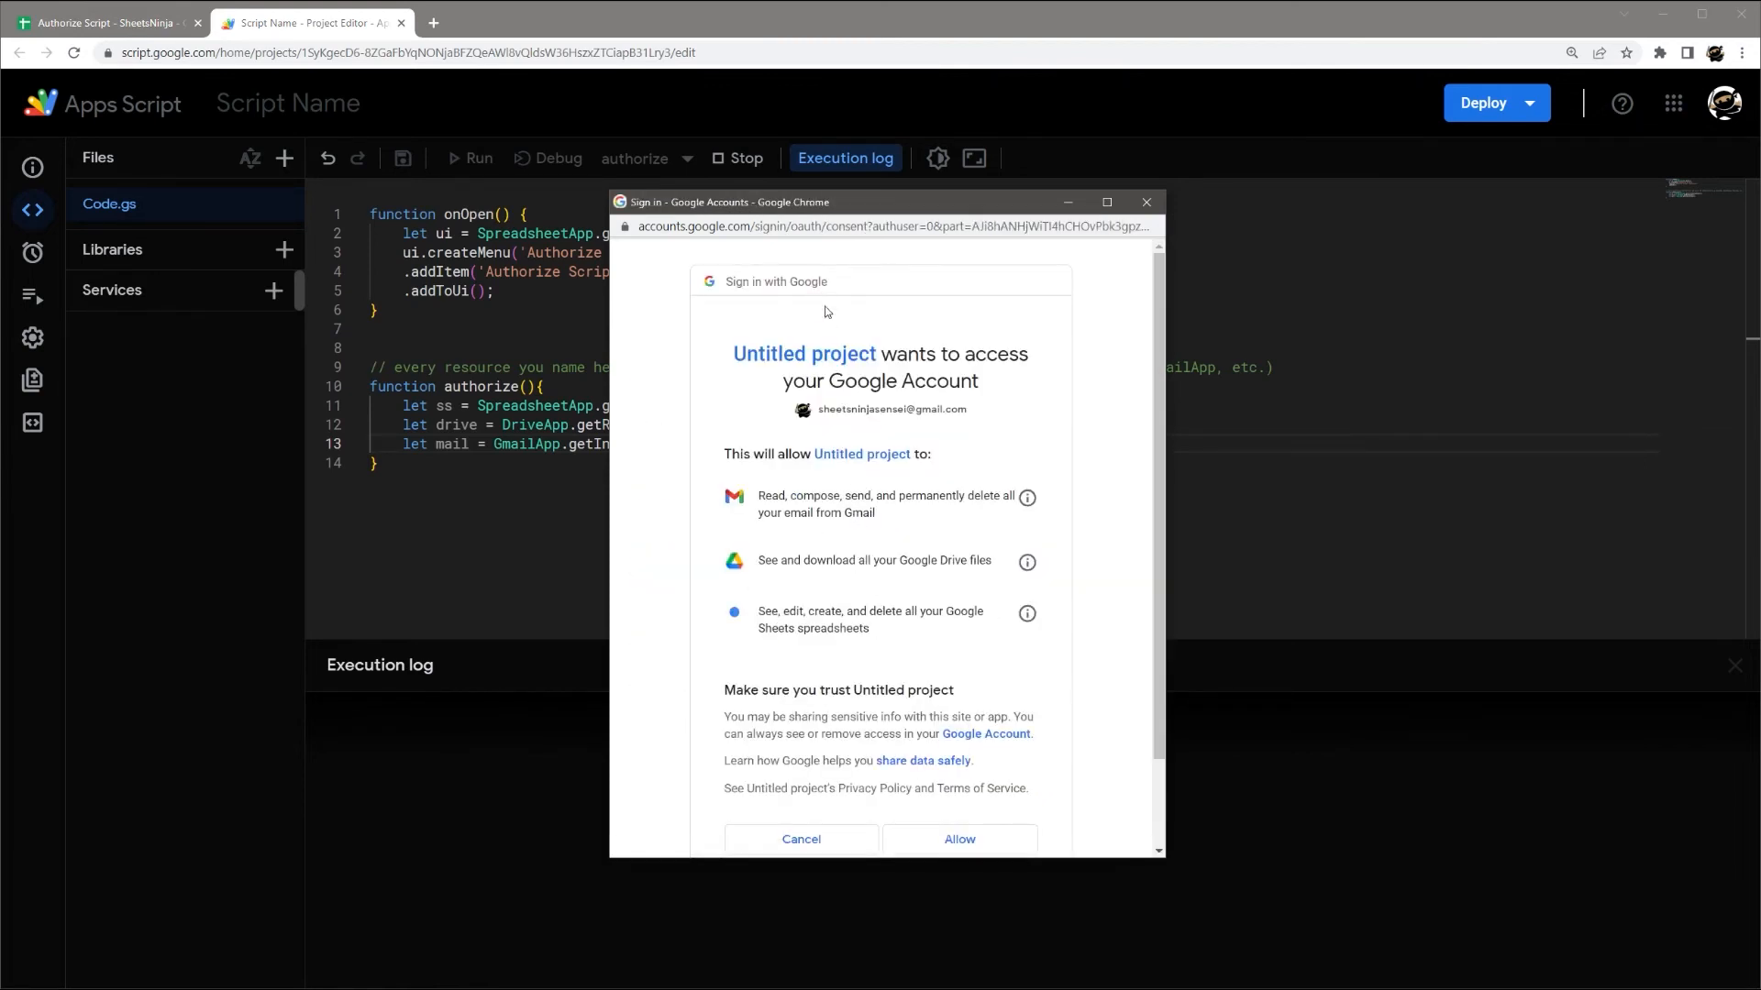
drag(884, 202, 1086, 138)
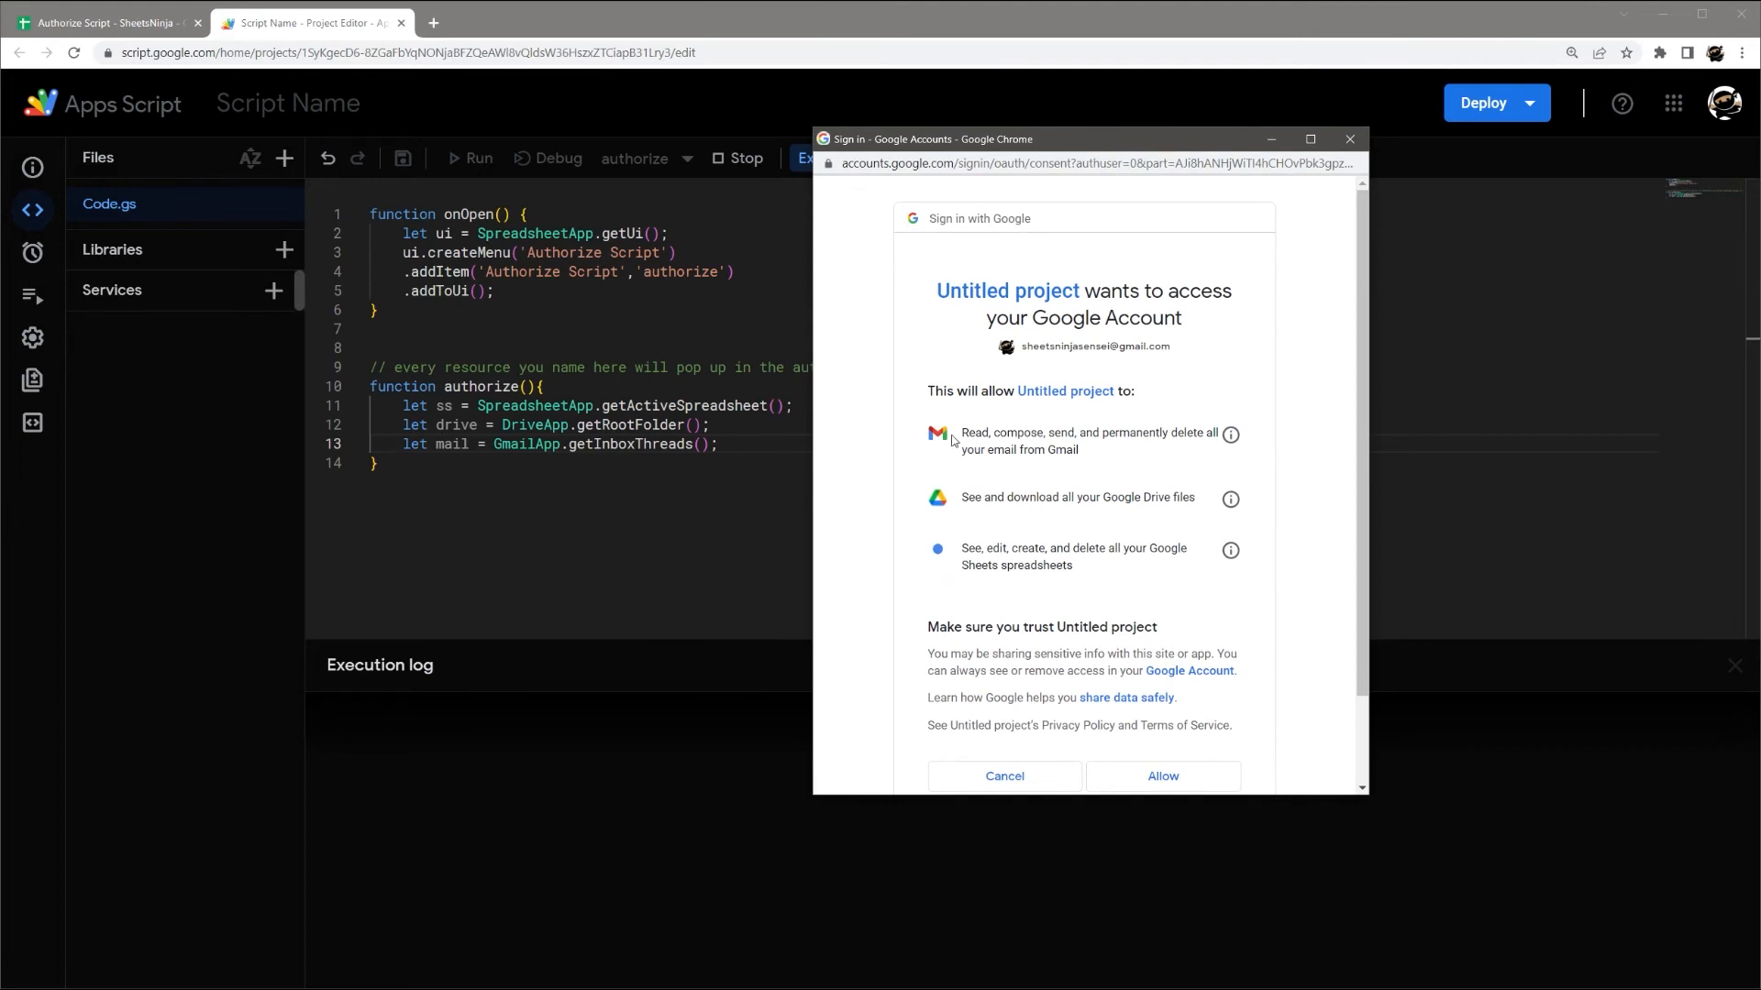
drag(960, 432, 1076, 449)
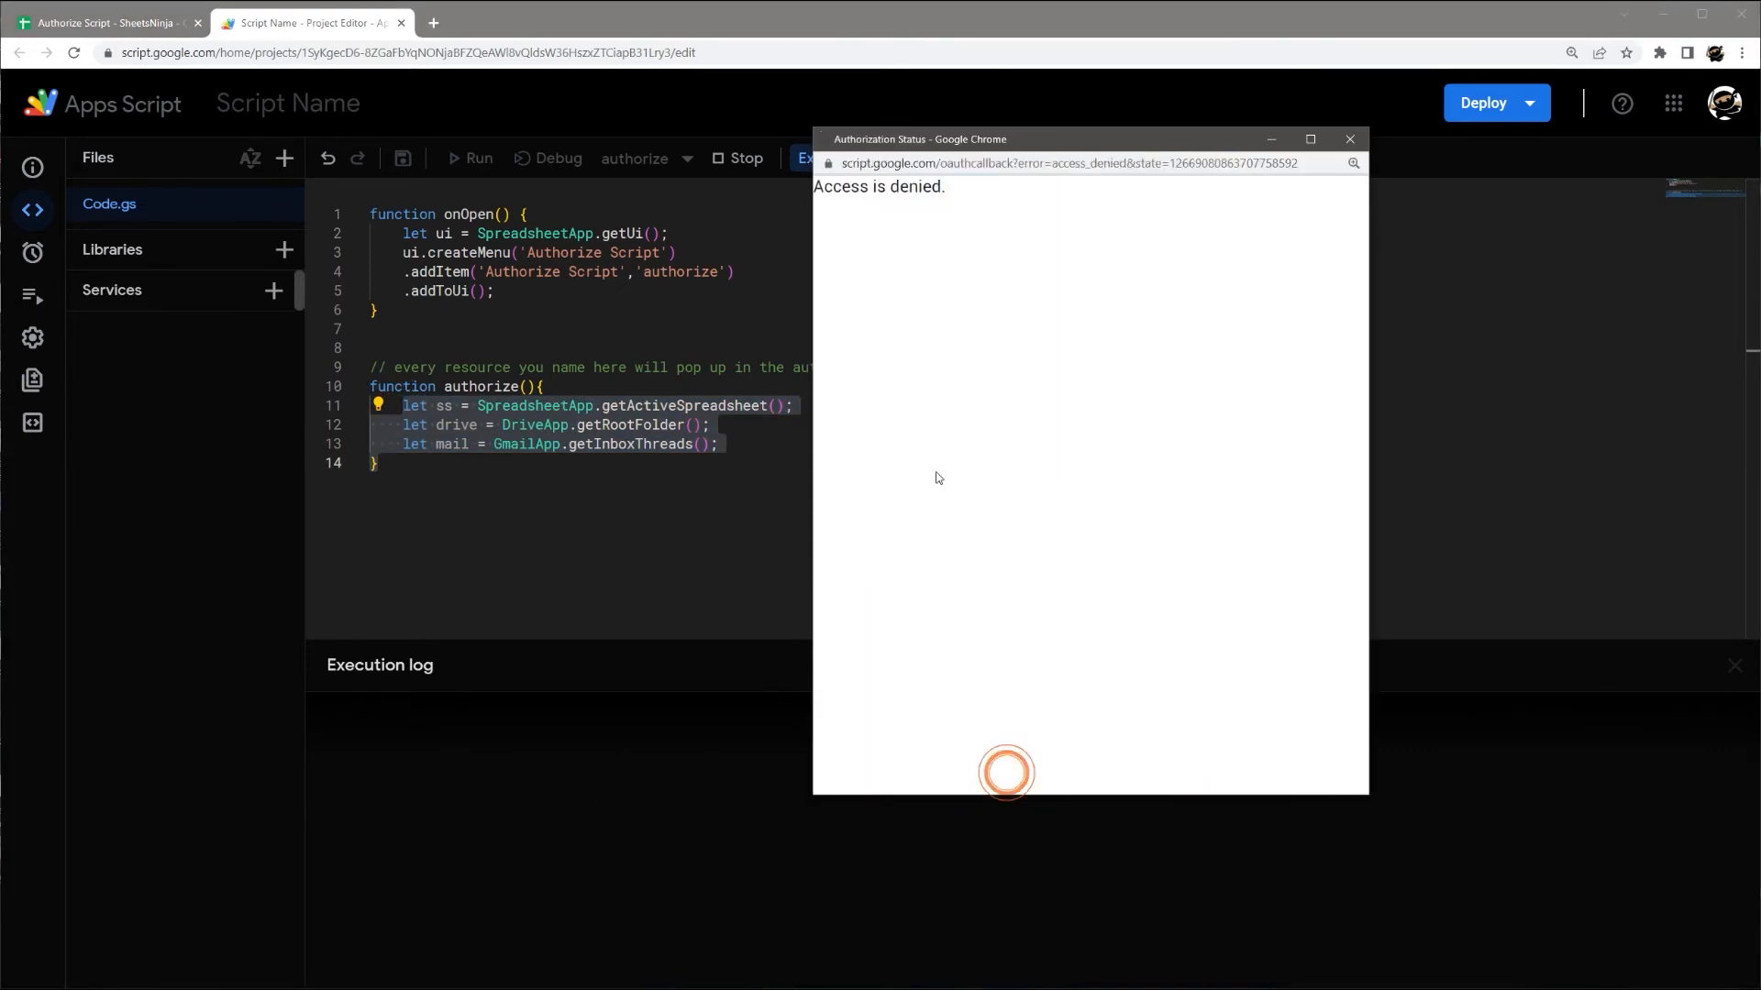
click(1350, 138)
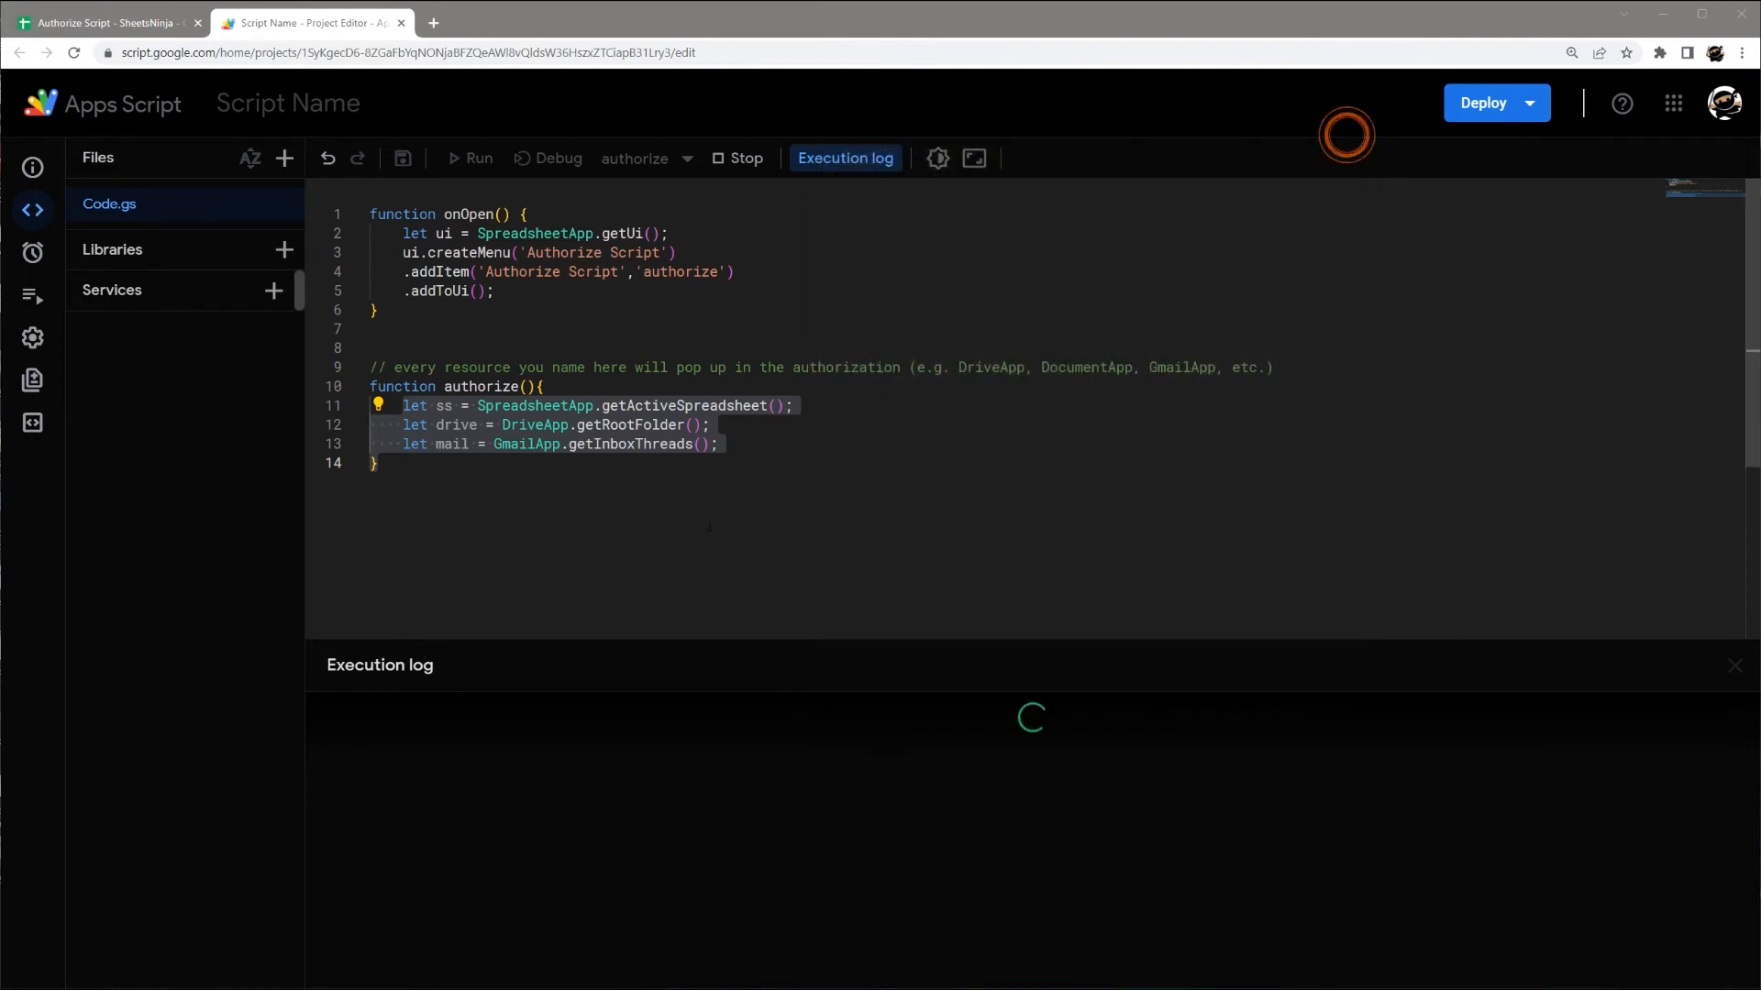
- Switch the mail line to MailApp.getRemainingDailyQuota() and save the script
click(468, 157)
text(let mail = MailApp.)
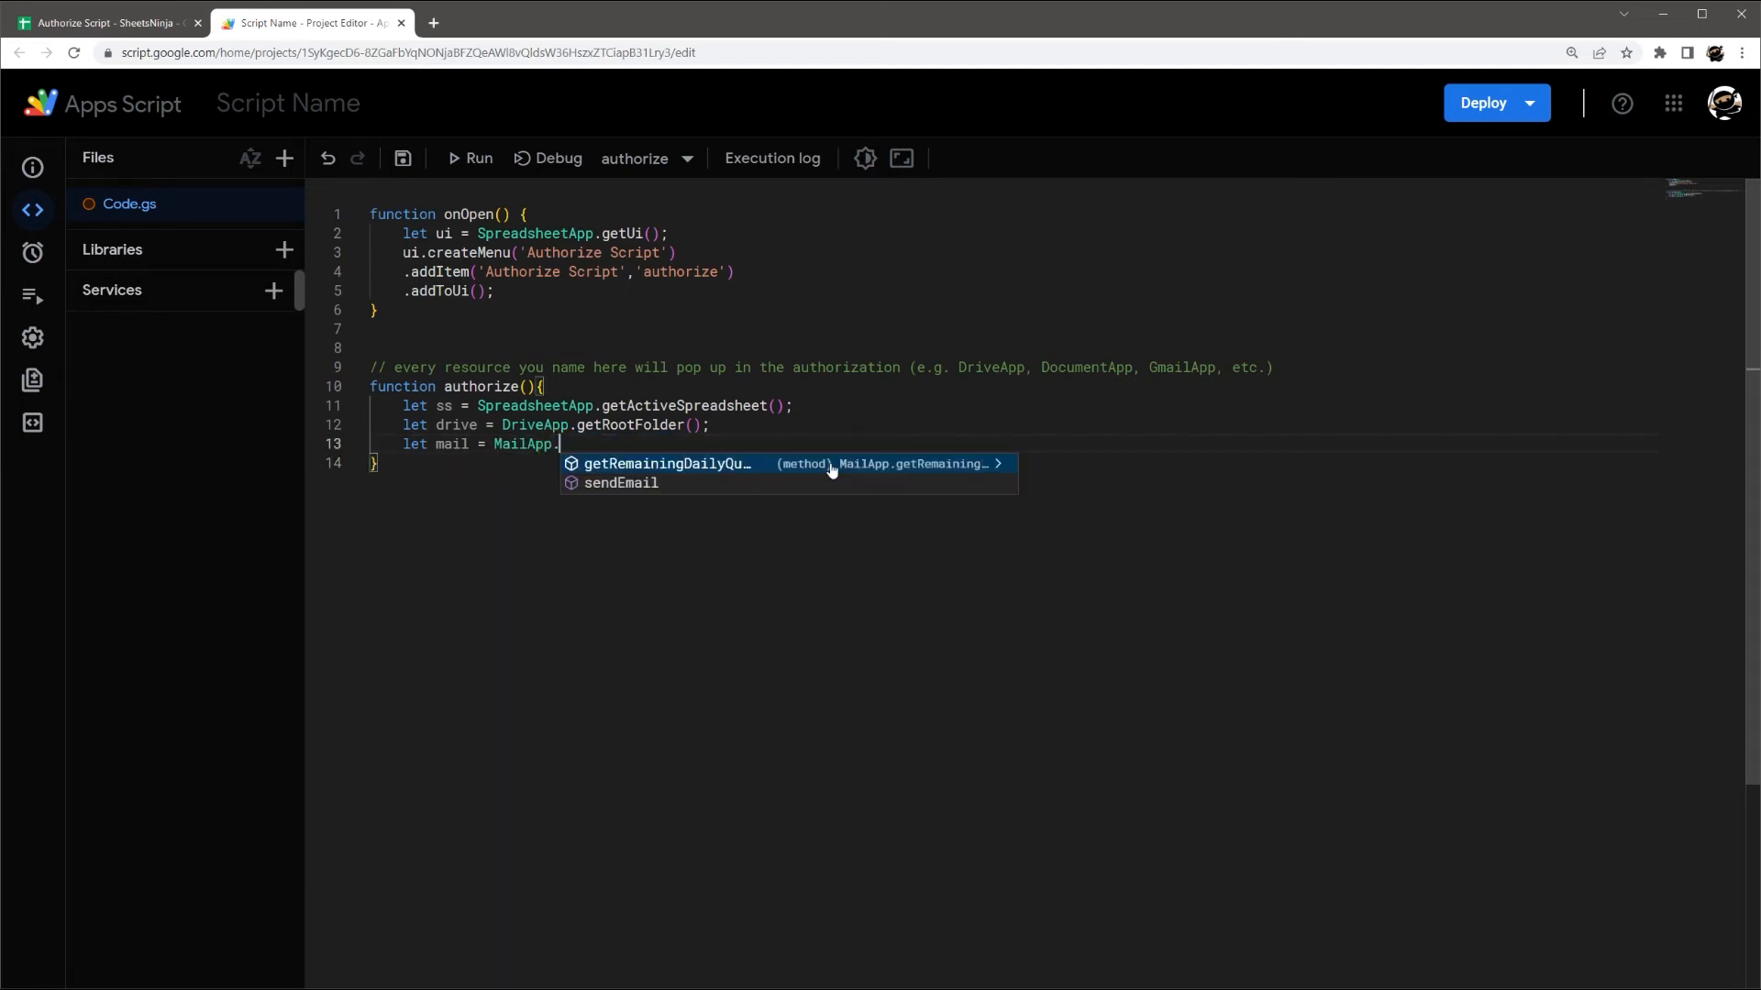
click(668, 464)
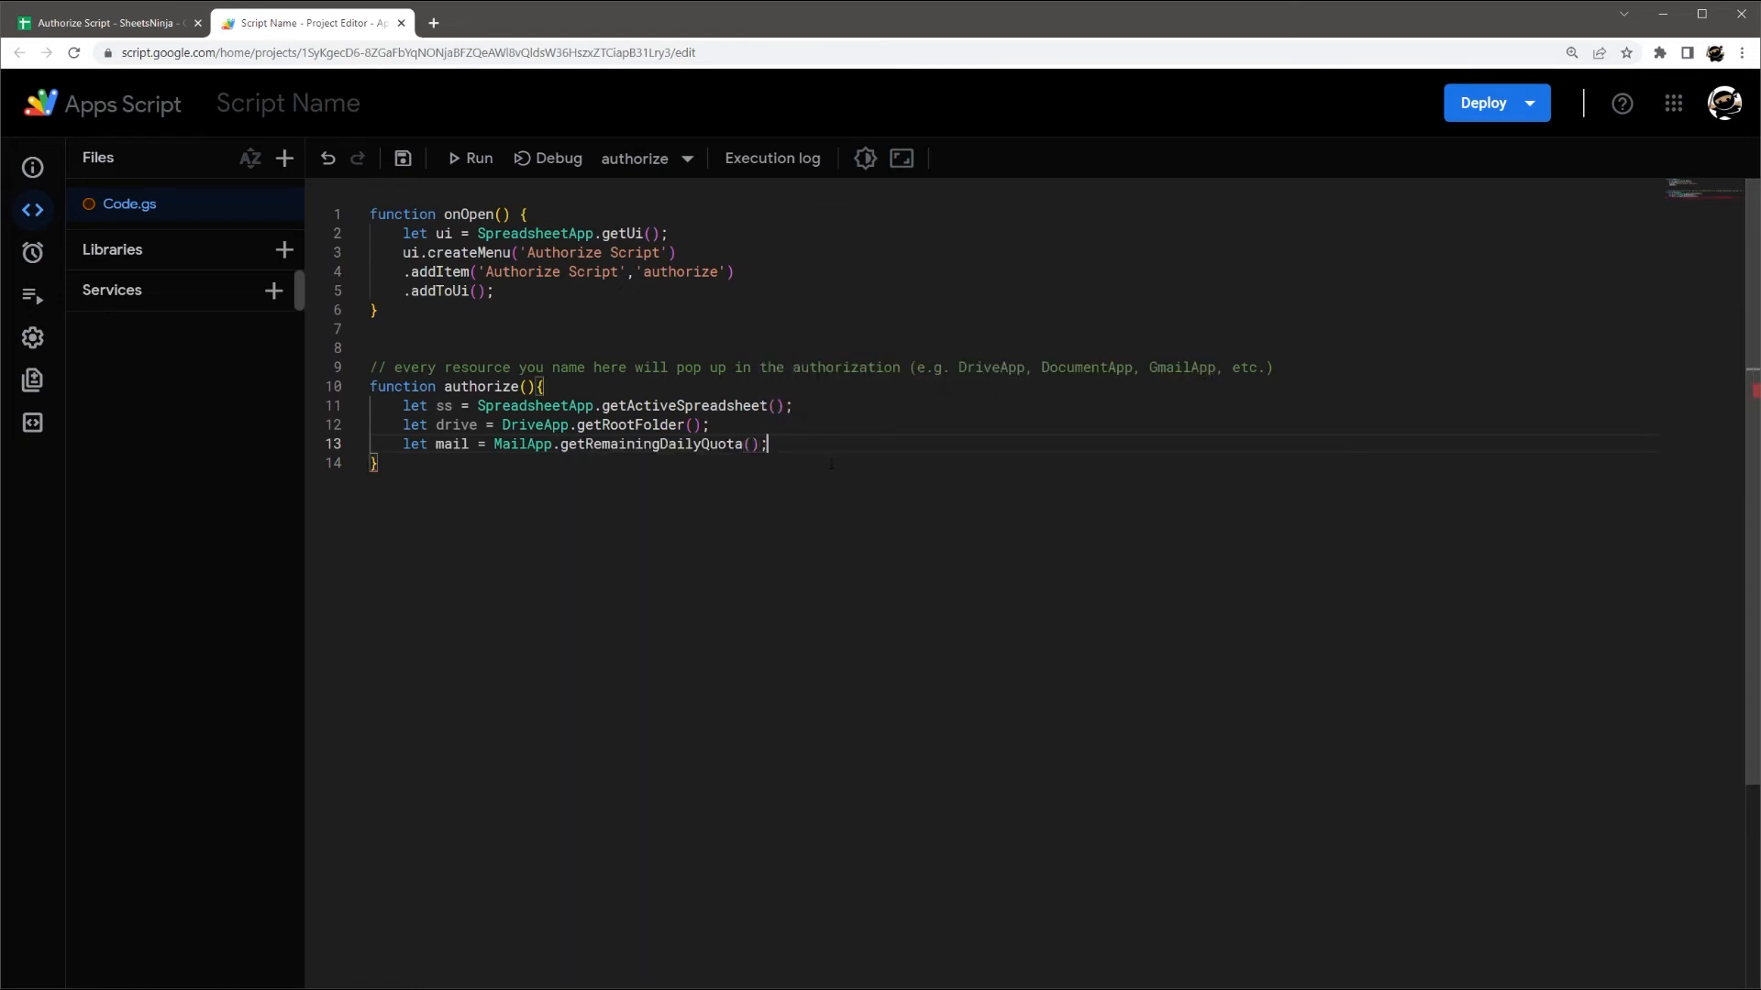
key(Ctrl+s)
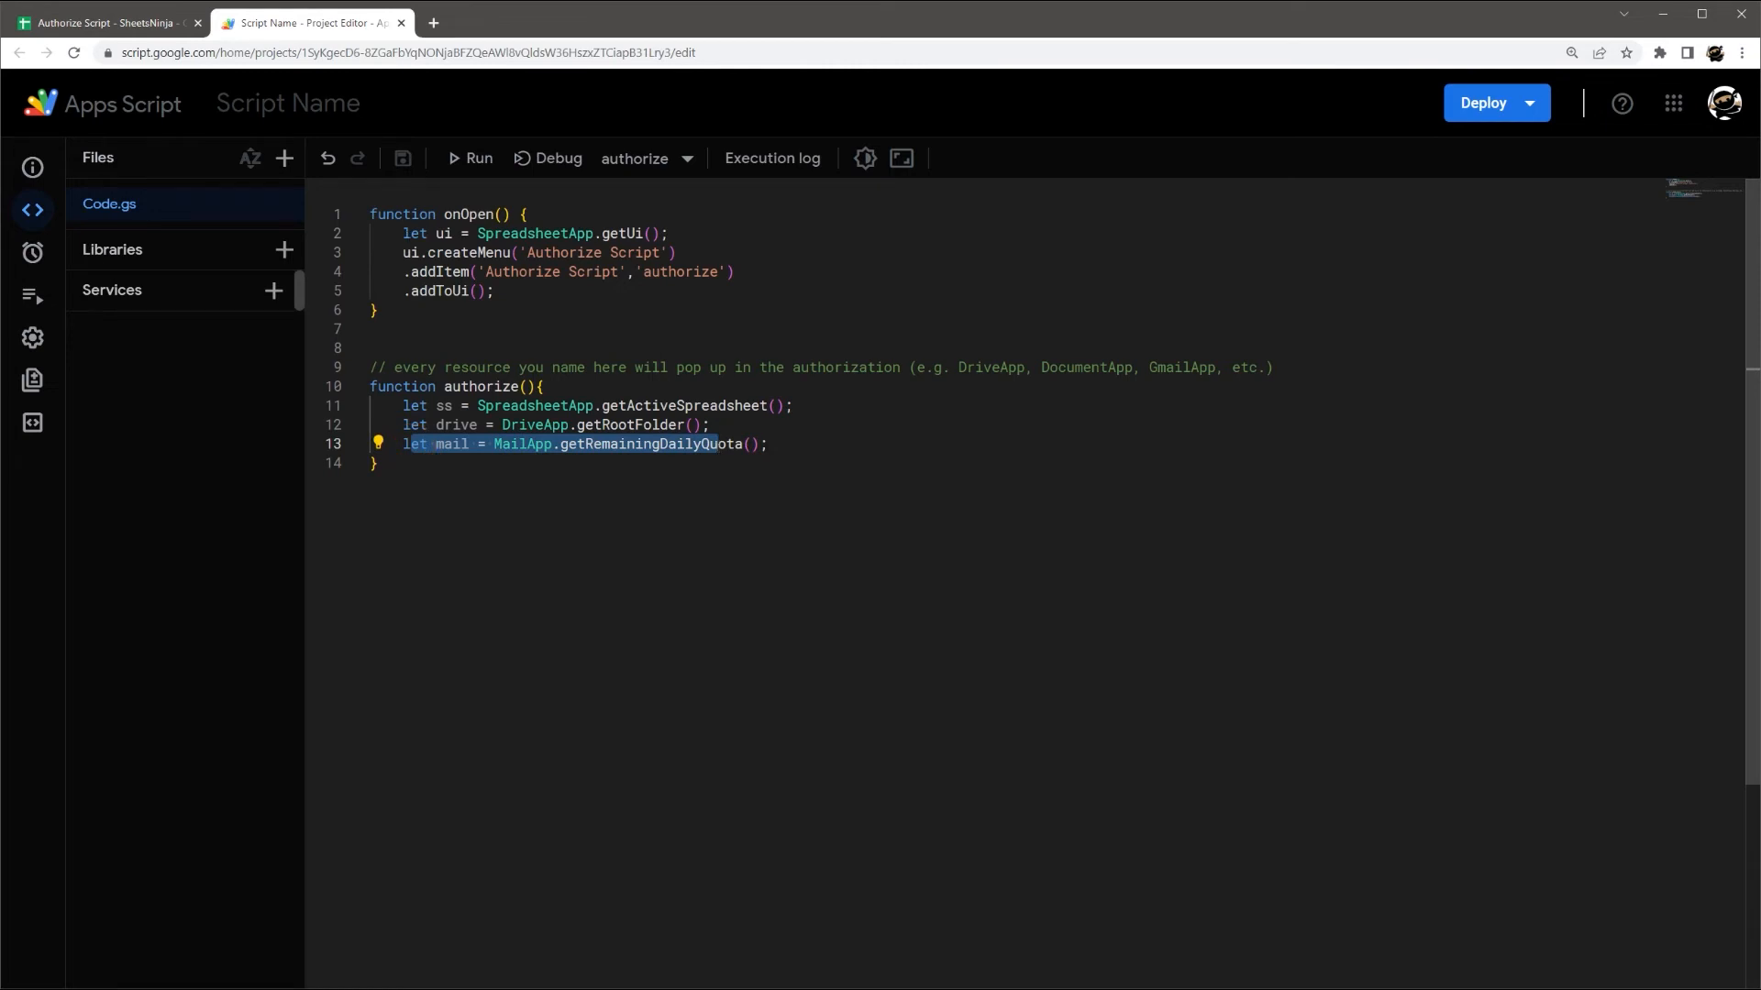
- Run the MailApp version of authorize, review its send-email, Drive and Sheets scopes, then cancel consent
click(469, 158)
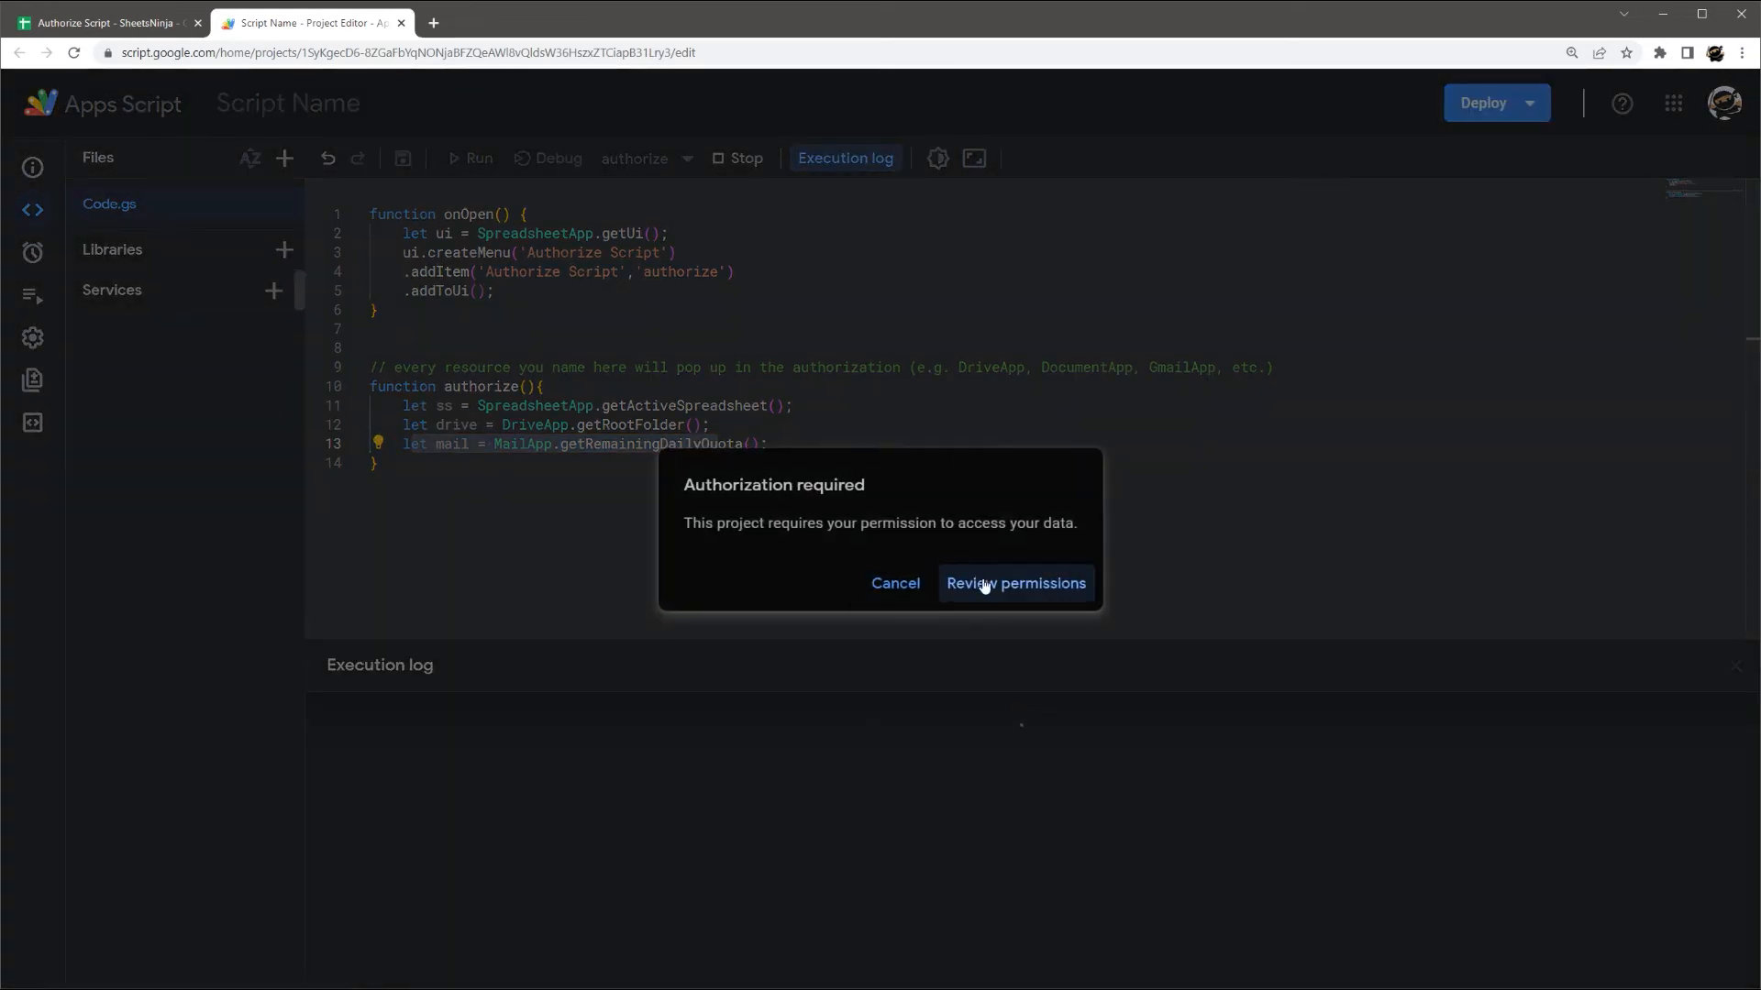
click(1016, 583)
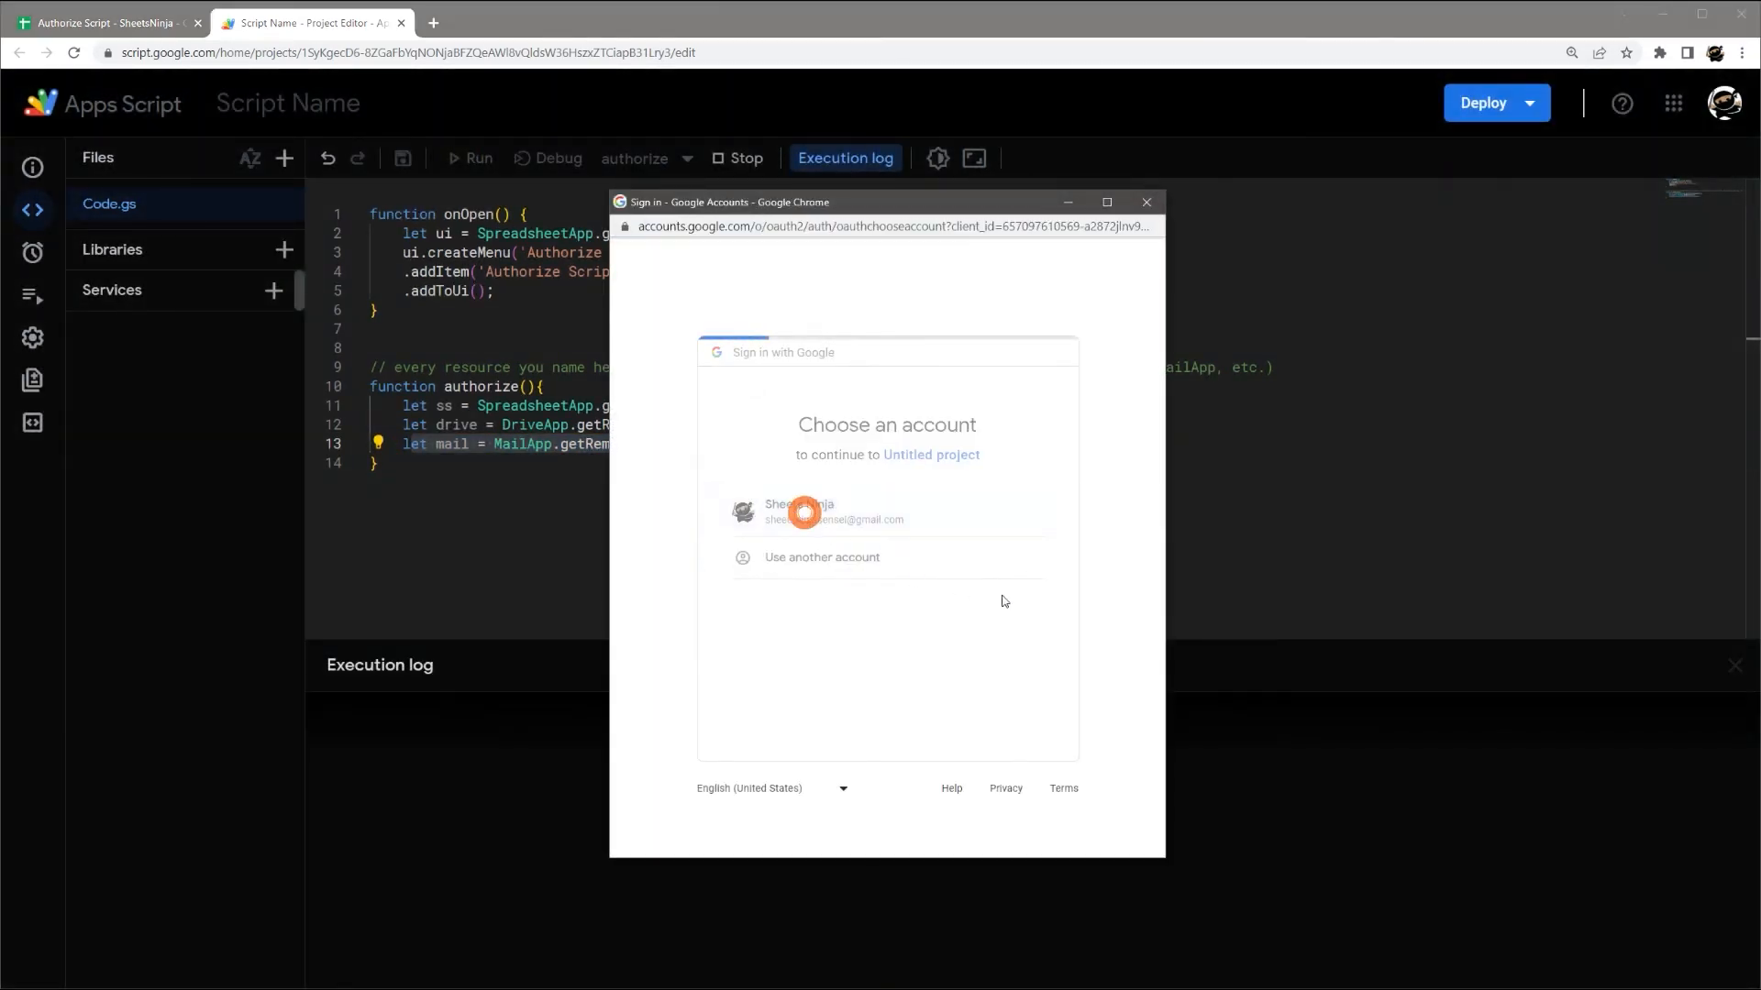
click(804, 512)
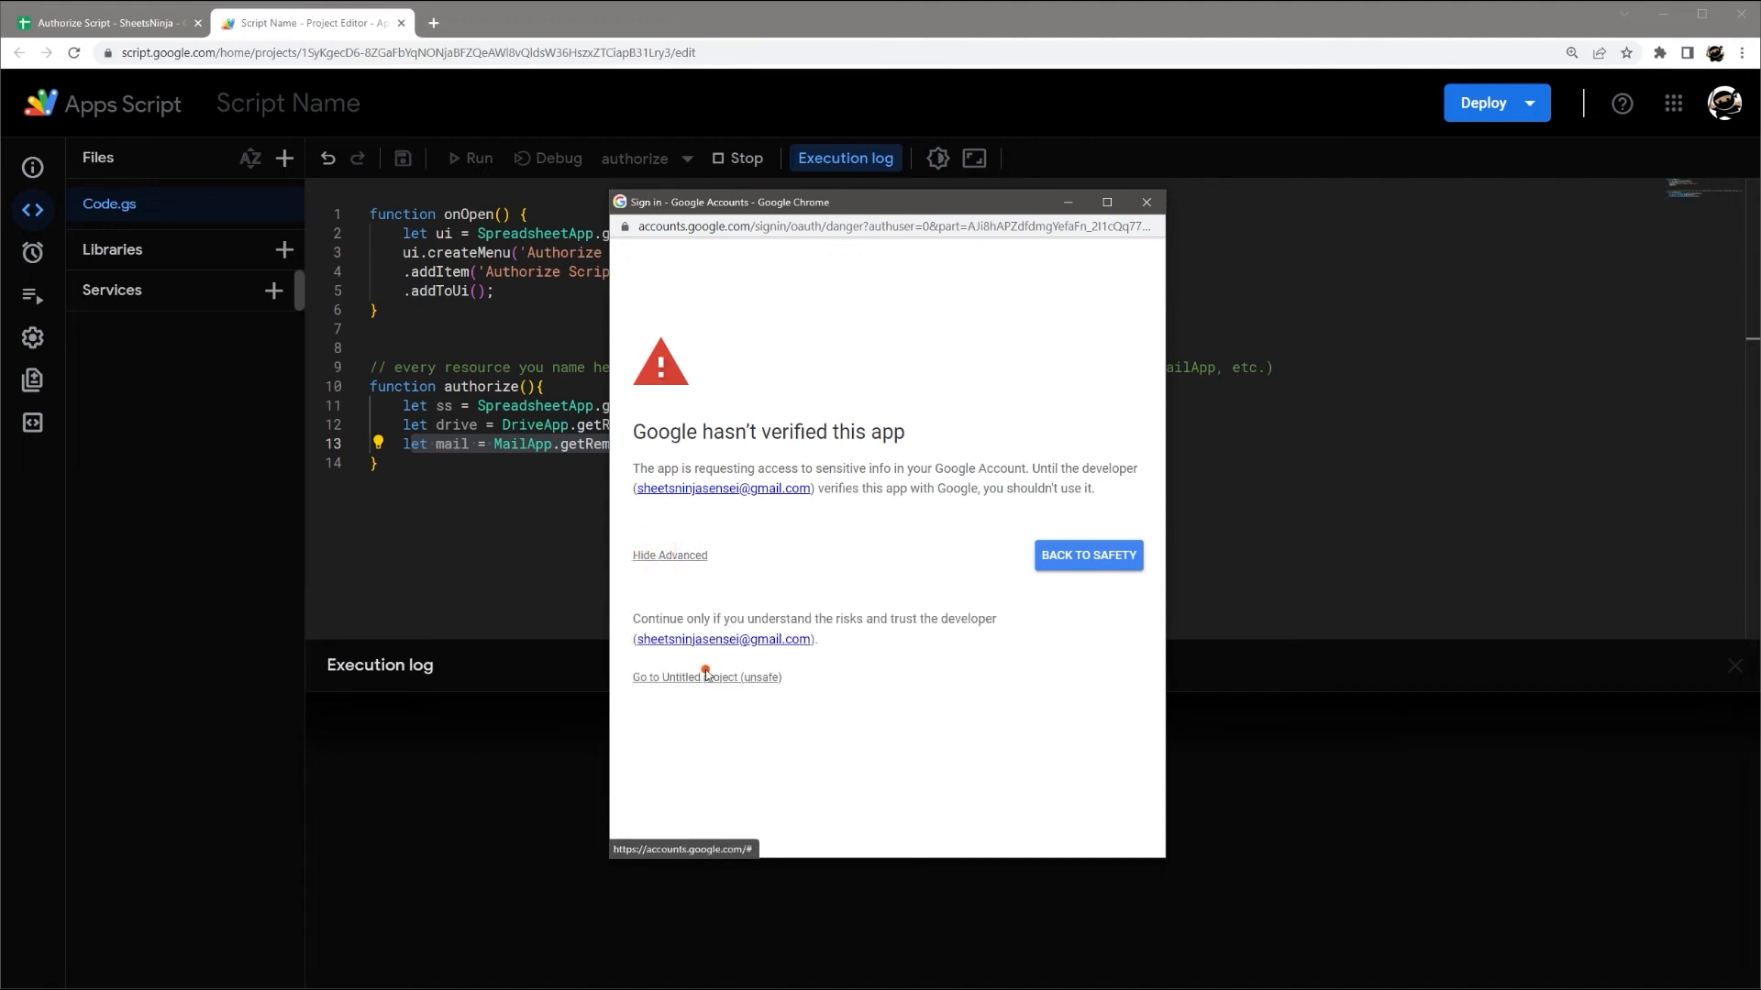
click(707, 676)
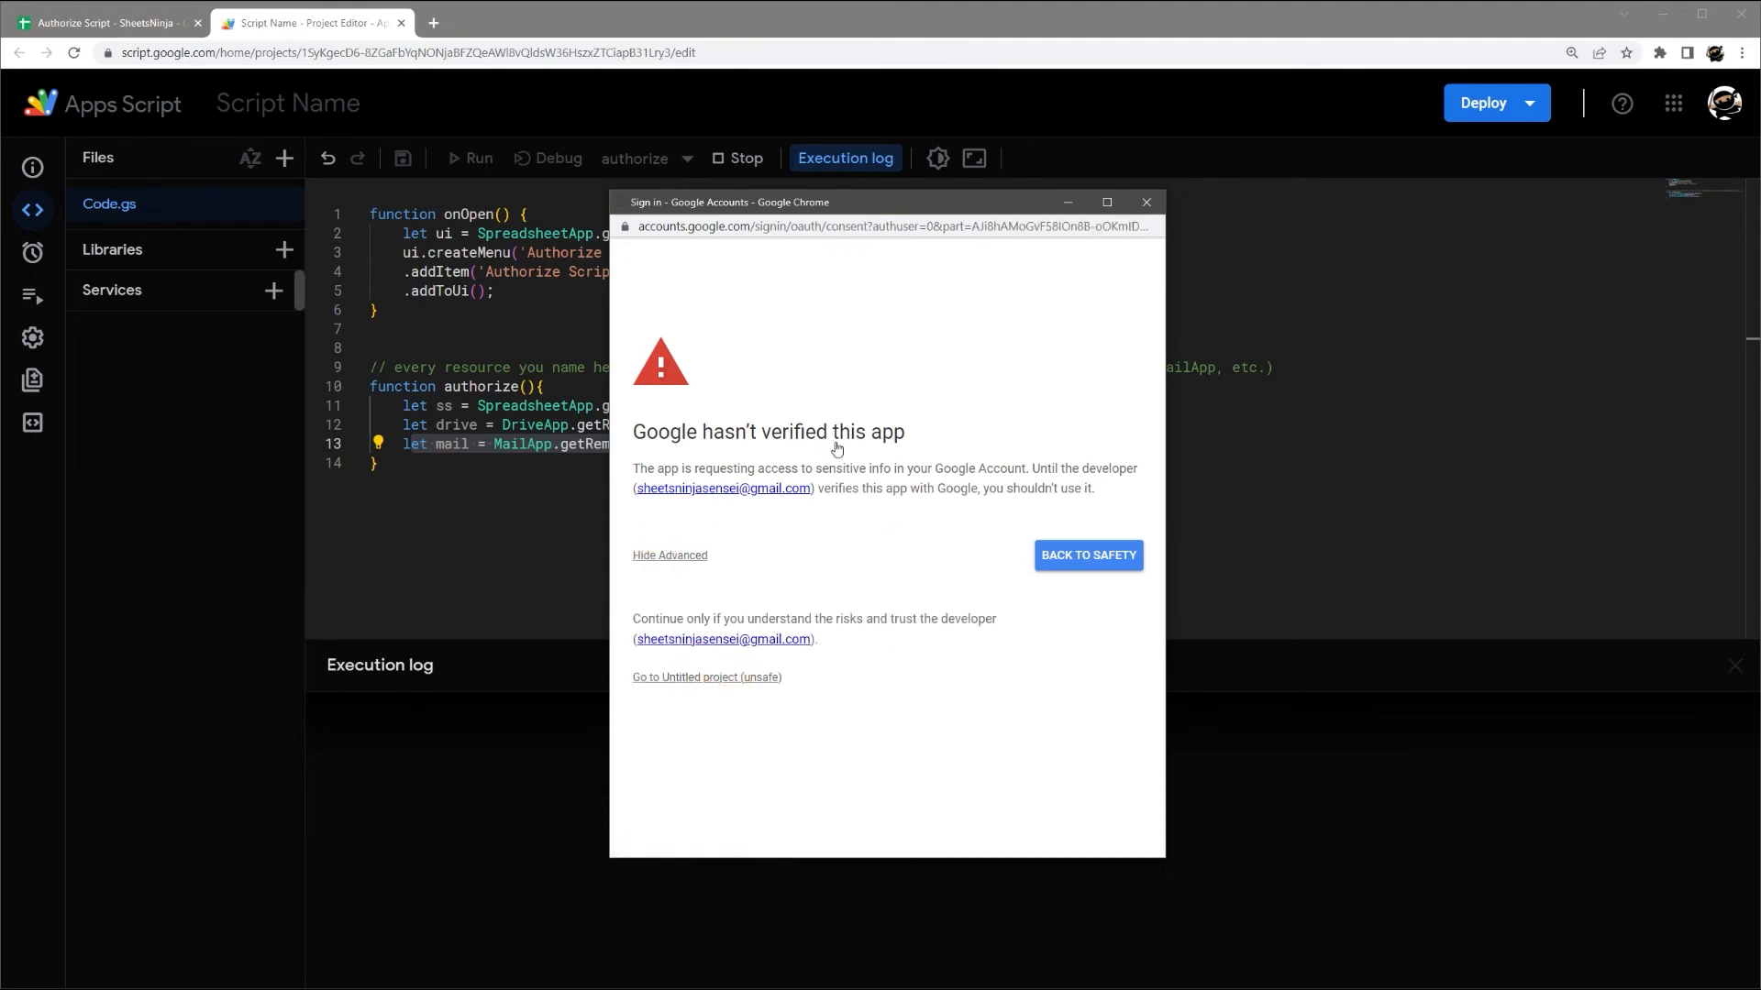
click(707, 677)
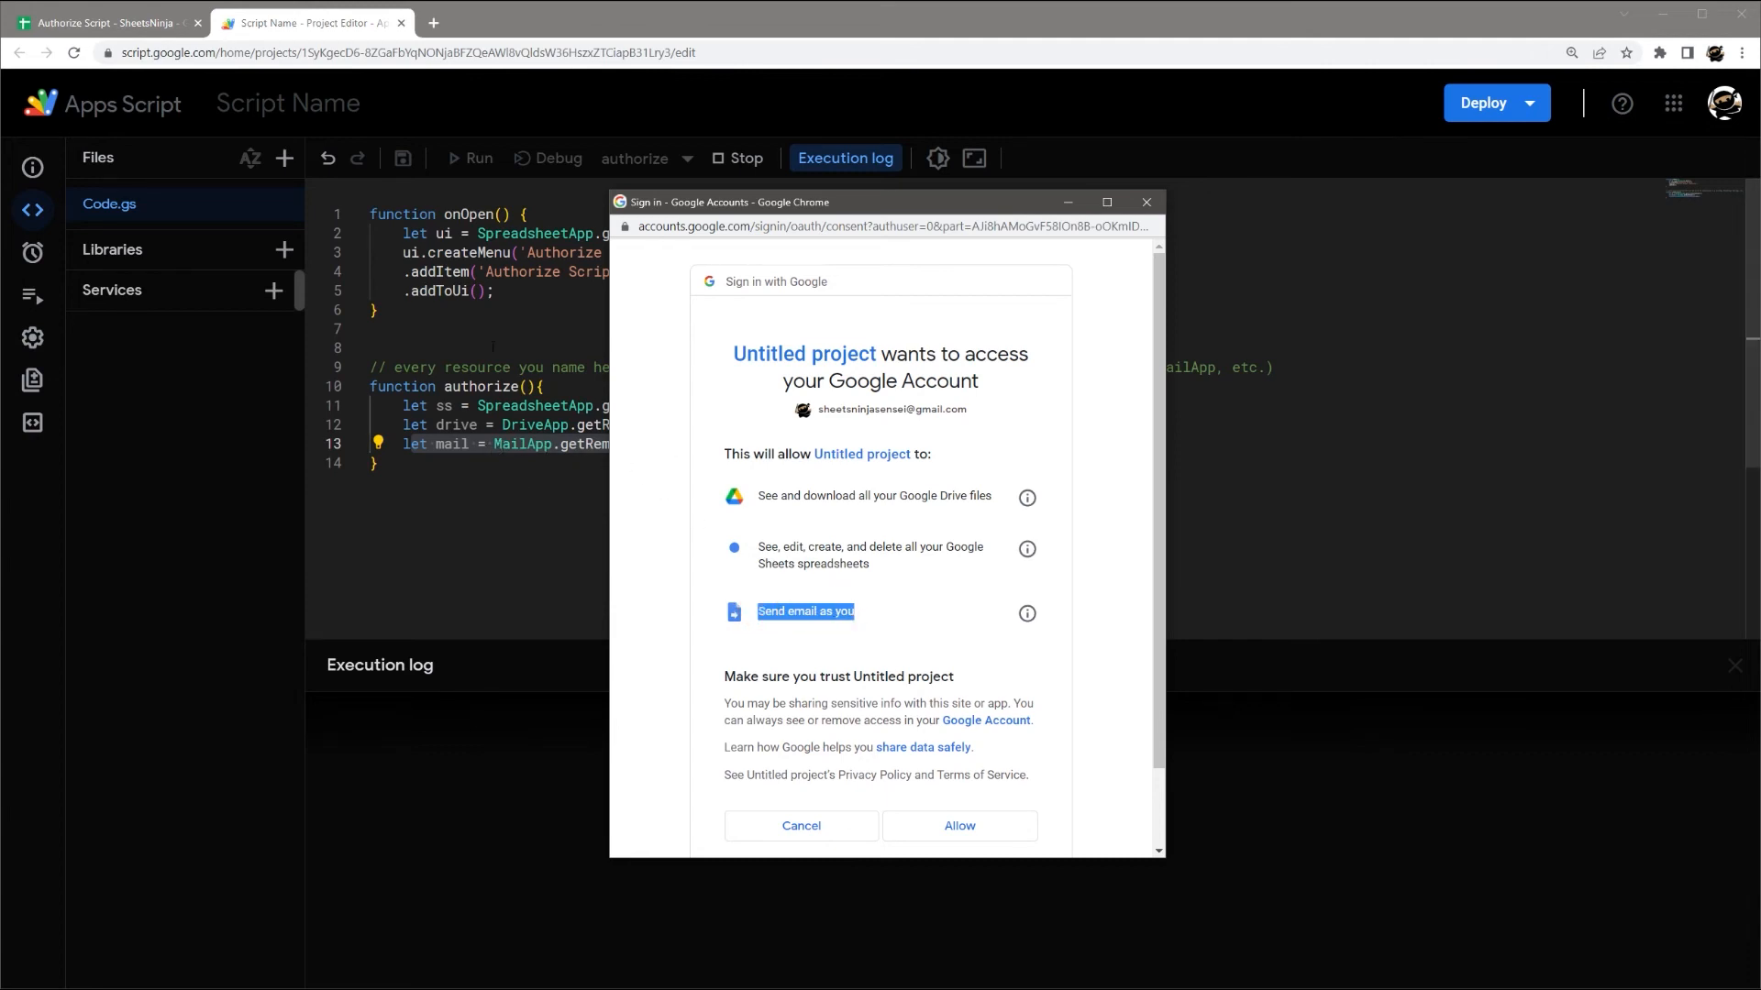
mouse_move(871, 610)
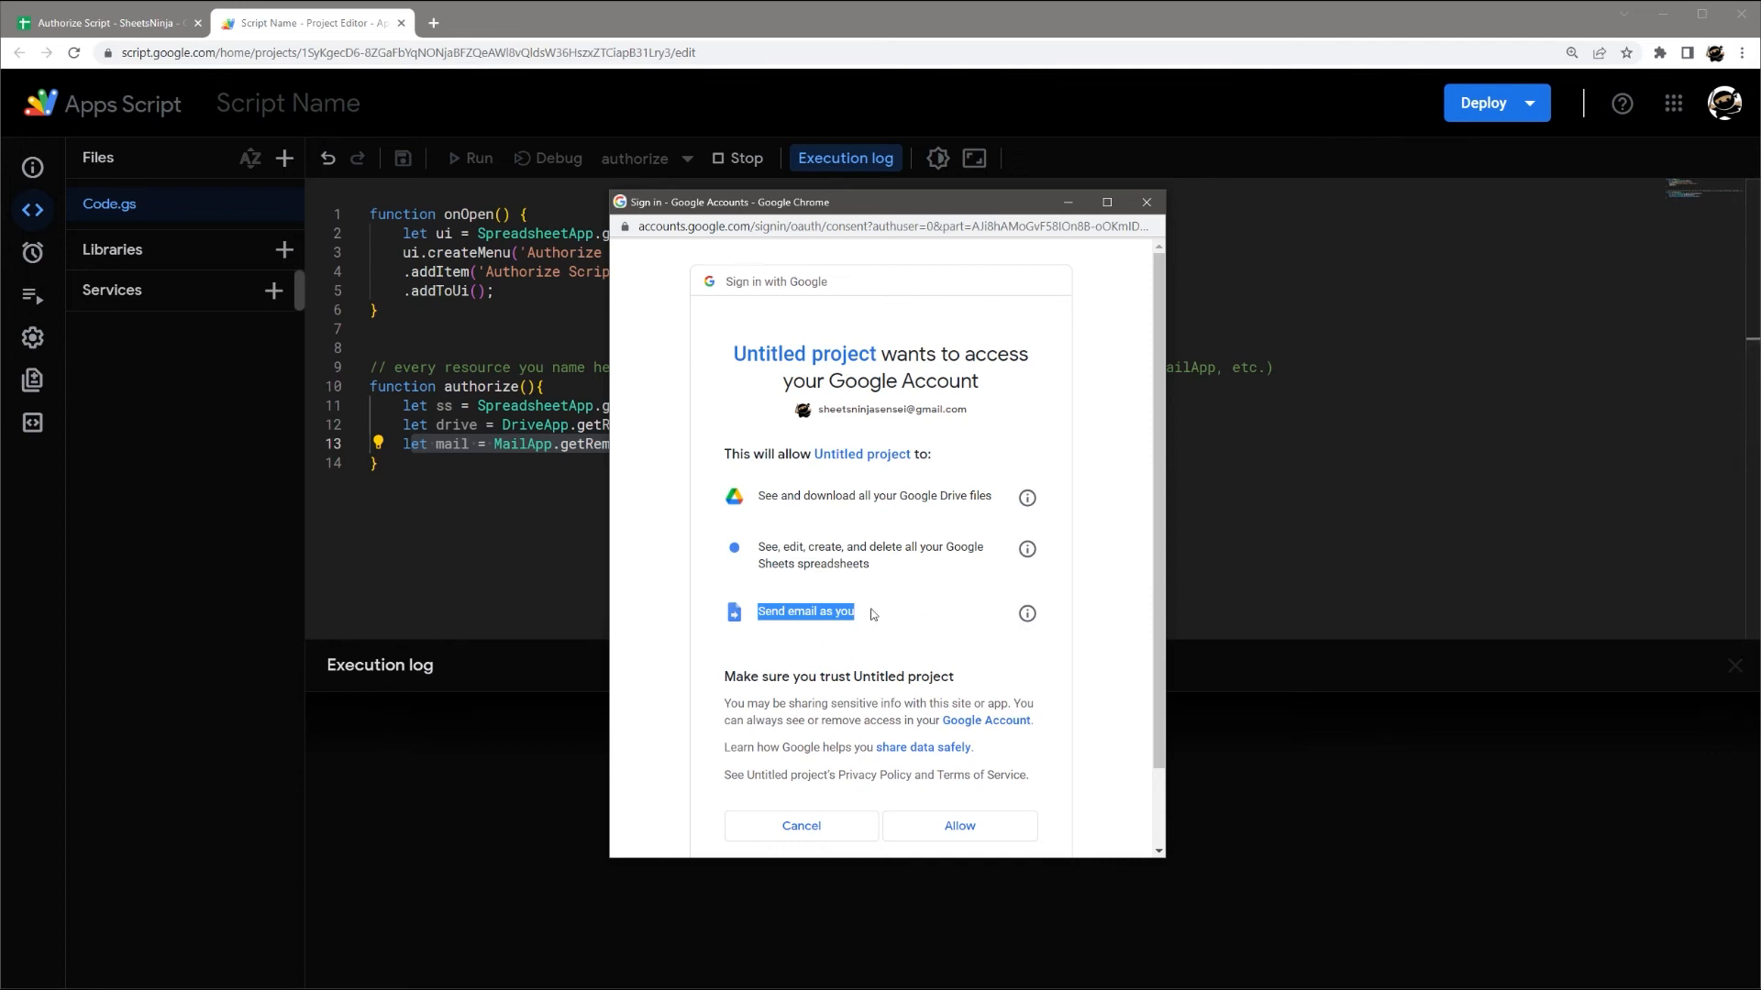
mouse_move(791, 830)
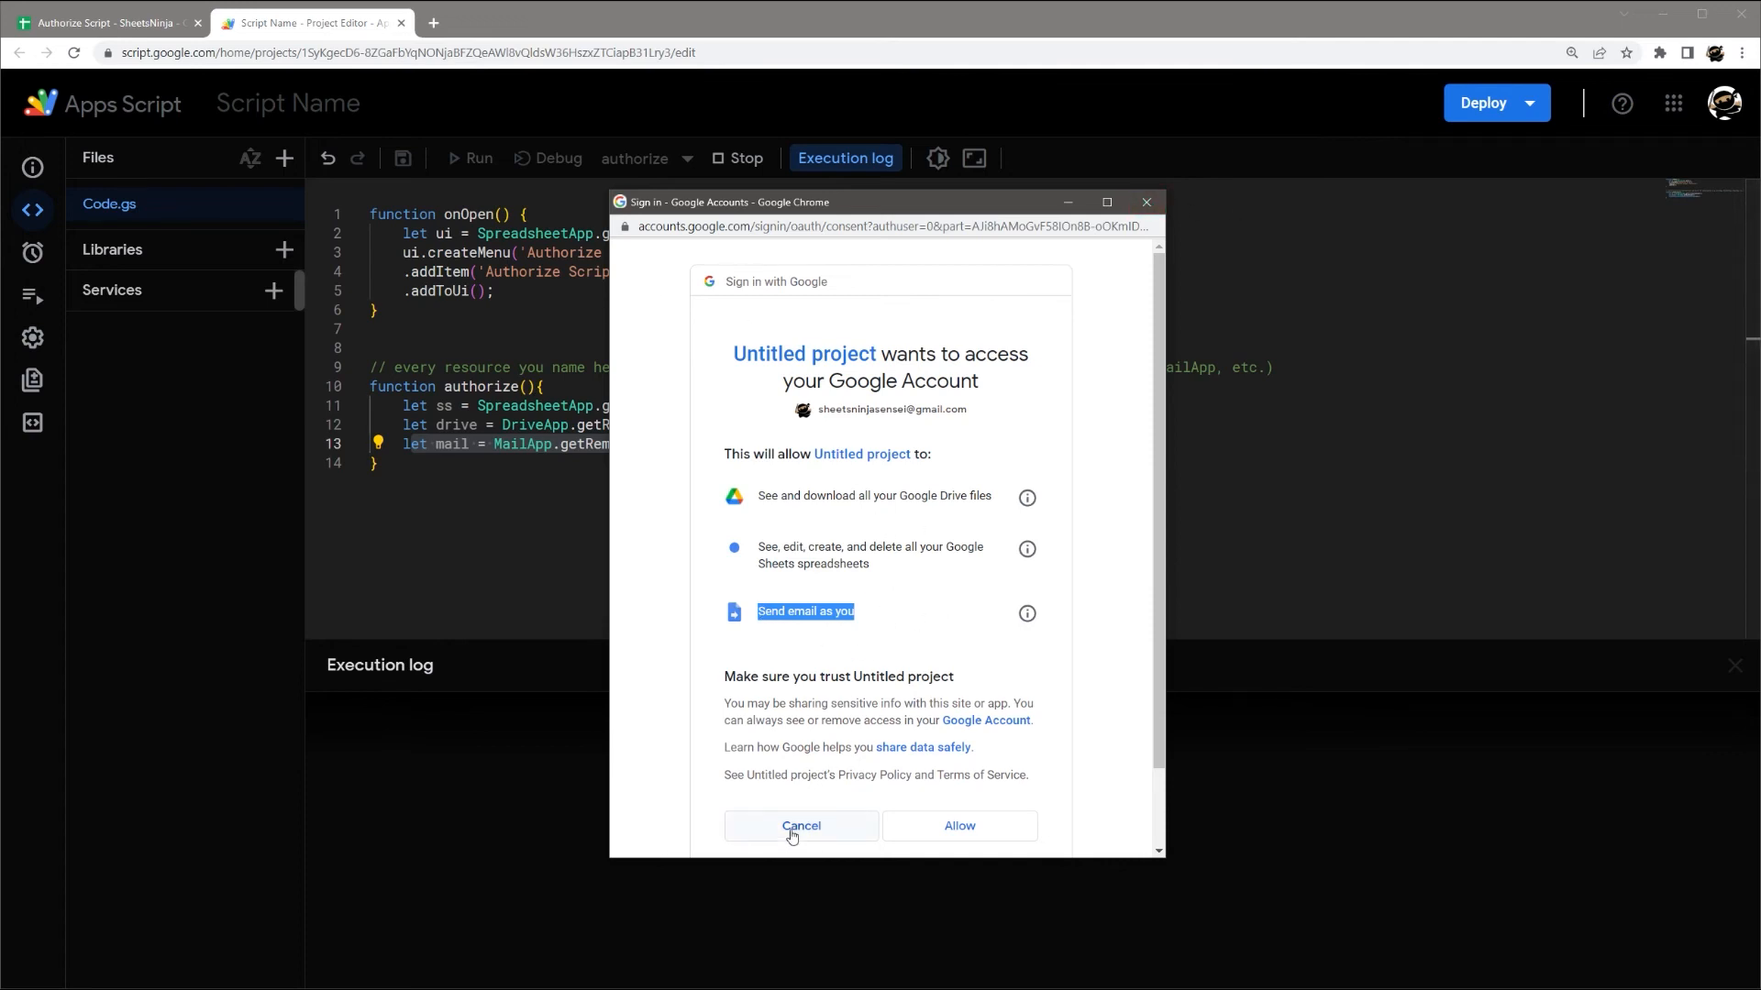
click(801, 826)
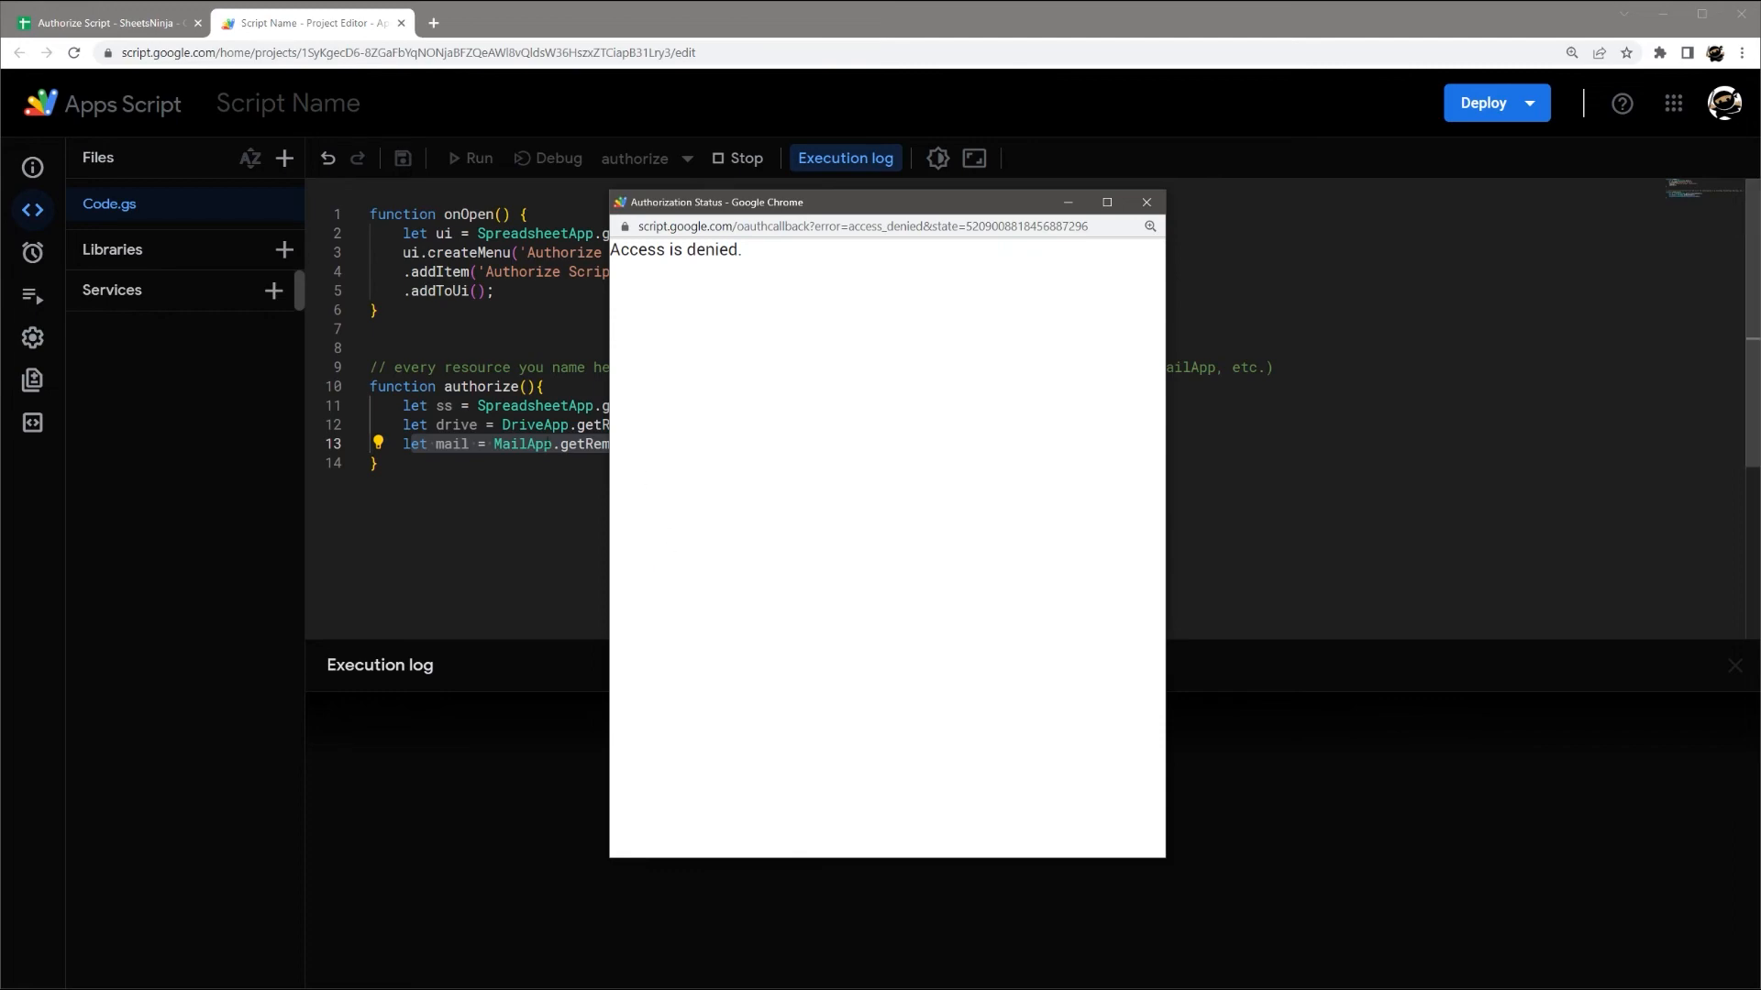
click(78, 20)
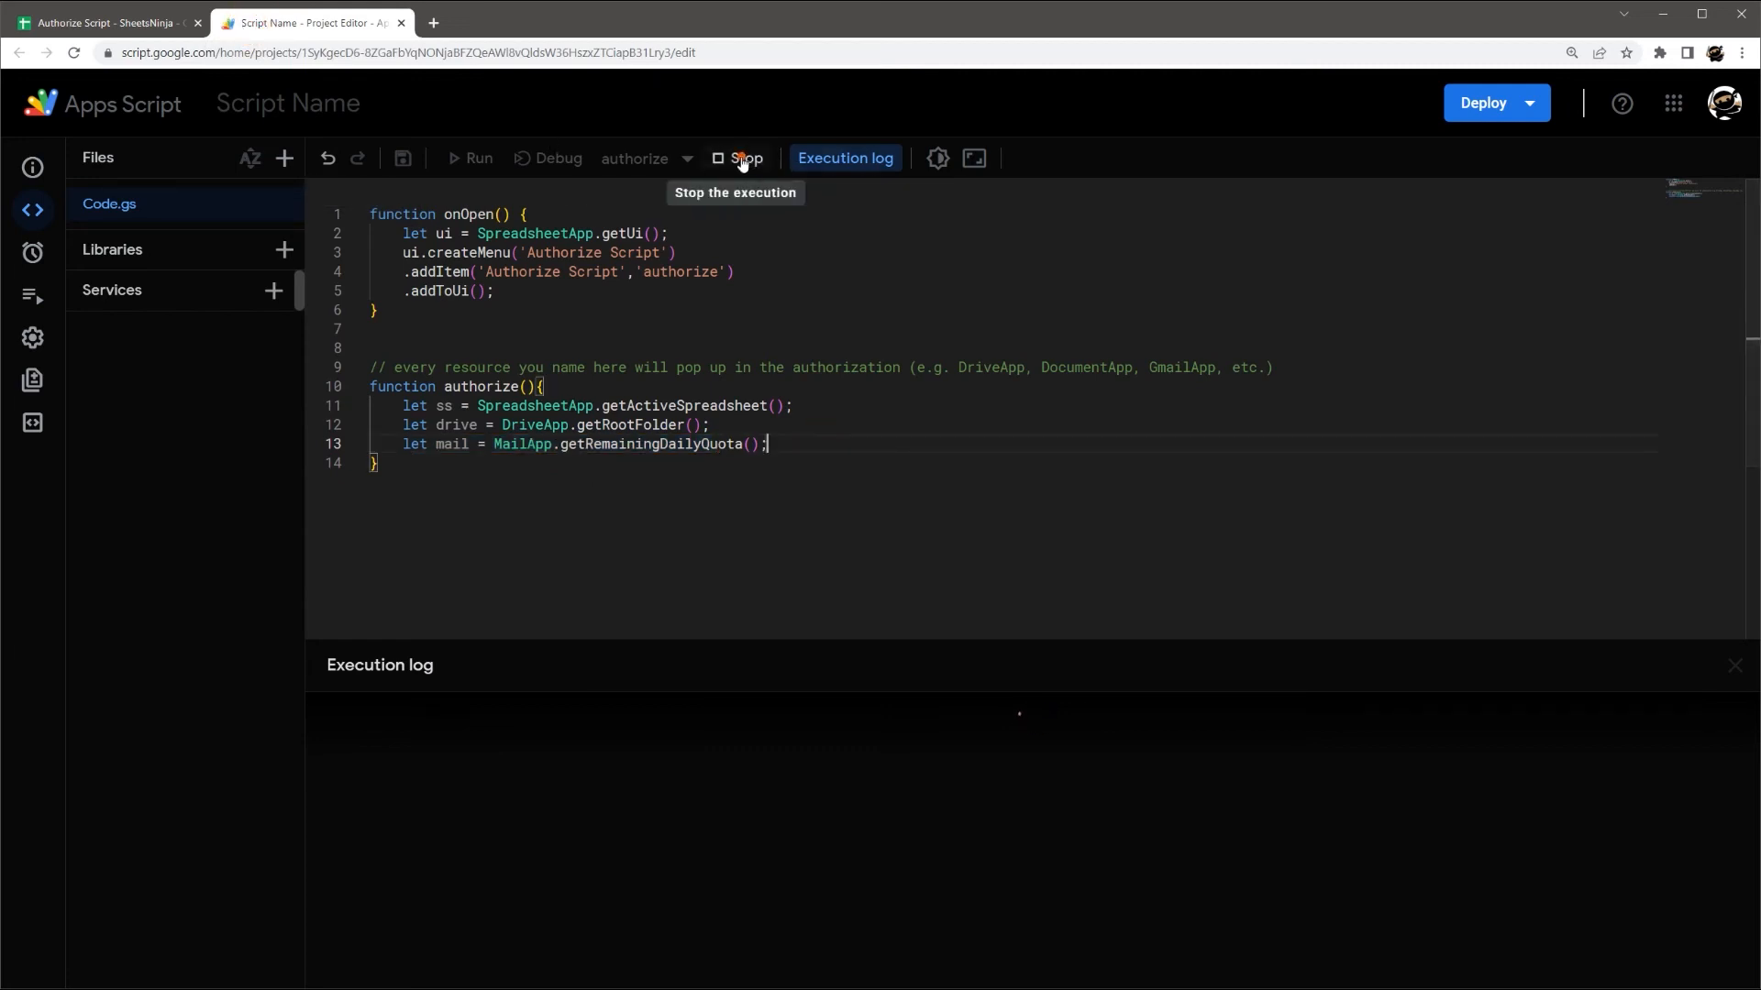
click(744, 159)
text(let goog)
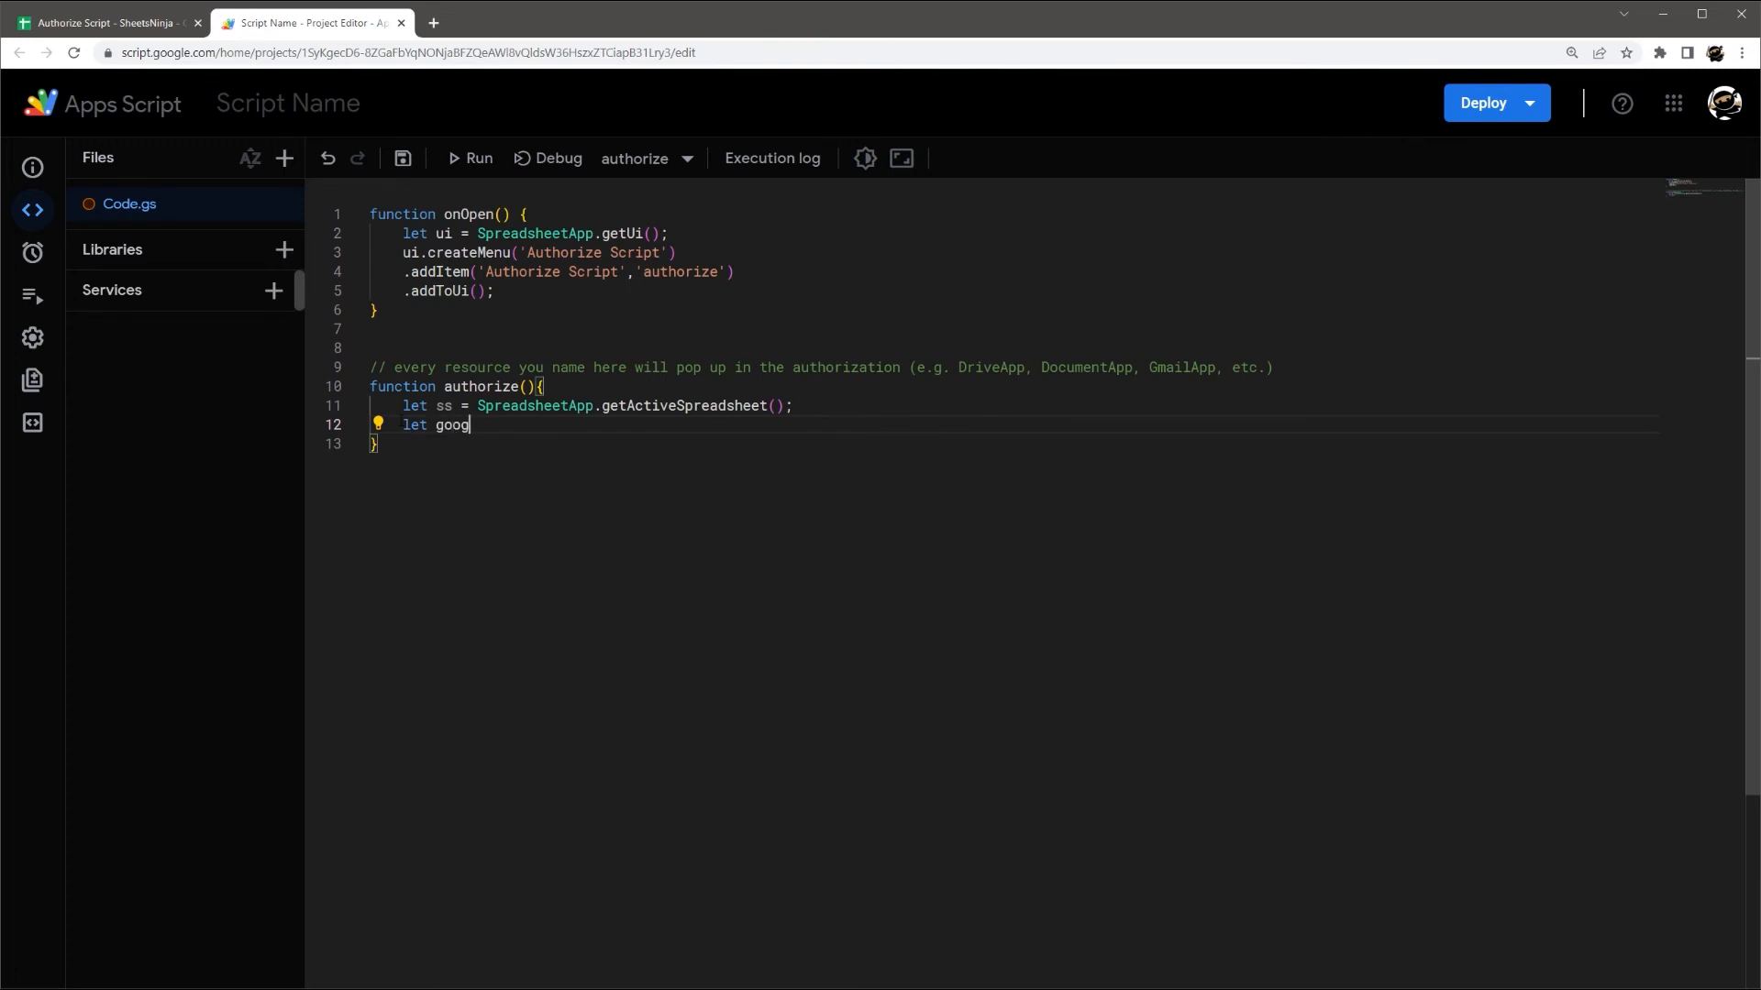
text(leSearc = UrlFetchApp.fetch('www)
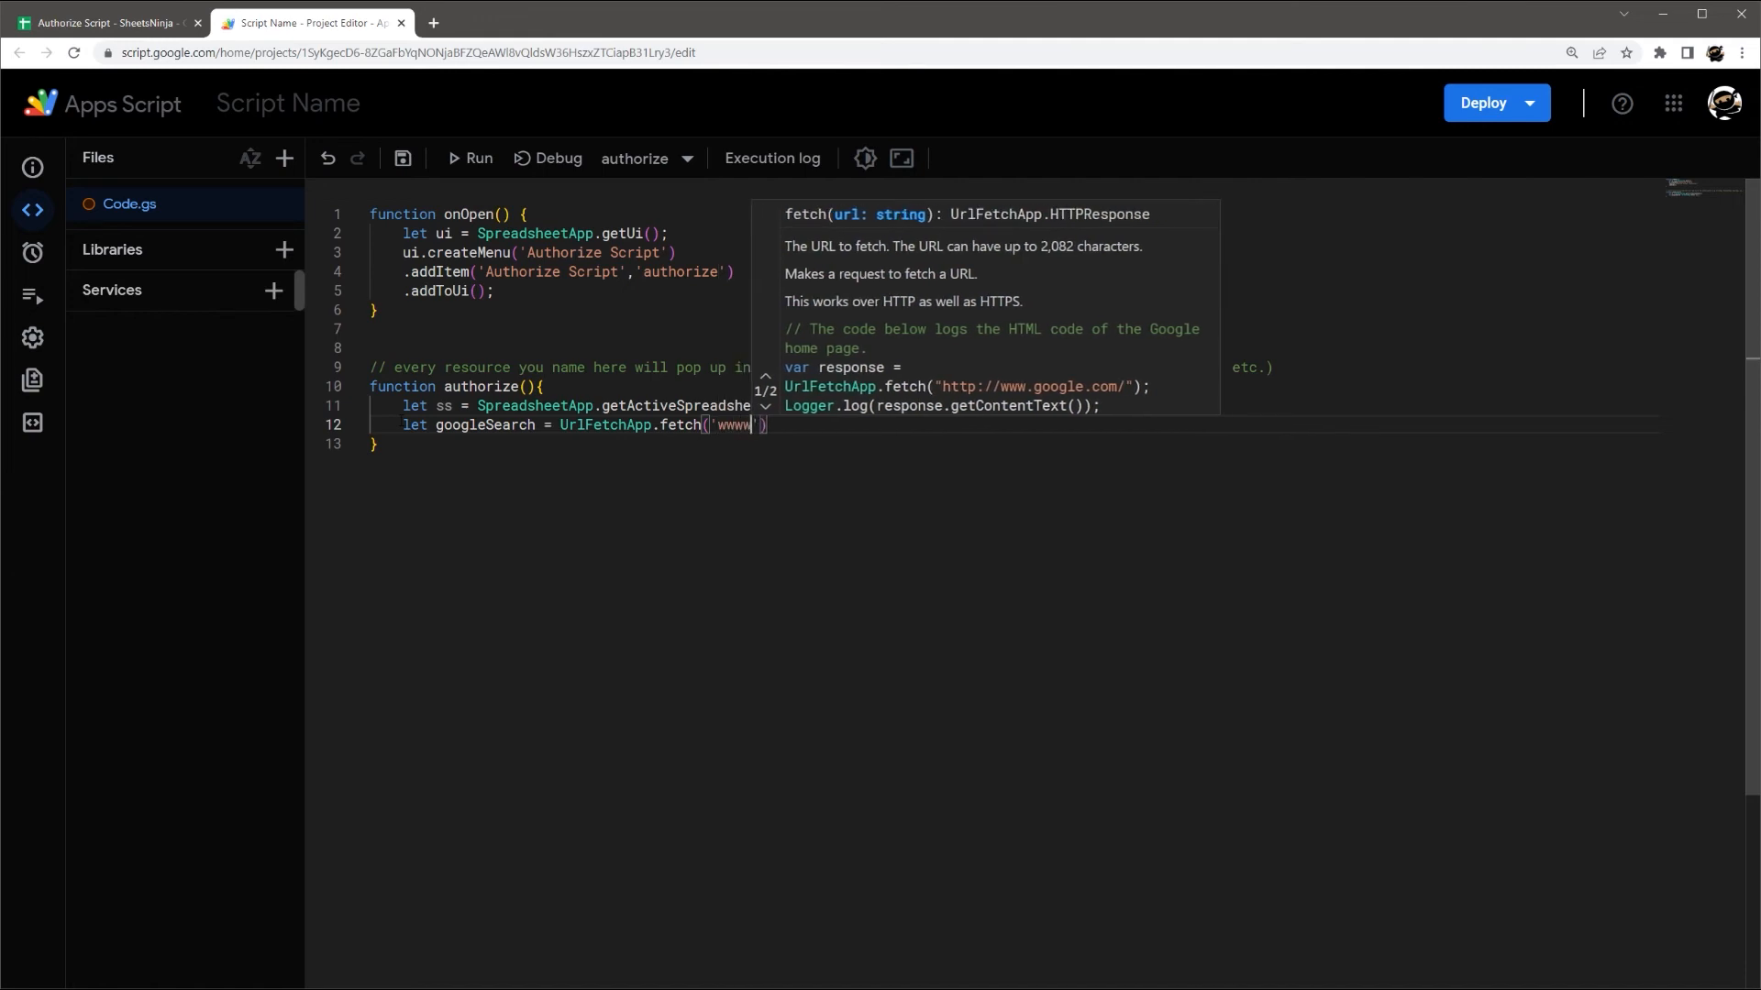
text(.google.com)
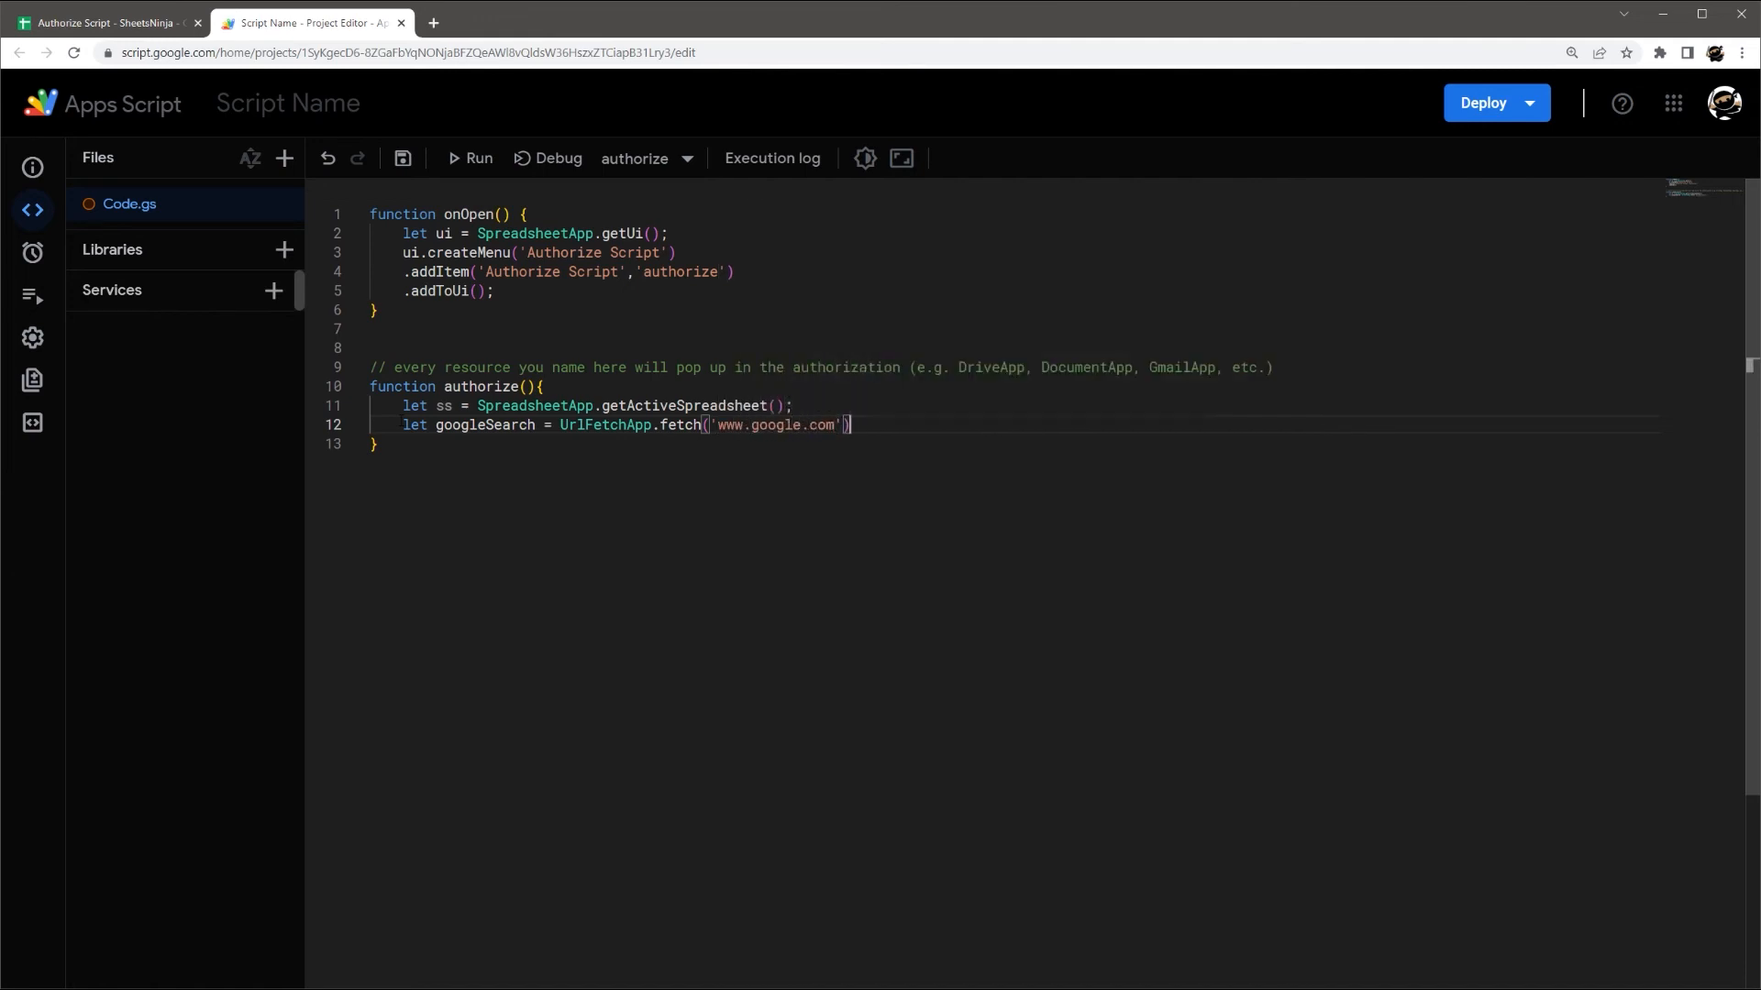
text(;)
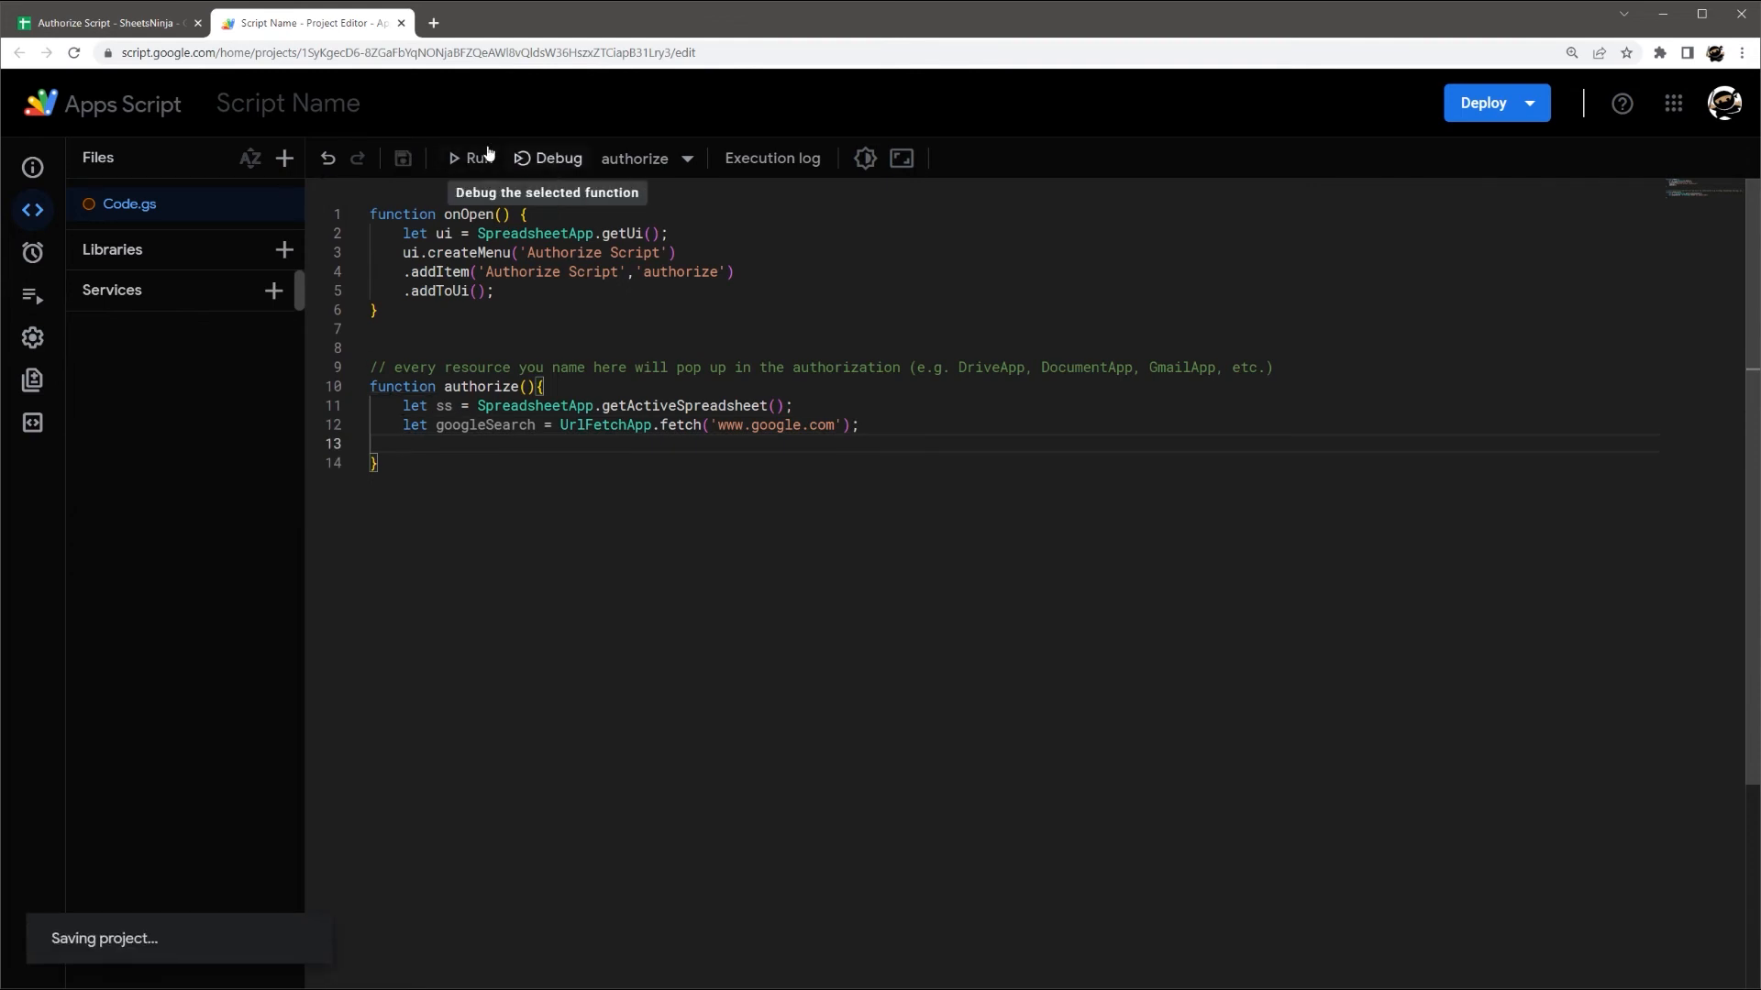
- Rerun authorize, pick the Google account and proceed past the unverified app warning
click(463, 157)
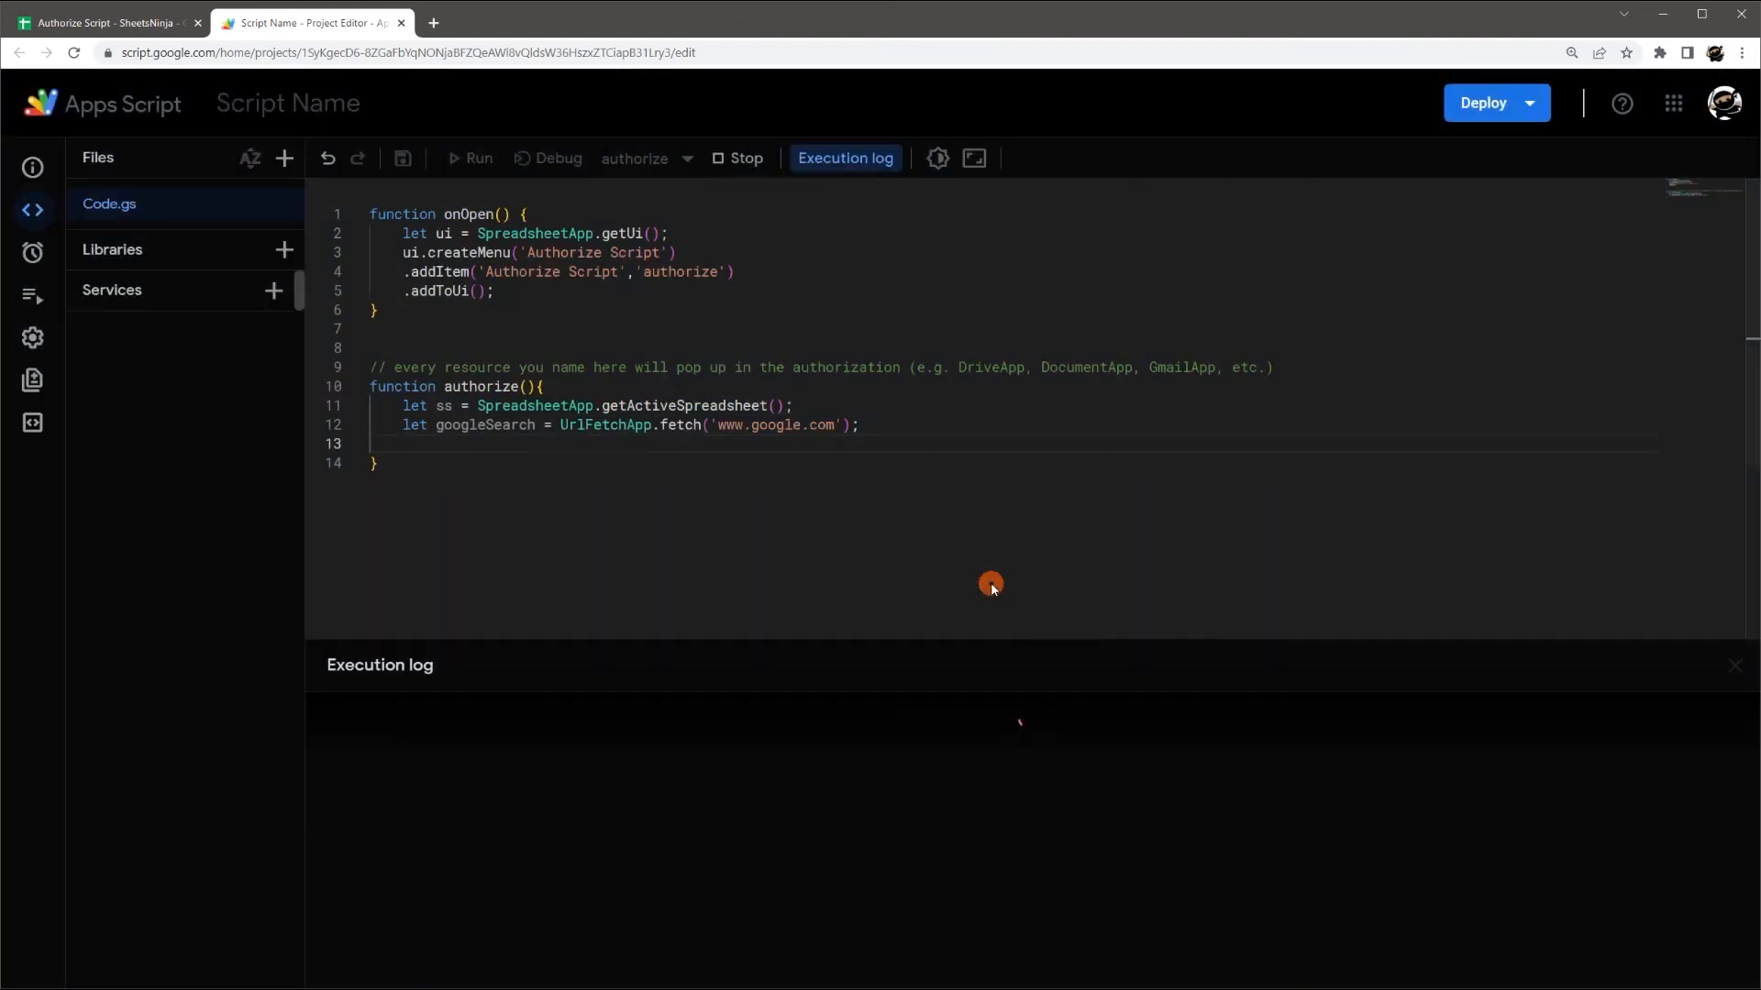
click(470, 158)
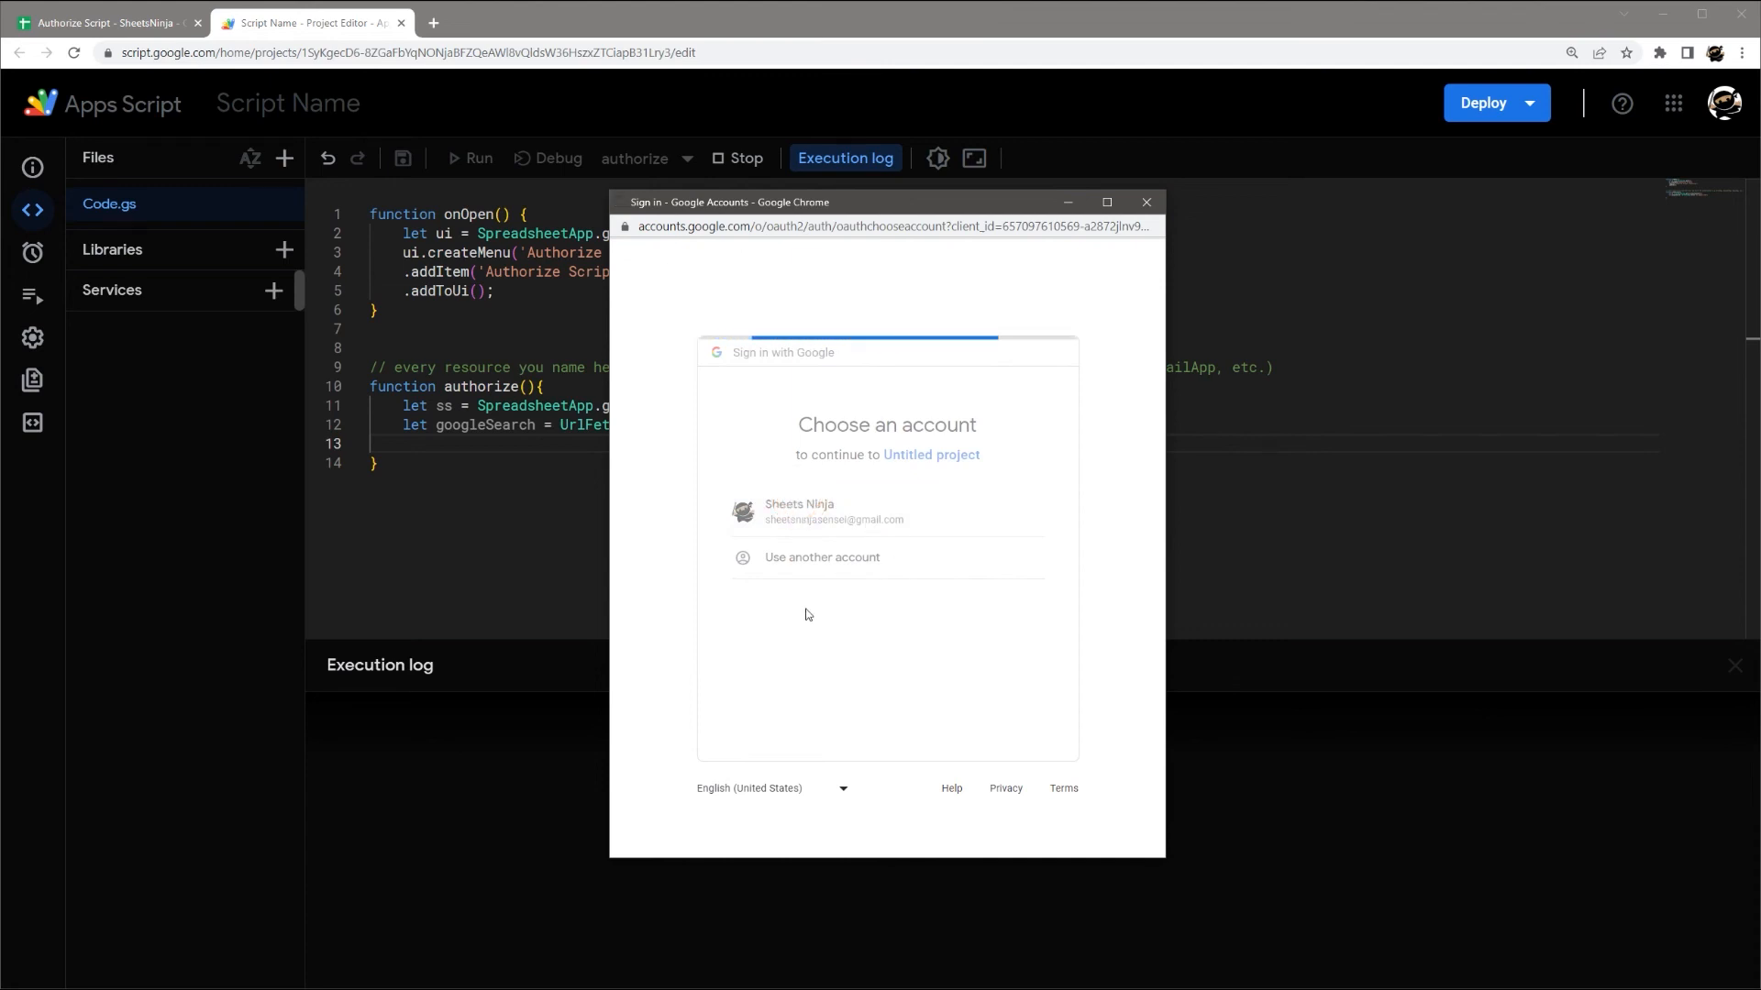
click(834, 511)
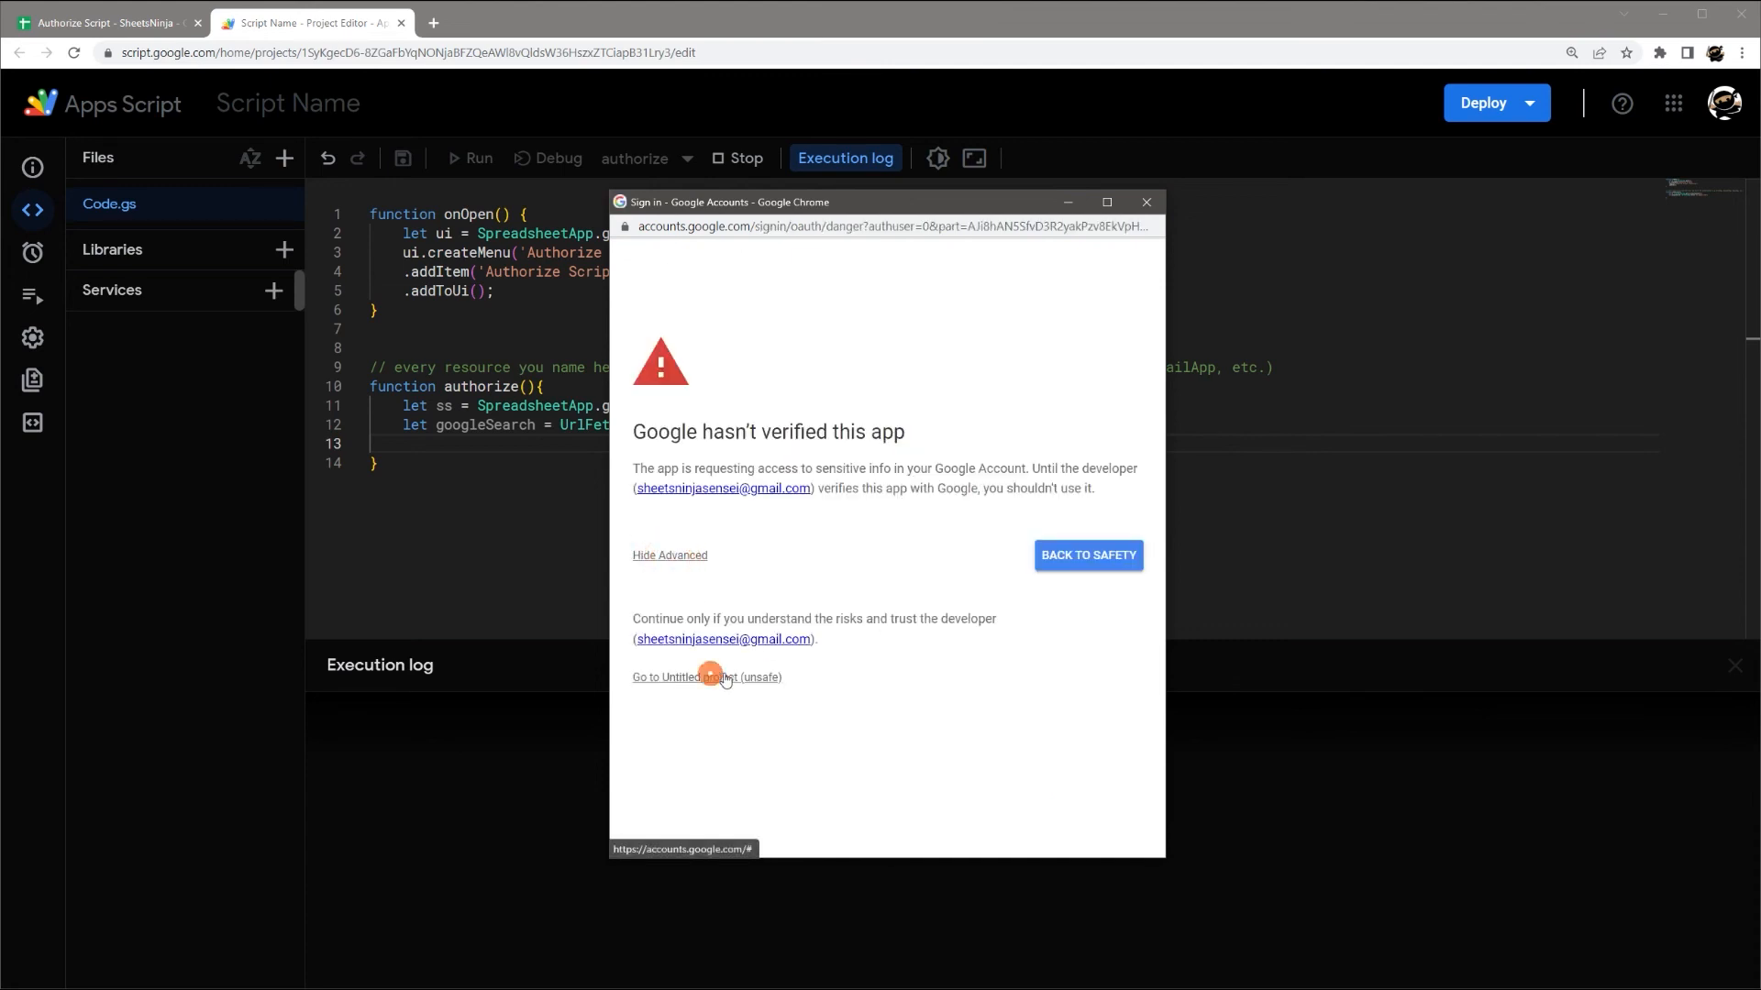
click(708, 678)
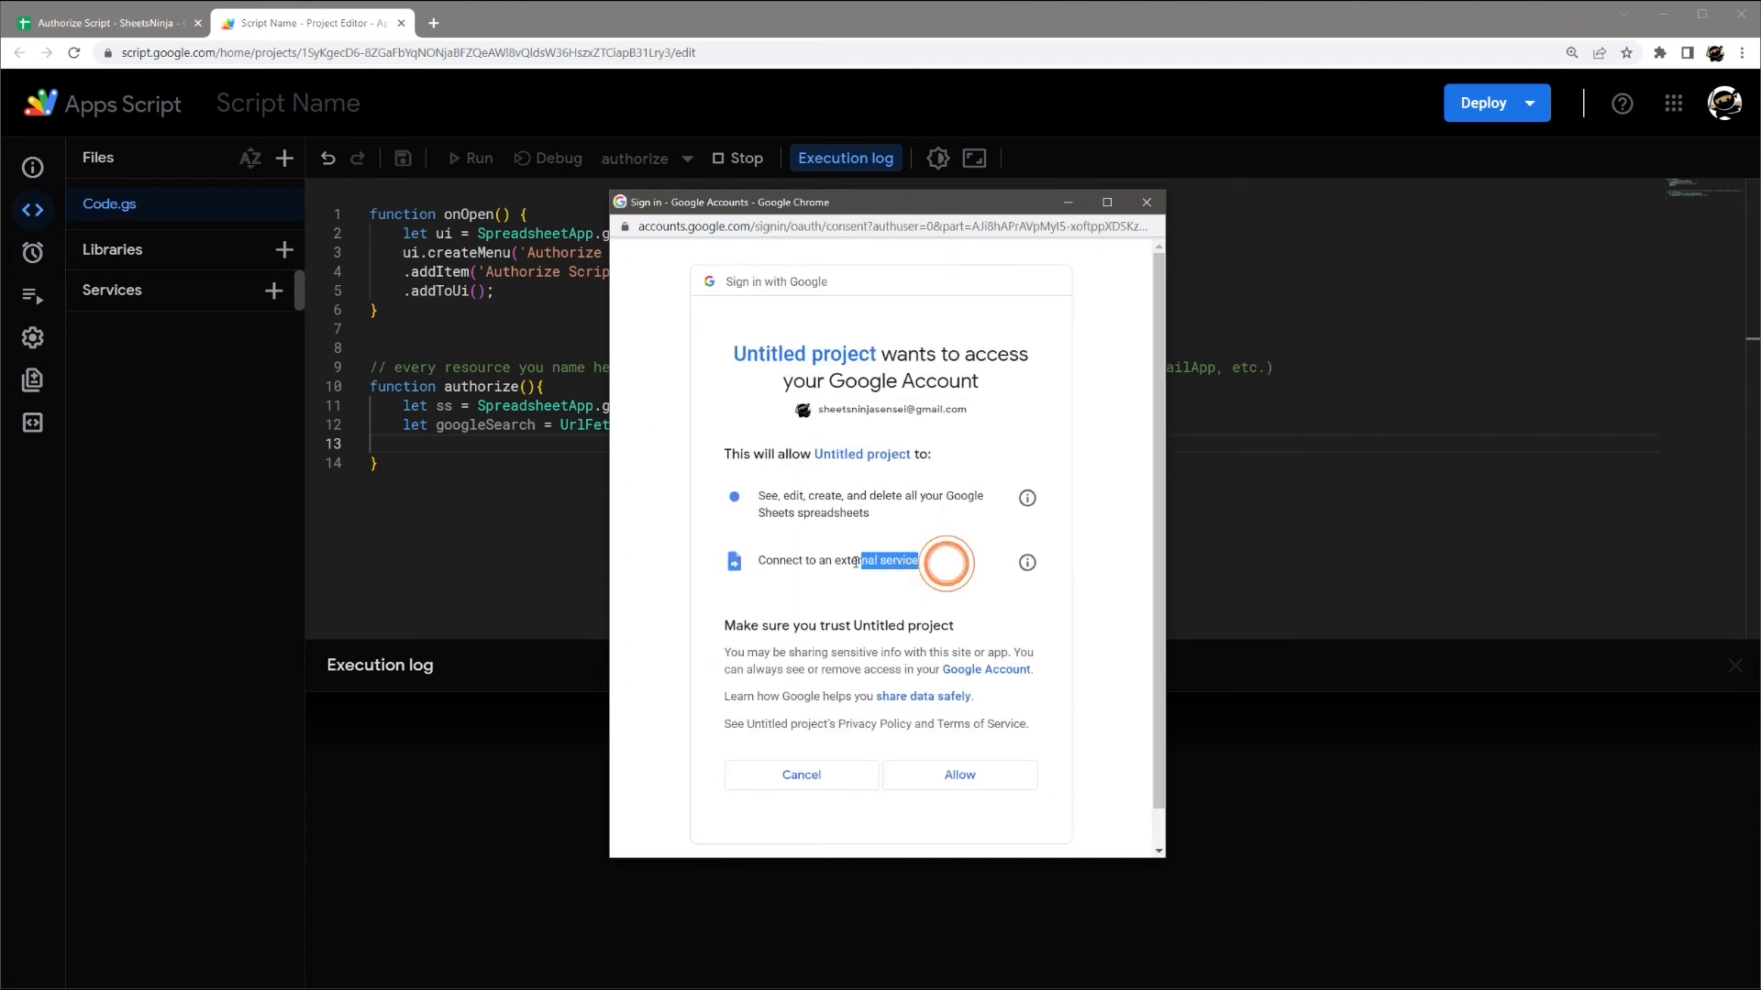
- Review the Sheets and external-service scopes, then decline and close the access denied window
triple_click(837, 560)
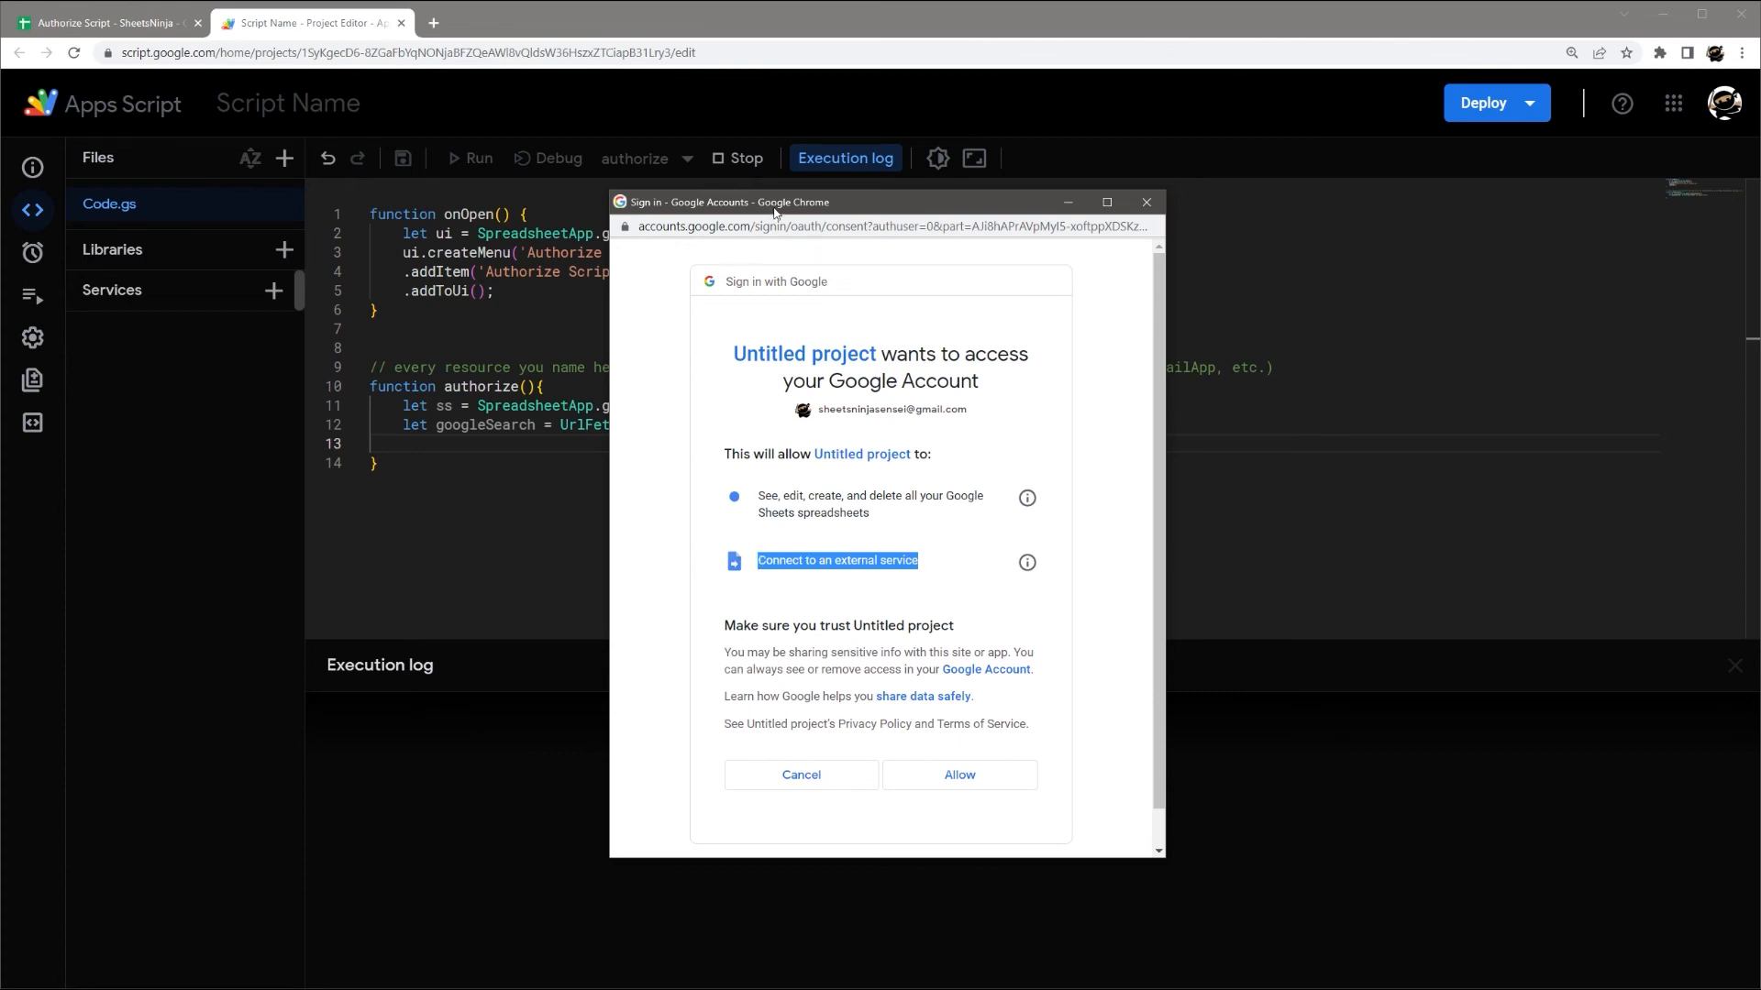
drag(775, 201, 1044, 140)
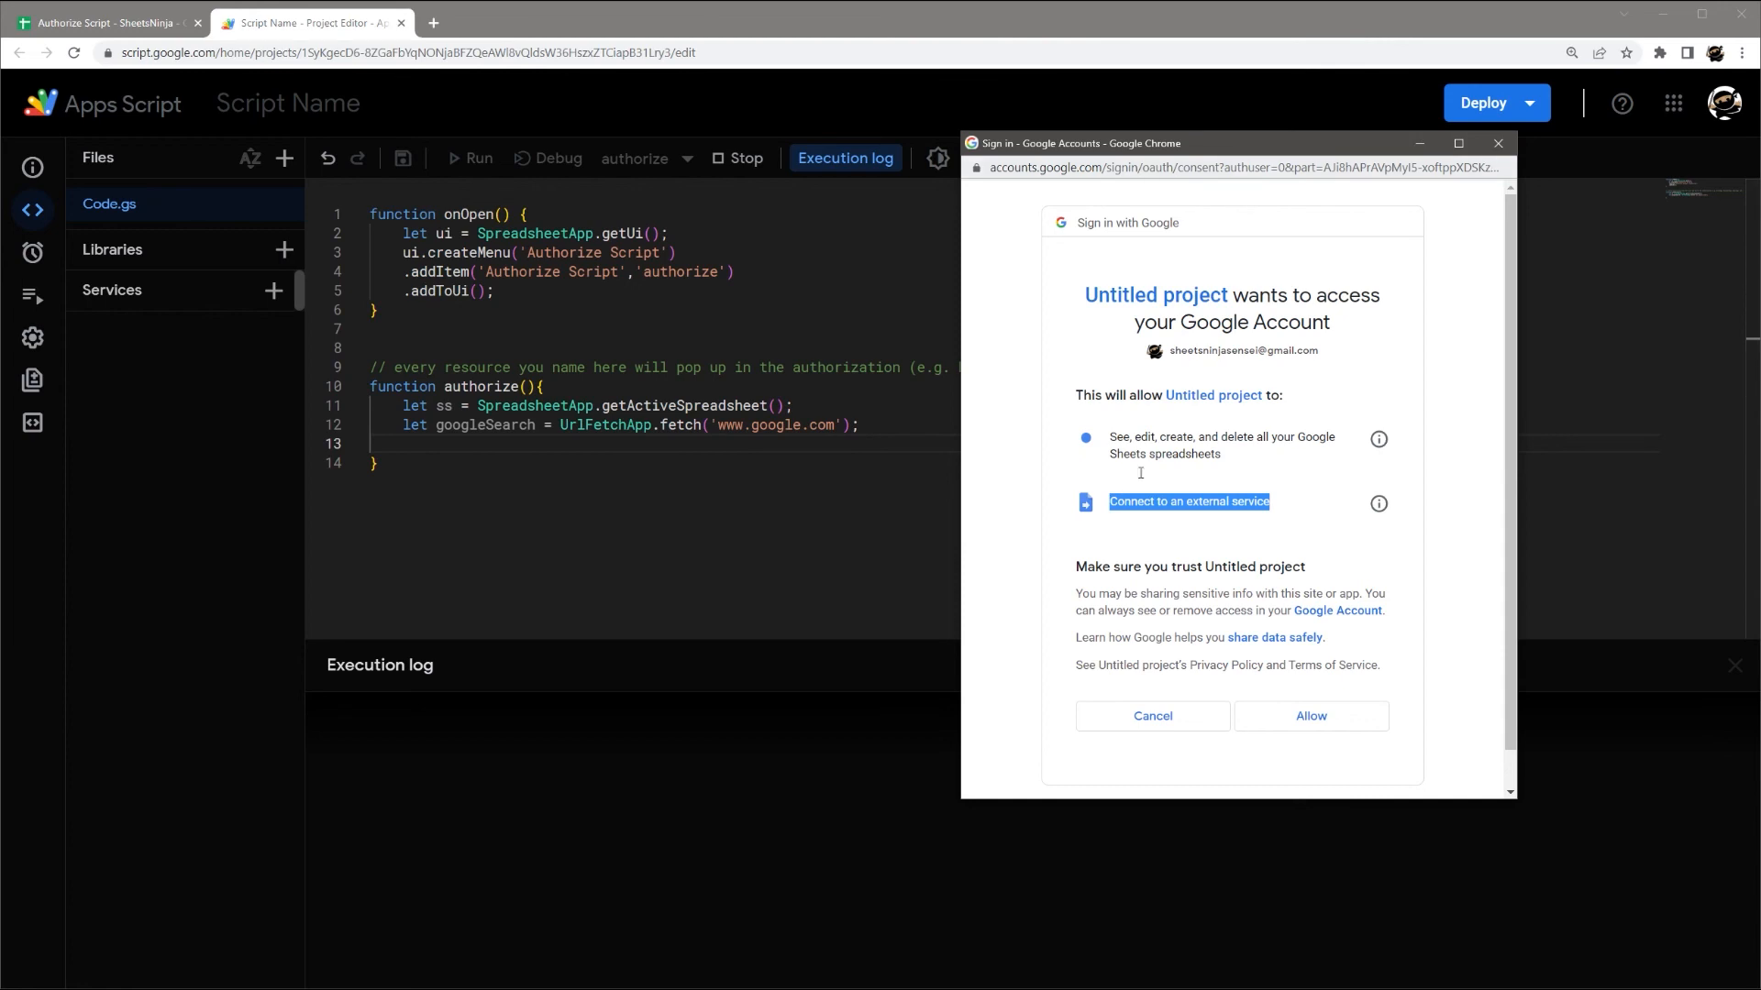
click(1152, 716)
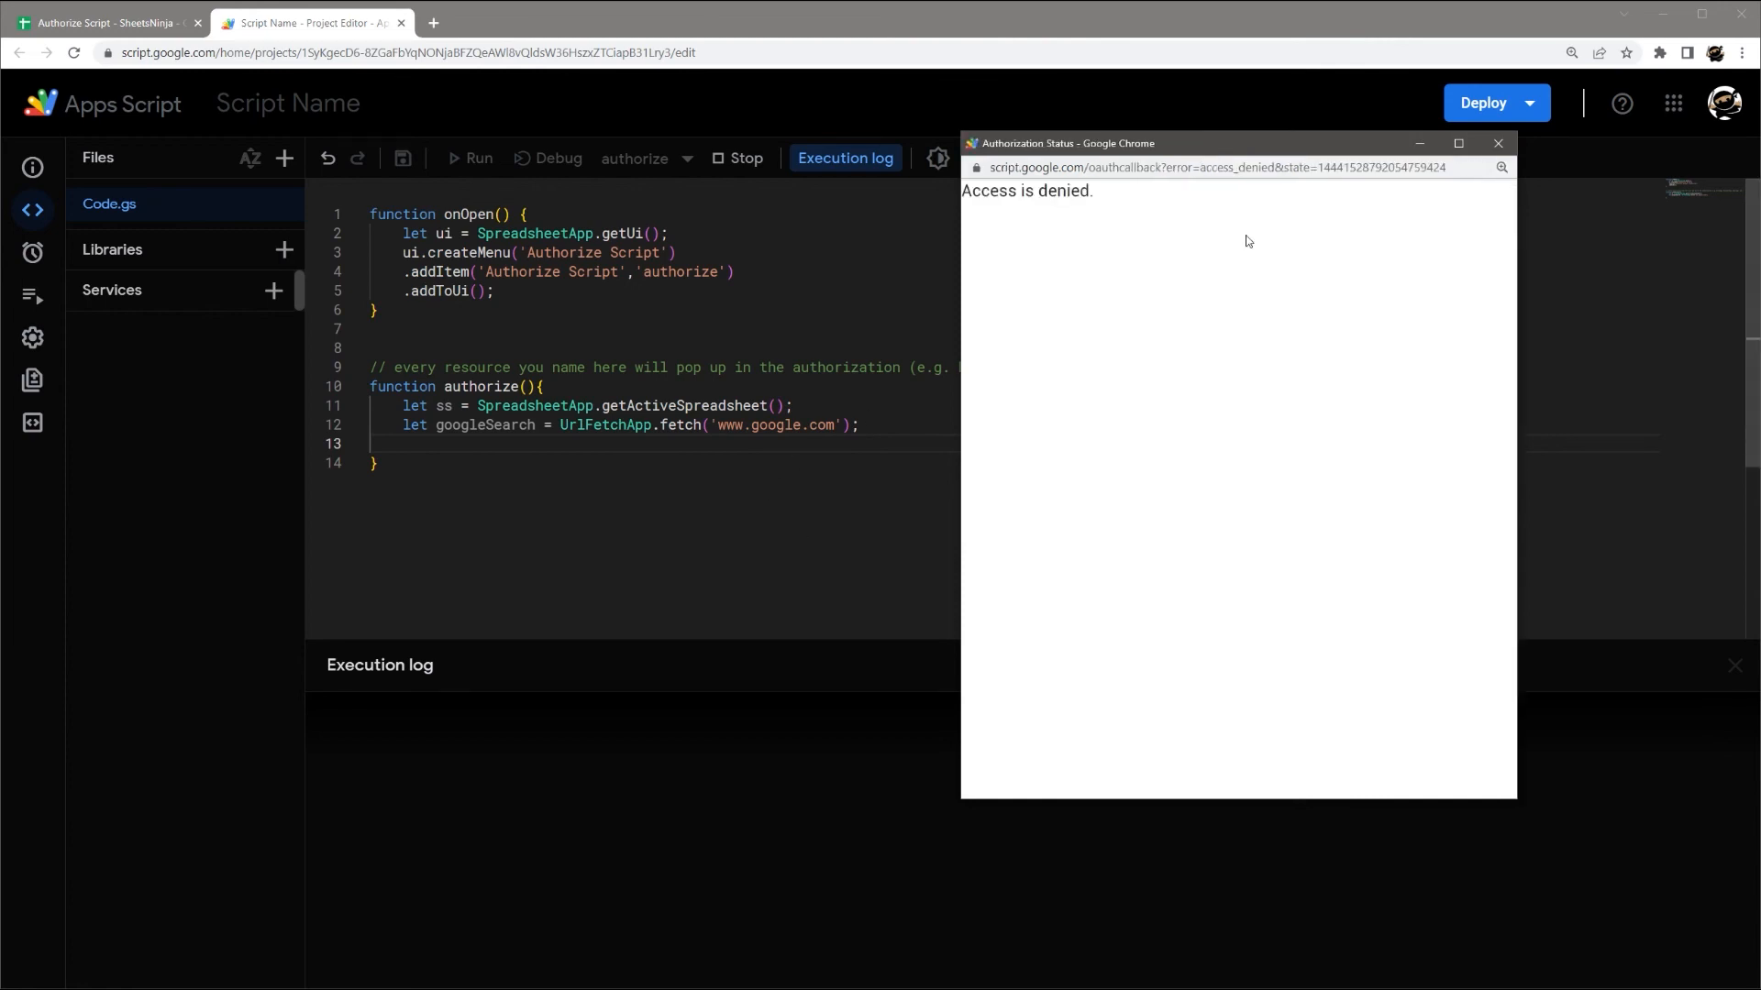
click(1497, 143)
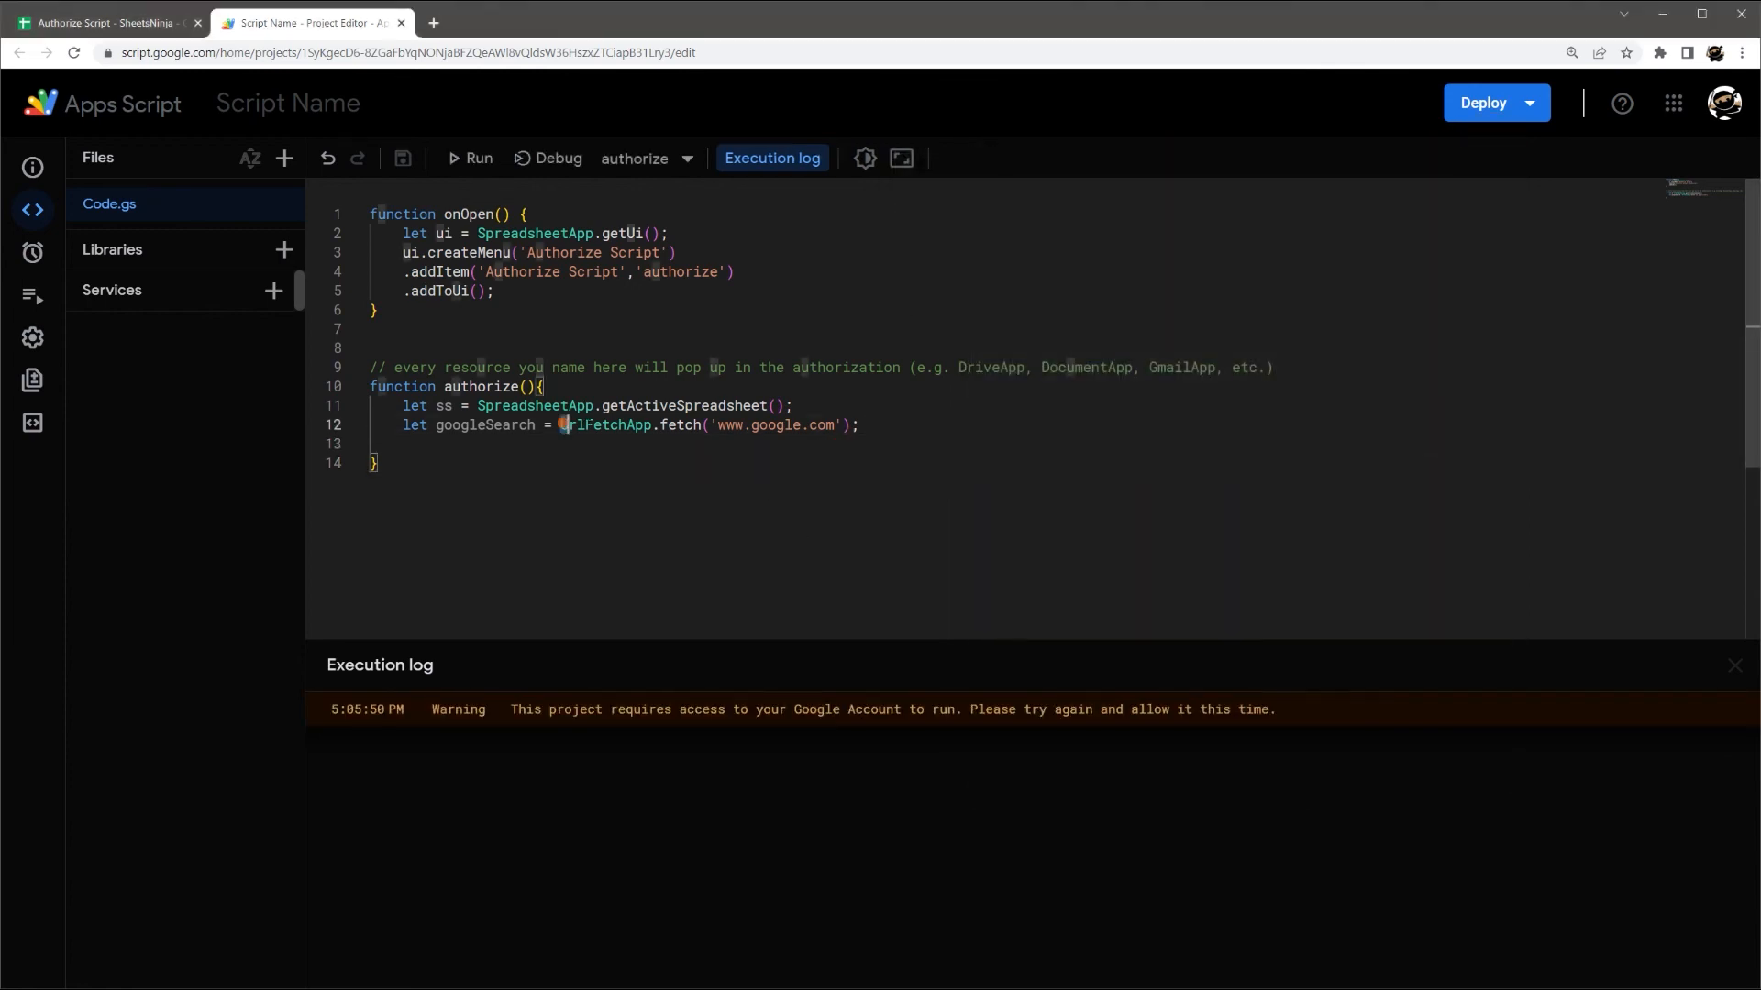
double_click(603, 425)
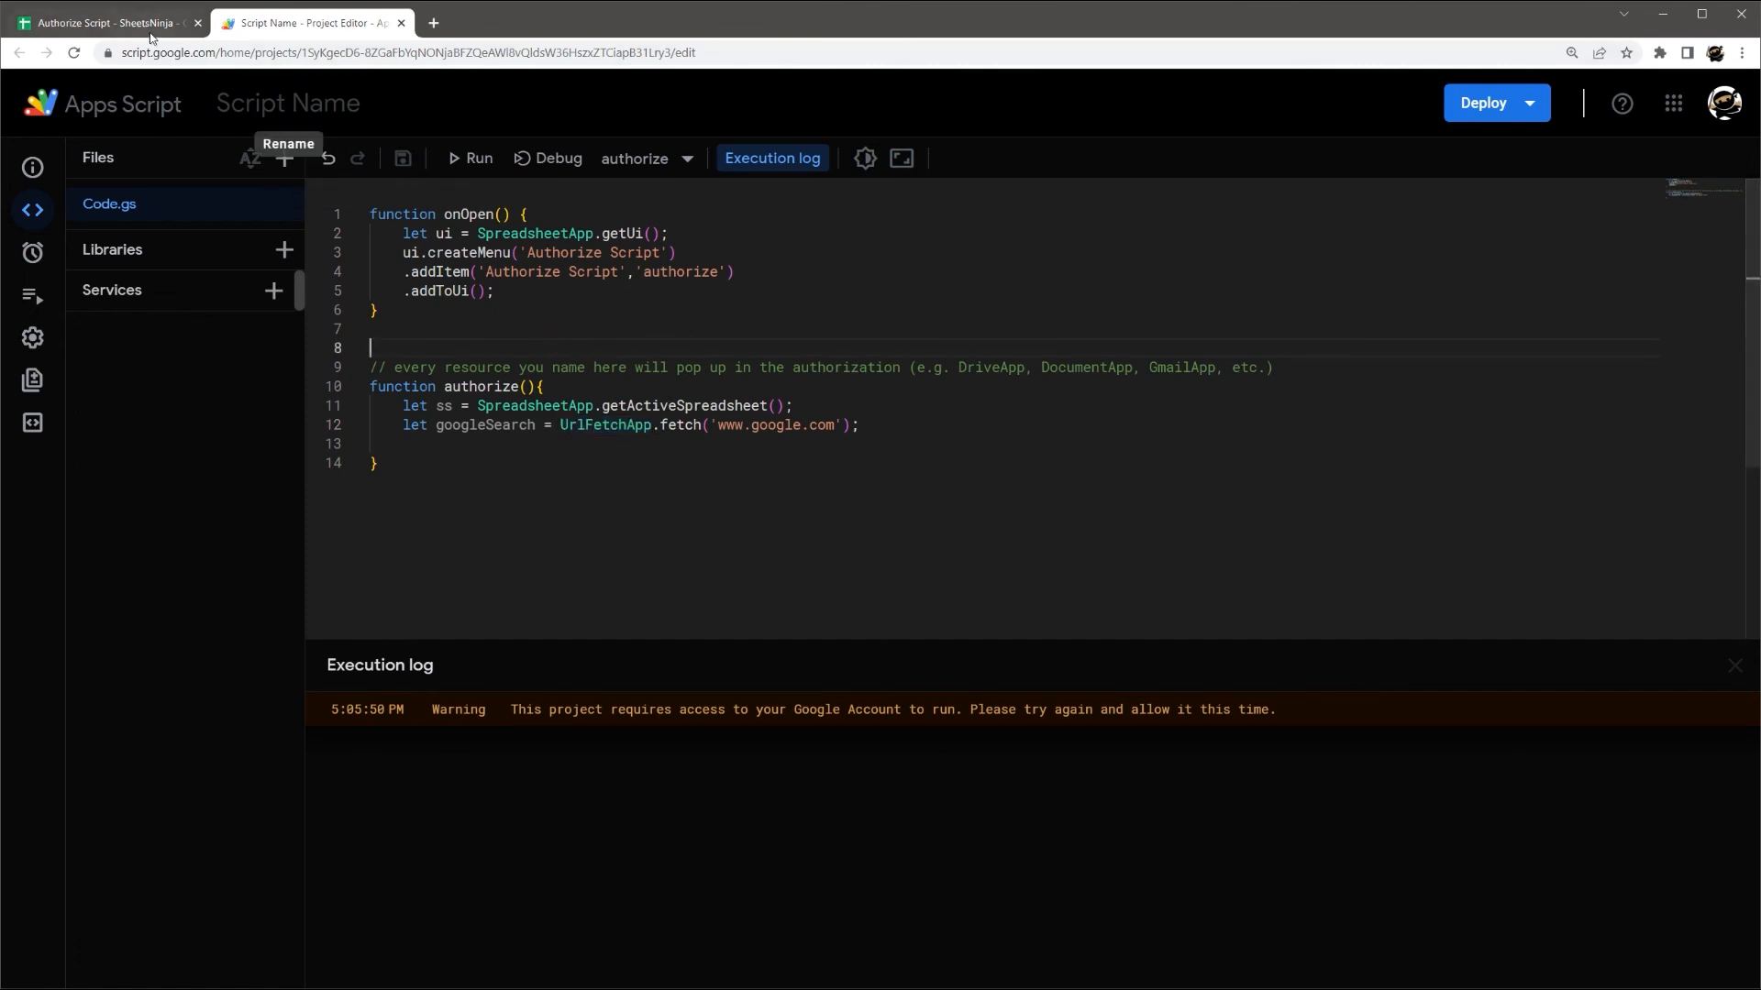
mouse_move(110, 26)
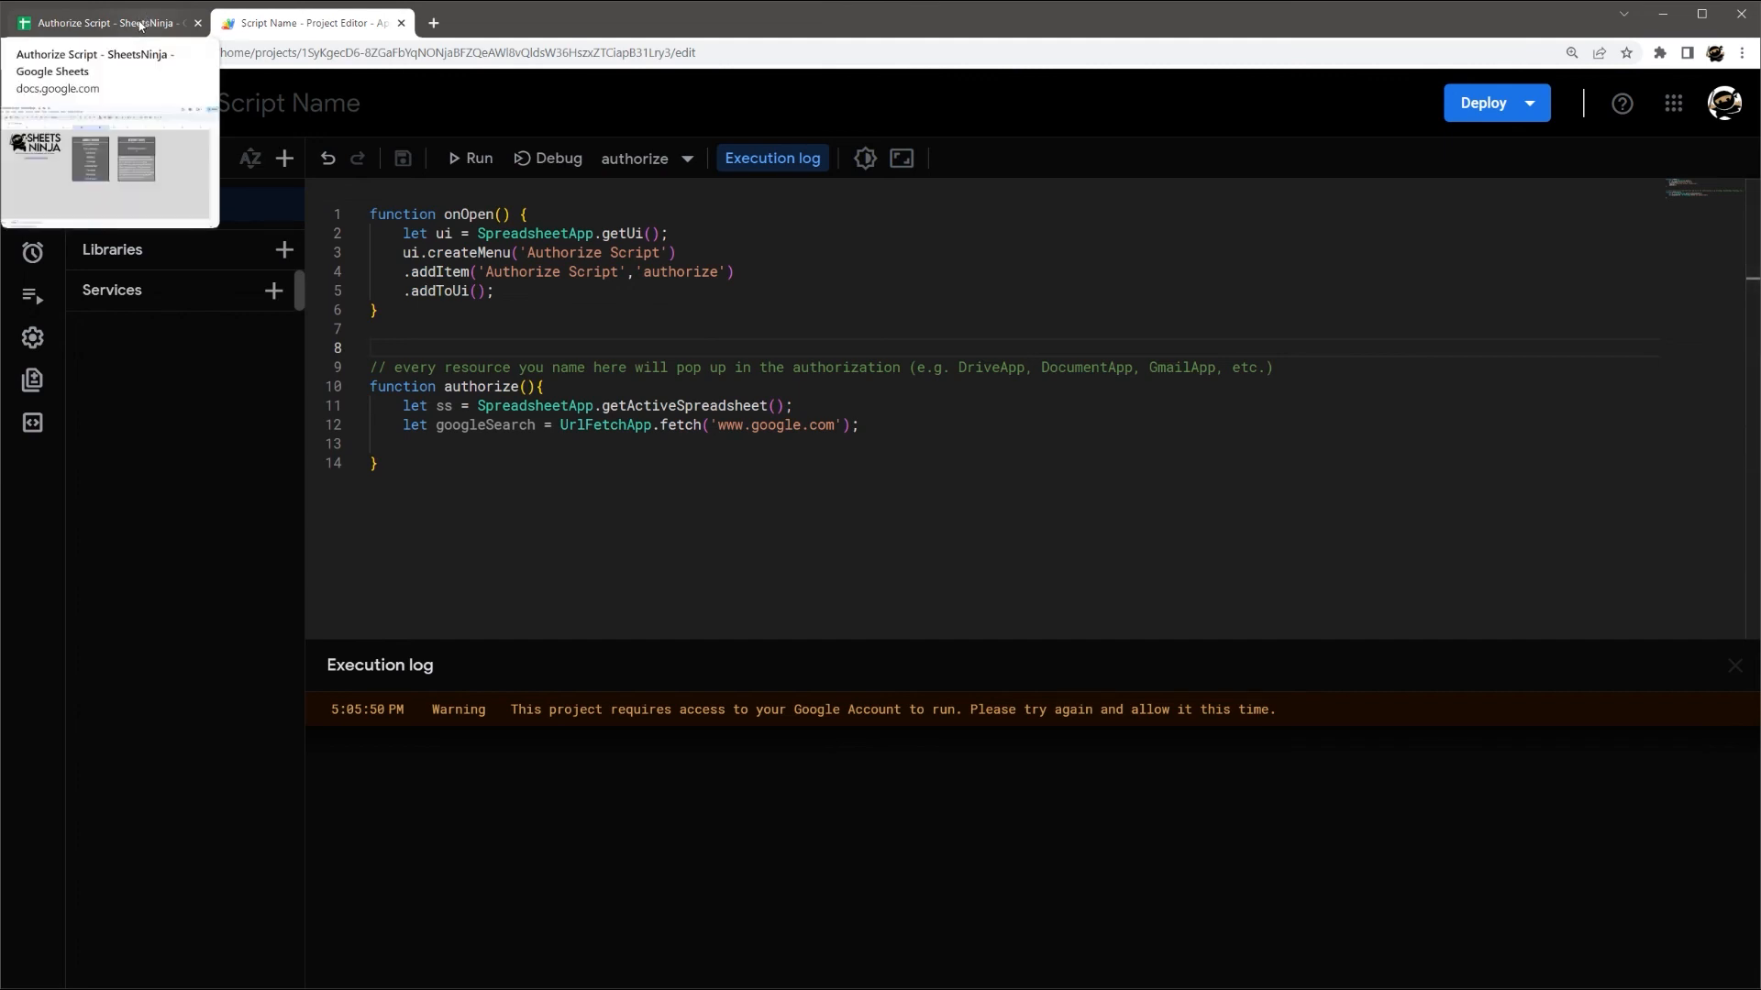
click(110, 22)
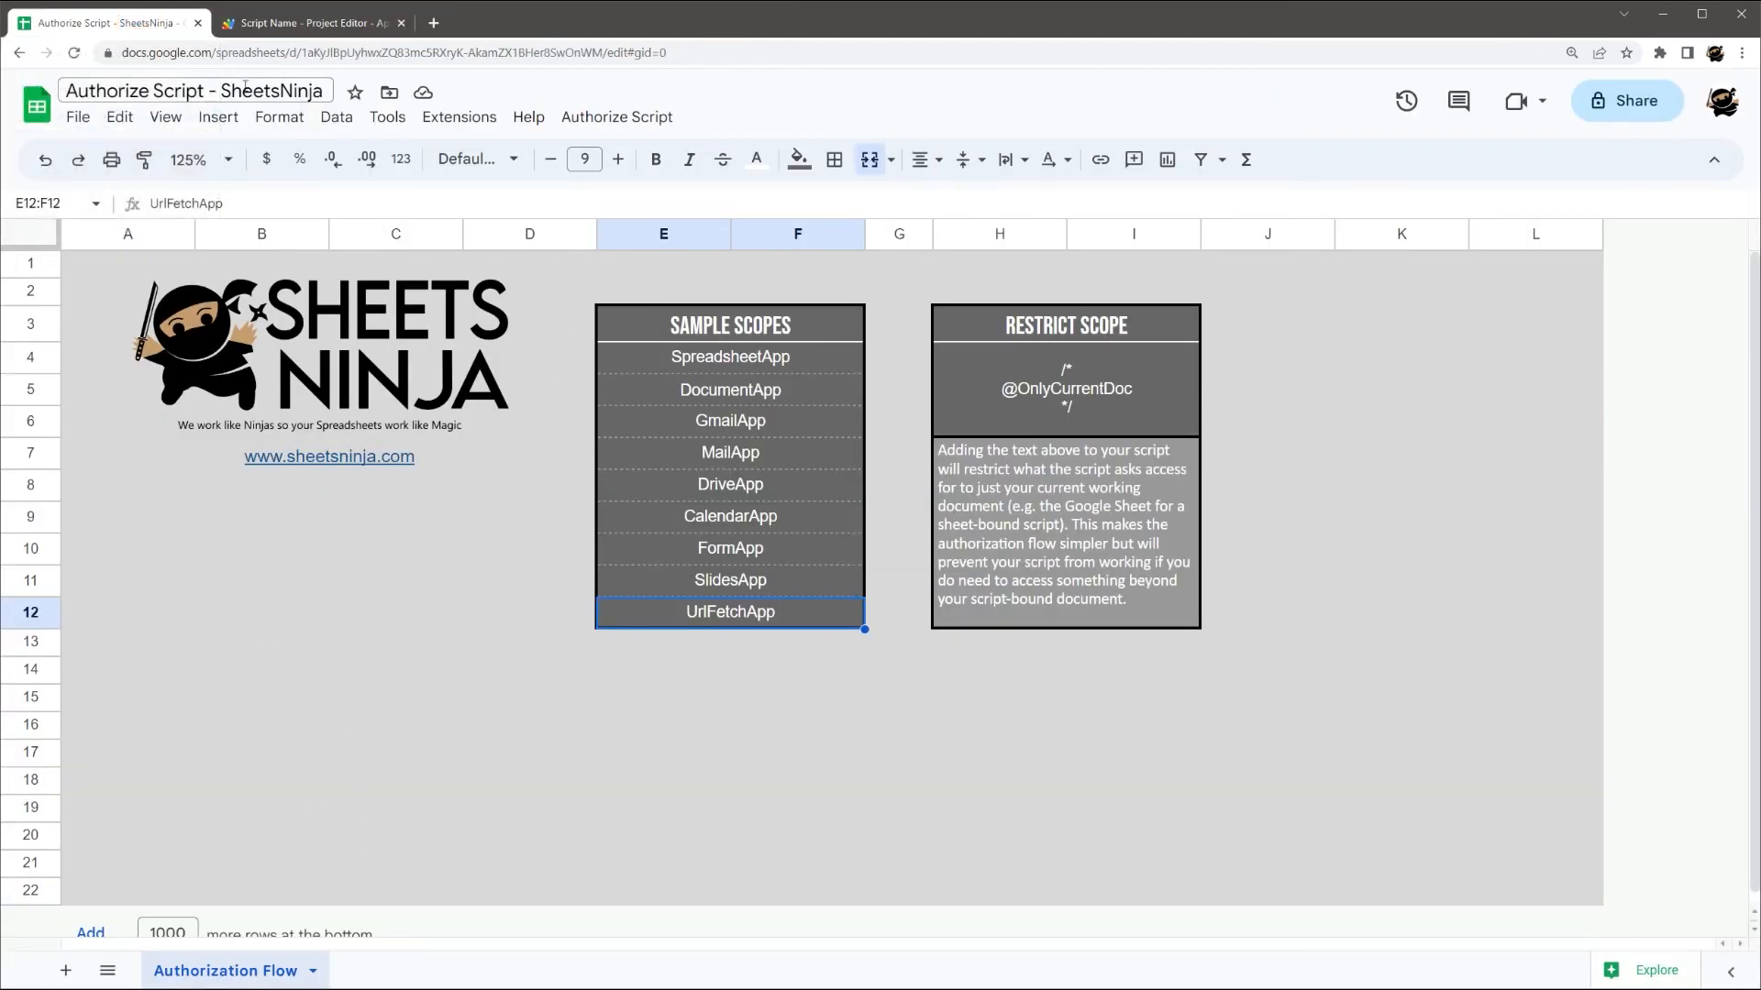
click(303, 22)
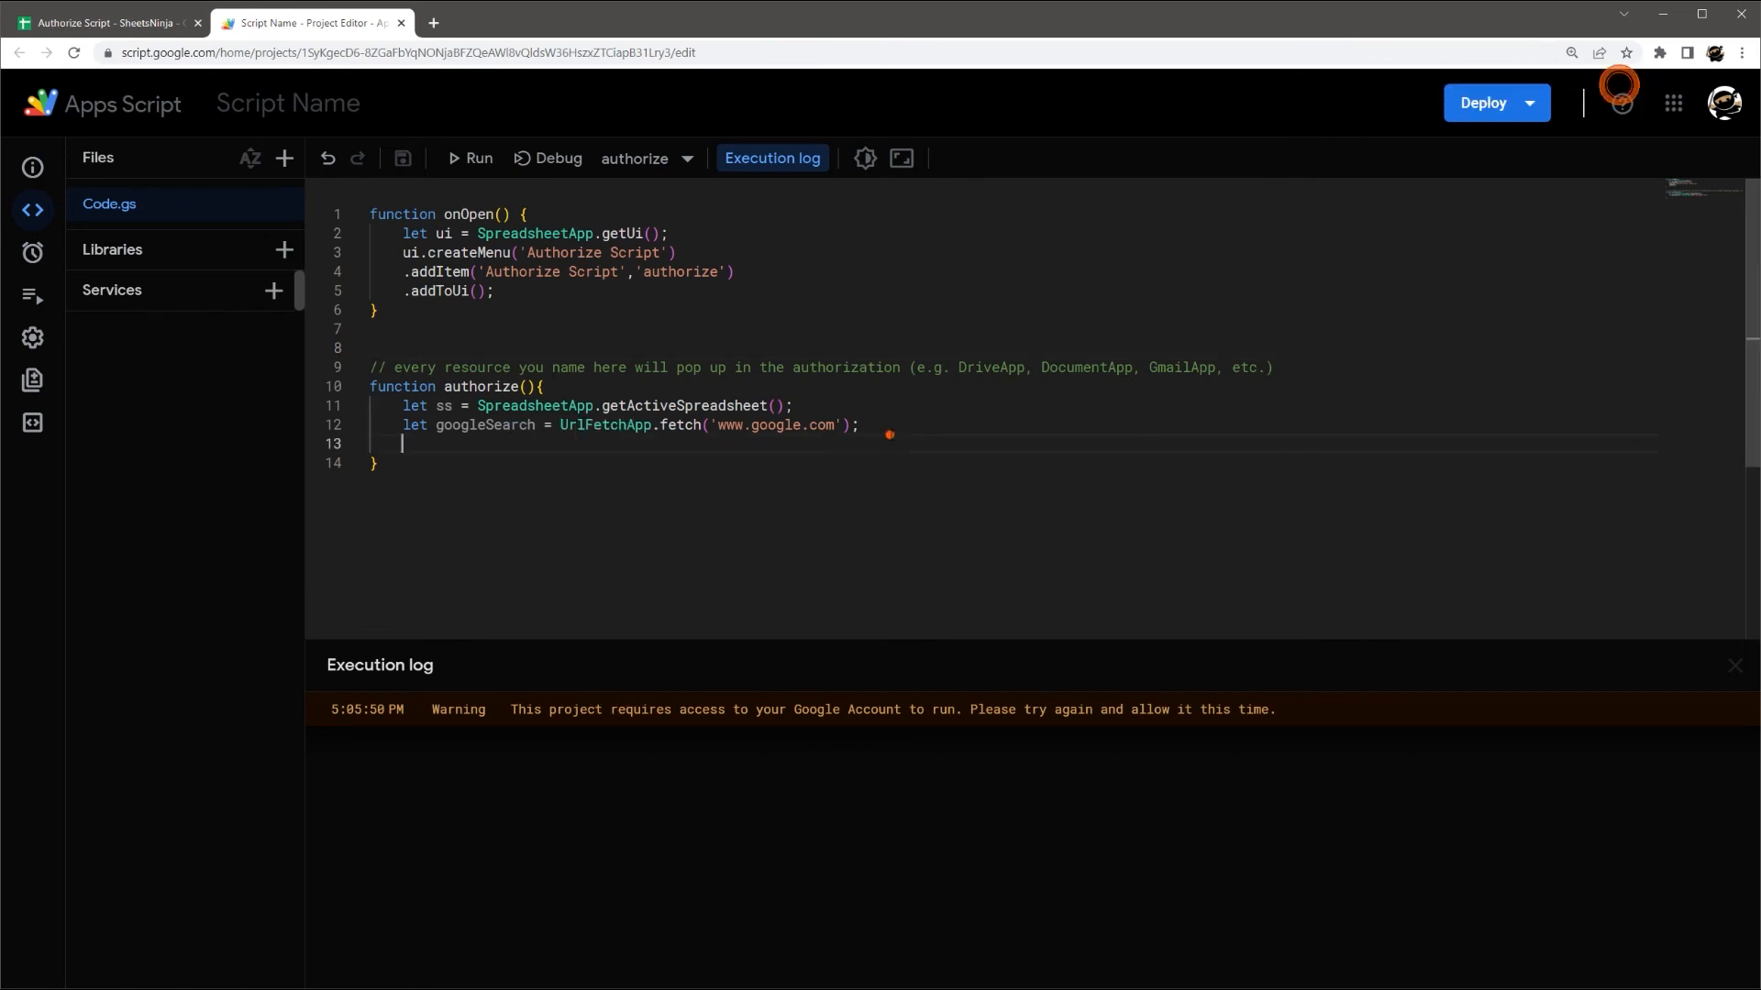
text(UrlFetchApp)
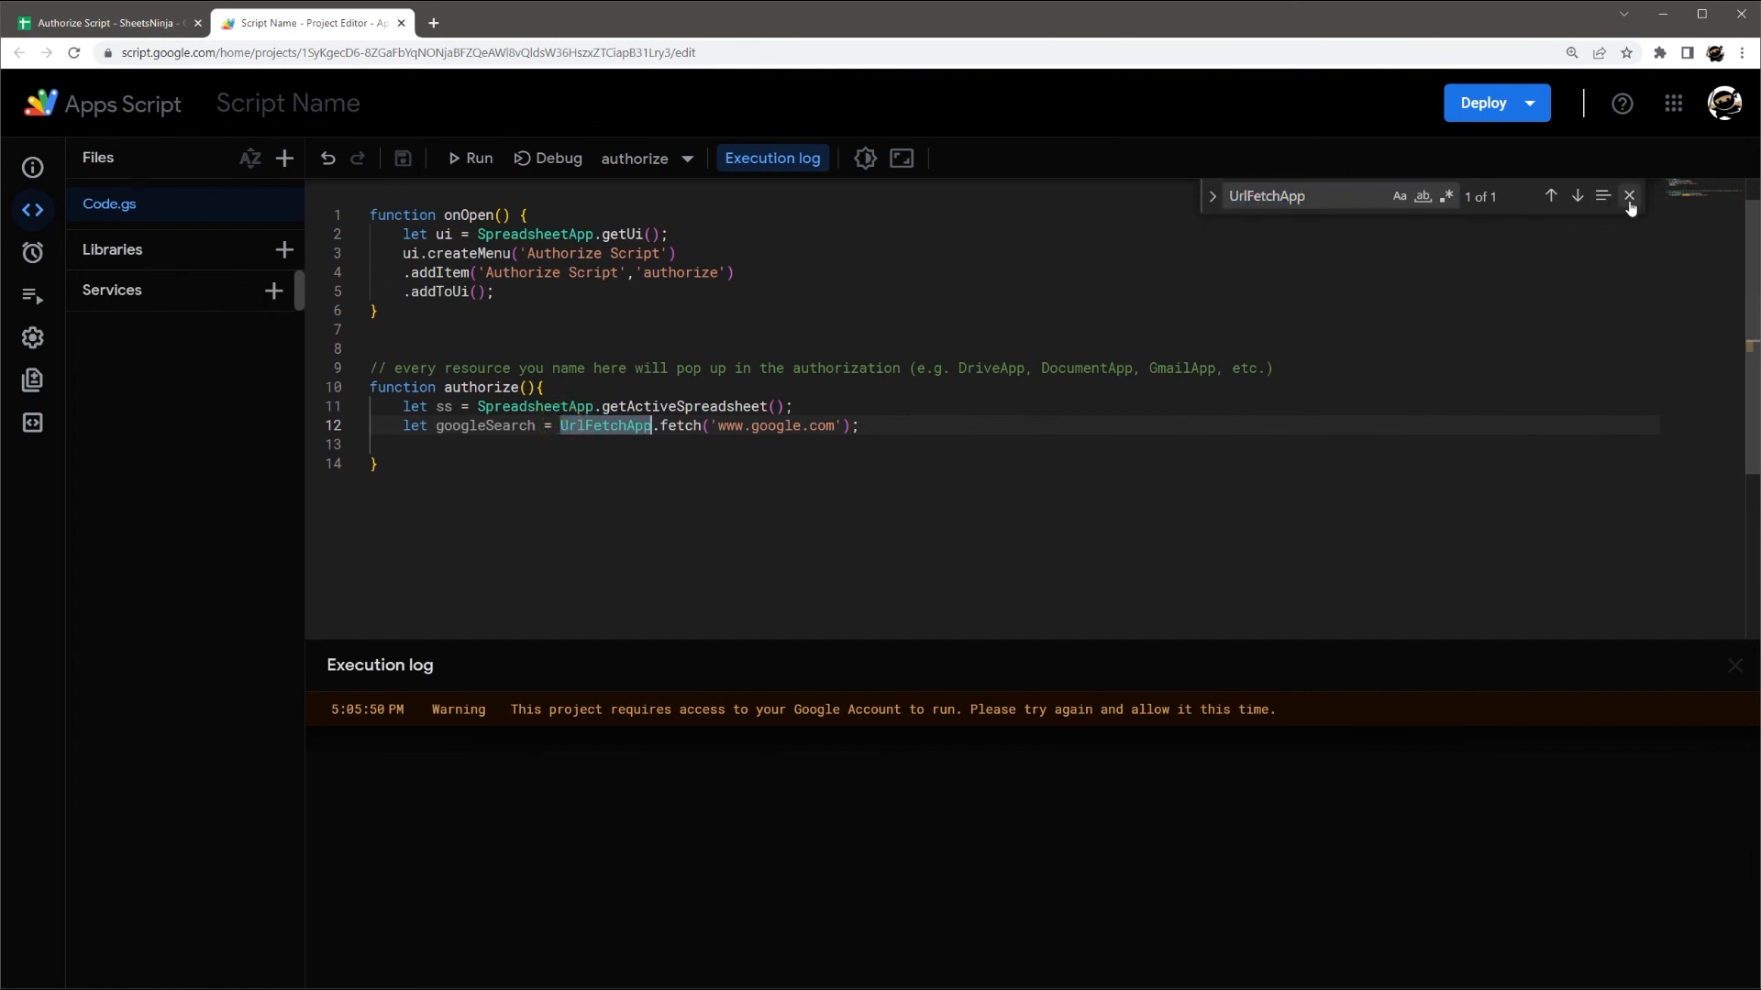
click(1627, 196)
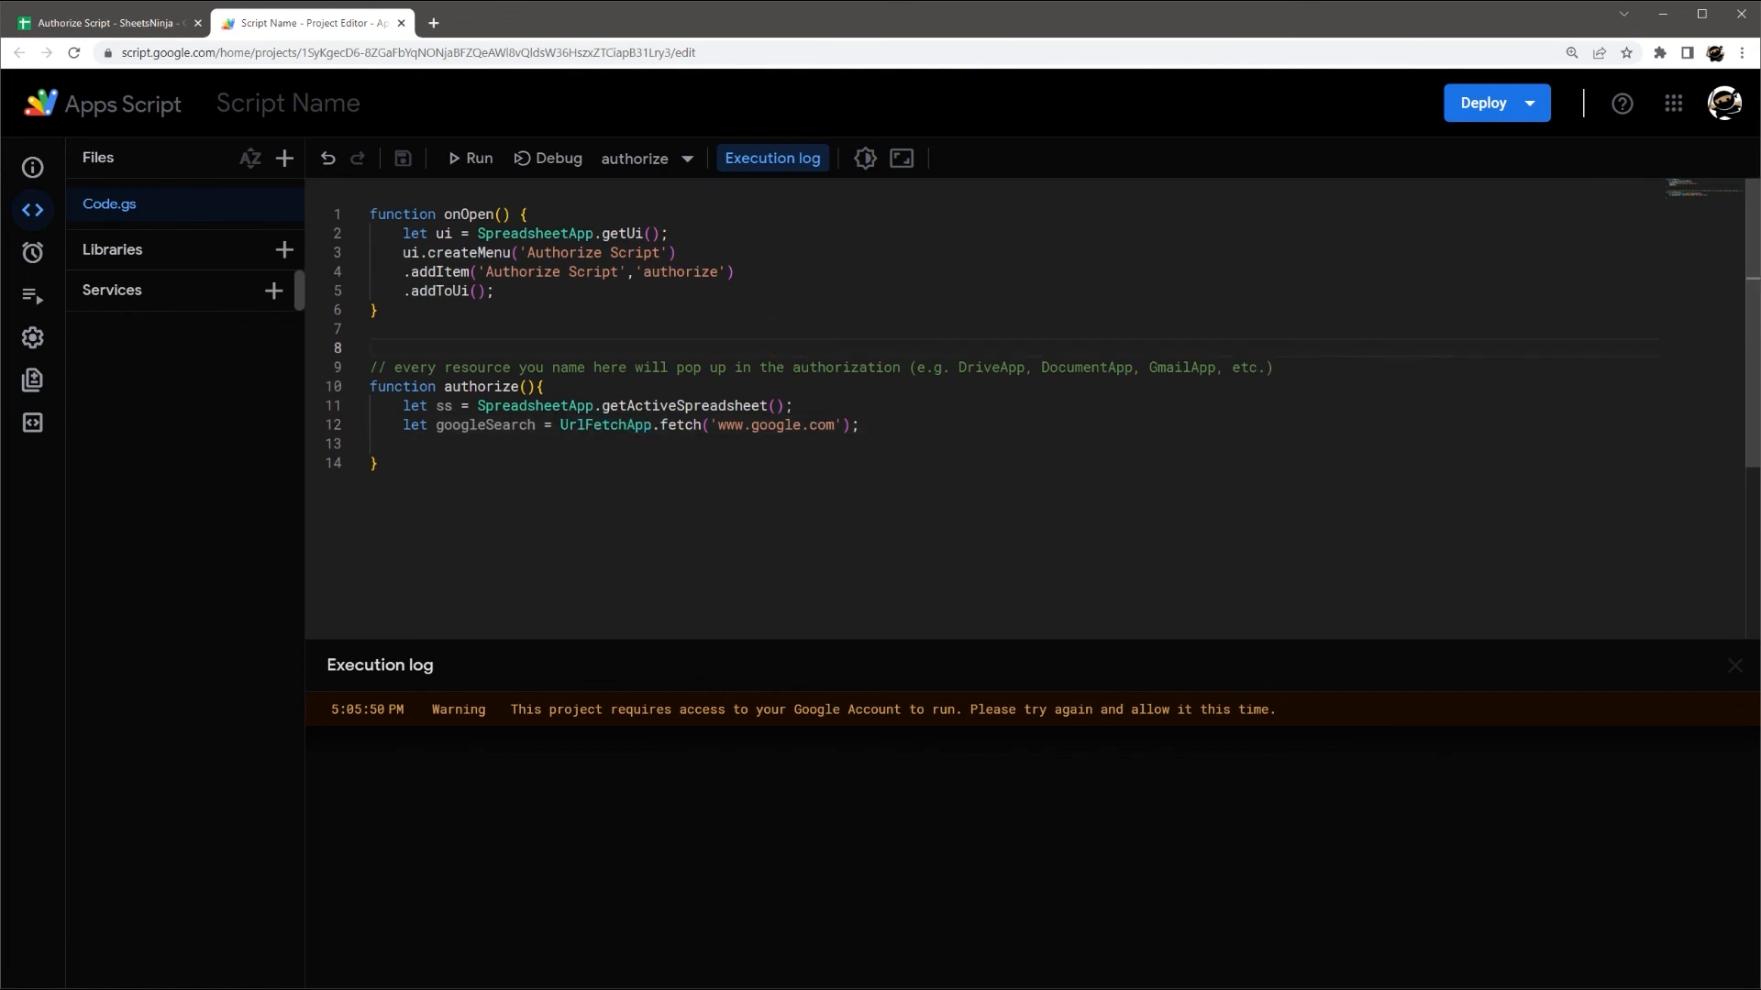
double_click(603, 425)
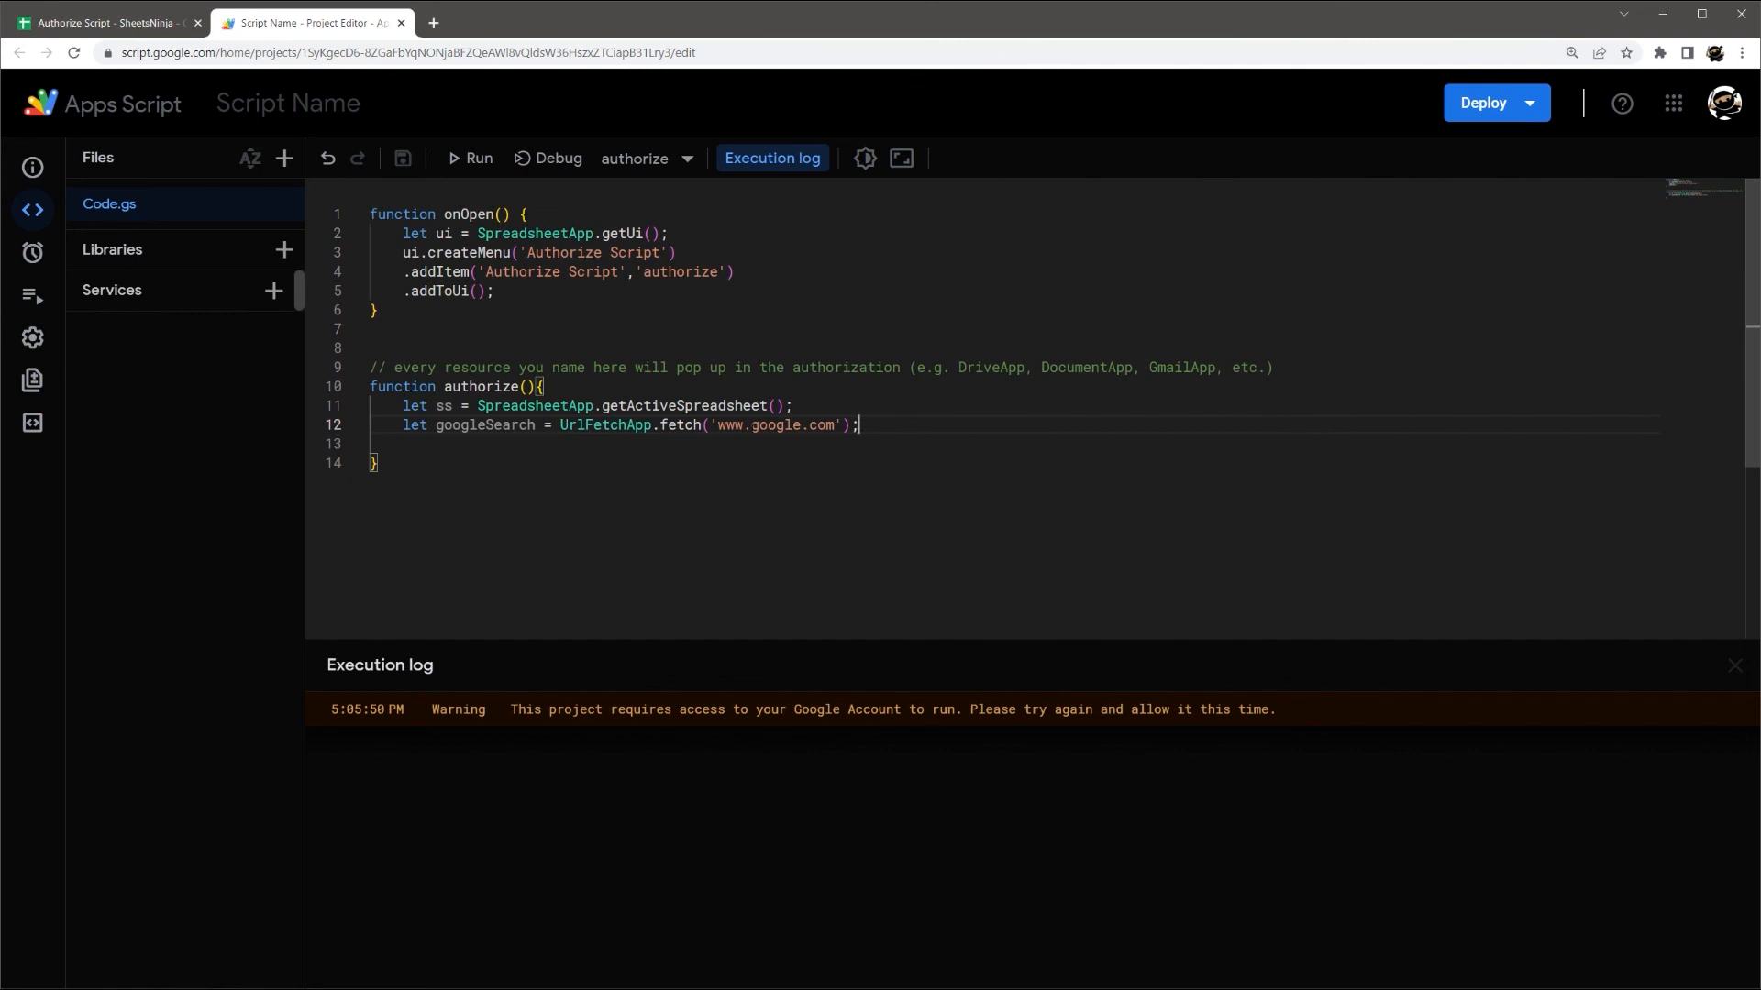
mouse_move(327, 159)
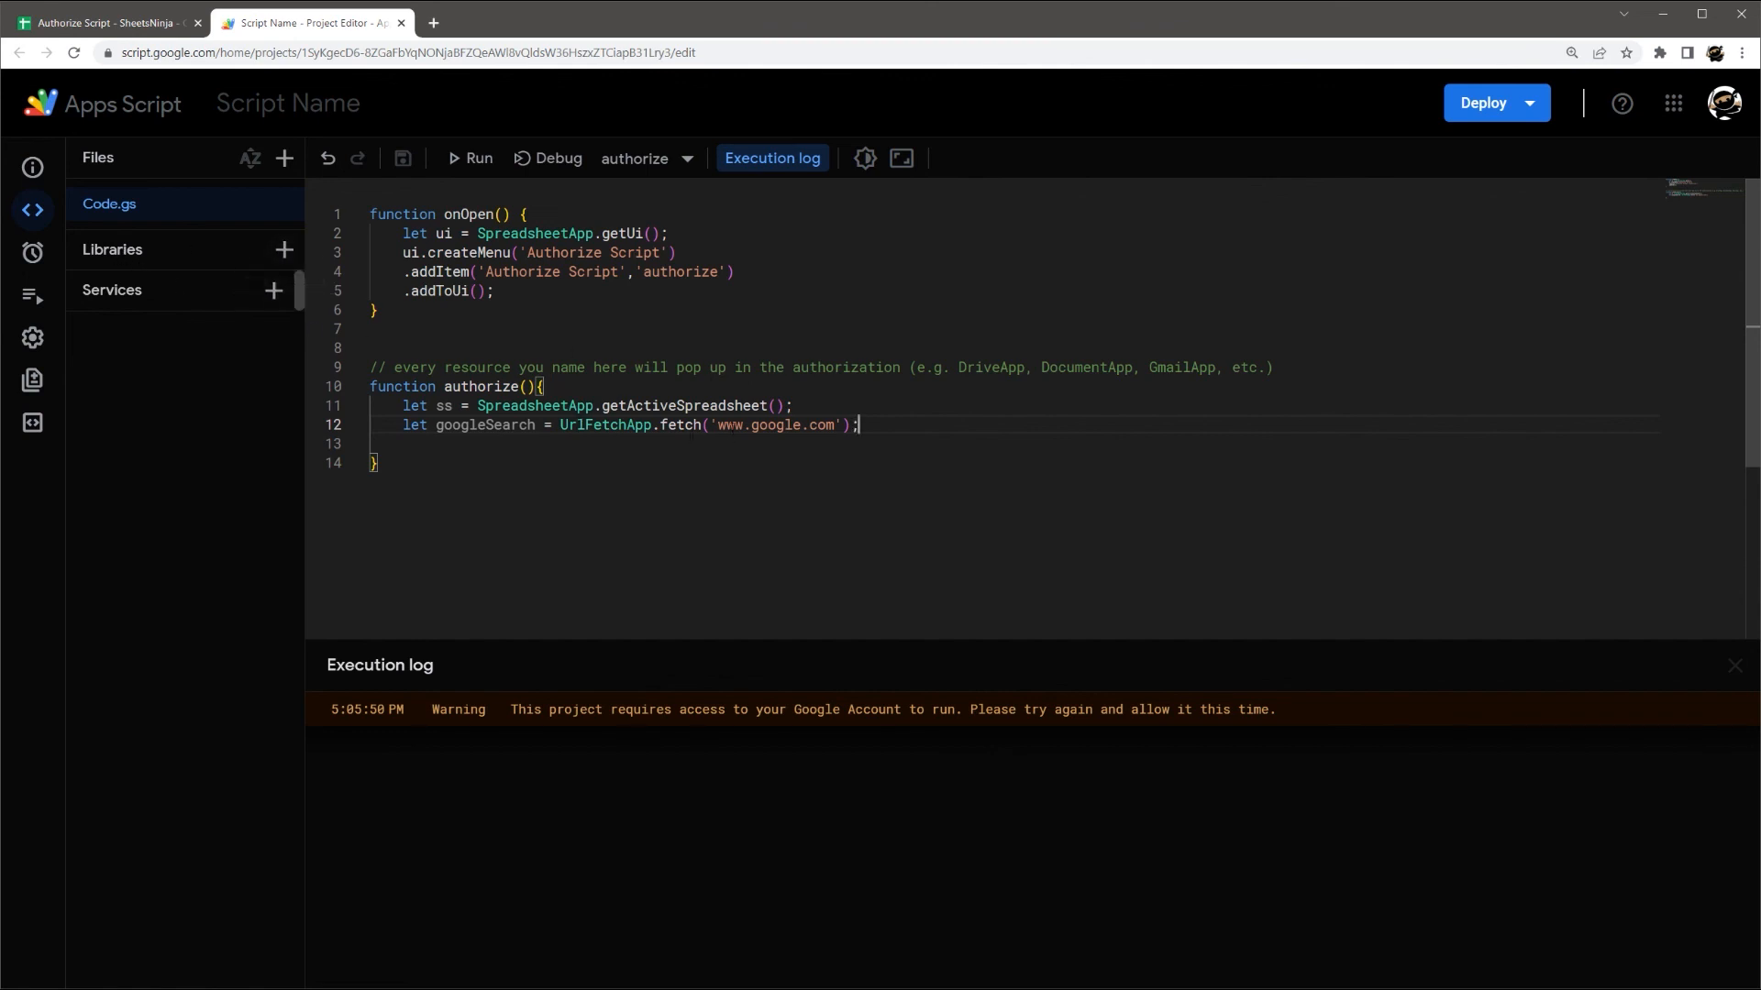
mouse_move(281, 255)
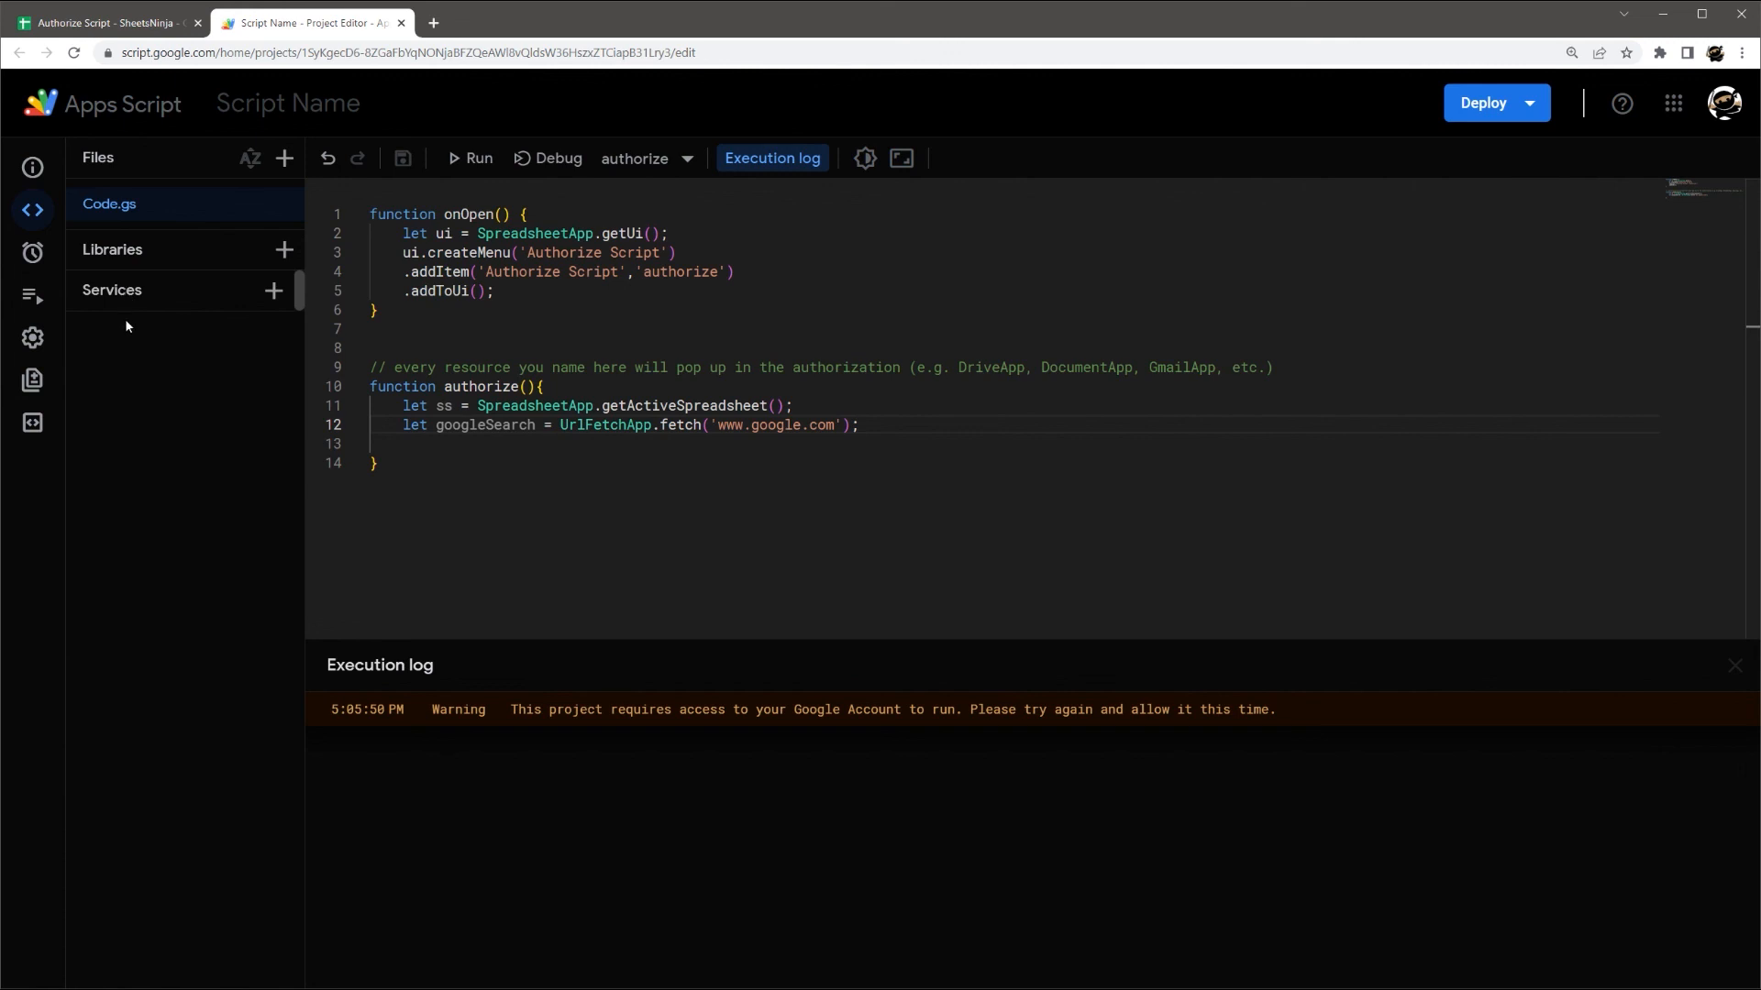
click(401, 483)
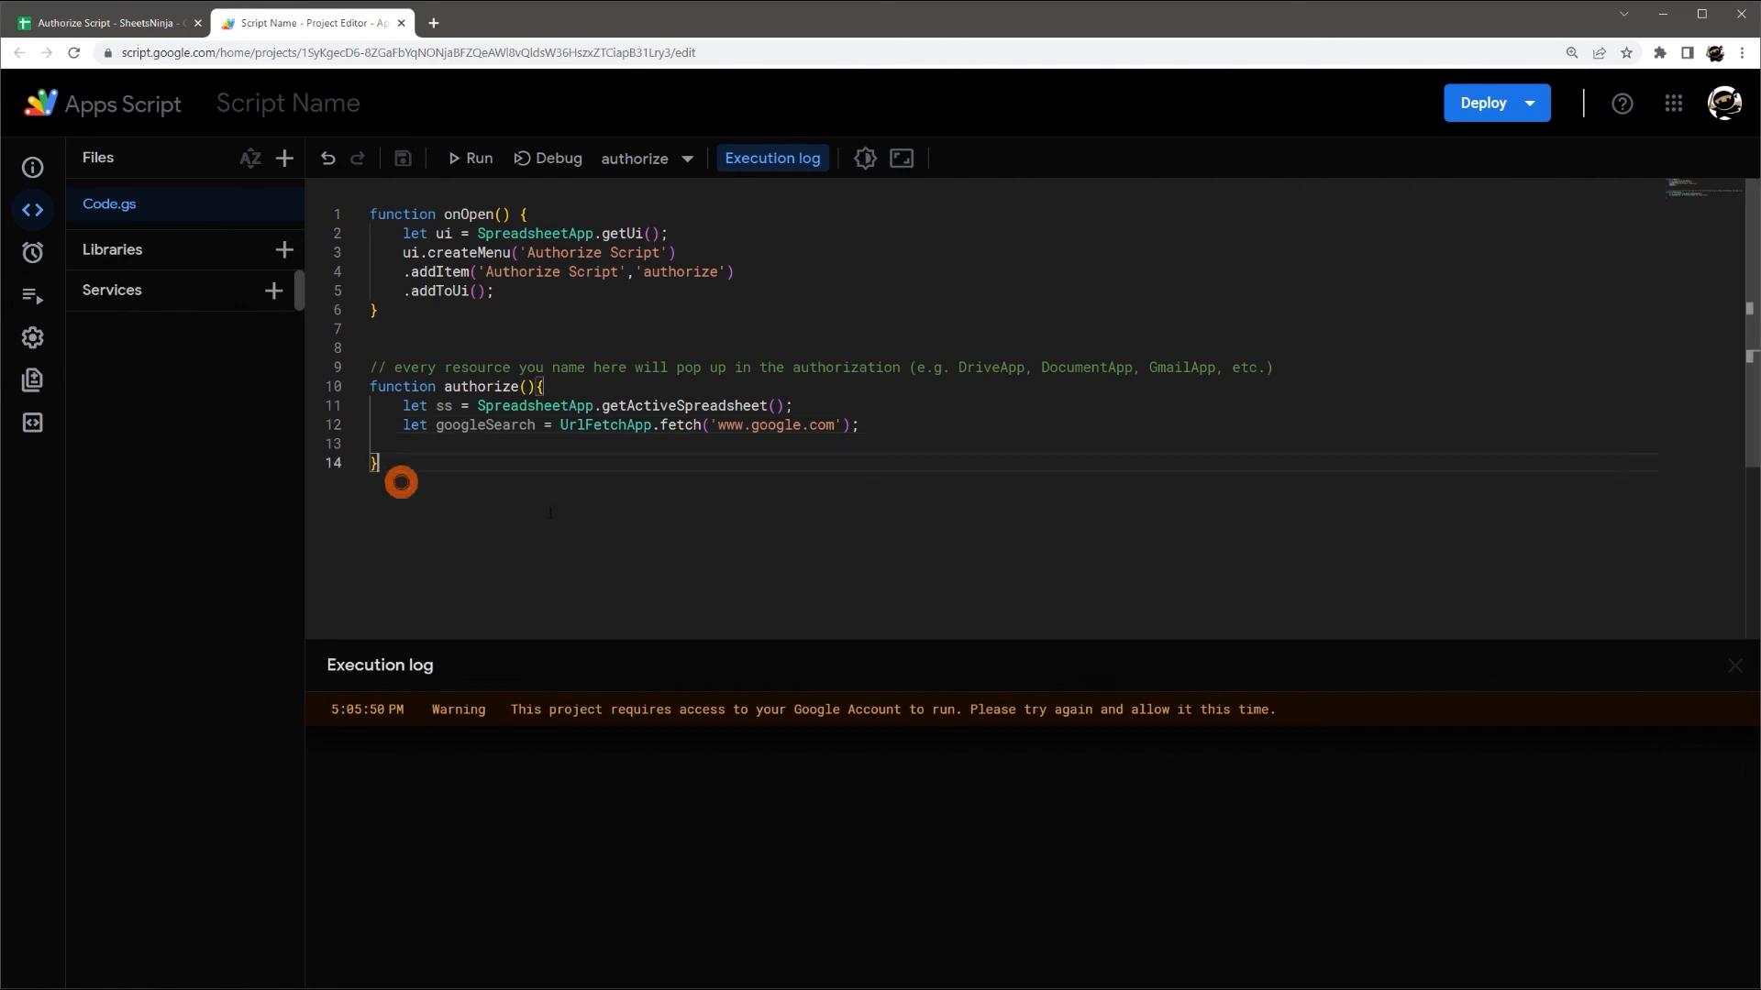